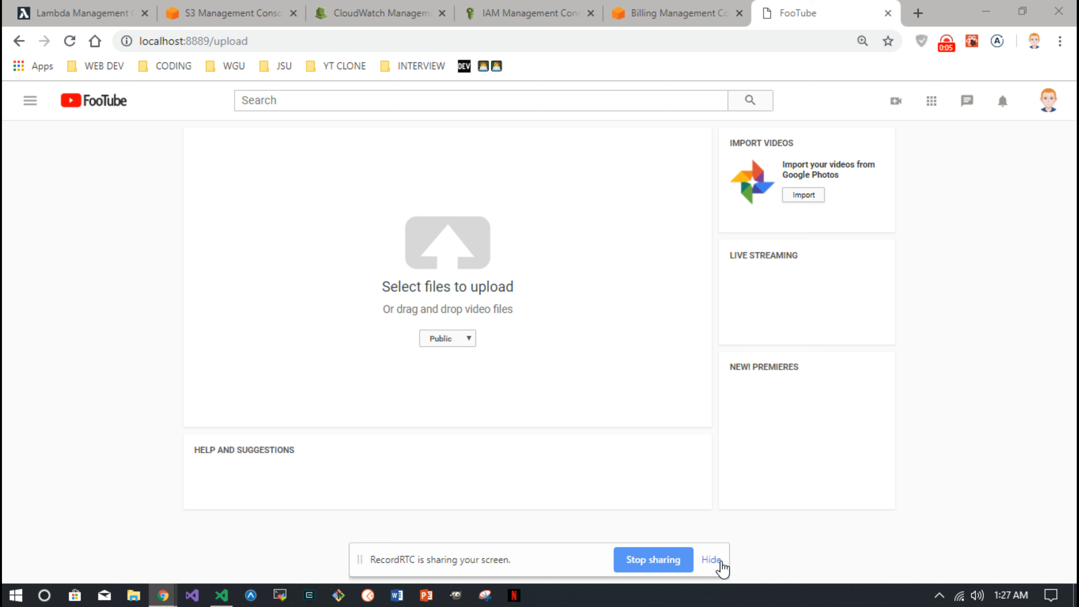
Upload countdown.mp4 to FooTube and let it process under the title countdown
click(711, 559)
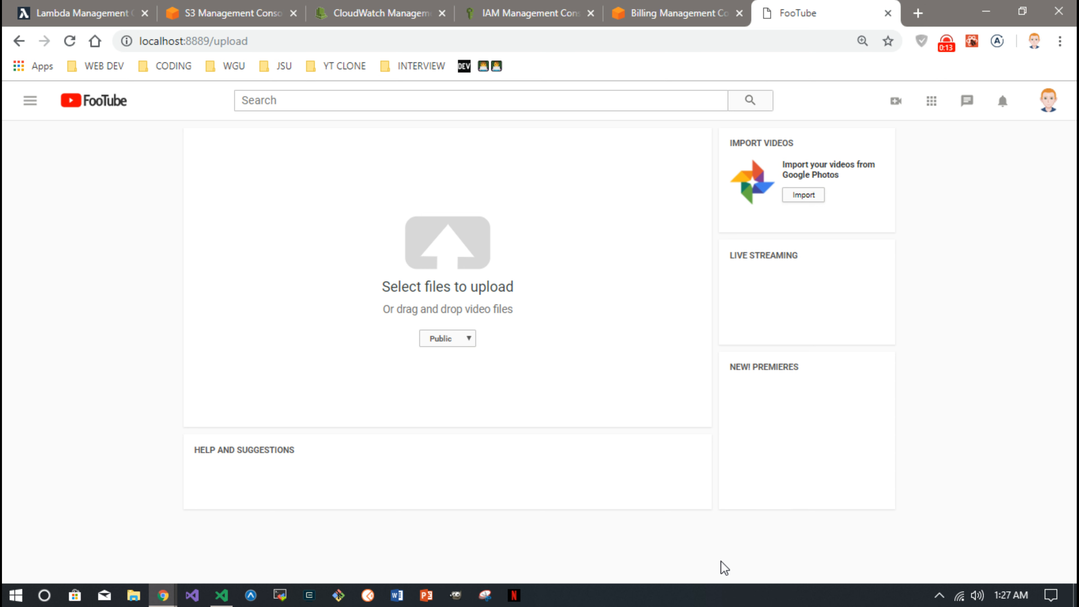
mouse_move(497, 84)
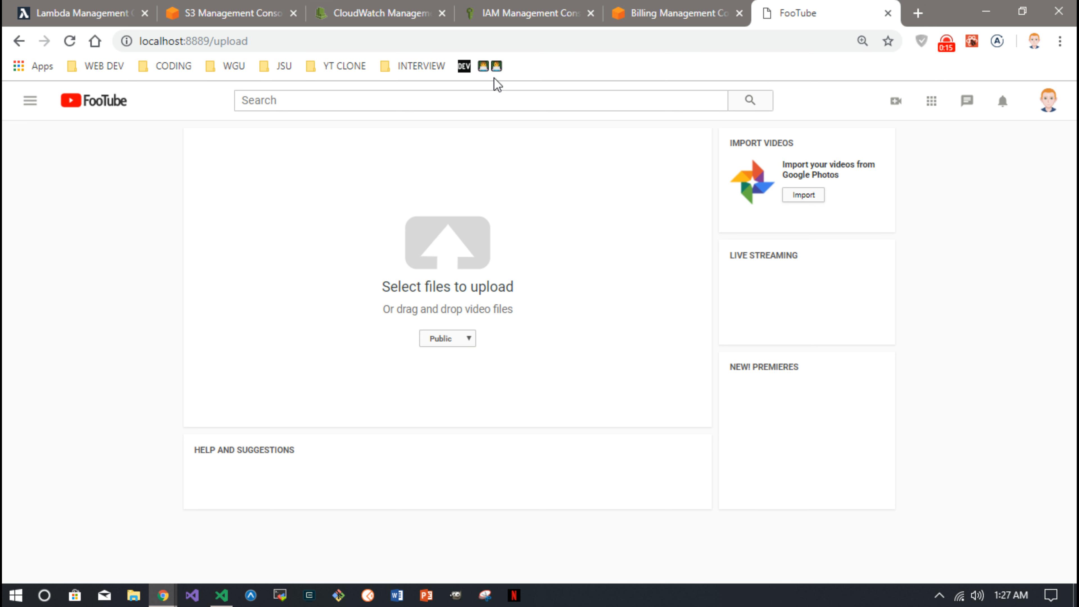
mouse_move(890, 552)
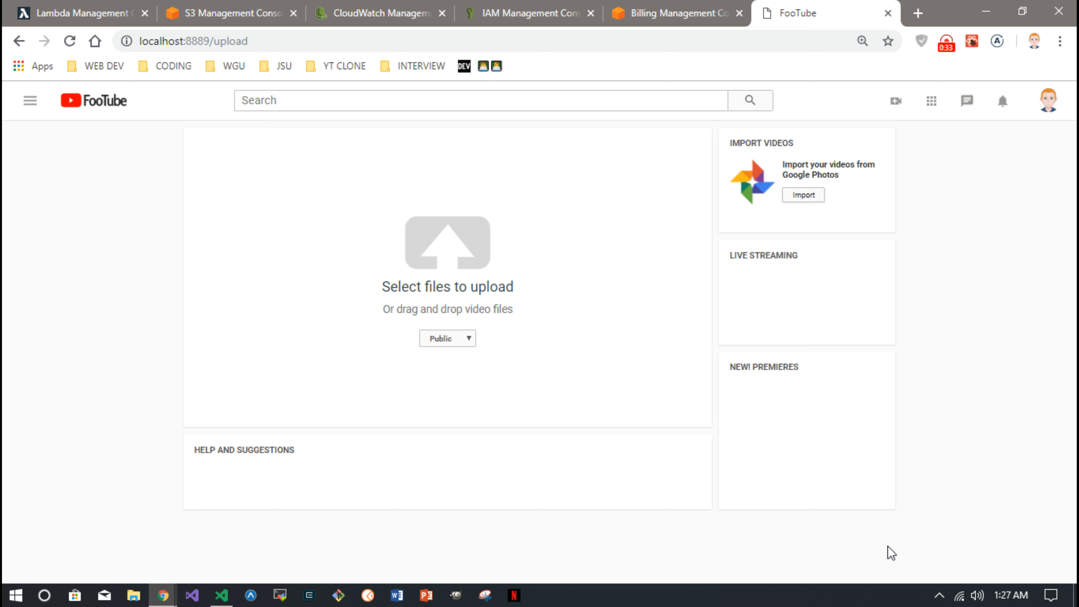
mouse_move(741, 476)
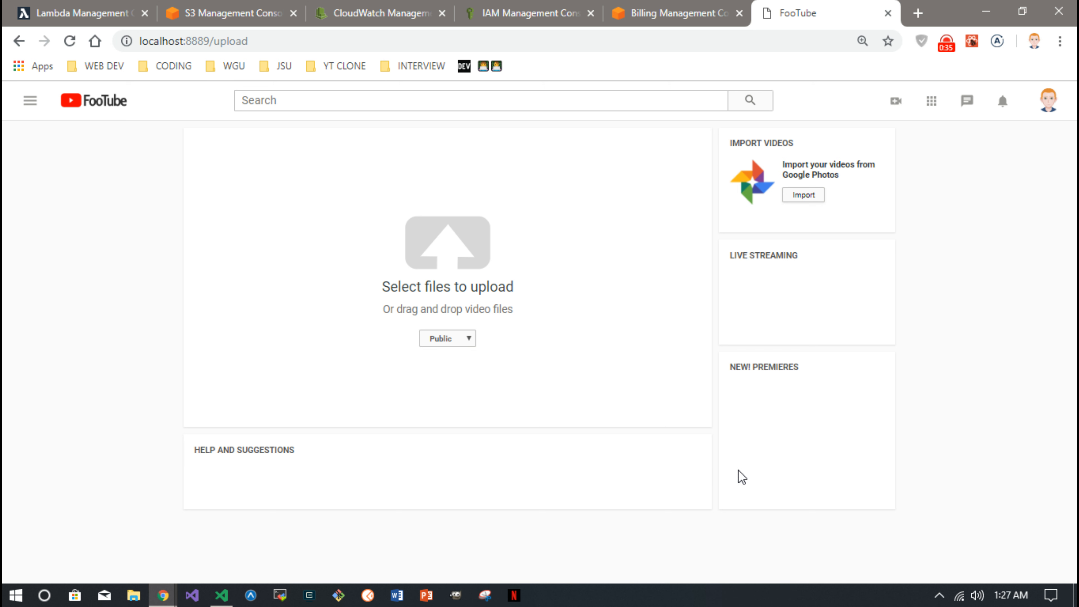
mouse_move(230, 127)
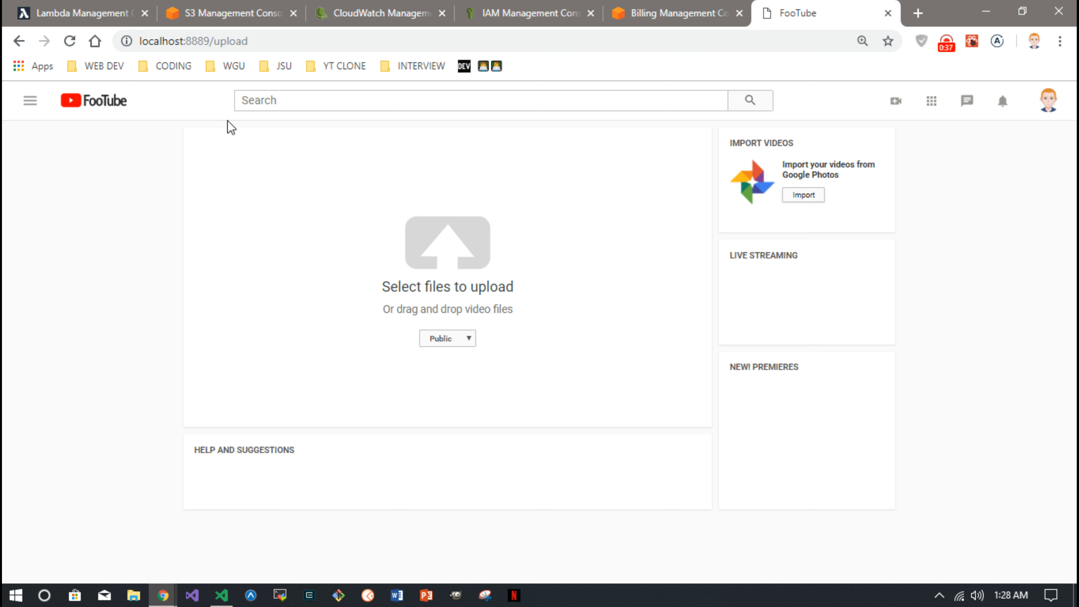
mouse_move(393, 503)
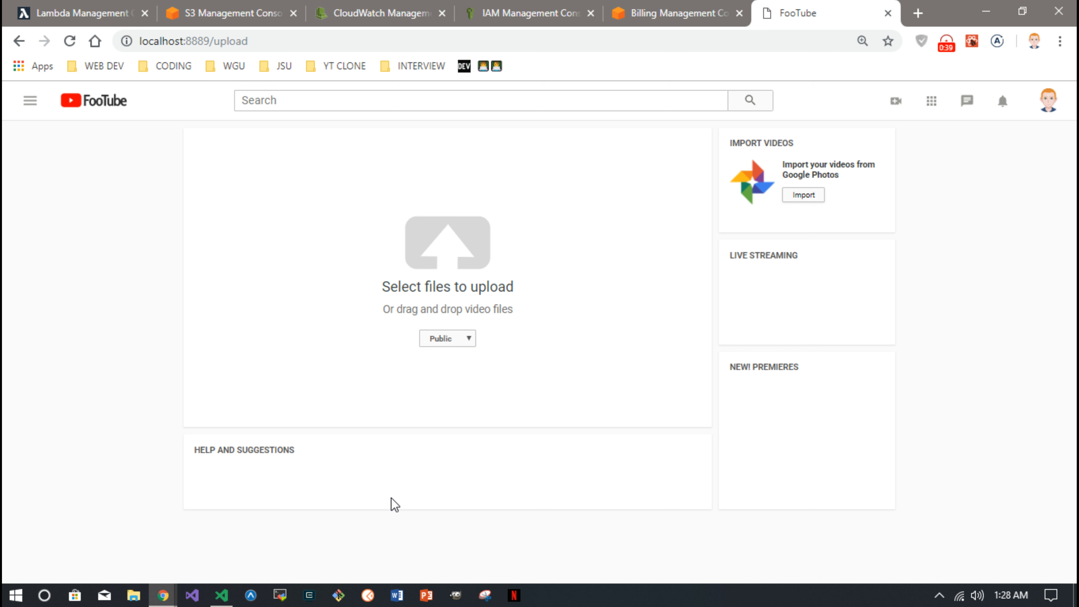
mouse_move(224, 156)
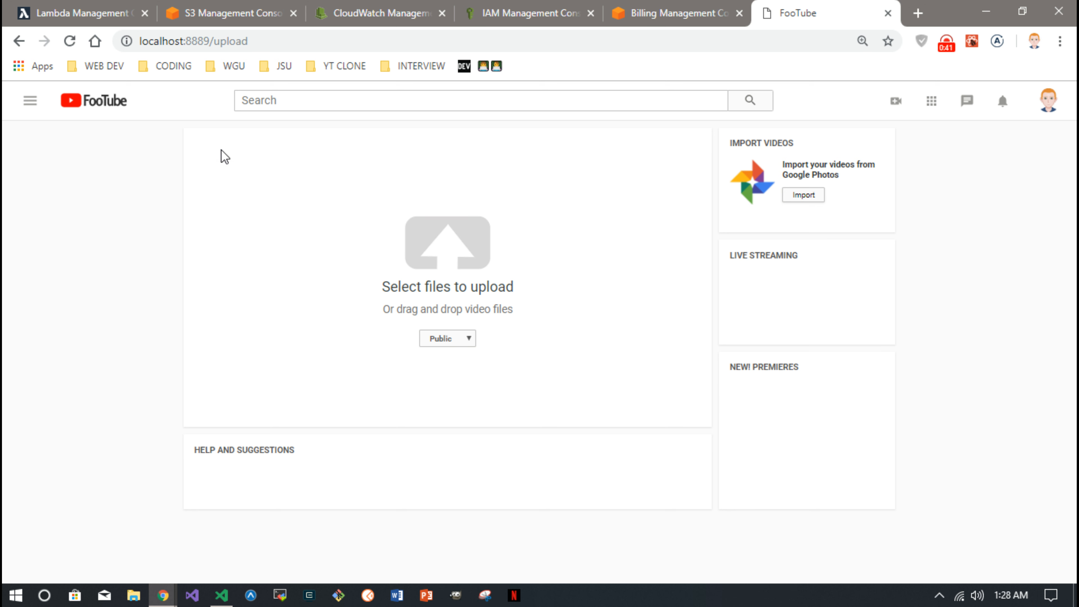
mouse_move(468, 254)
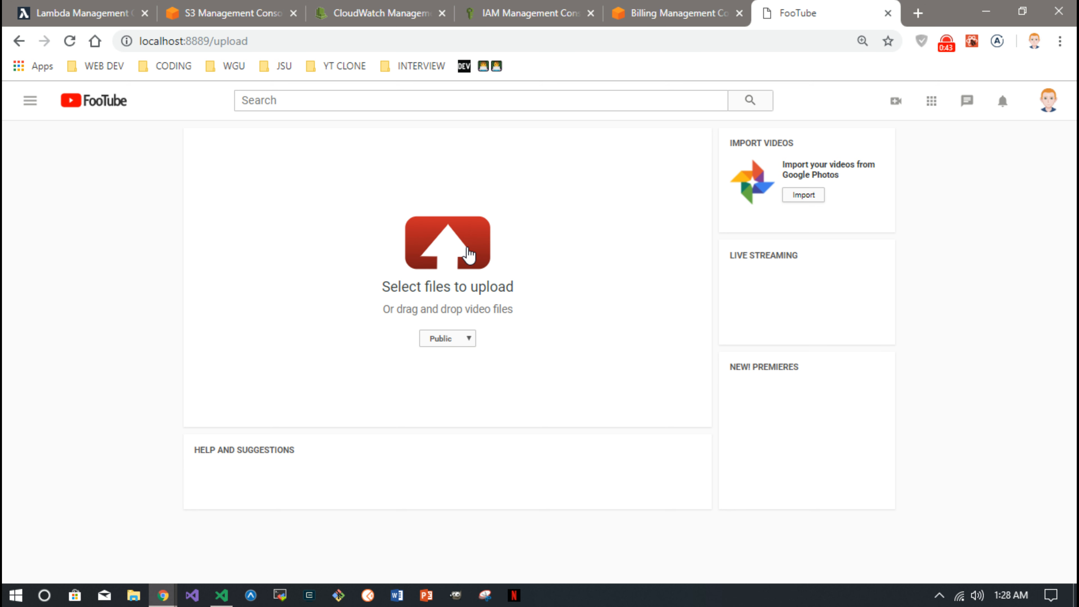
click(447, 242)
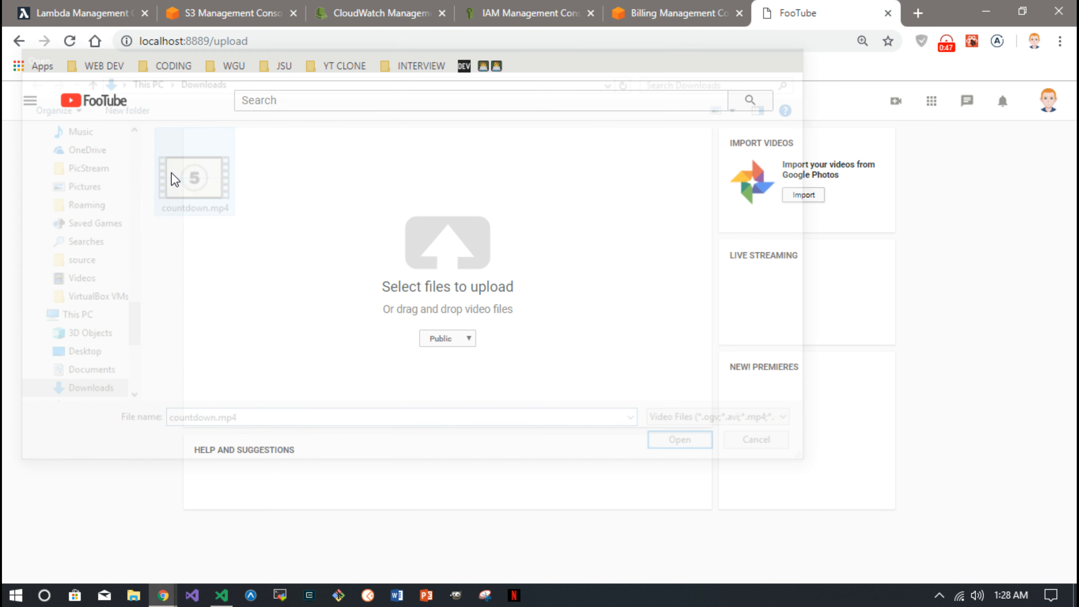
click(678, 439)
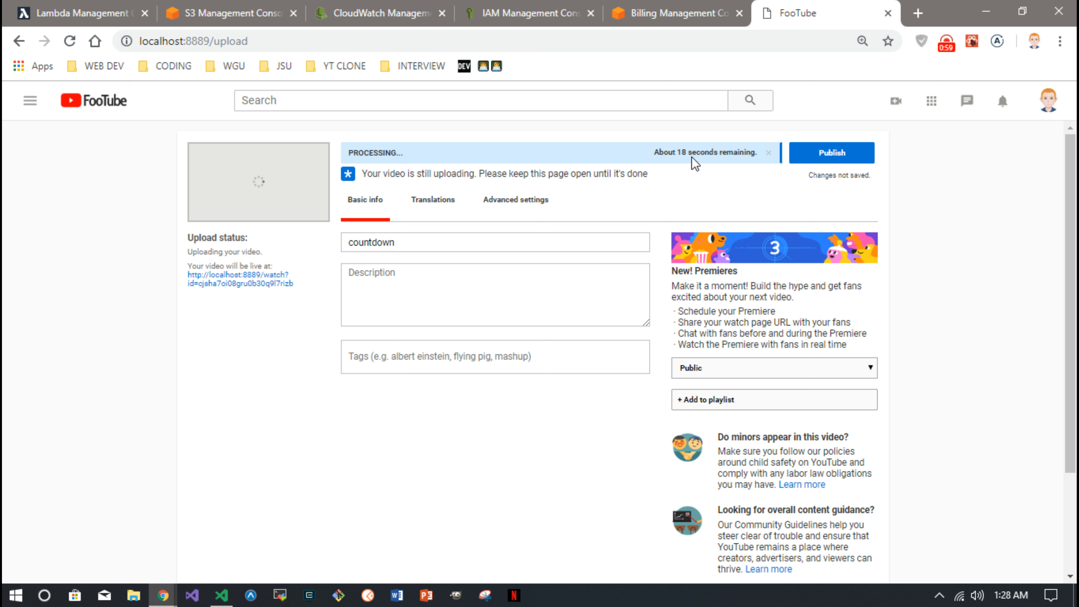
mouse_move(401, 149)
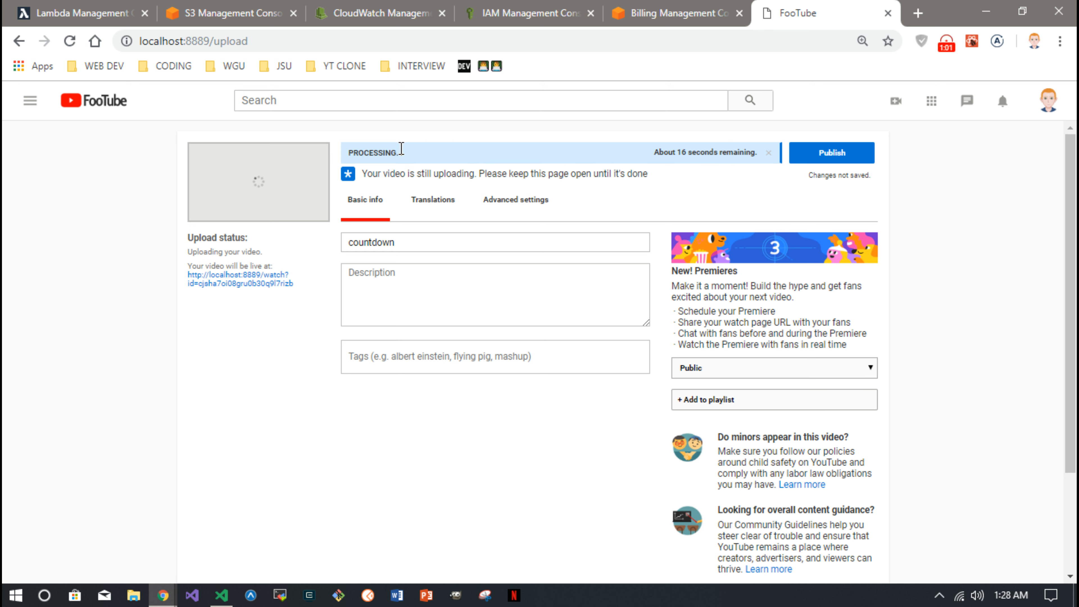
mouse_move(426, 154)
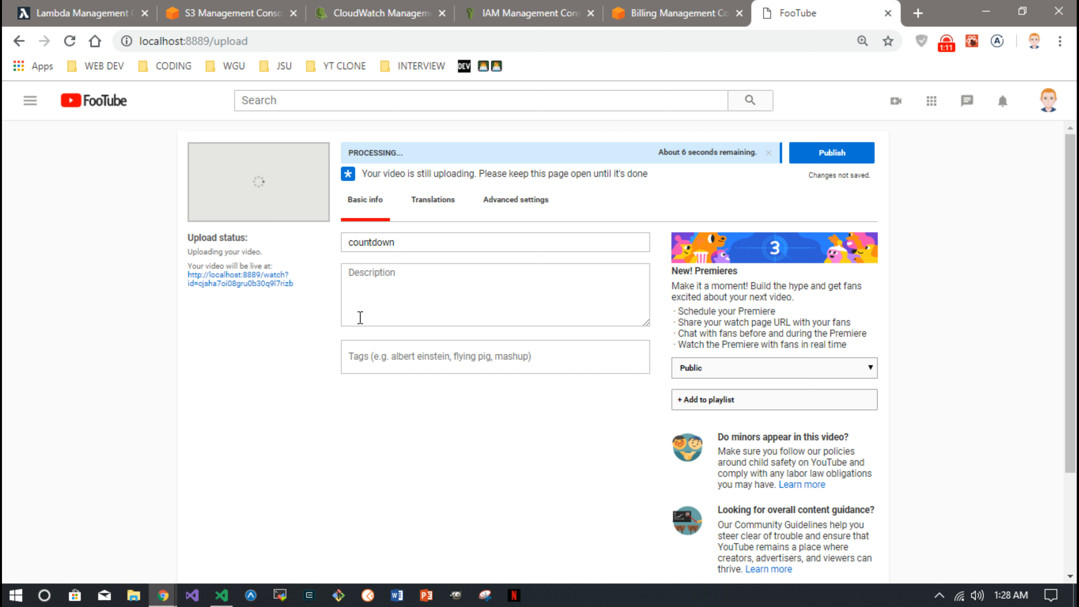
mouse_move(294, 347)
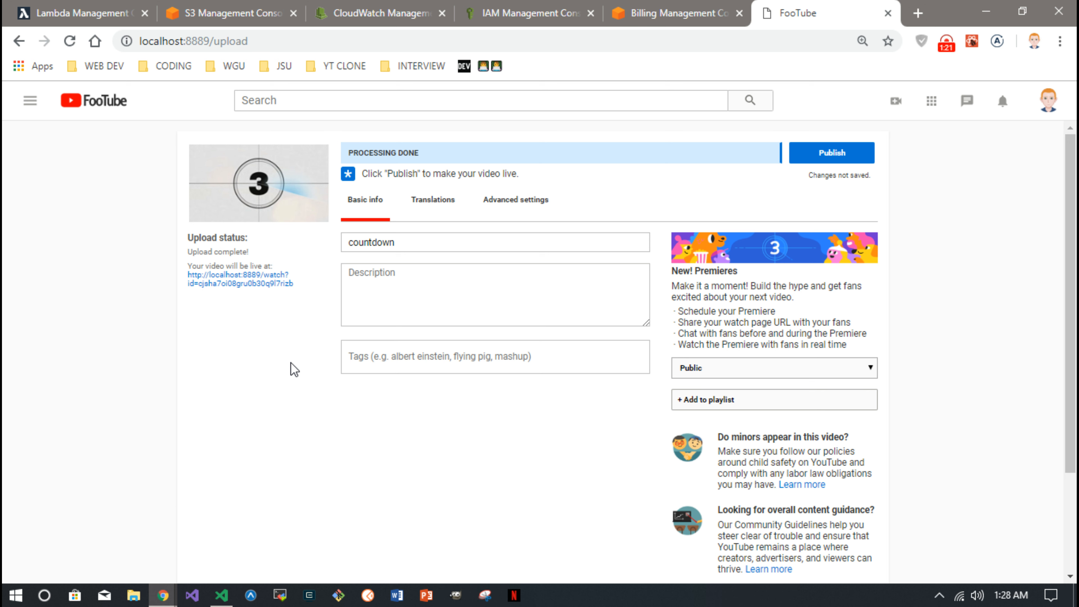
scroll(down, 3)
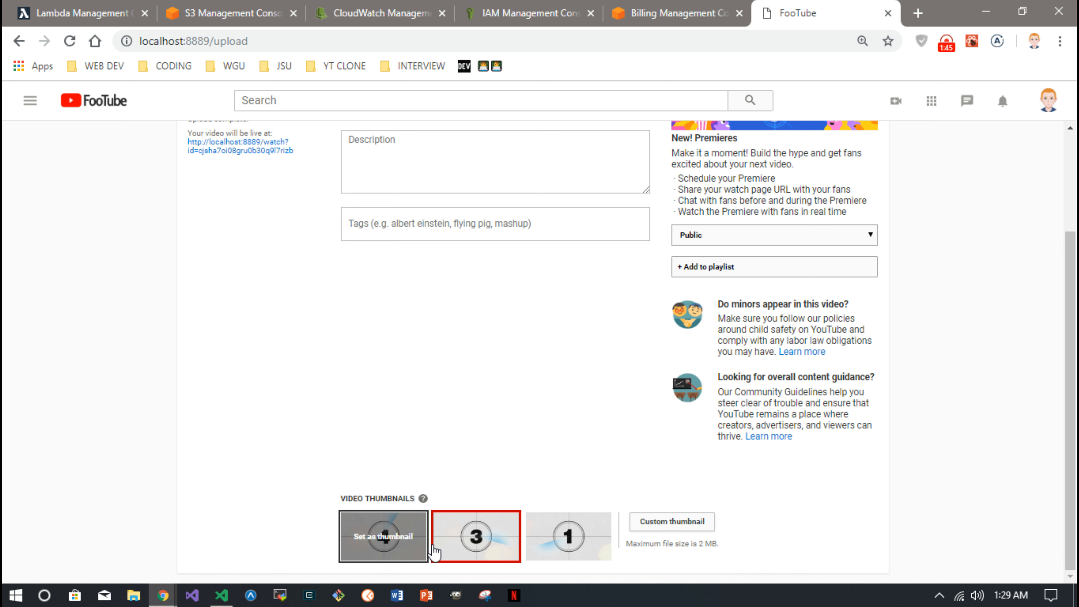
mouse_move(413, 446)
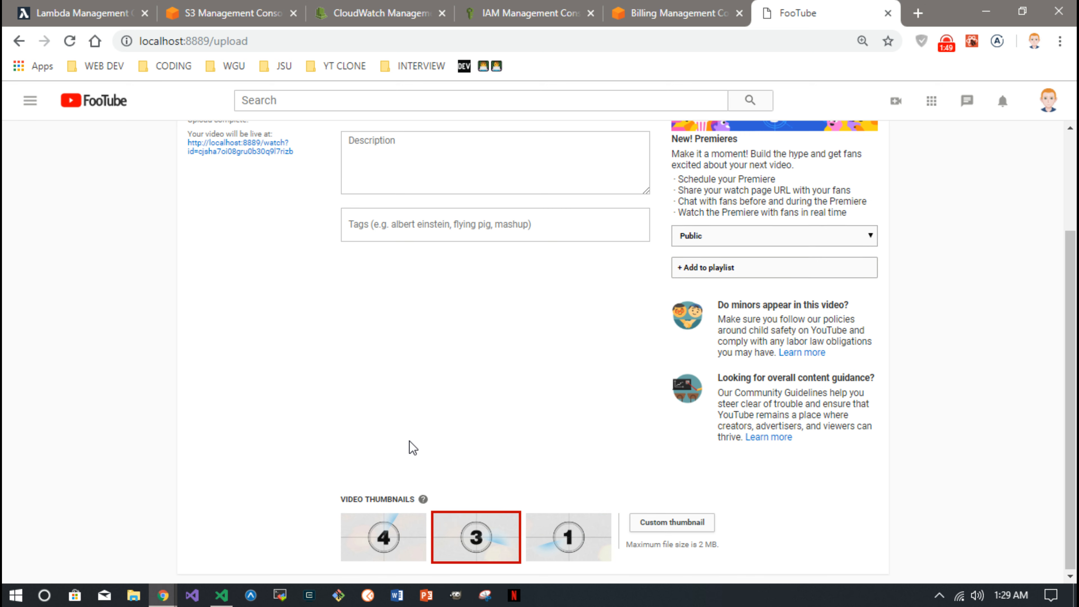
scroll(up, 3)
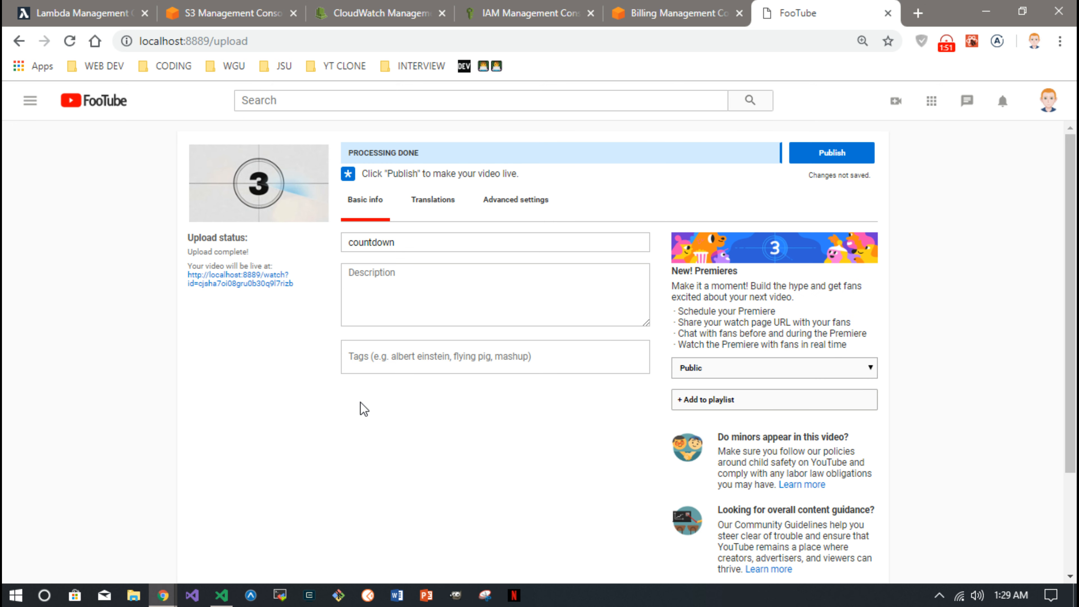
mouse_move(357, 453)
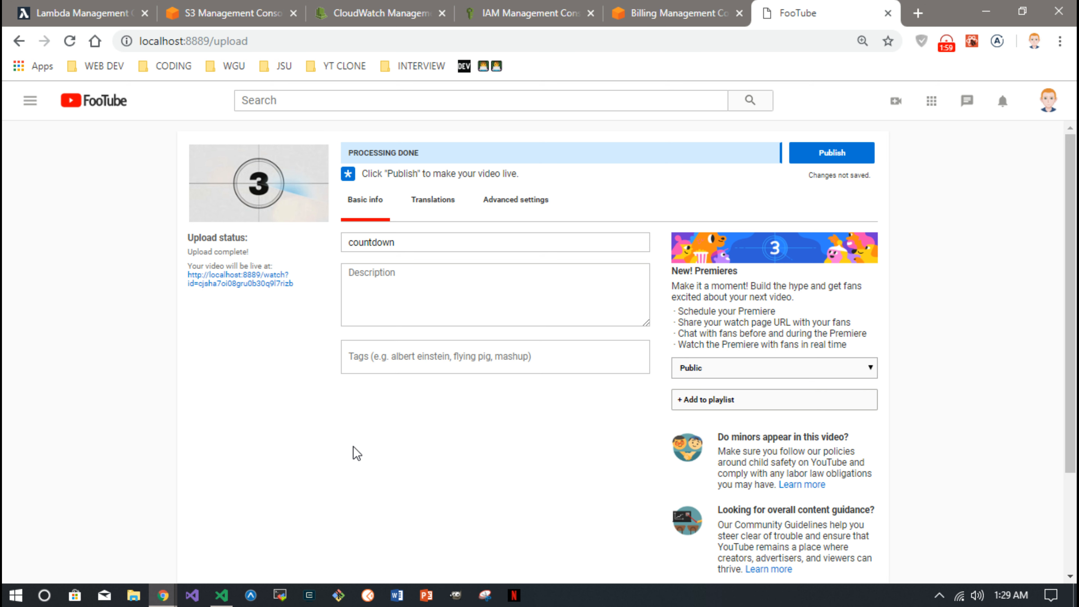
scroll(down, 3)
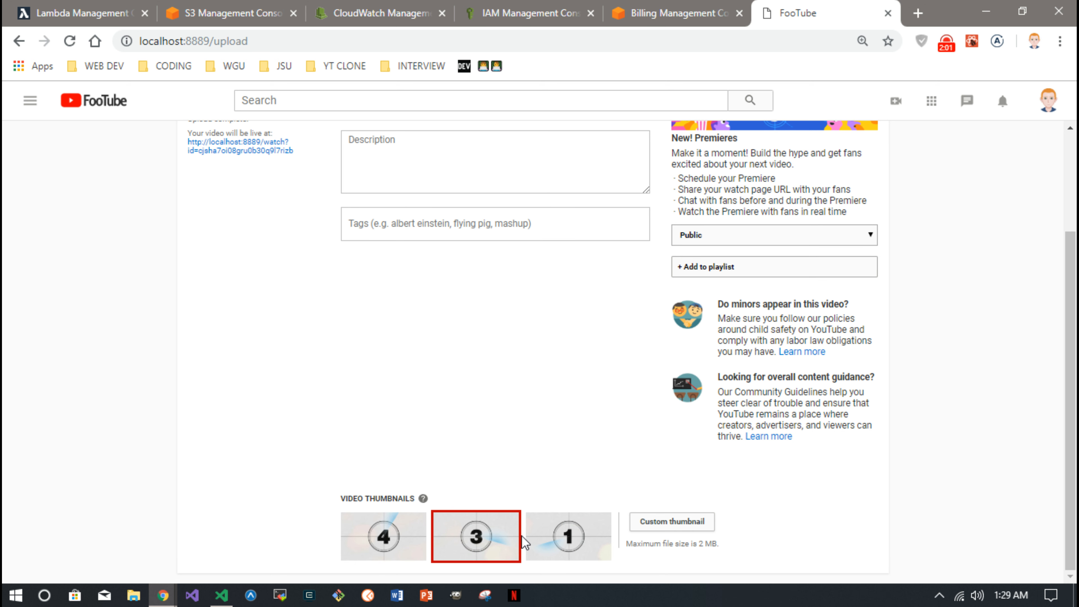
mouse_move(390, 411)
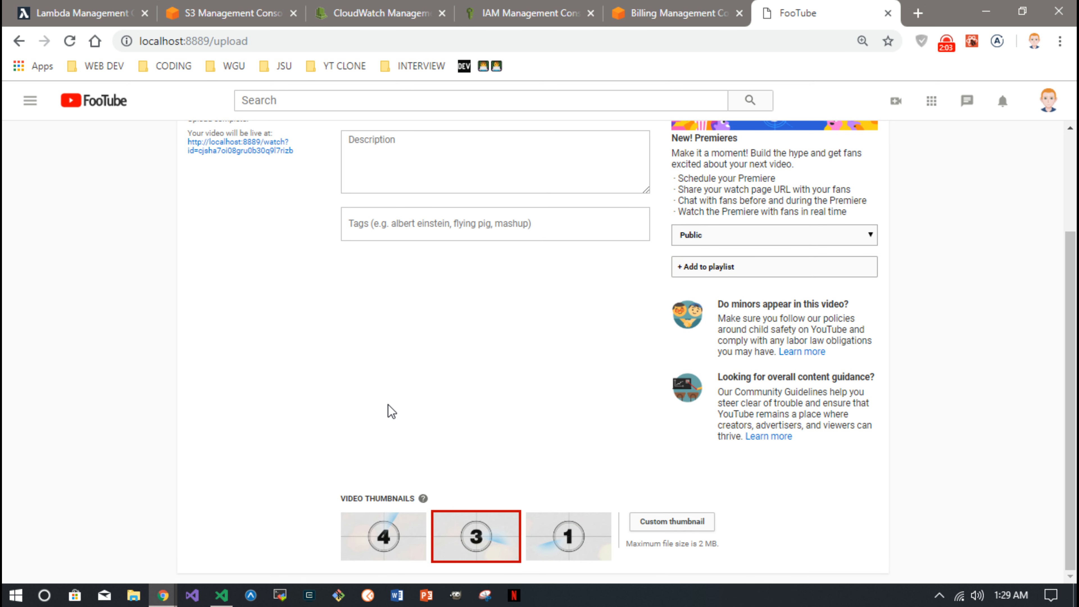
scroll(up, 3)
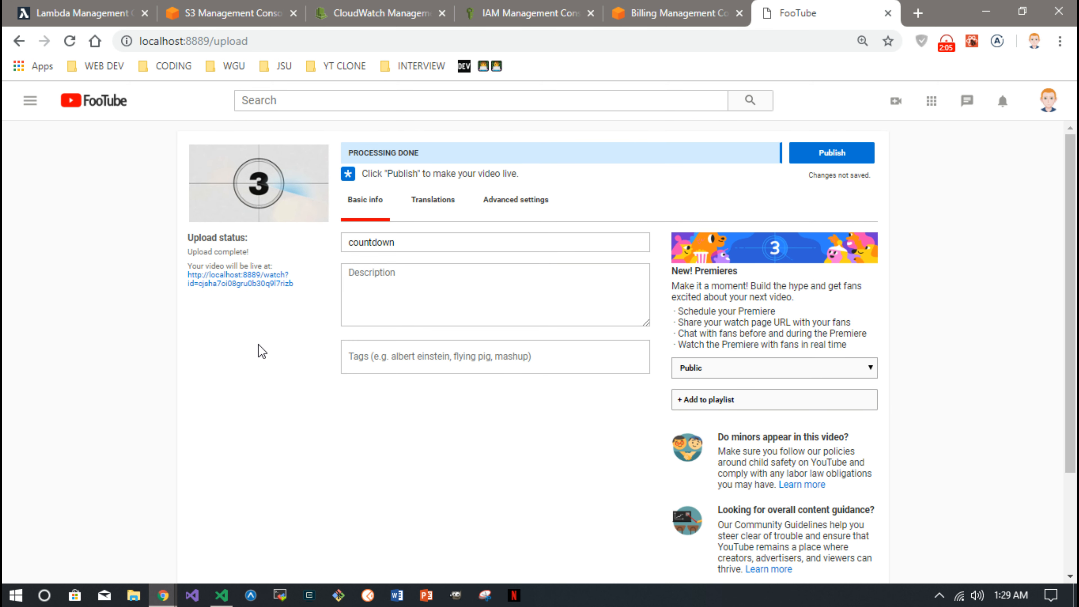
mouse_move(262, 313)
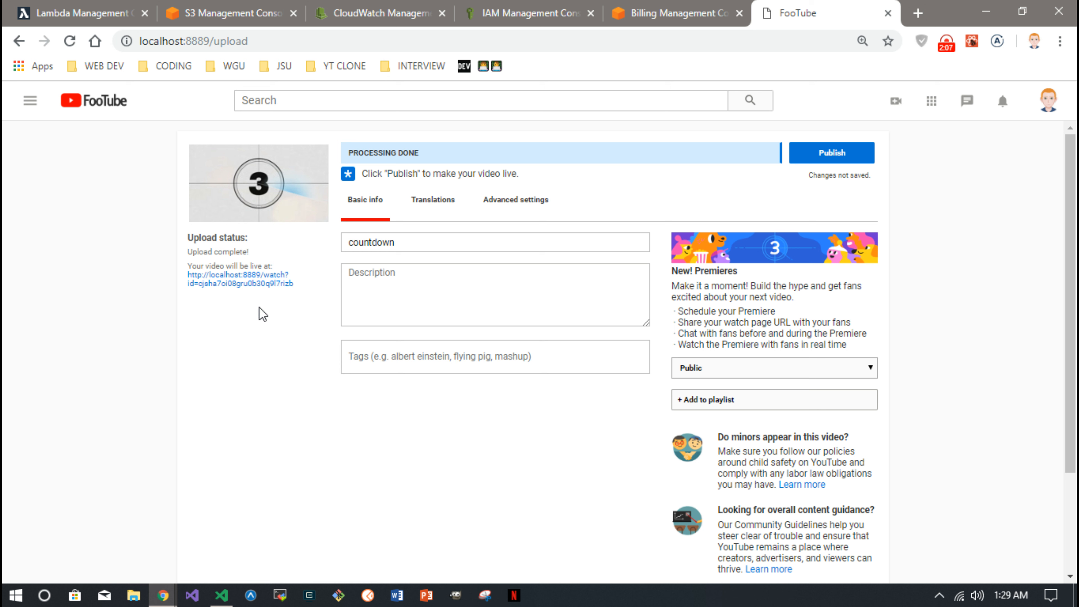
mouse_move(266, 228)
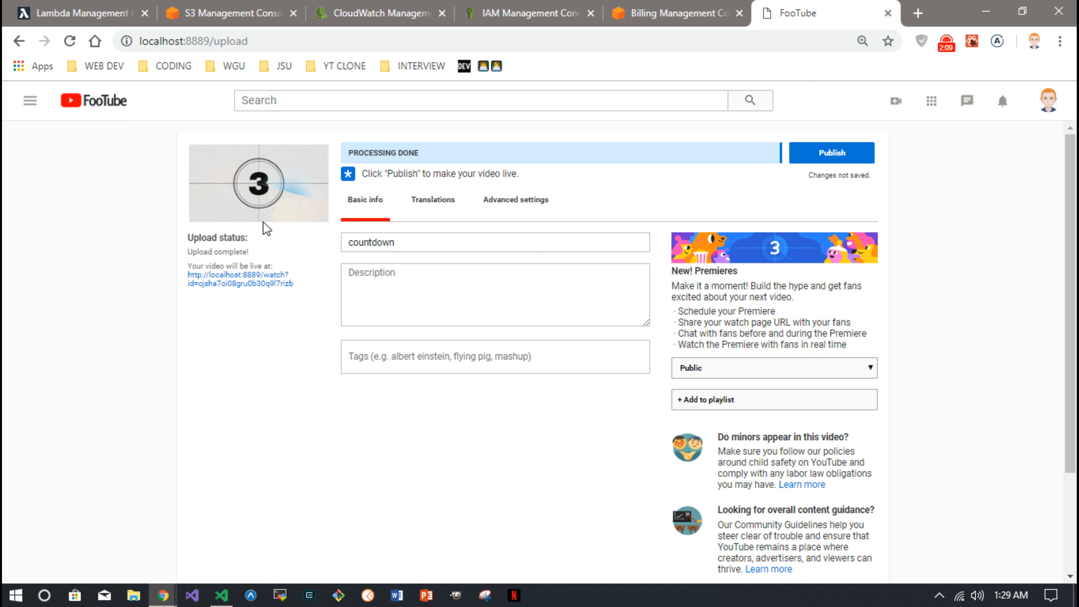
mouse_move(234, 12)
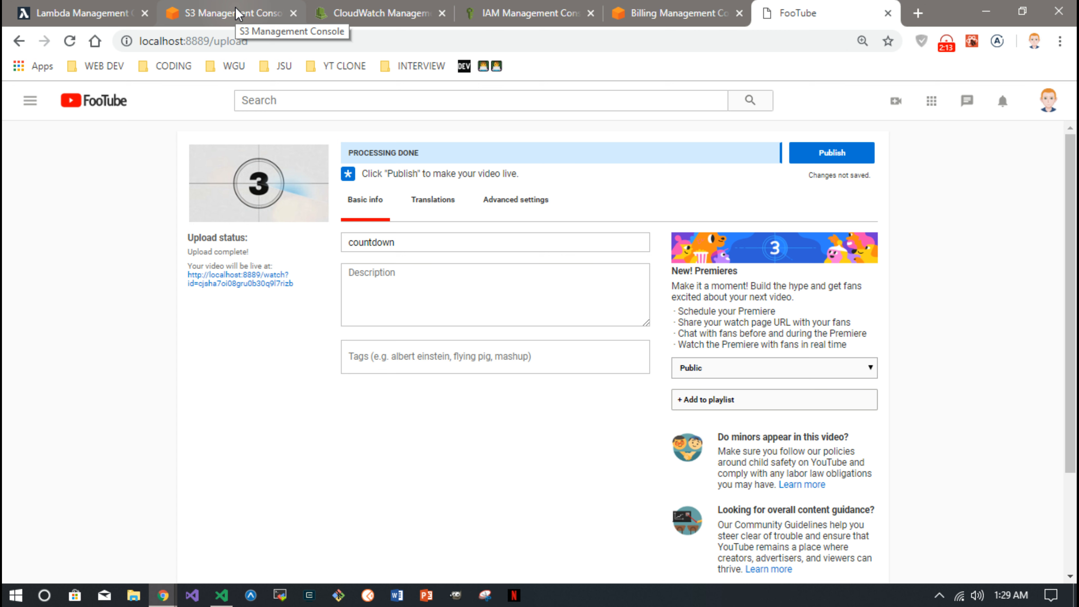
Switch to the Lambda console dashboard and scroll through its account-level metrics
click(79, 13)
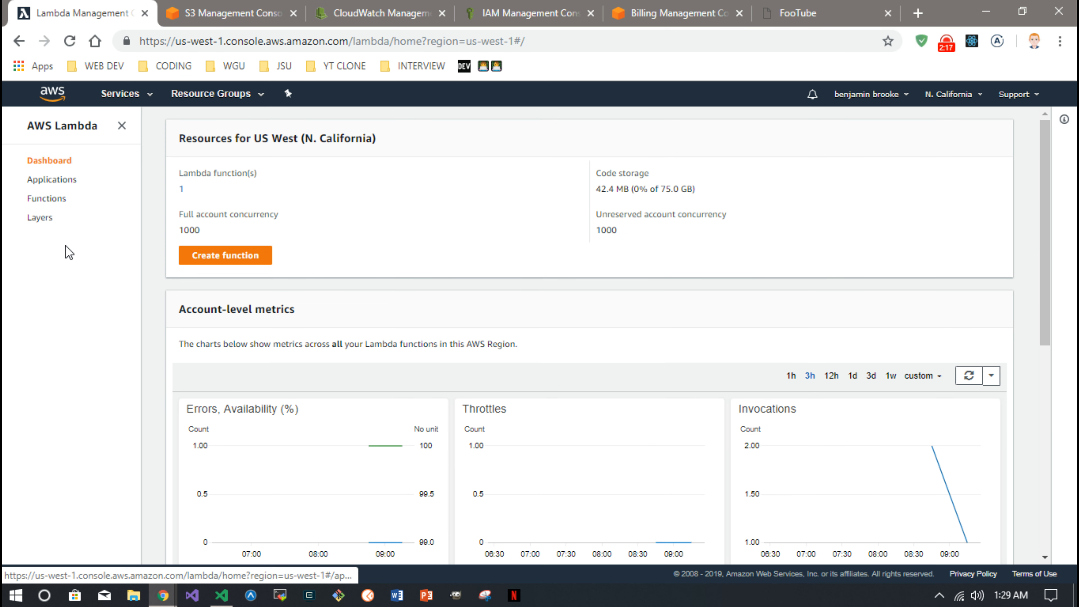
mouse_move(383, 279)
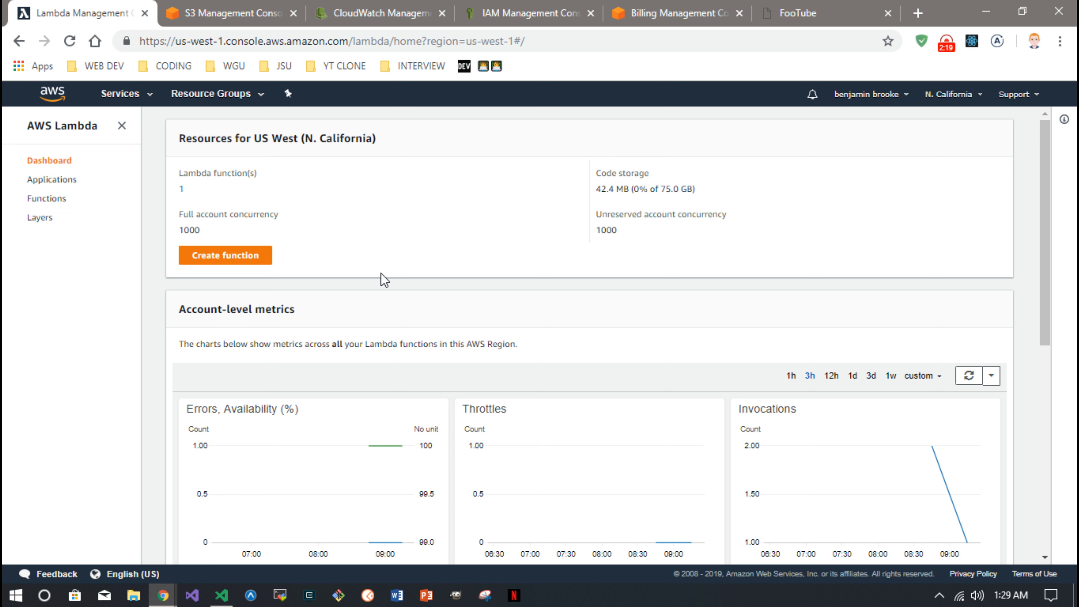
mouse_move(66, 159)
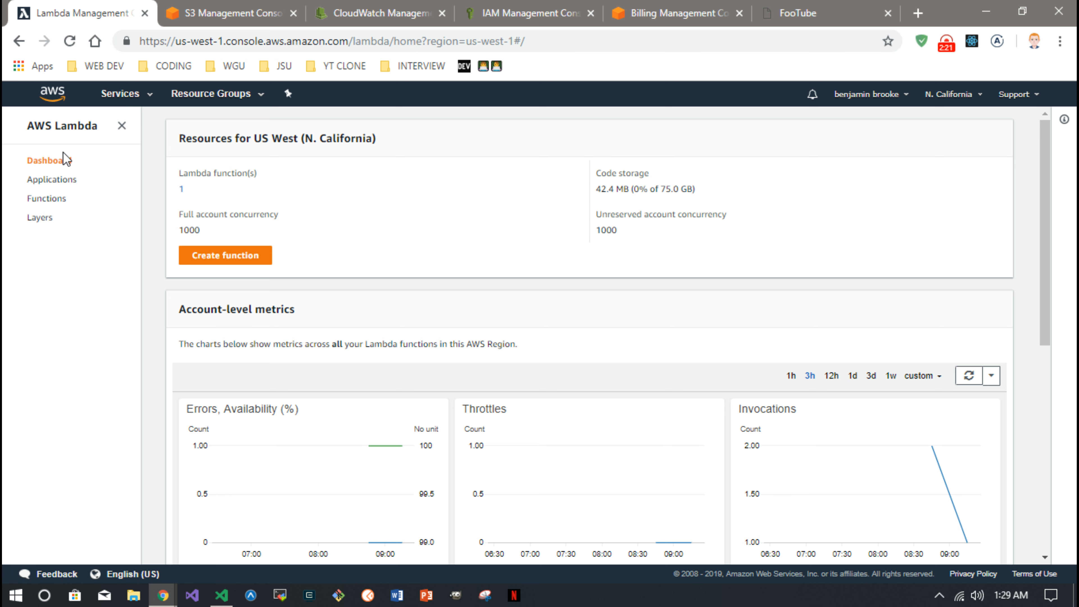
mouse_move(48, 161)
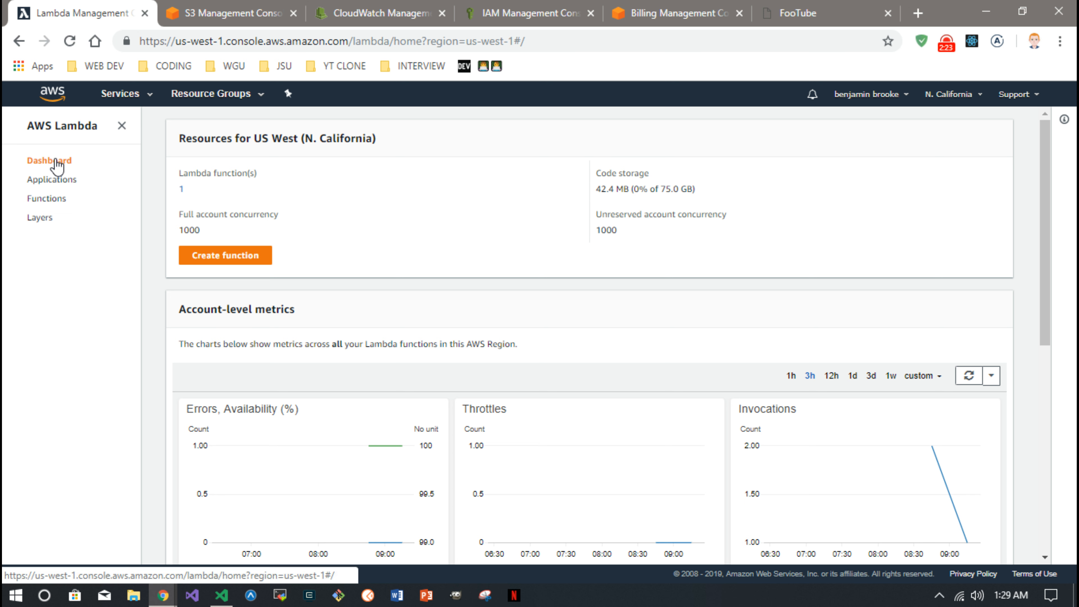
scroll(down, 3)
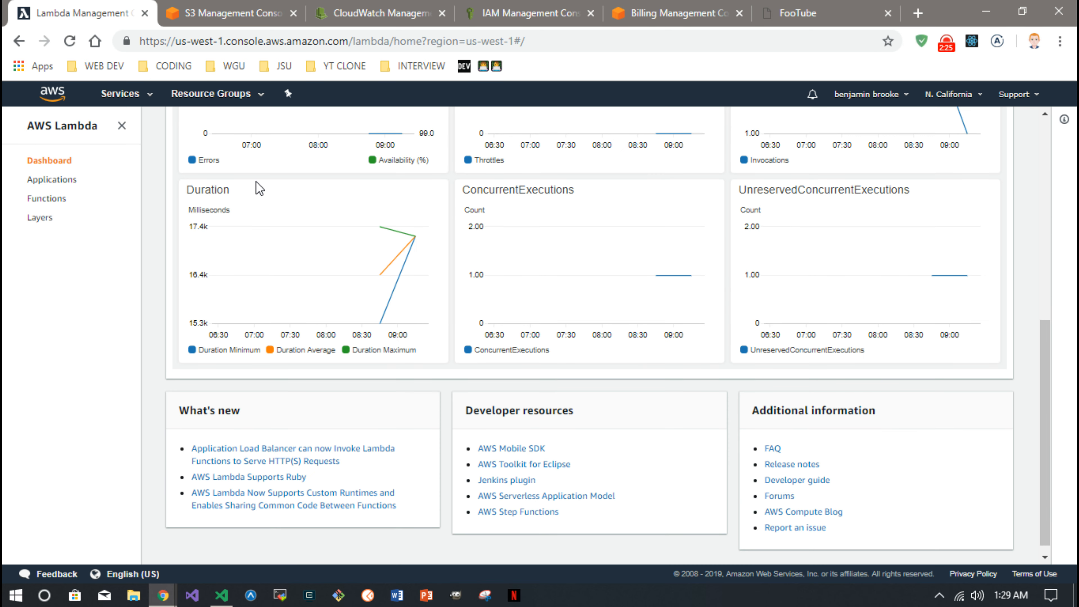
scroll(up, 3)
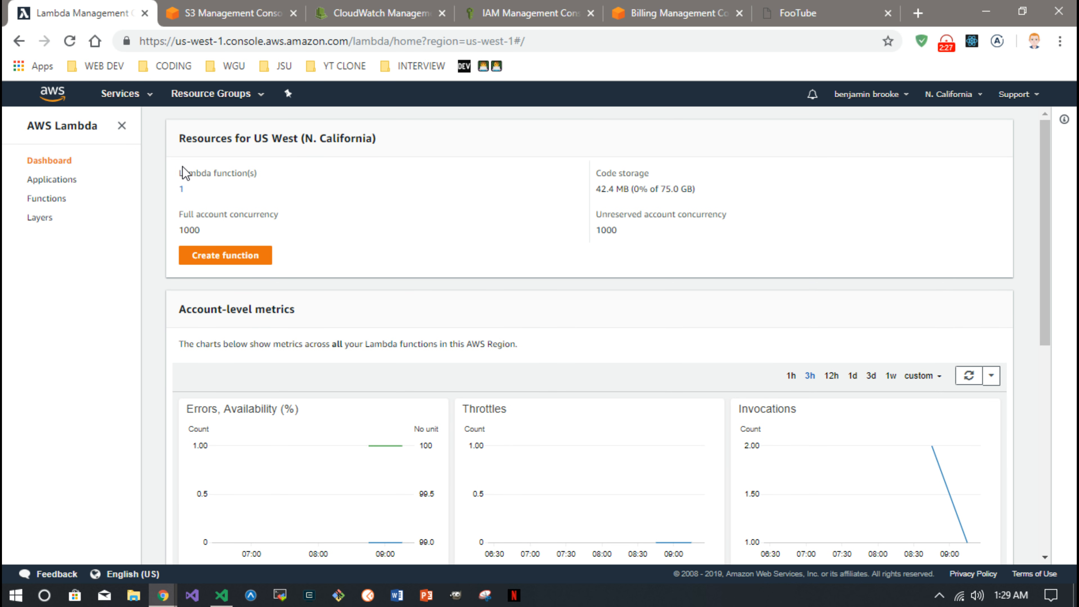
Start a new Lambda function authored from scratch and bring up the IAM Roles list in a new tab
click(225, 254)
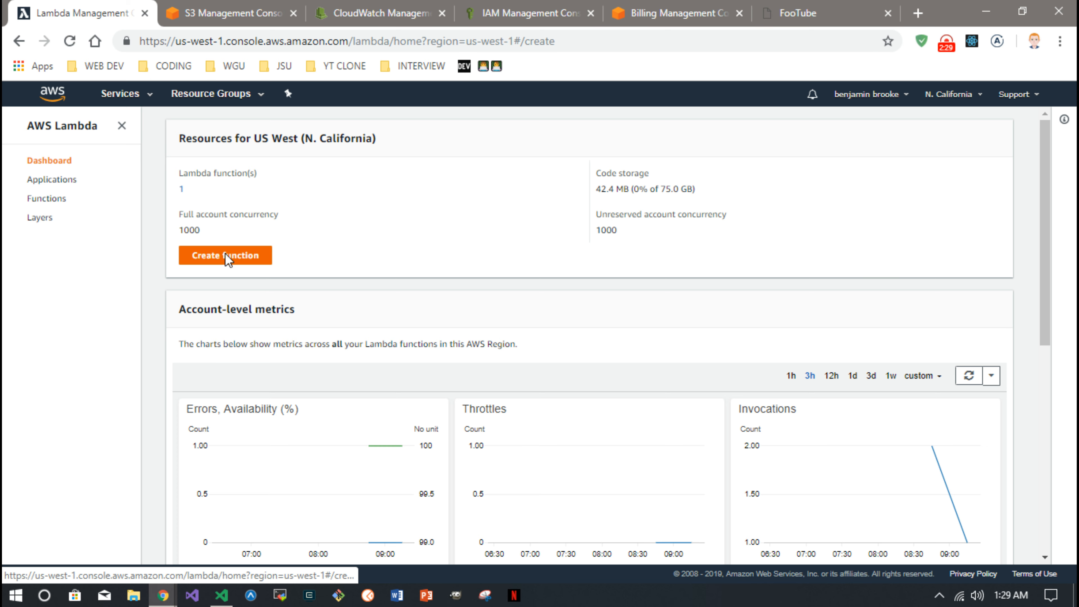
click(225, 255)
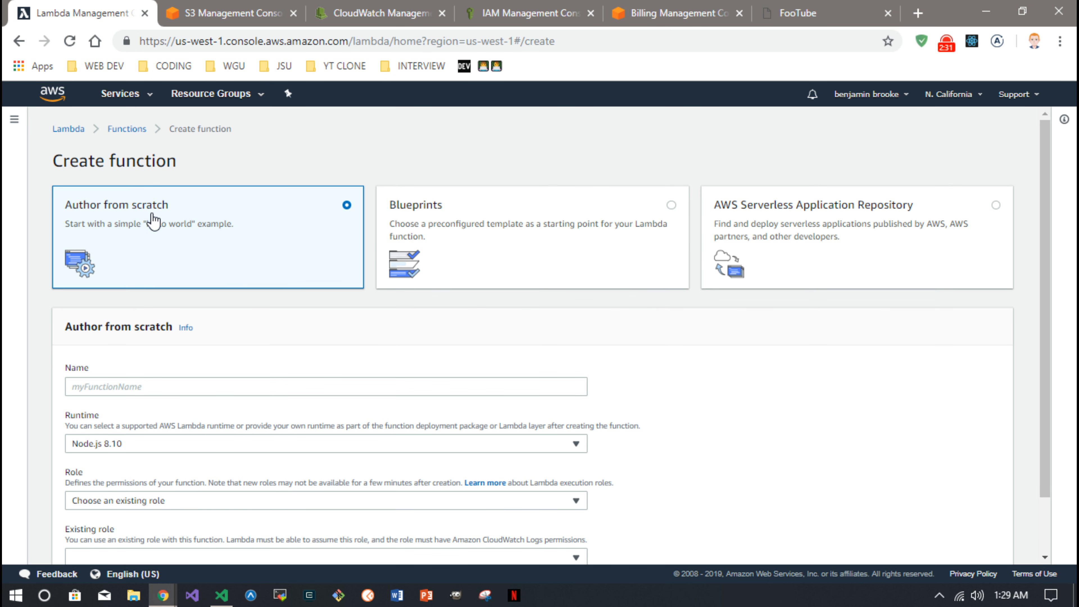
mouse_move(217, 428)
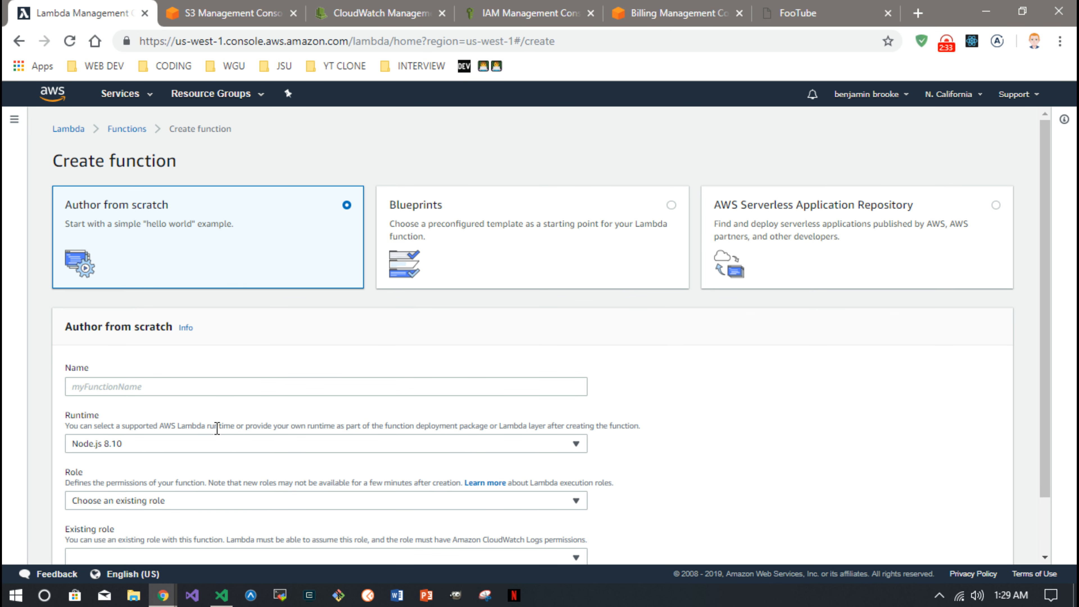
mouse_move(79, 454)
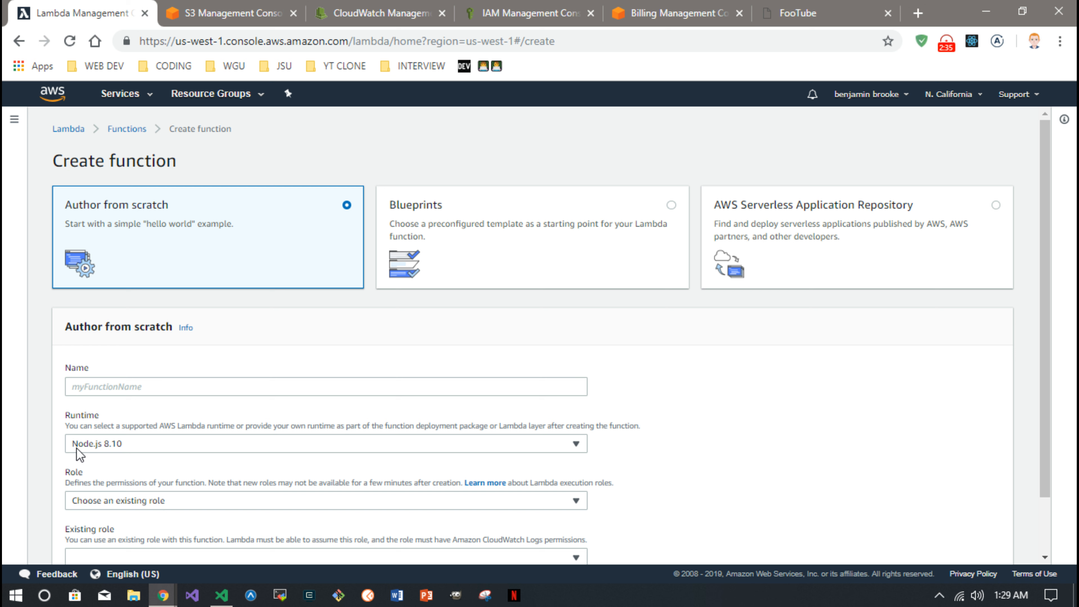
mouse_move(167, 459)
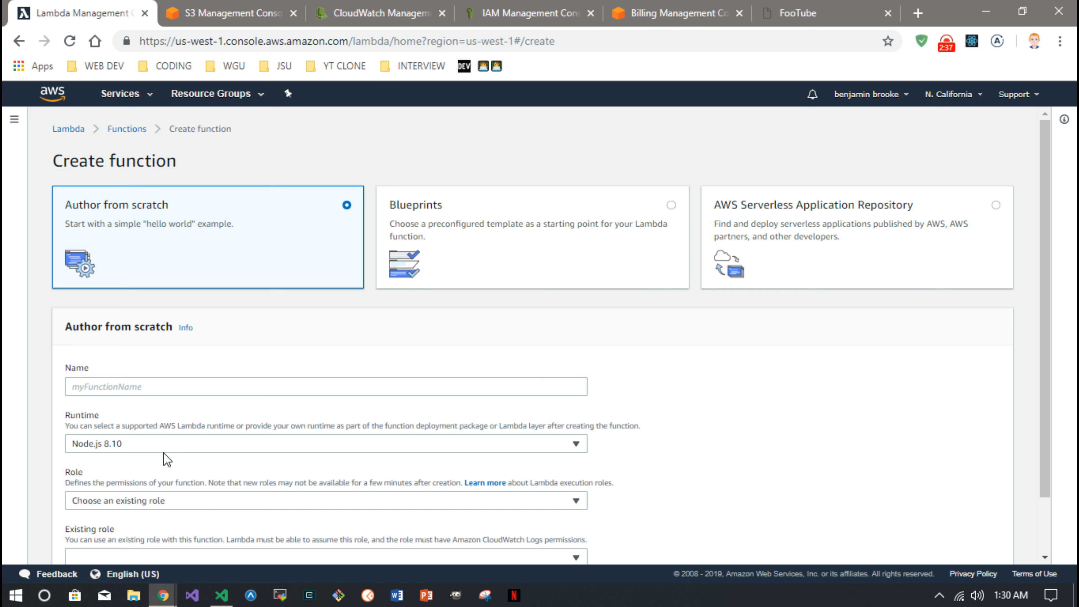
scroll(down, 3)
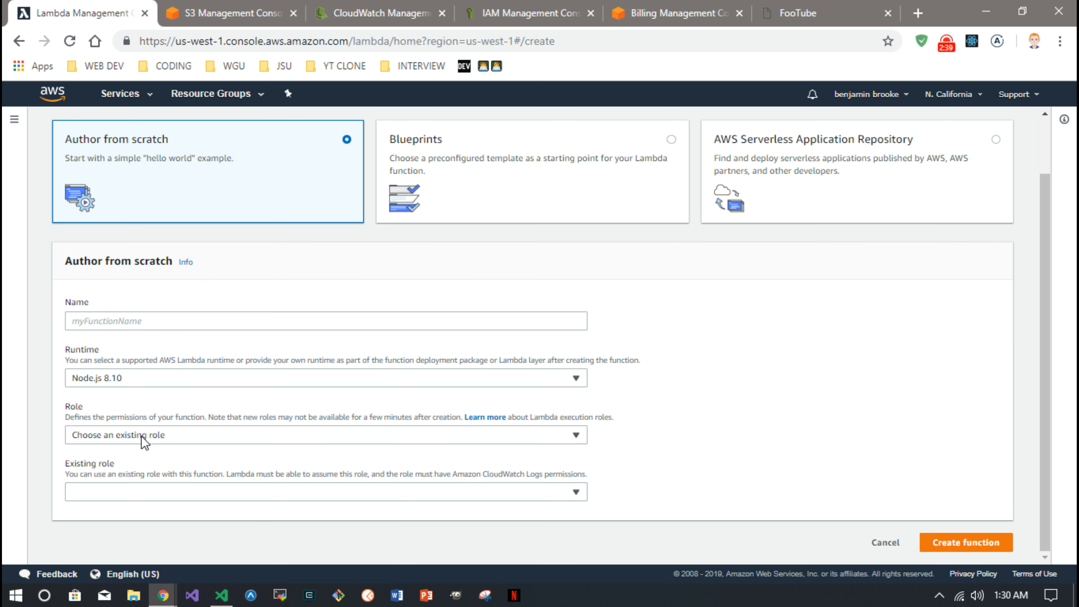
mouse_move(113, 471)
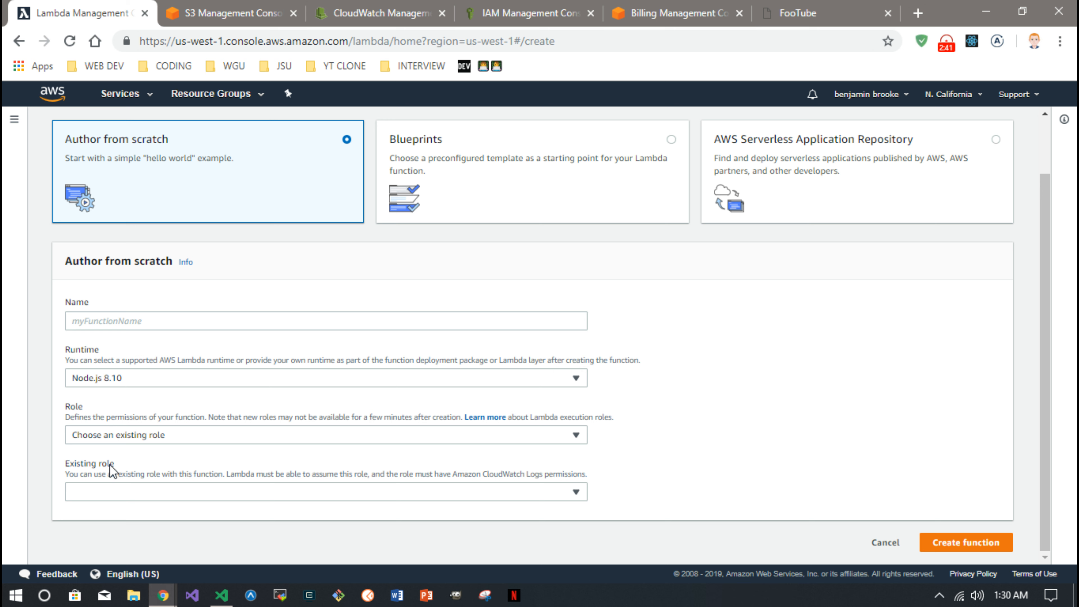
click(523, 13)
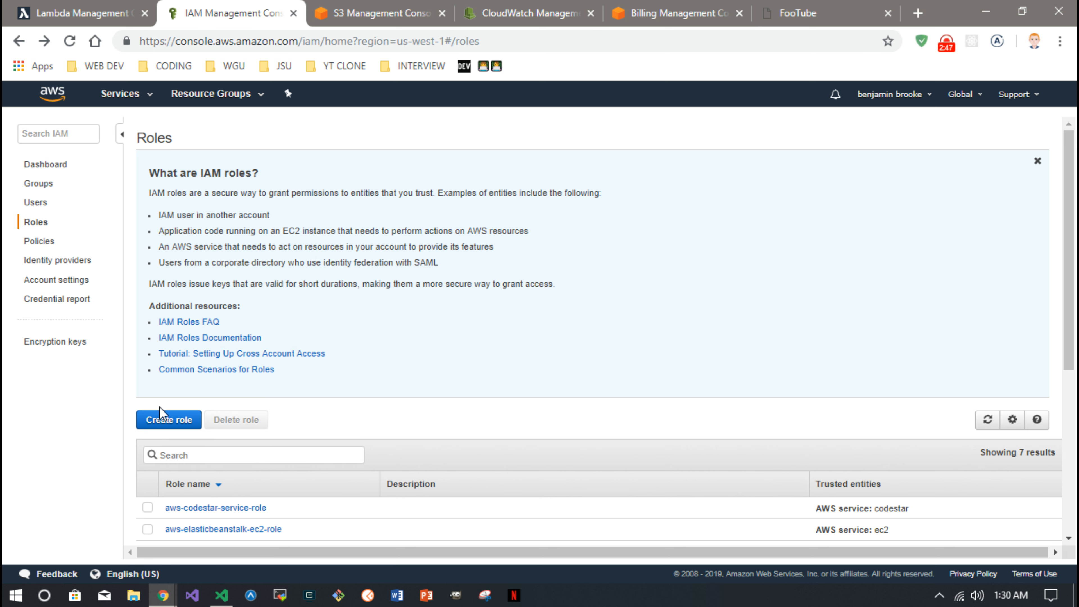
click(168, 420)
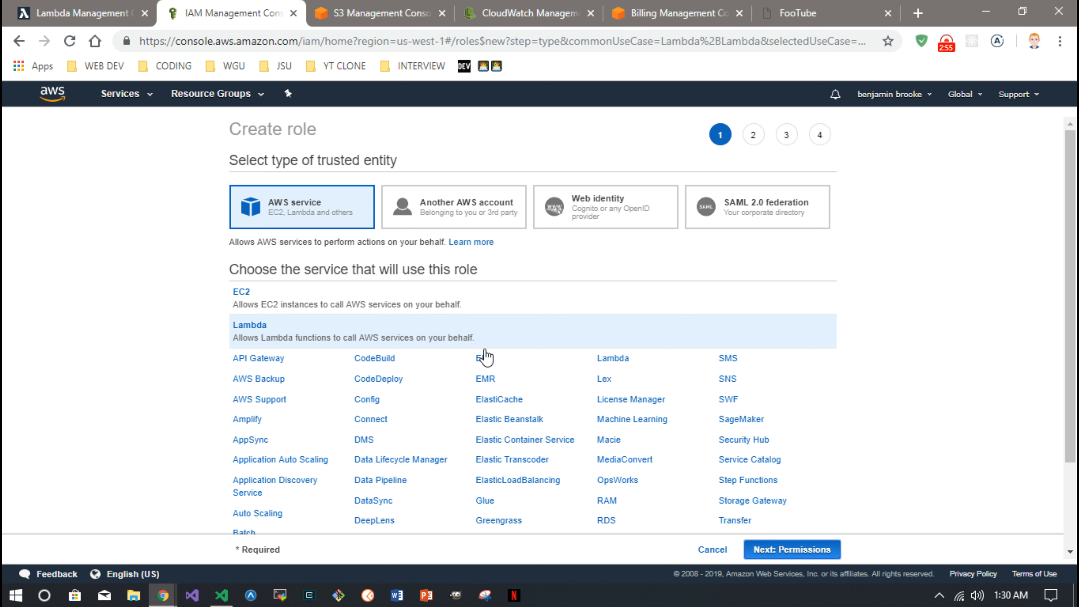
click(790, 549)
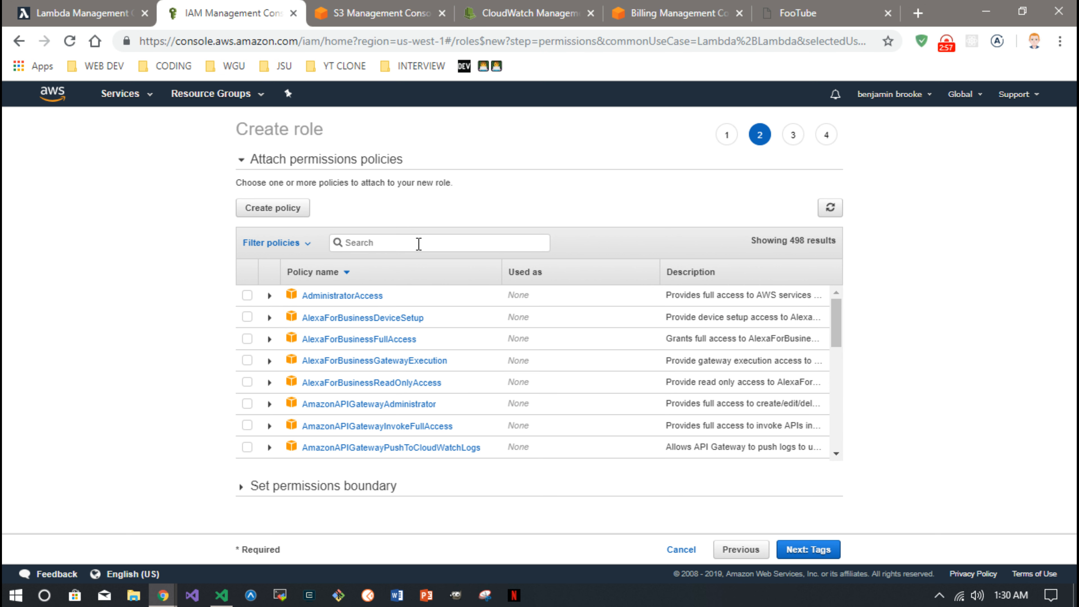
text(AWSK)
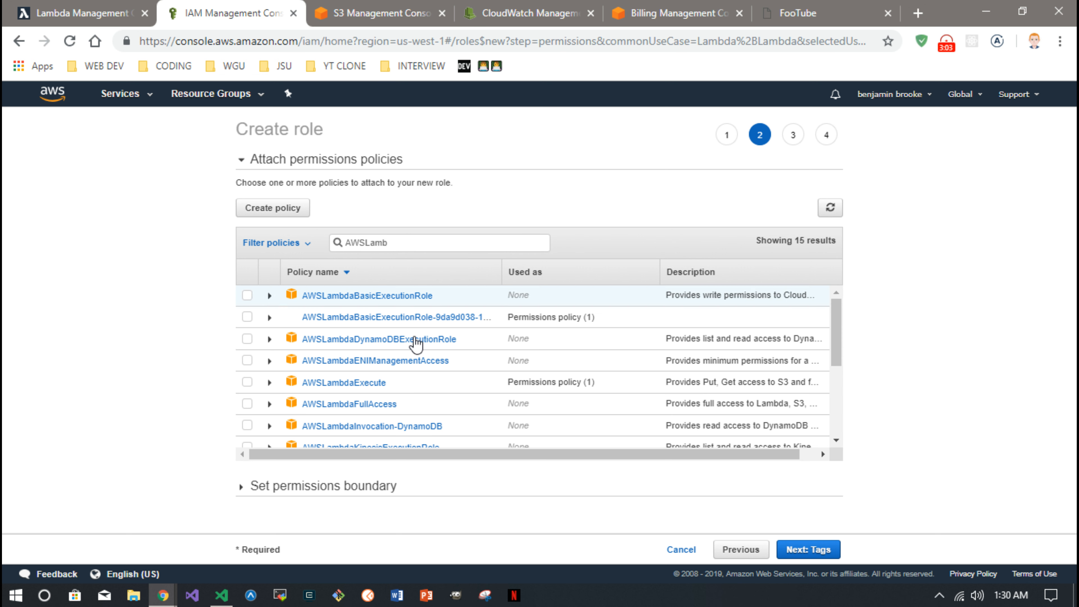
click(247, 383)
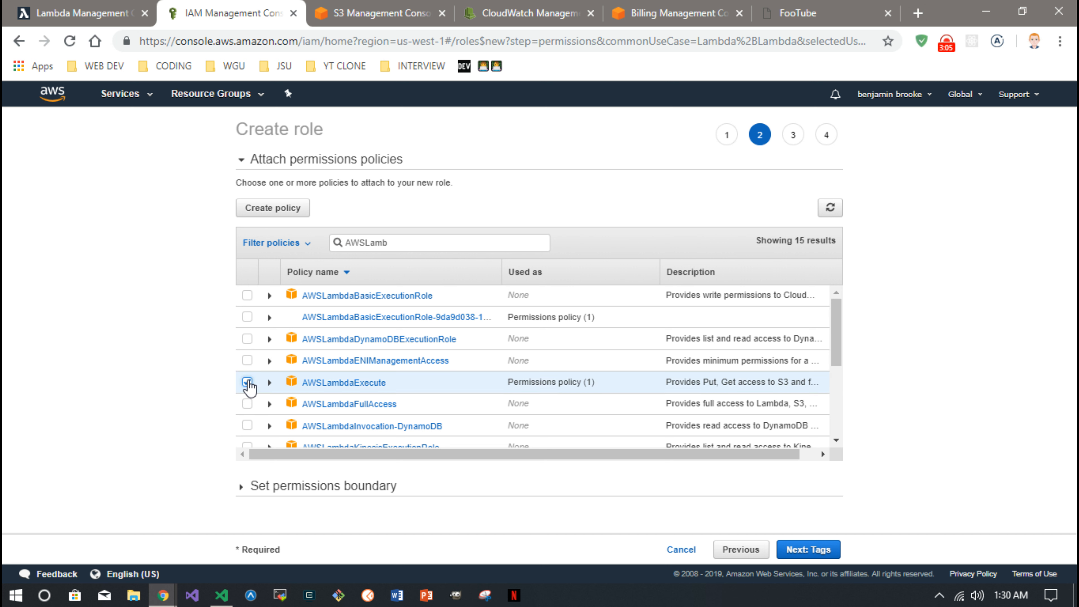
click(247, 382)
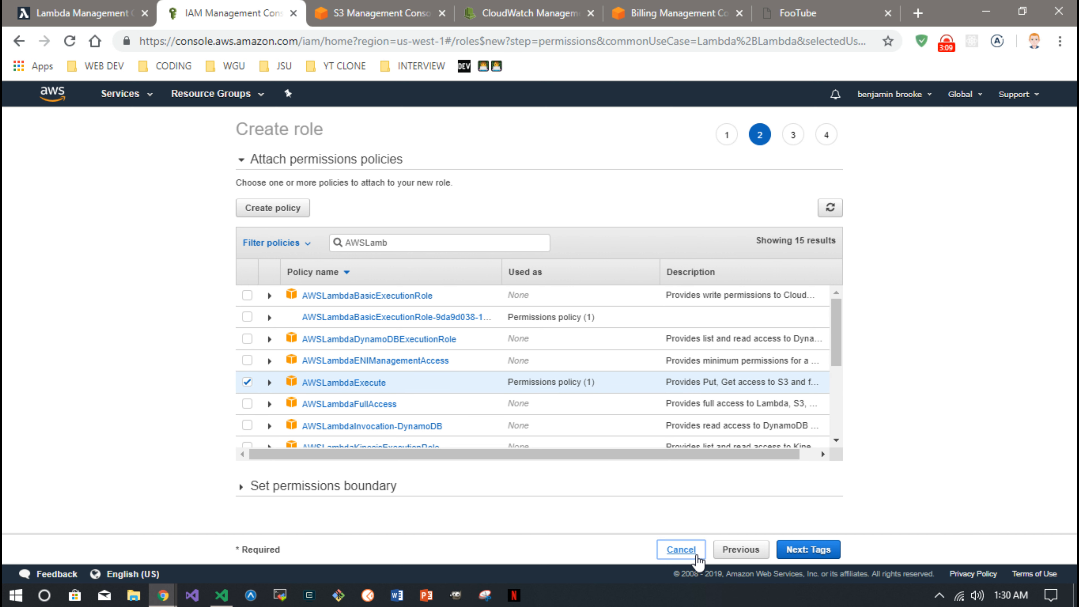
click(680, 549)
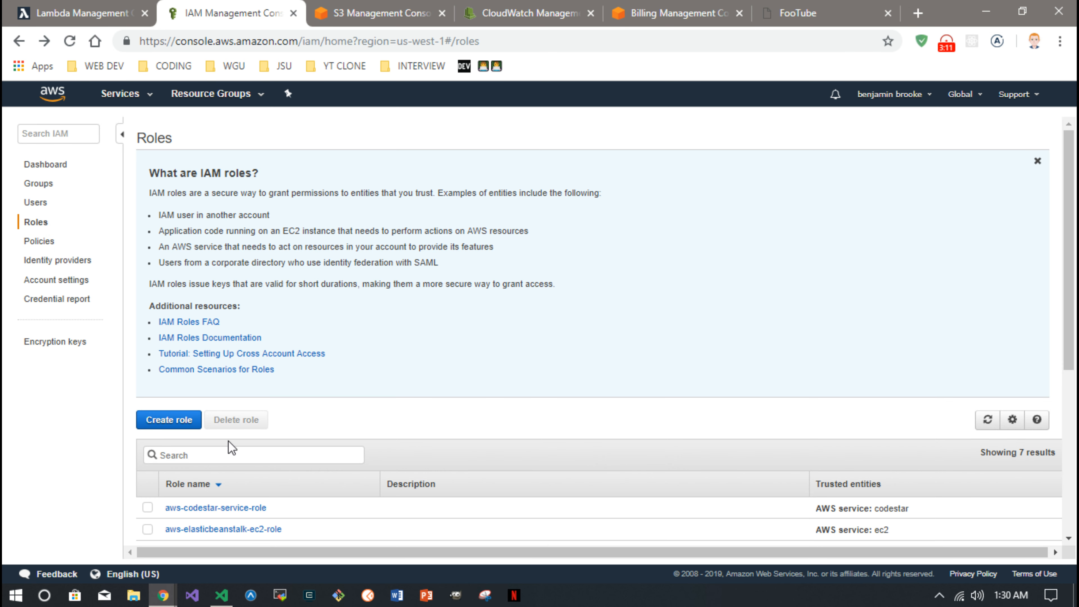
mouse_move(292, 16)
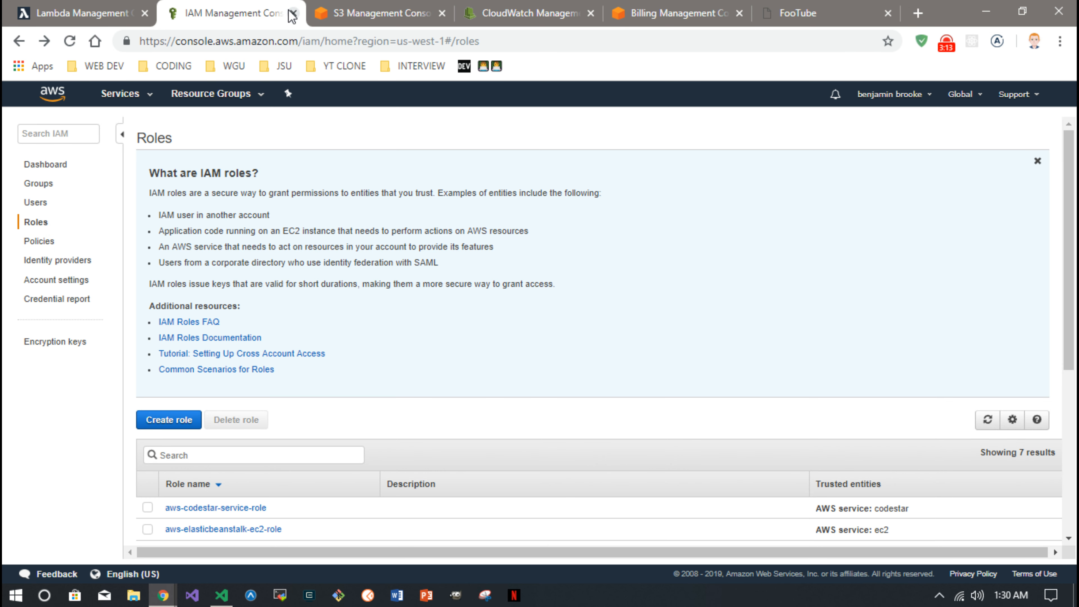
Close the IAM tab, check the existing roles available, and cancel the new function back to Functions
click(291, 13)
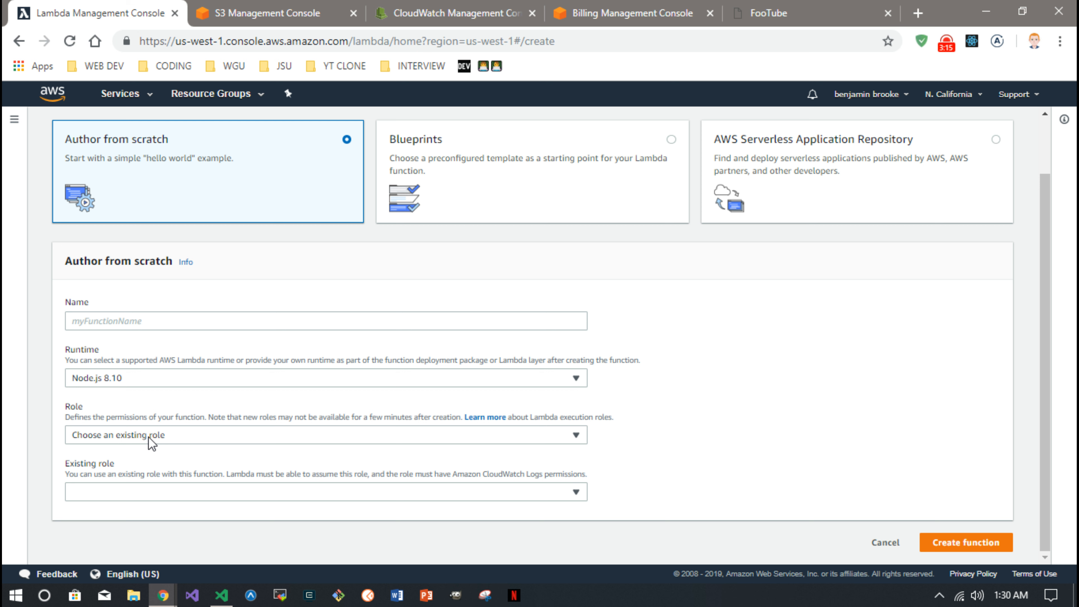
click(324, 434)
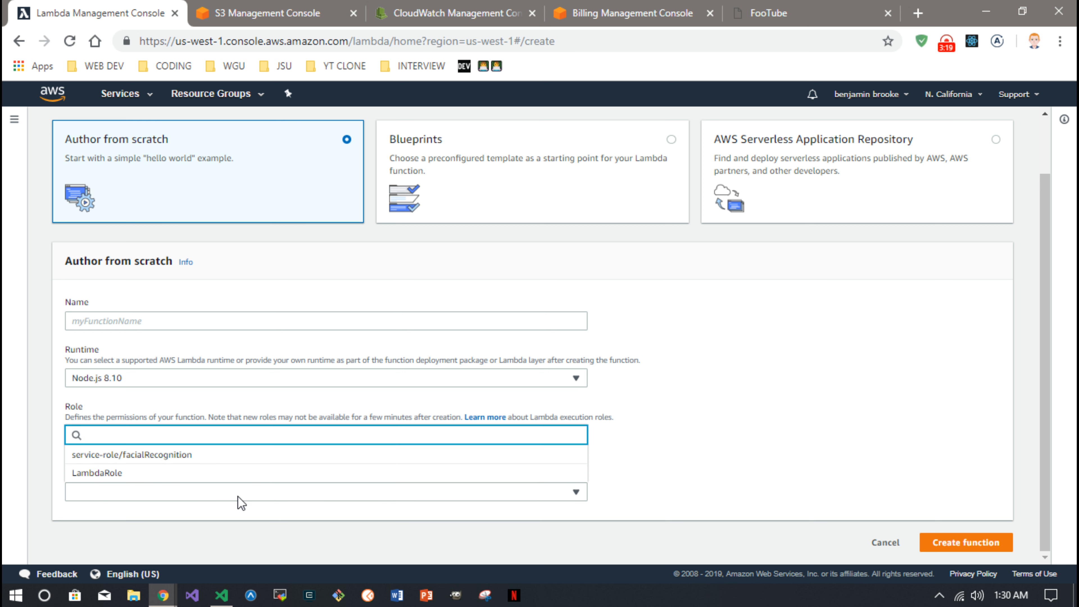
mouse_move(100, 481)
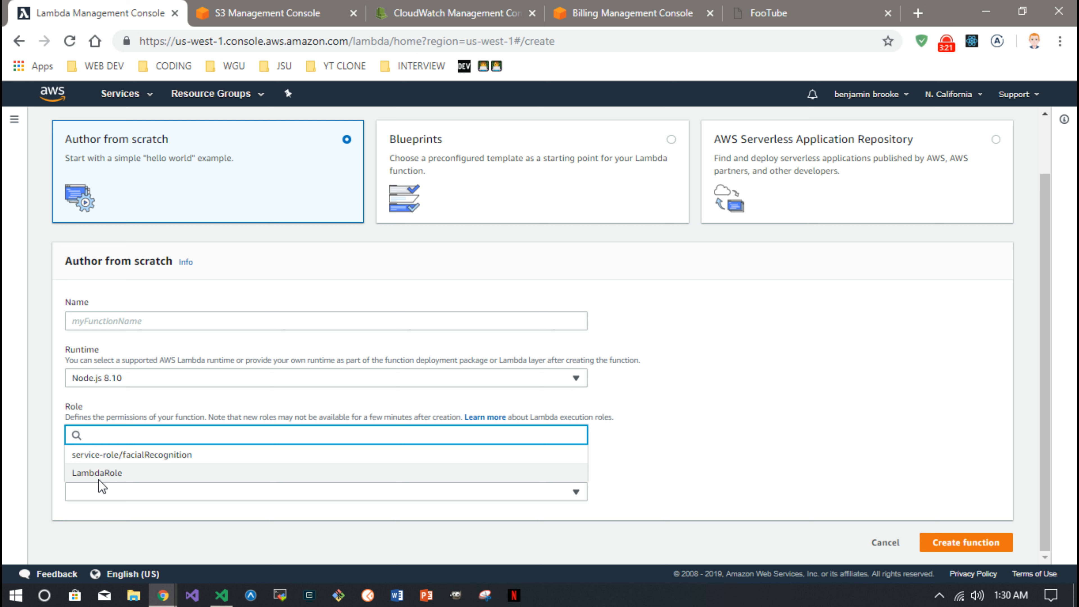
mouse_move(126, 479)
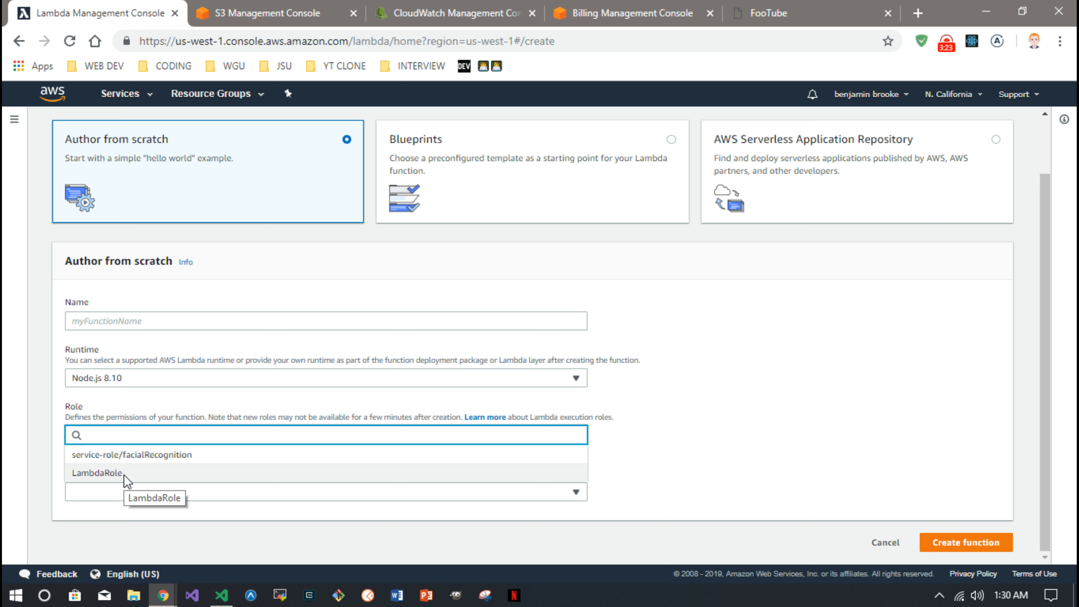
mouse_move(852, 487)
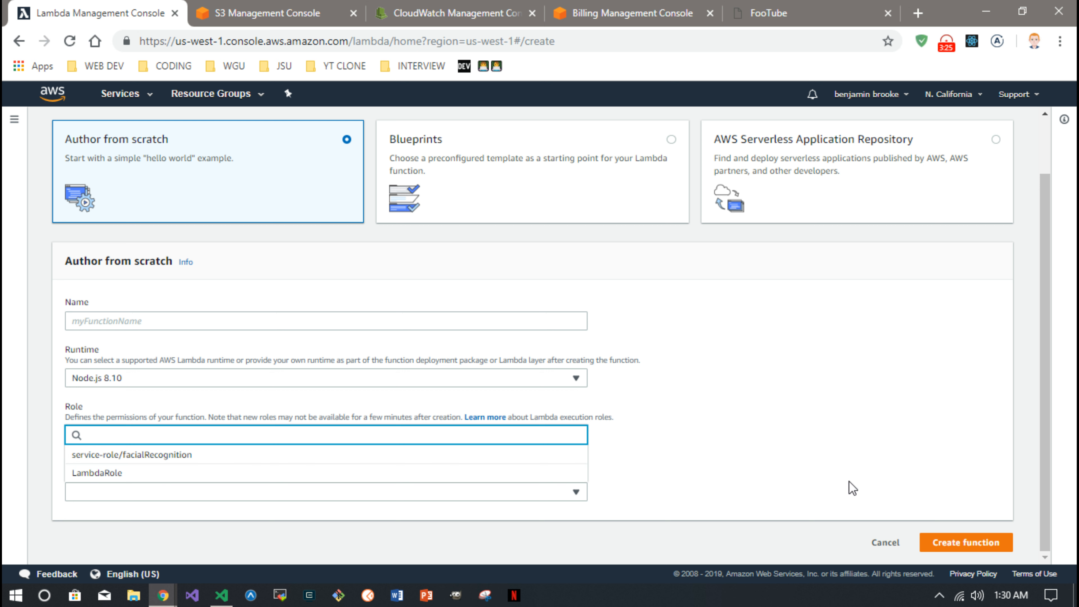
click(885, 542)
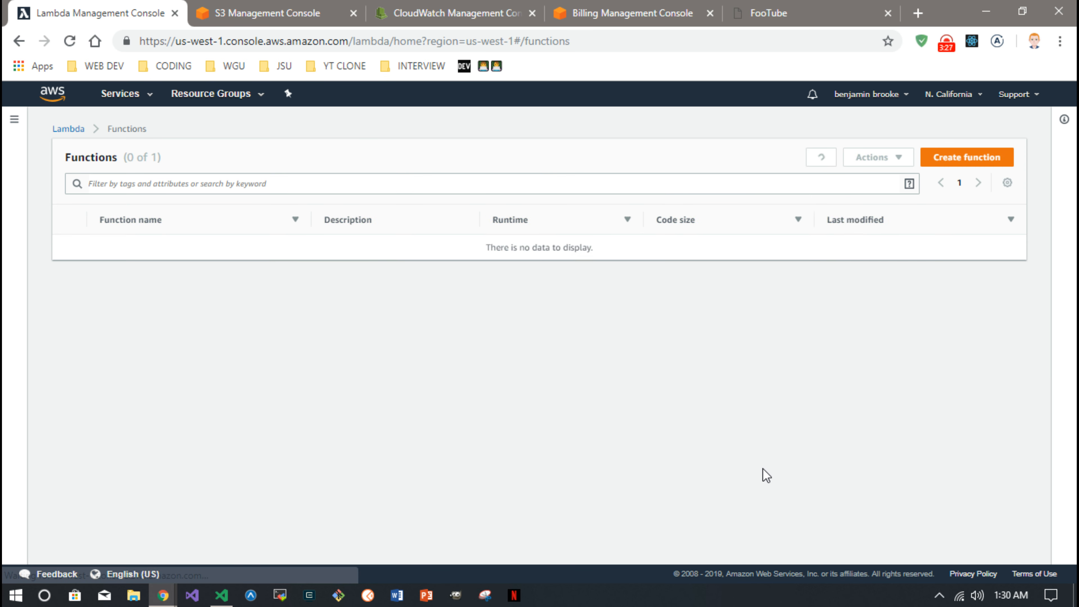
Reload the Functions list and open the createThumbnail function
click(821, 157)
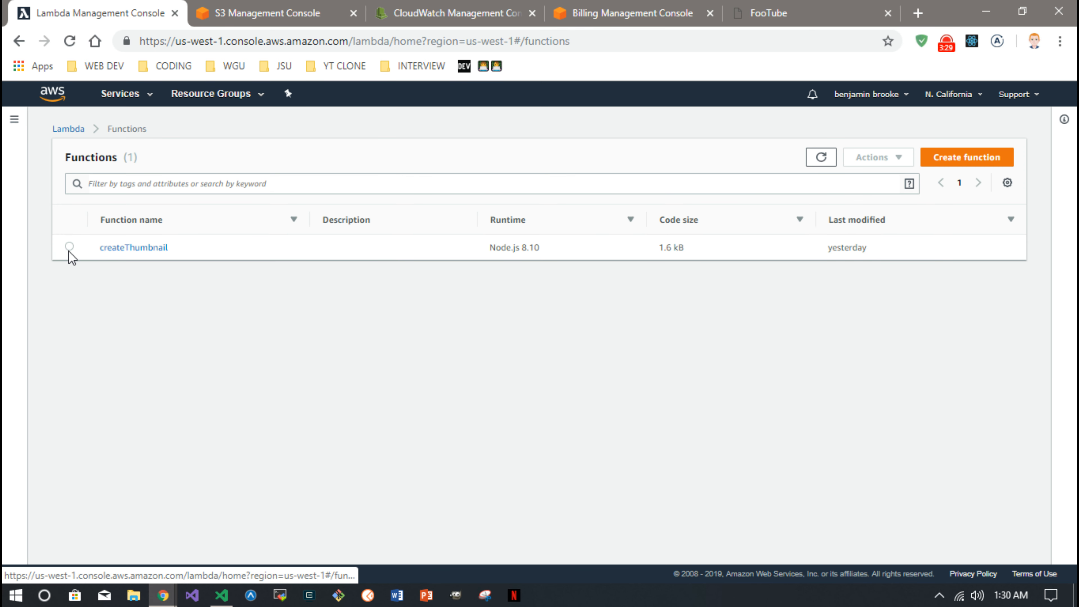
click(133, 247)
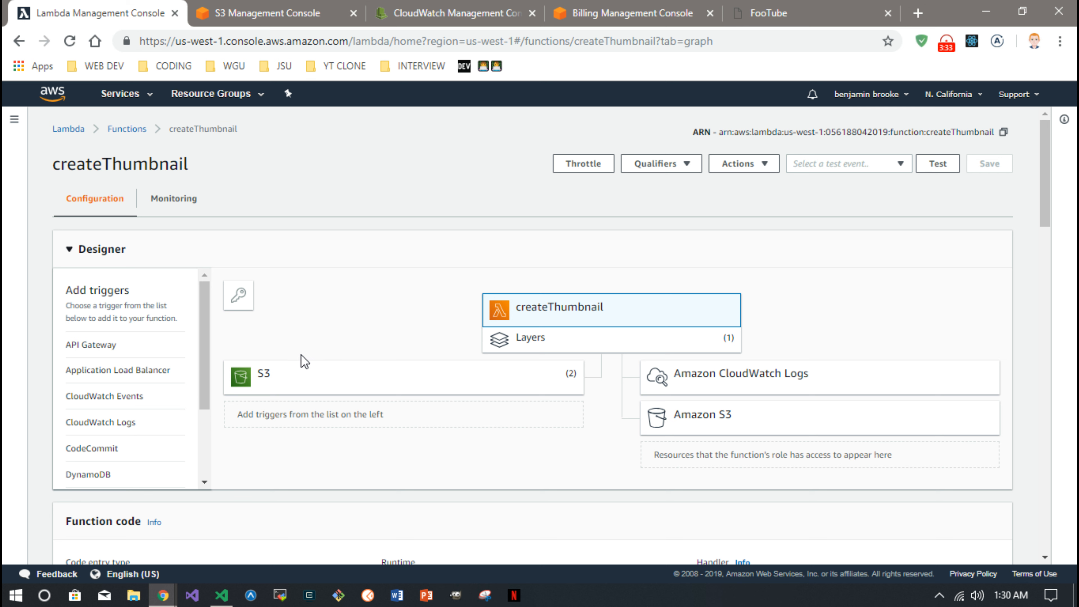
mouse_move(273, 377)
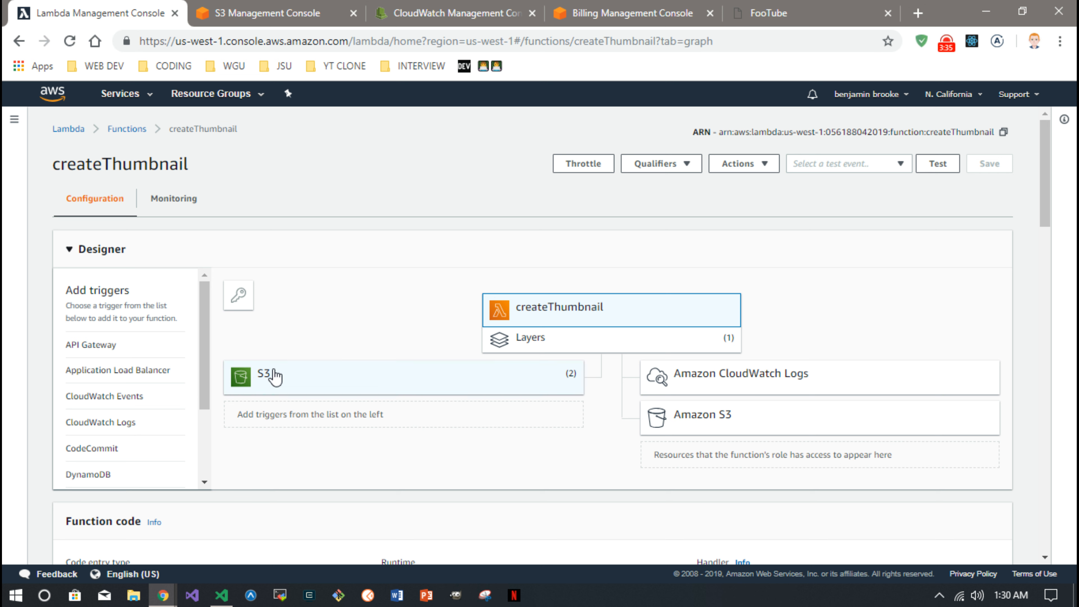
mouse_move(112, 369)
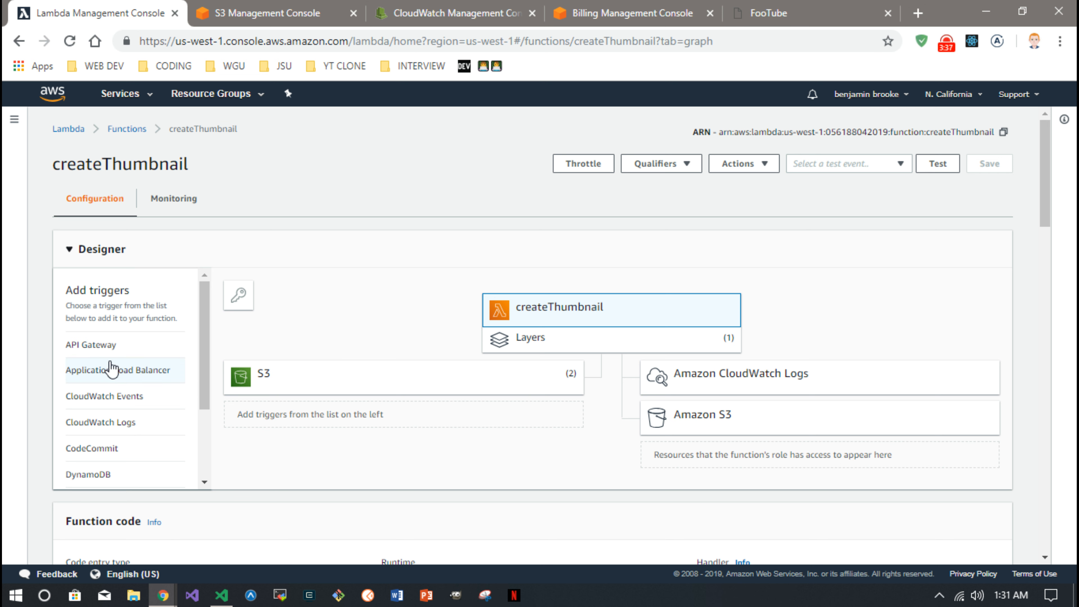
scroll(down, 3)
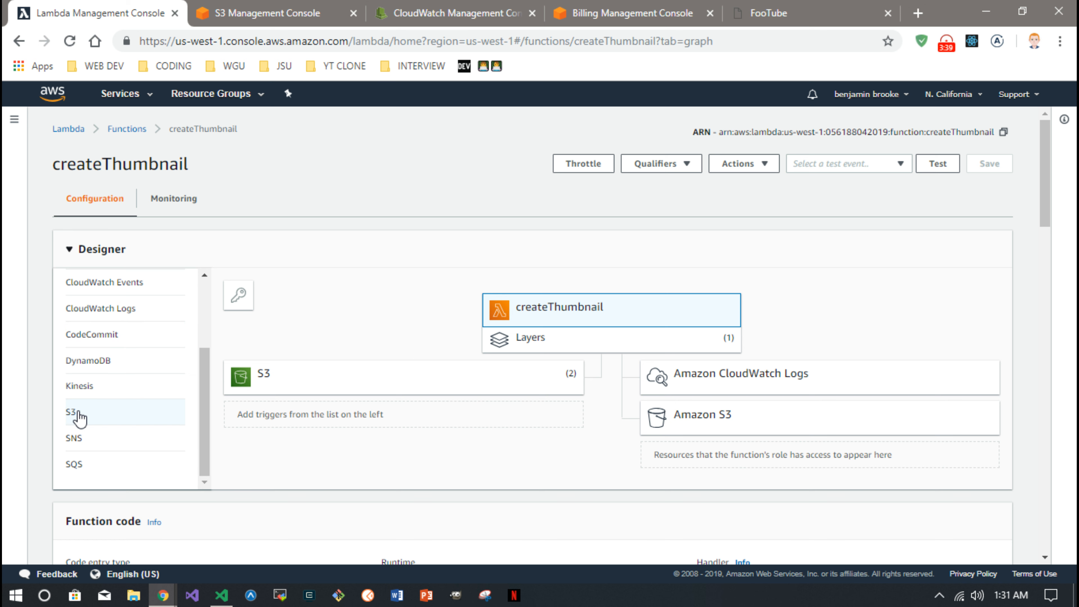
Start an S3 trigger and review its angular-tutorial-recipebook bucket and object-create event fields
click(73, 411)
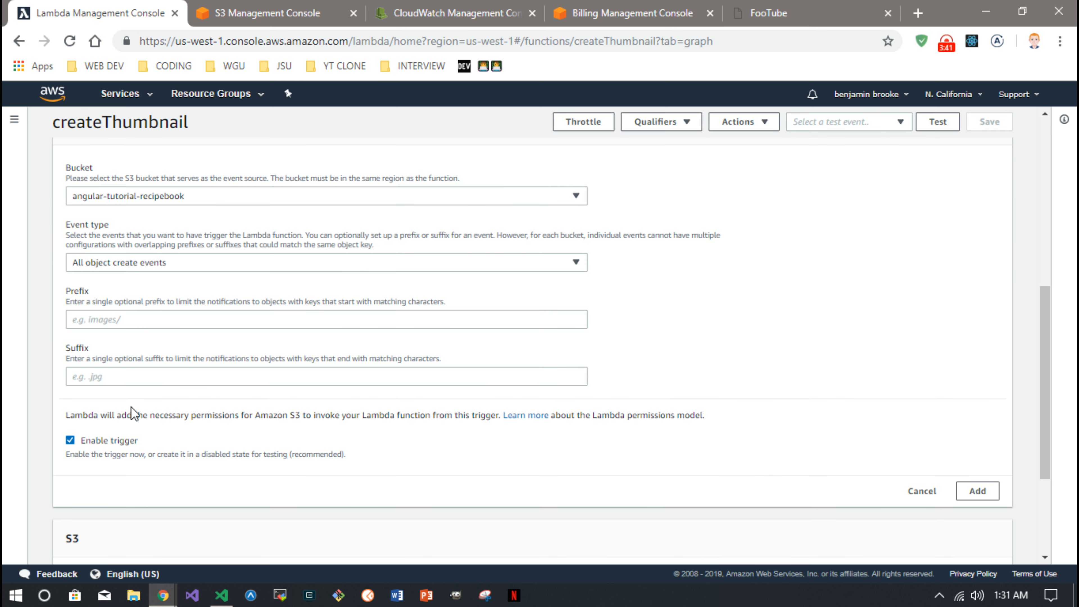
mouse_move(222, 204)
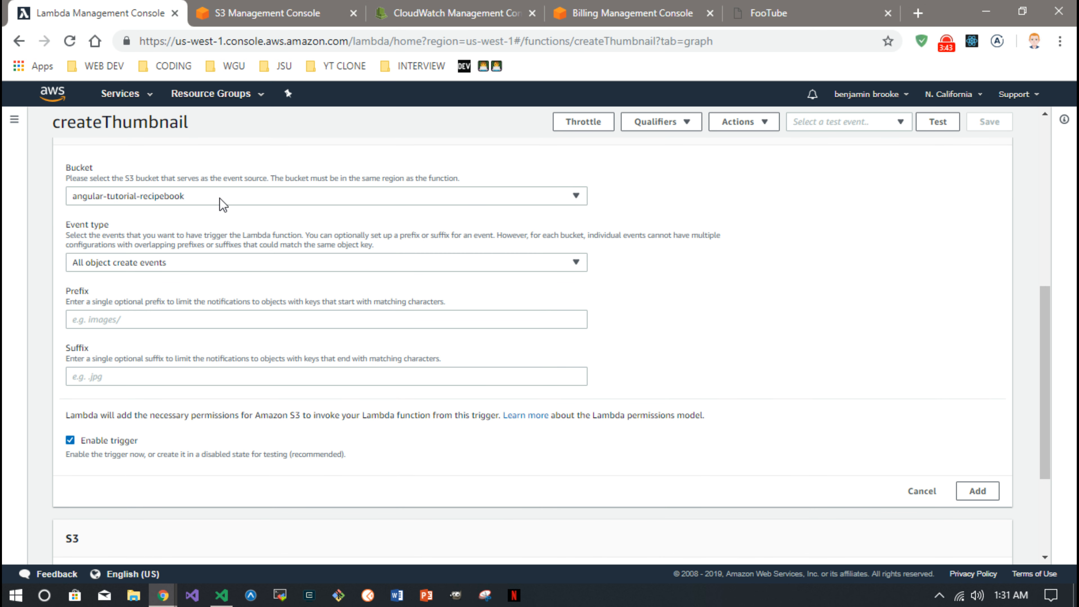
click(325, 195)
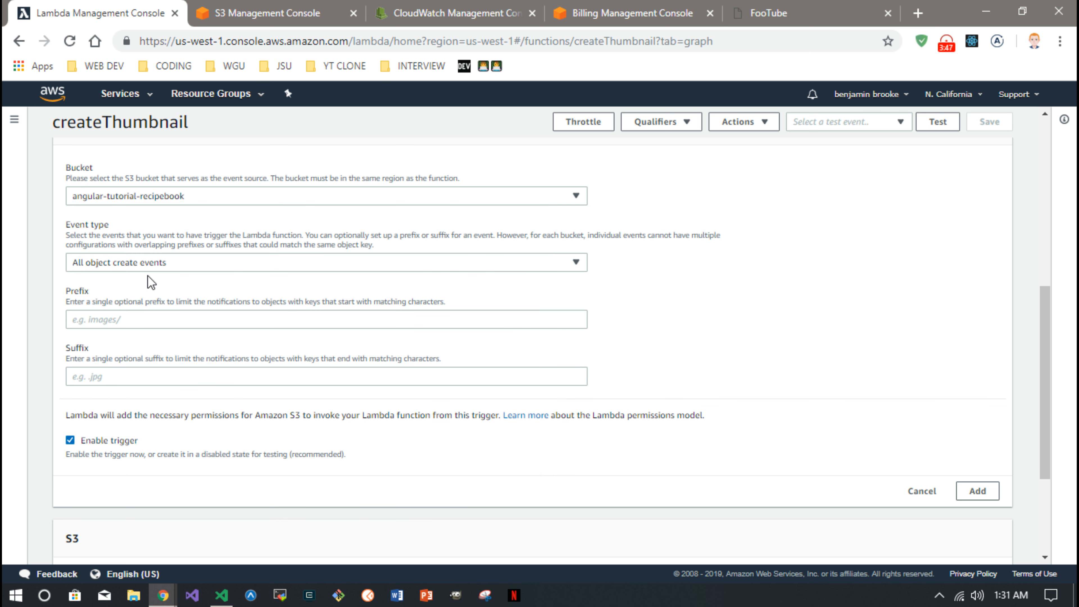
click(325, 262)
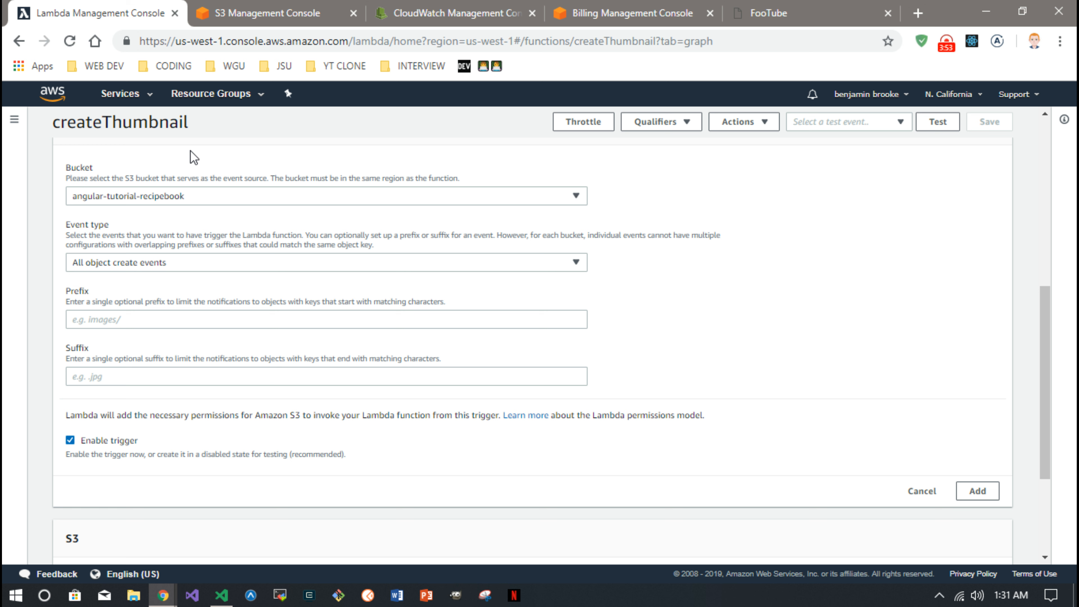
mouse_move(77, 277)
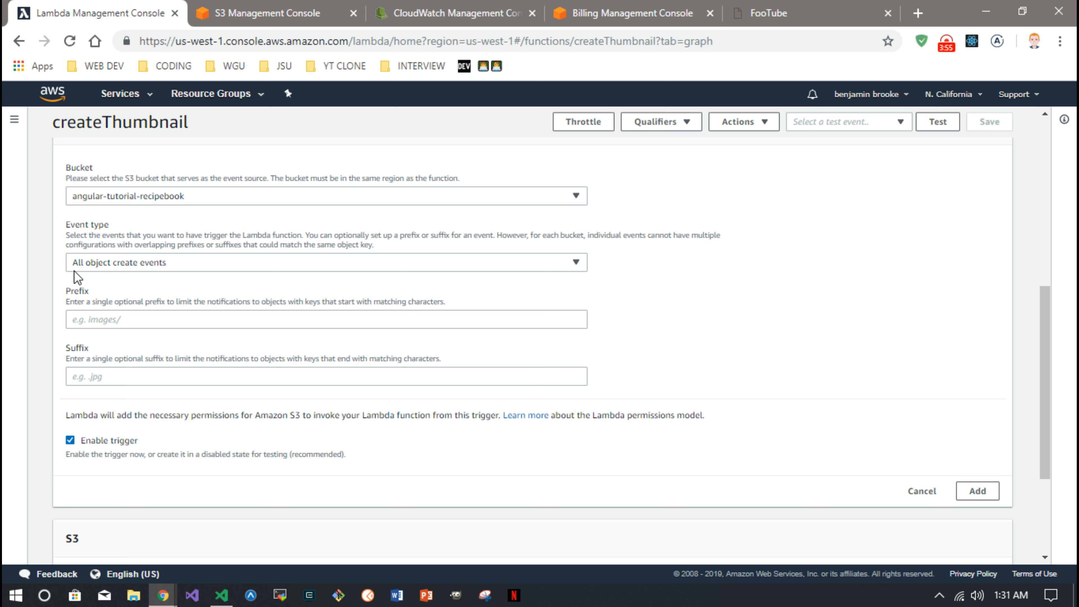
mouse_move(199, 518)
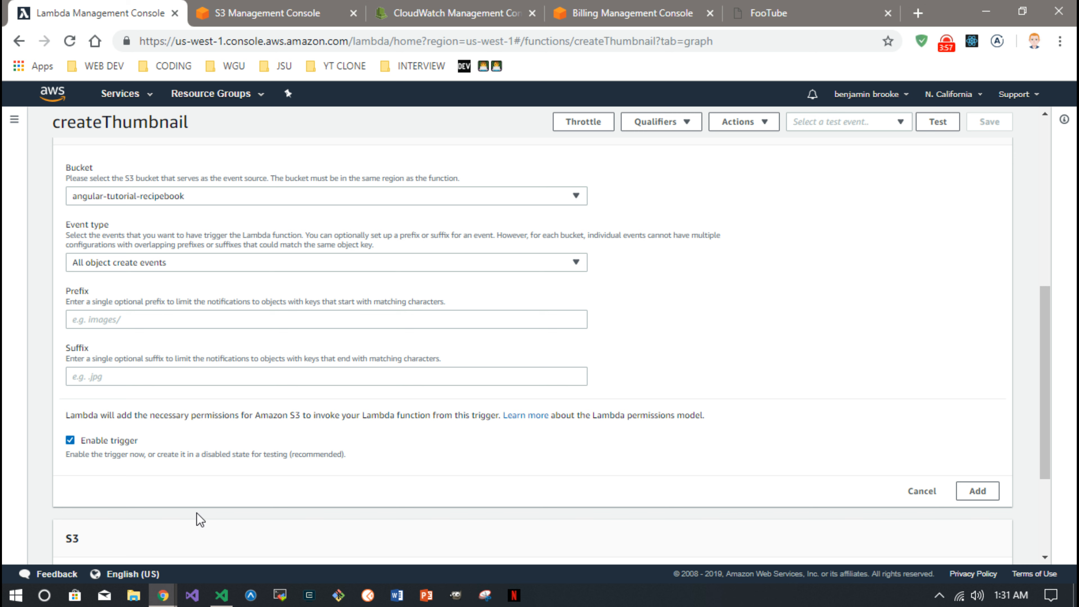
Switch to Visual Studio Code and expand frontend/components/Upload to show its files
click(220, 595)
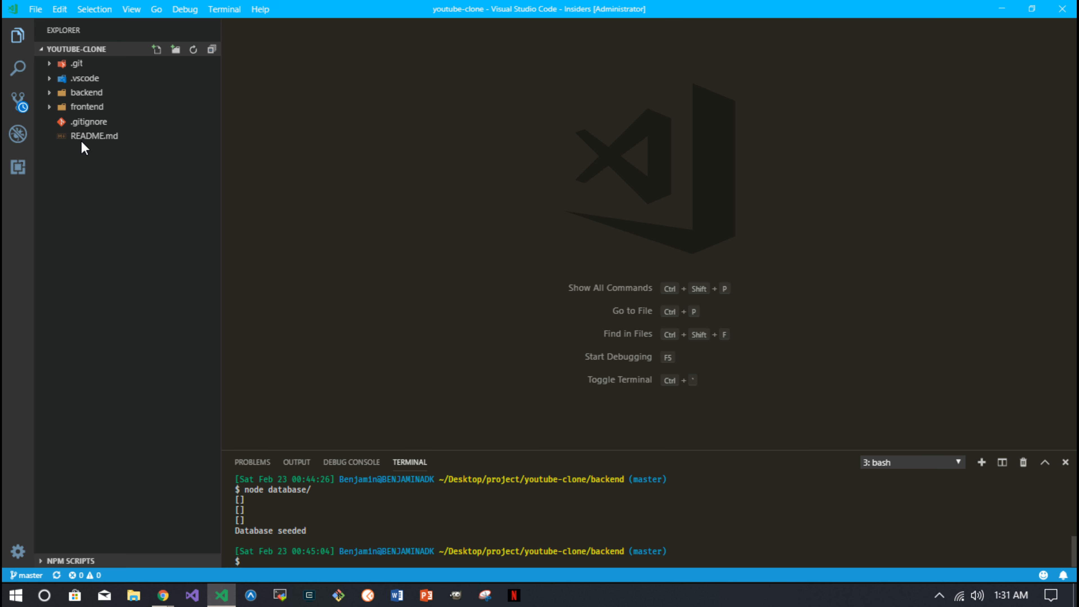
click(87, 106)
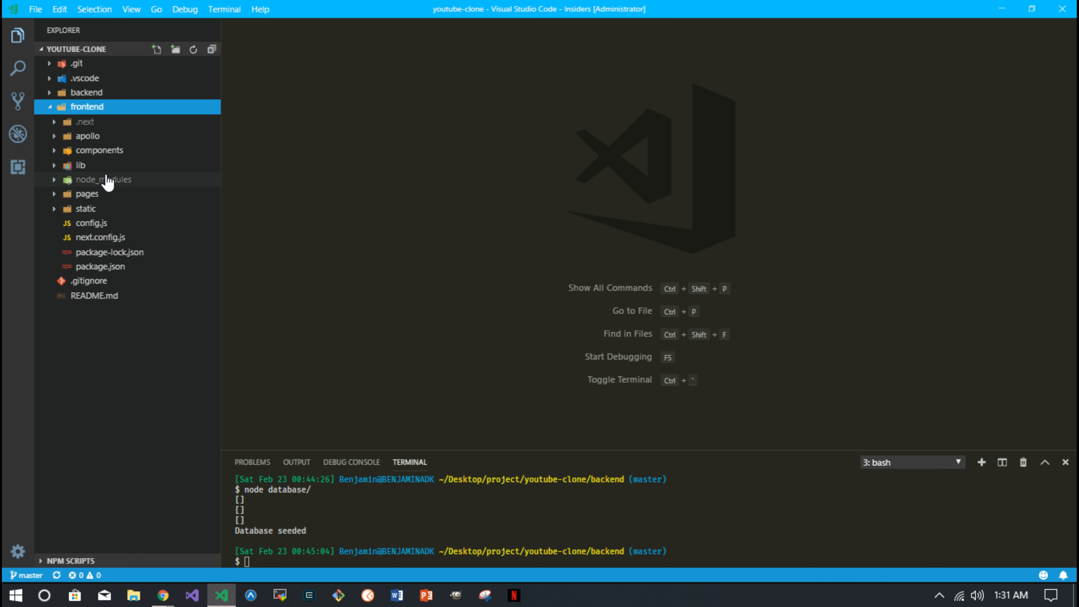
click(100, 150)
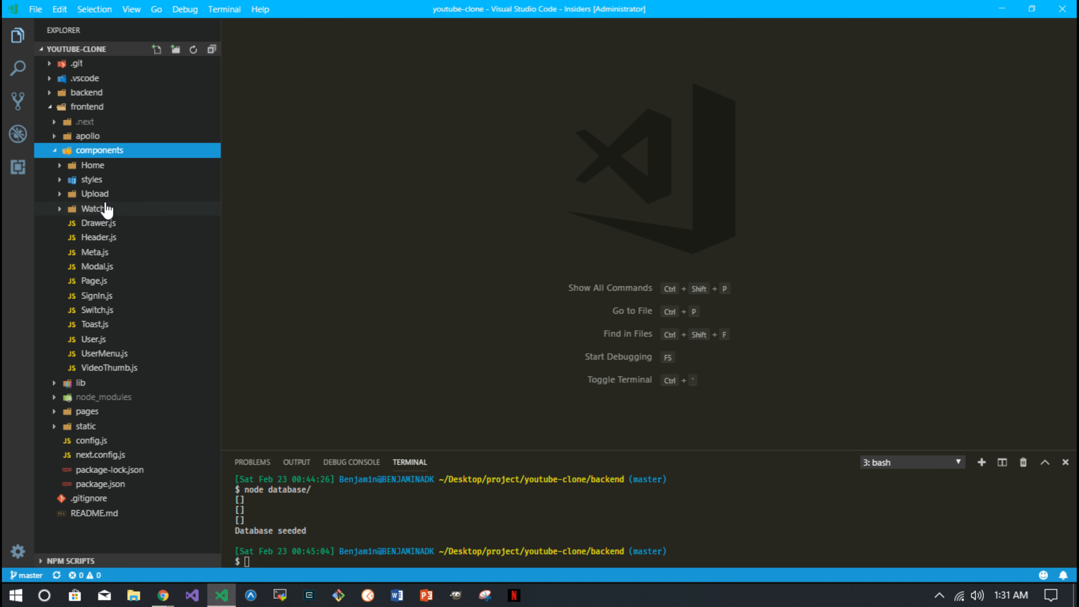
click(95, 193)
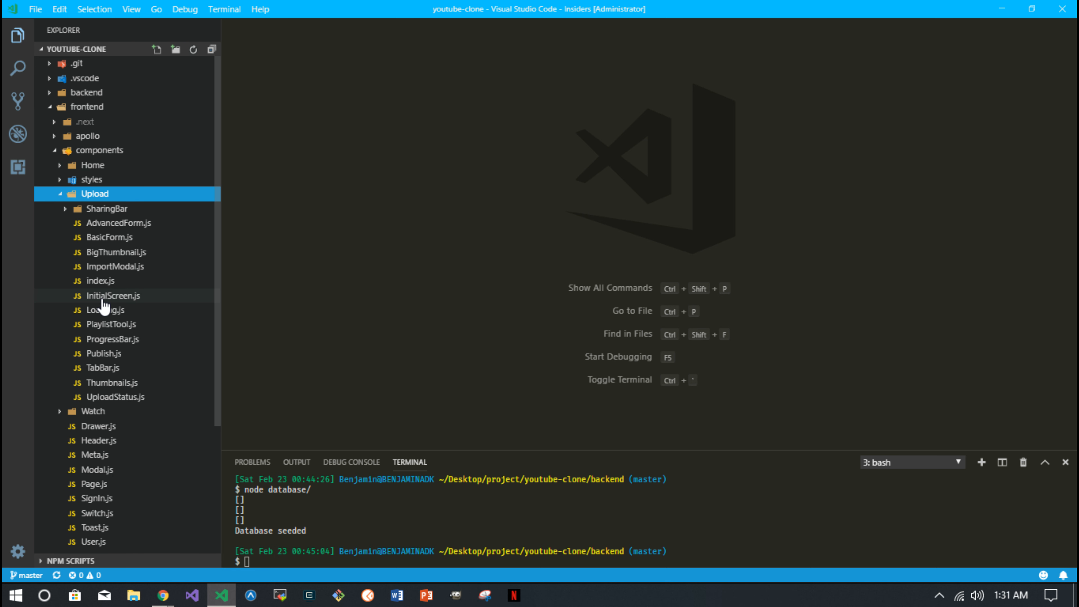
mouse_move(101, 280)
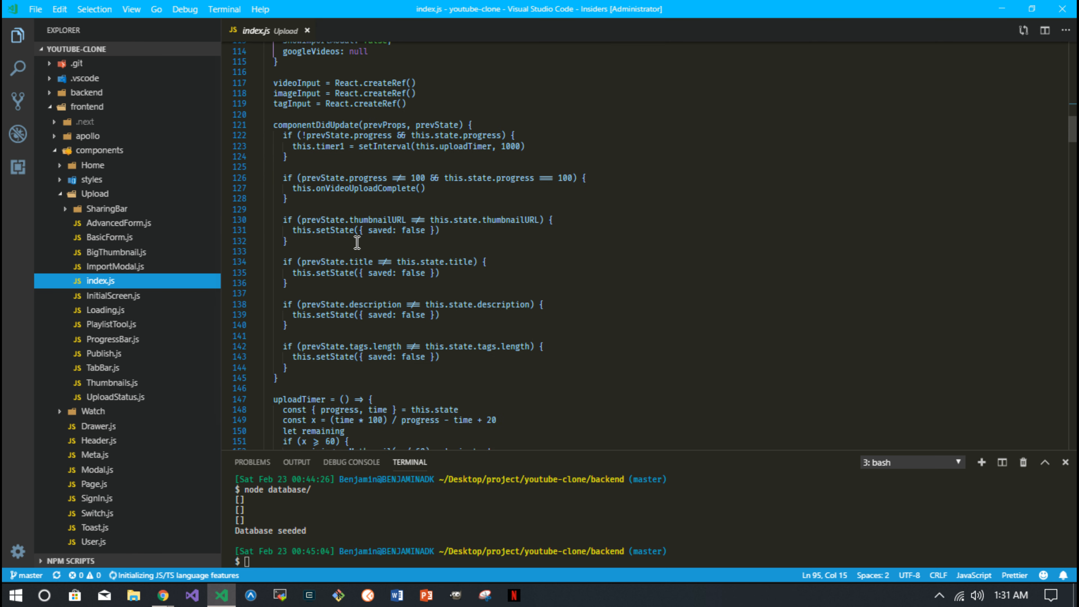
Review onVideoInputChange and the axios PUT upload in index.js, then close the file
scroll(down, 3)
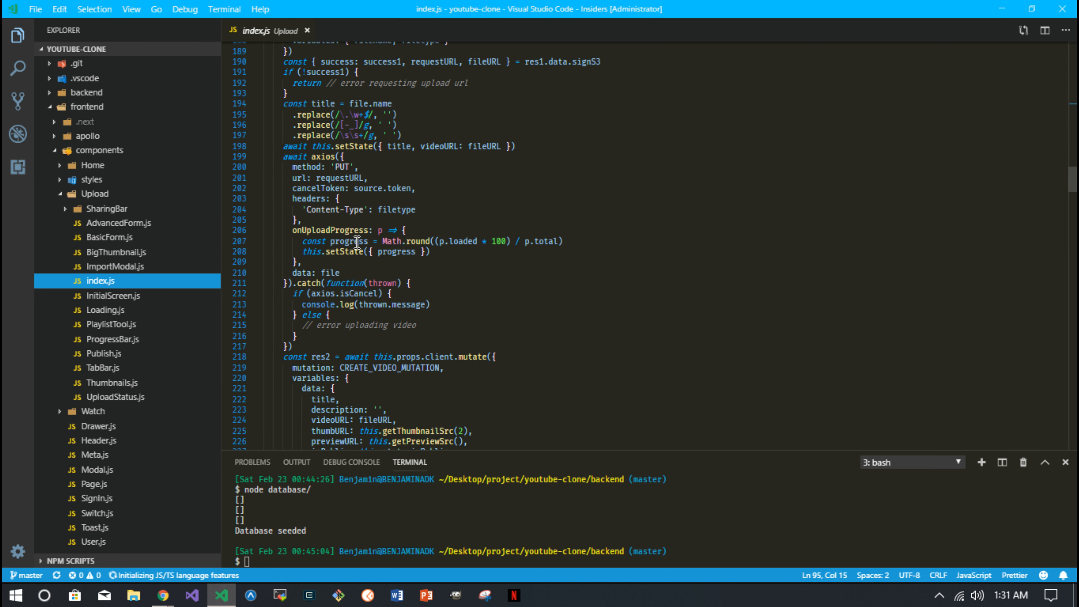
mouse_move(322, 230)
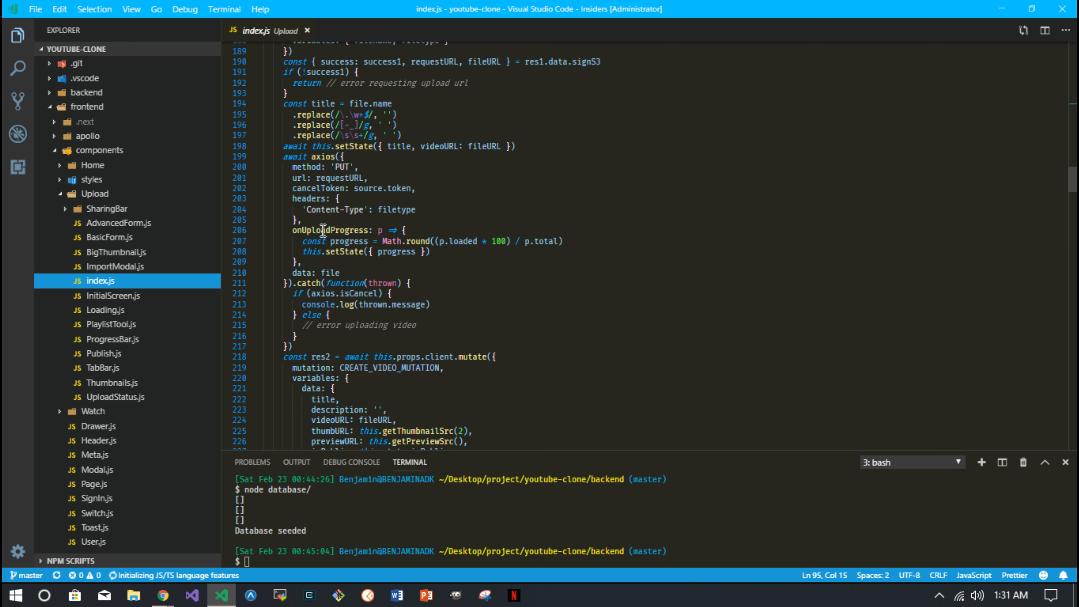
scroll(up, 3)
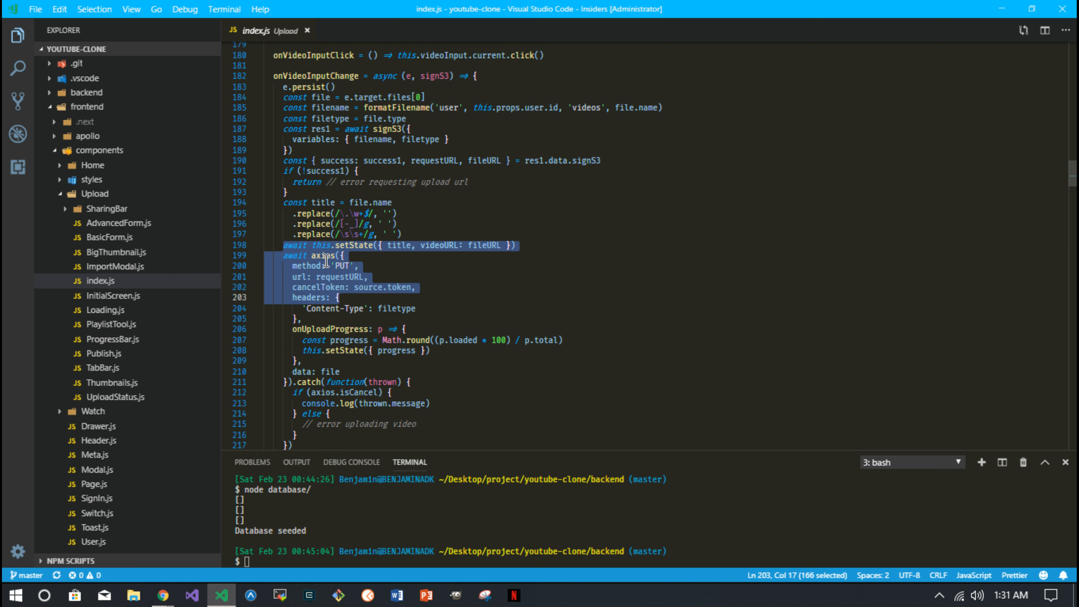
mouse_move(297, 275)
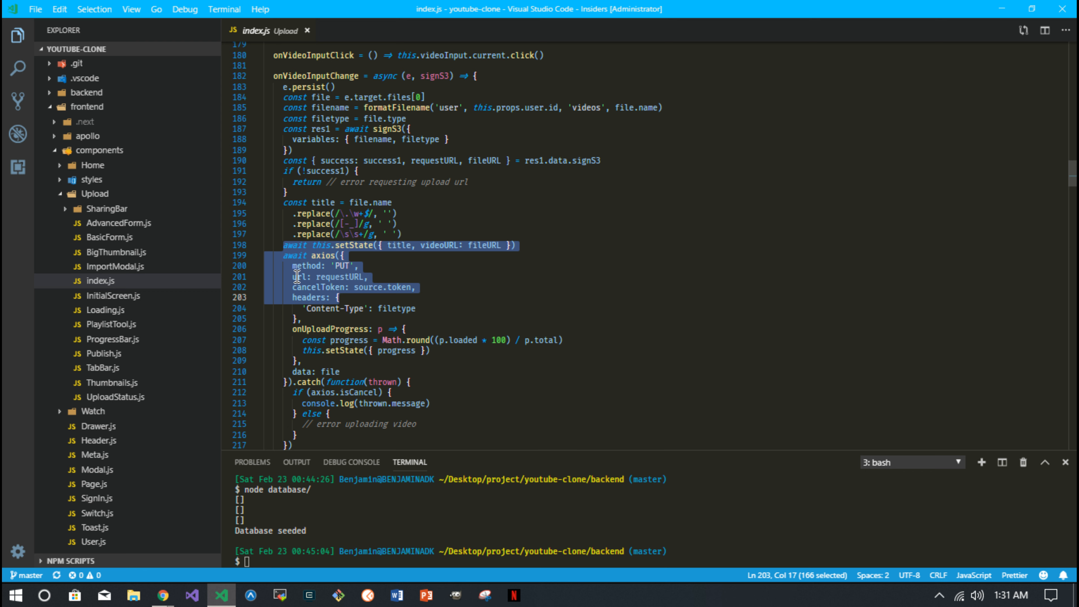
mouse_move(310, 328)
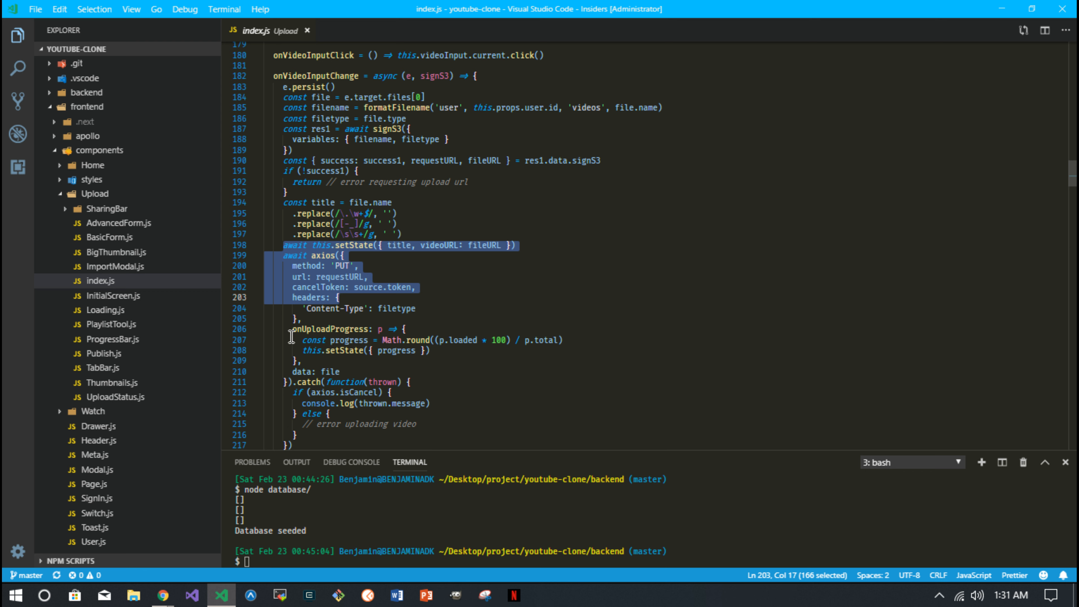
click(358, 340)
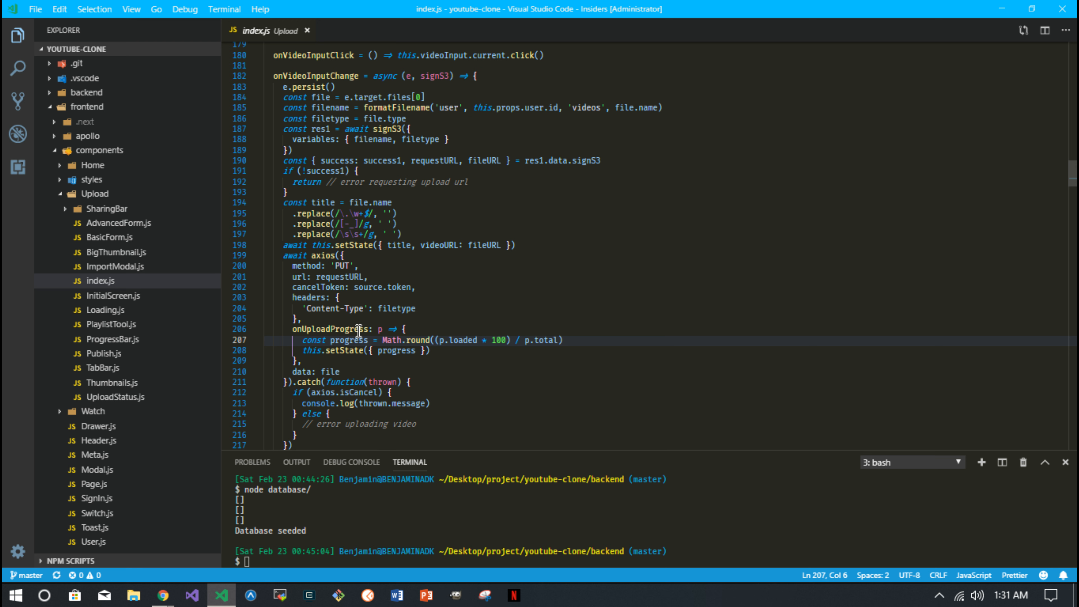
mouse_move(358, 331)
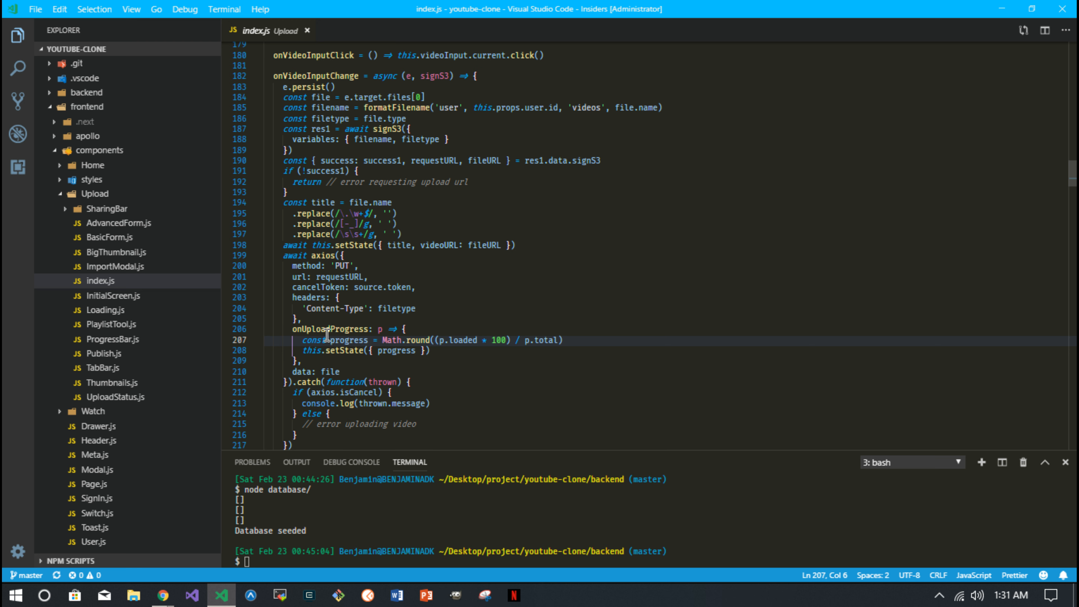
mouse_move(340, 349)
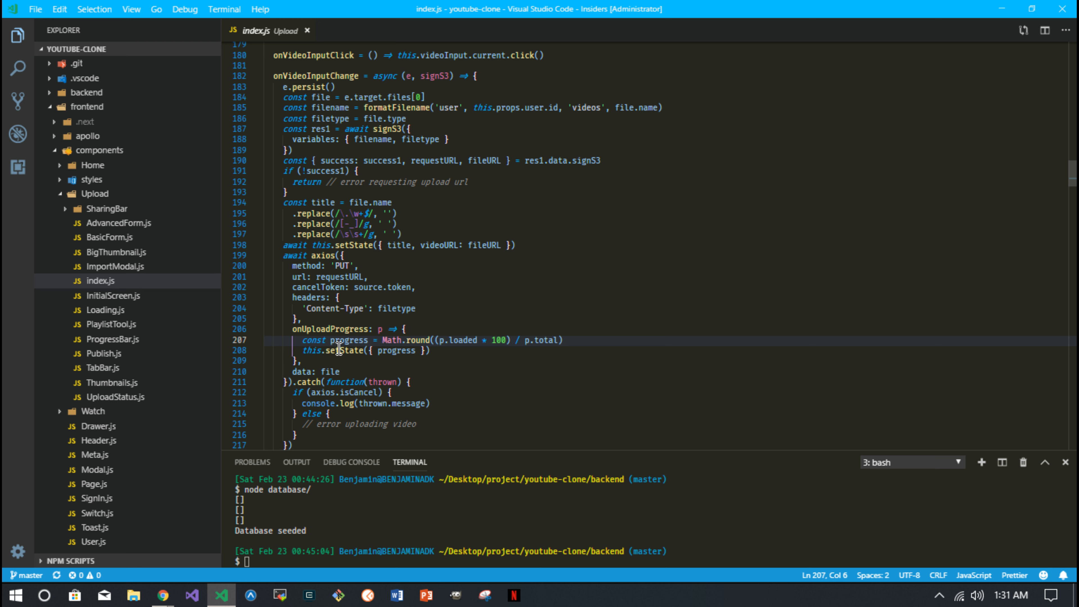
click(310, 31)
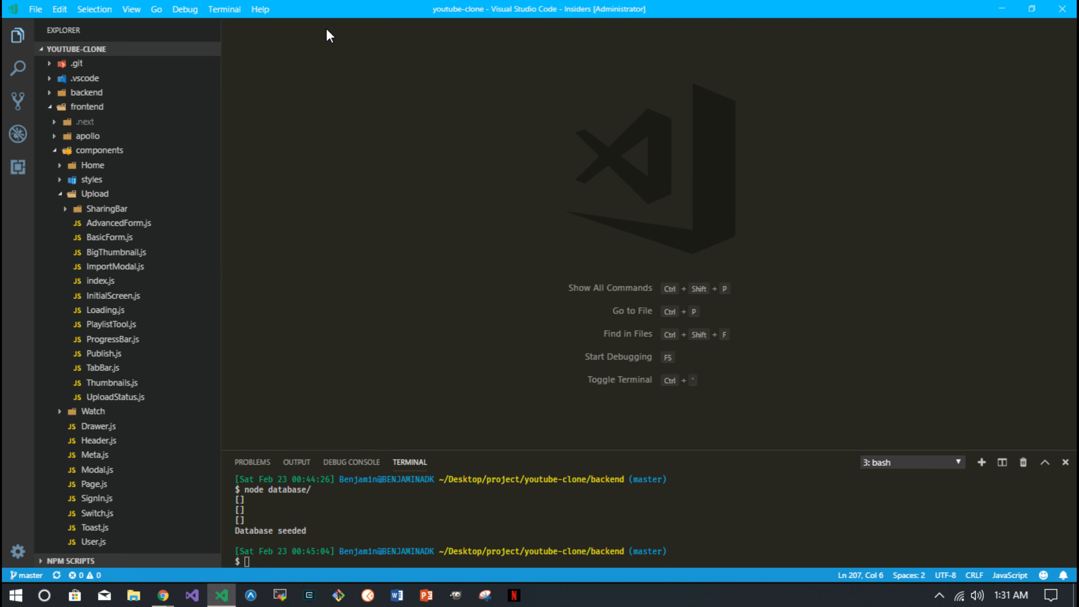
Return to createThumbnail in the browser and show its Designer with triggers and referenced layers
click(163, 596)
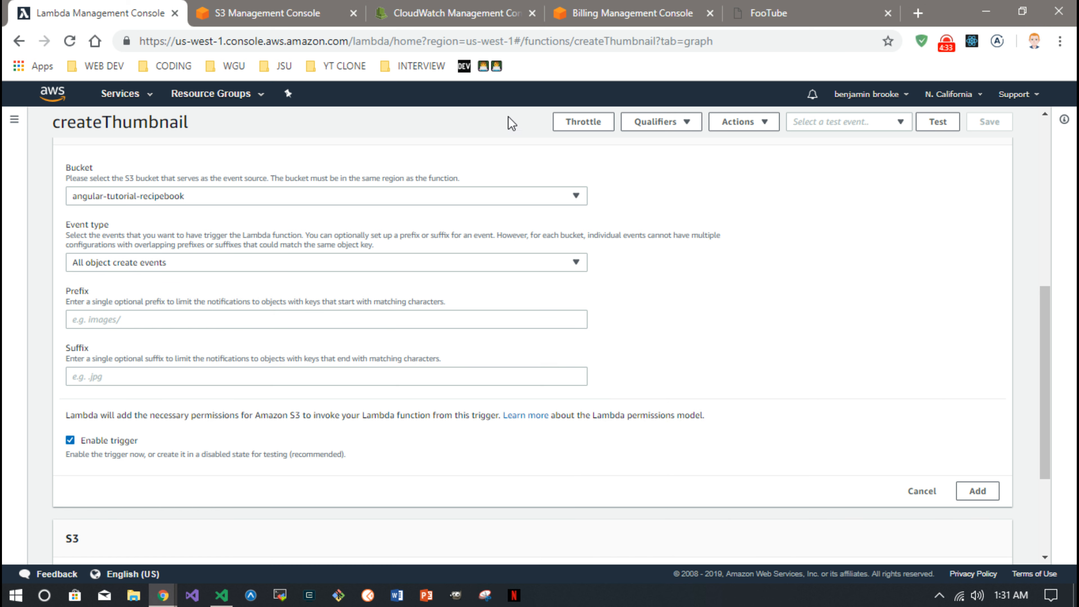
mouse_move(119, 413)
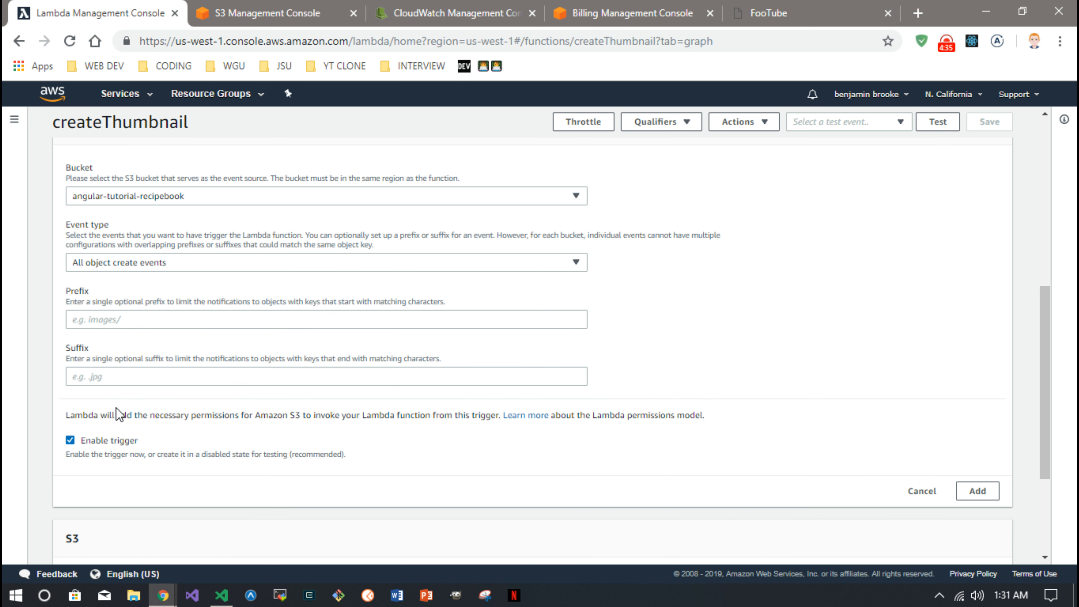
mouse_move(759, 462)
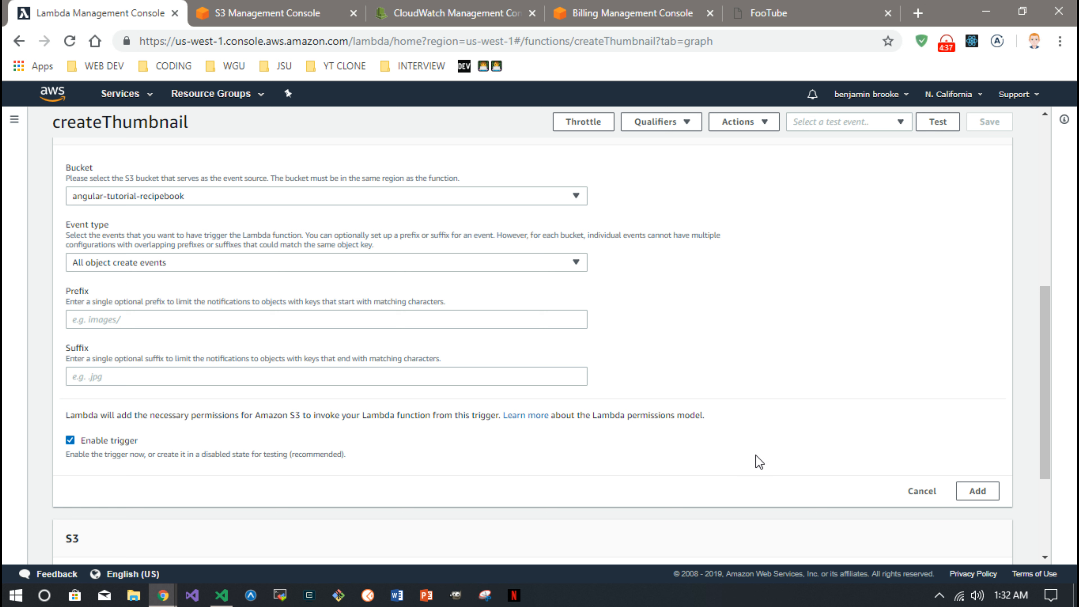
mouse_move(371, 356)
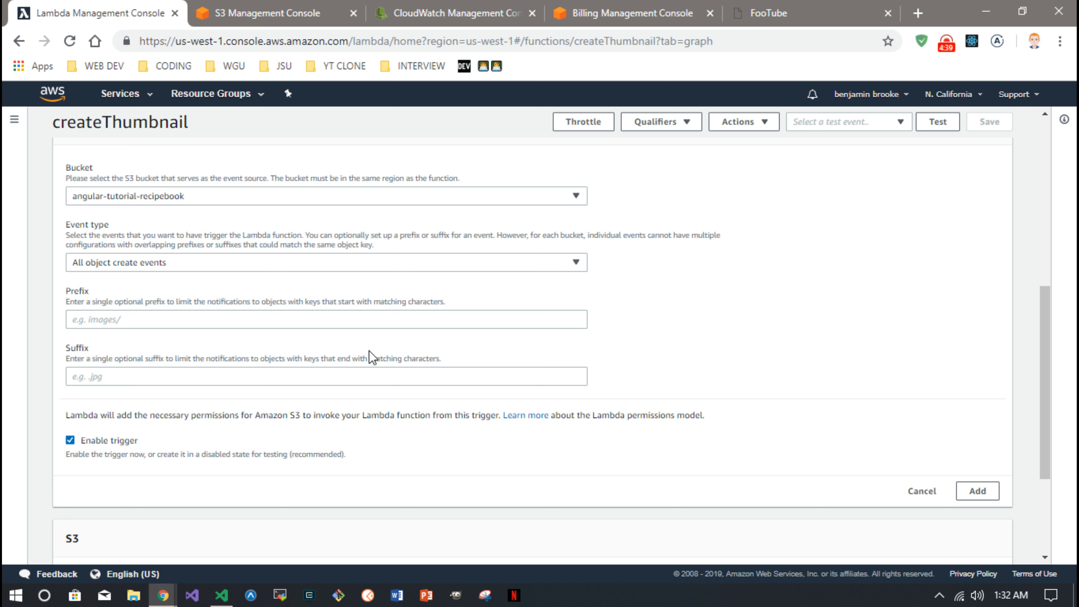
mouse_move(921, 490)
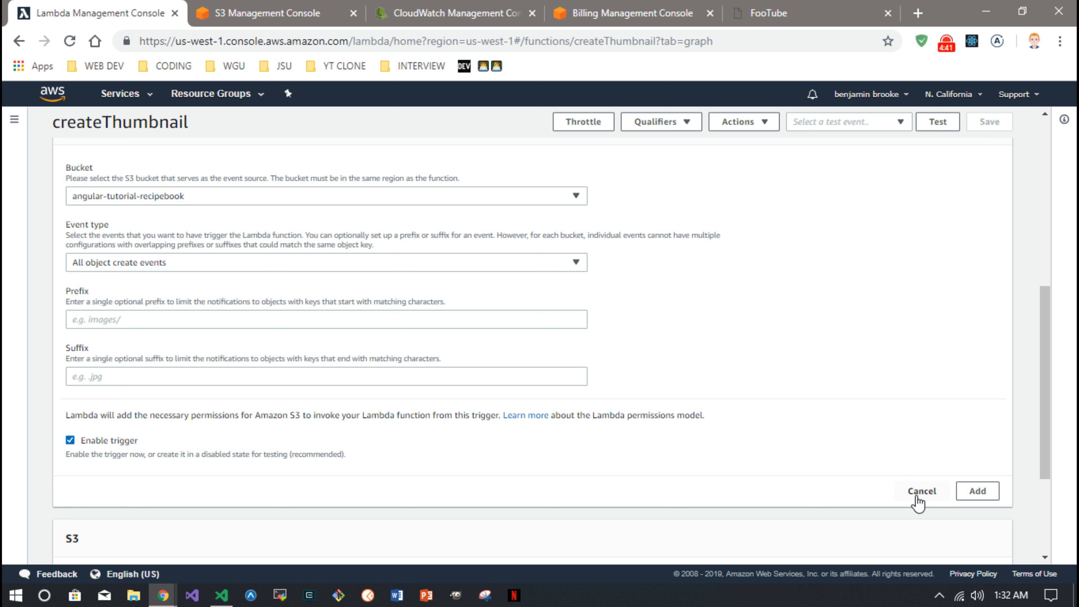
scroll(down, 3)
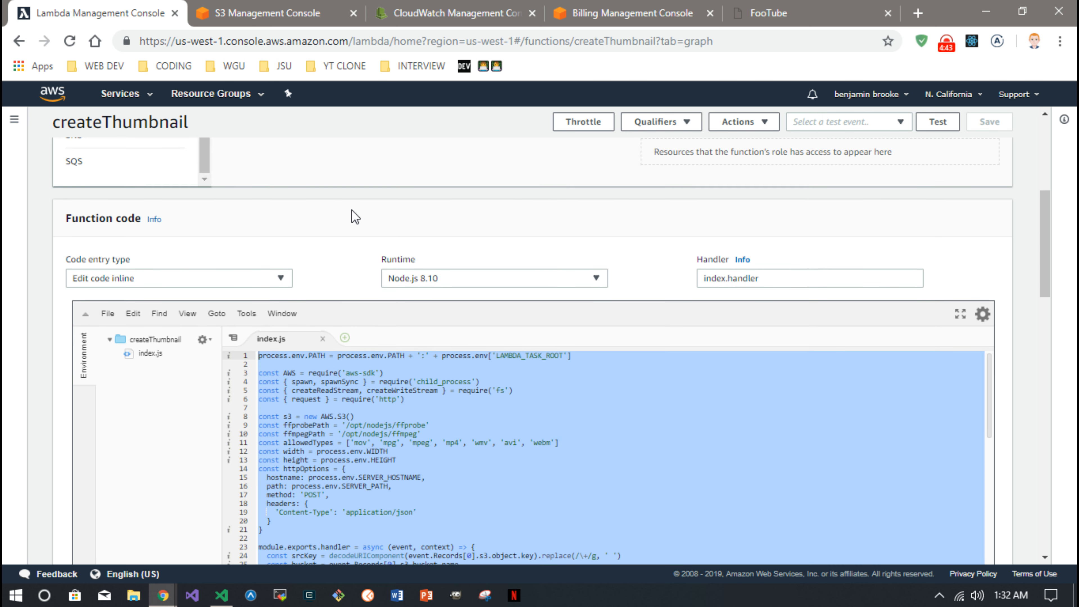
scroll(up, 3)
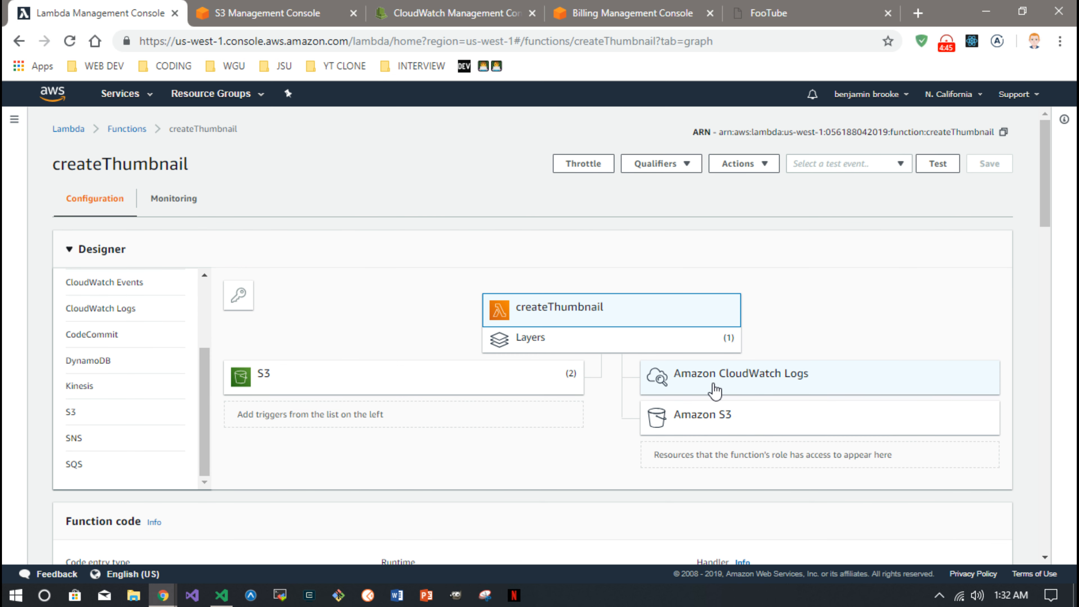
mouse_move(762, 382)
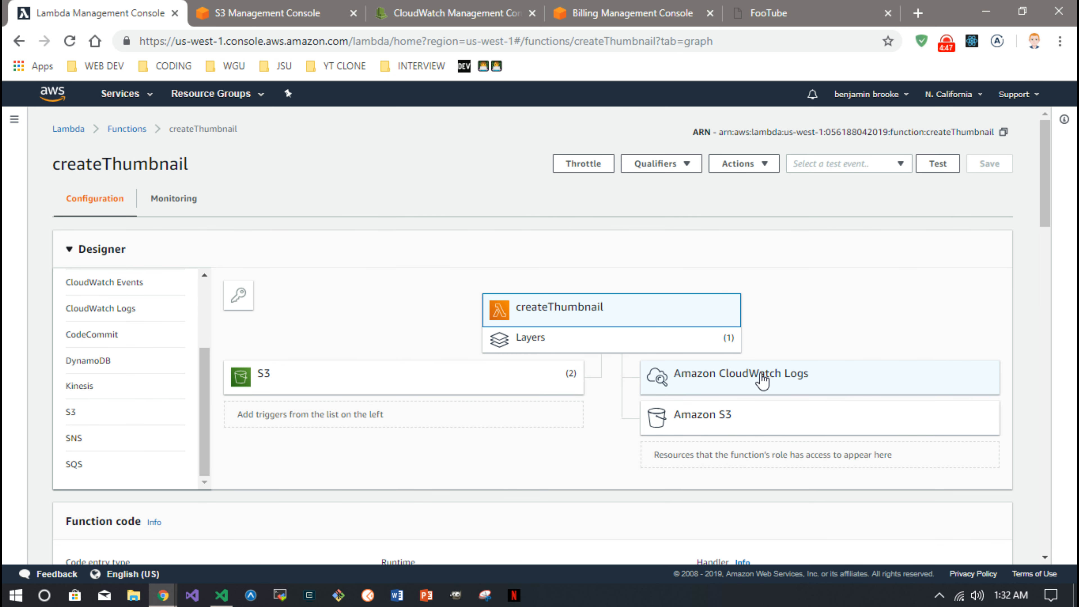
mouse_move(708, 383)
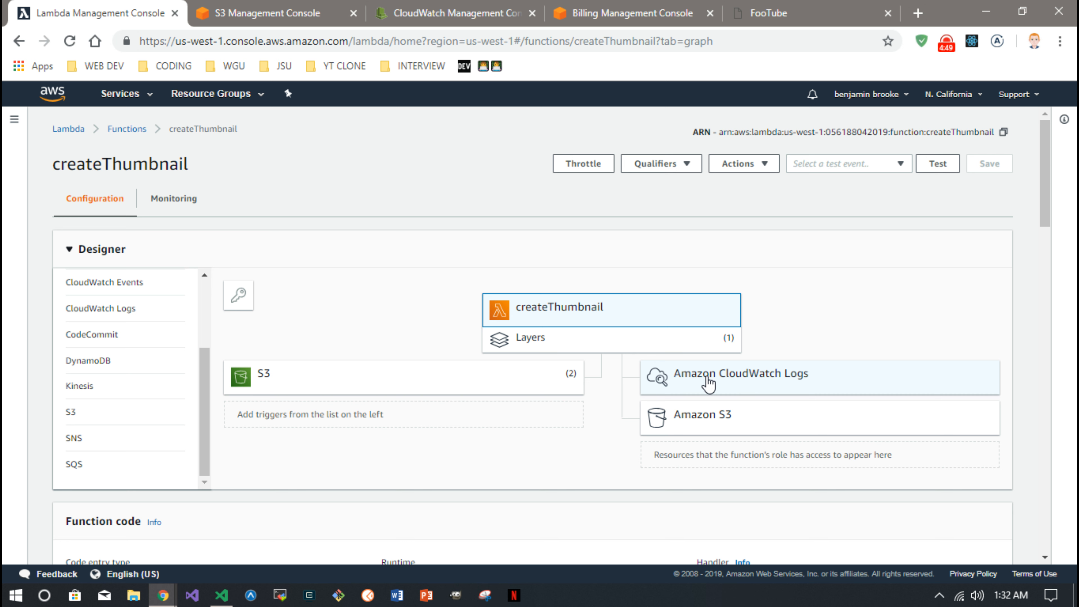
mouse_move(582, 359)
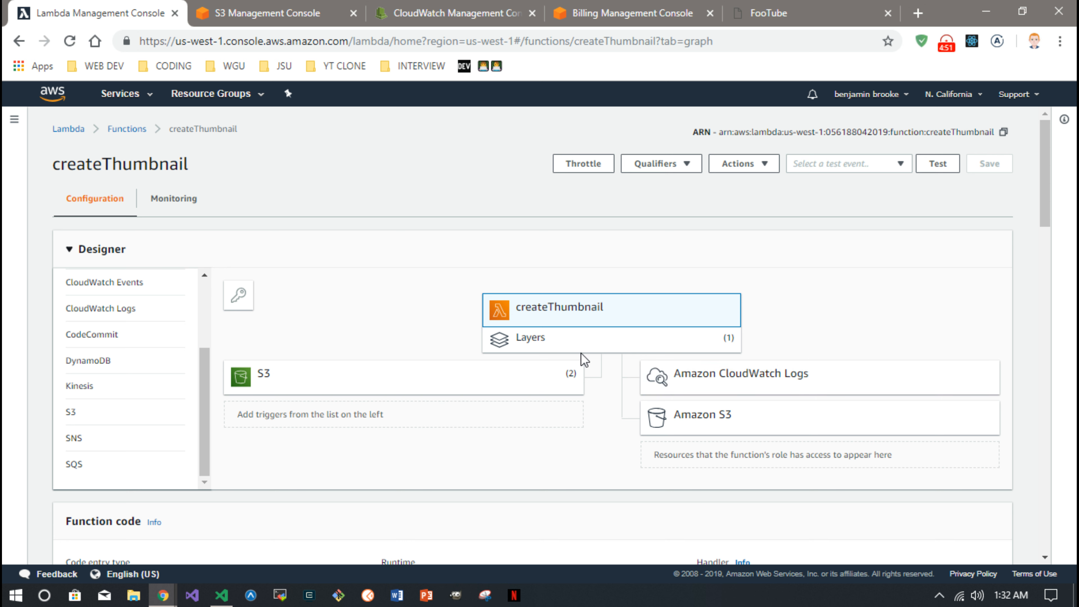
mouse_move(506, 493)
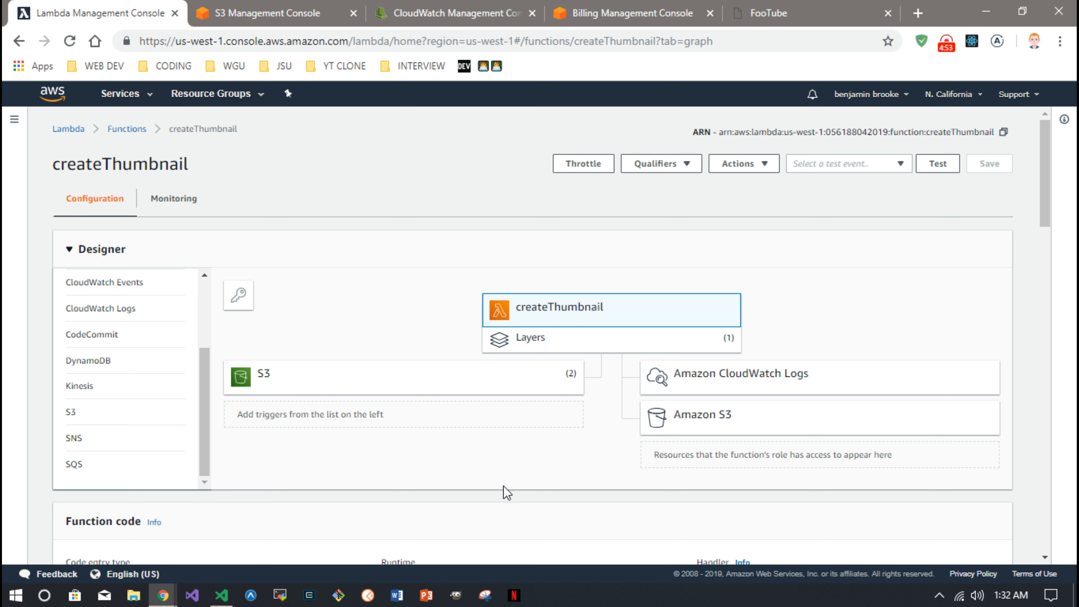
mouse_move(511, 441)
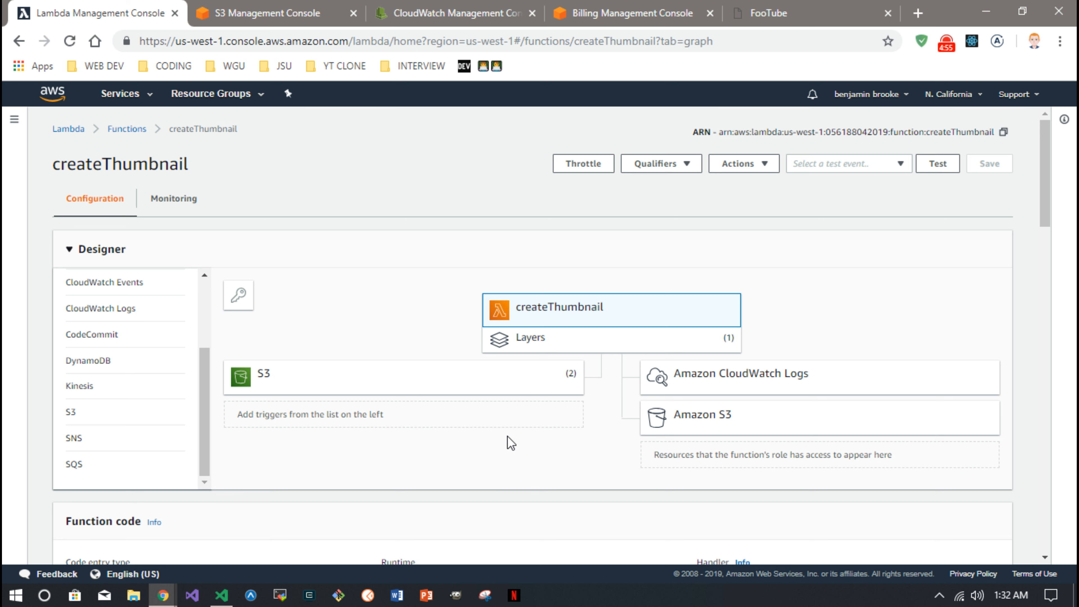
mouse_move(561, 344)
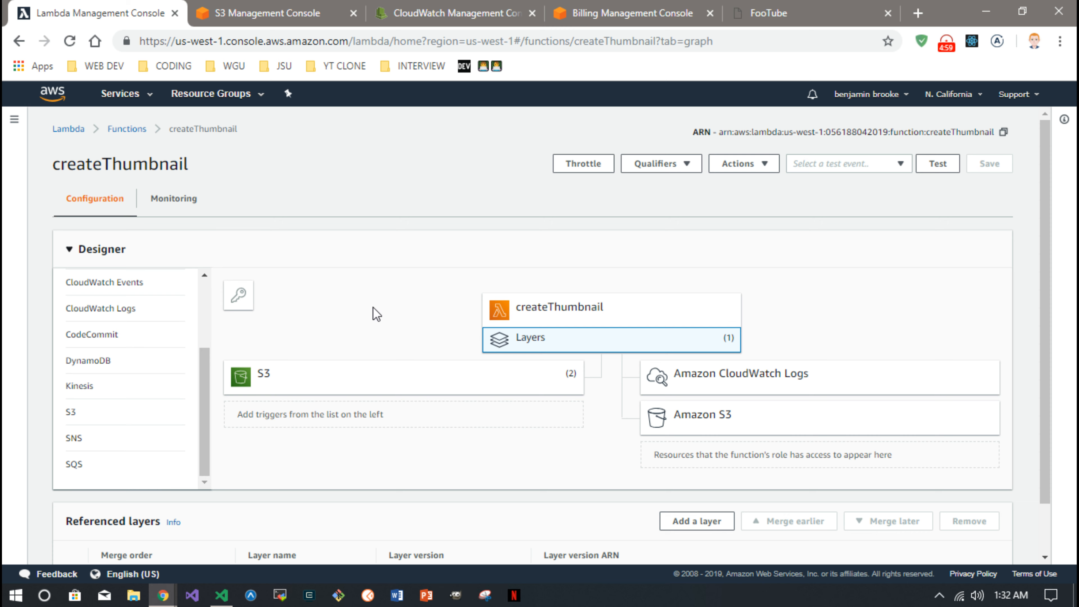
scroll(down, 3)
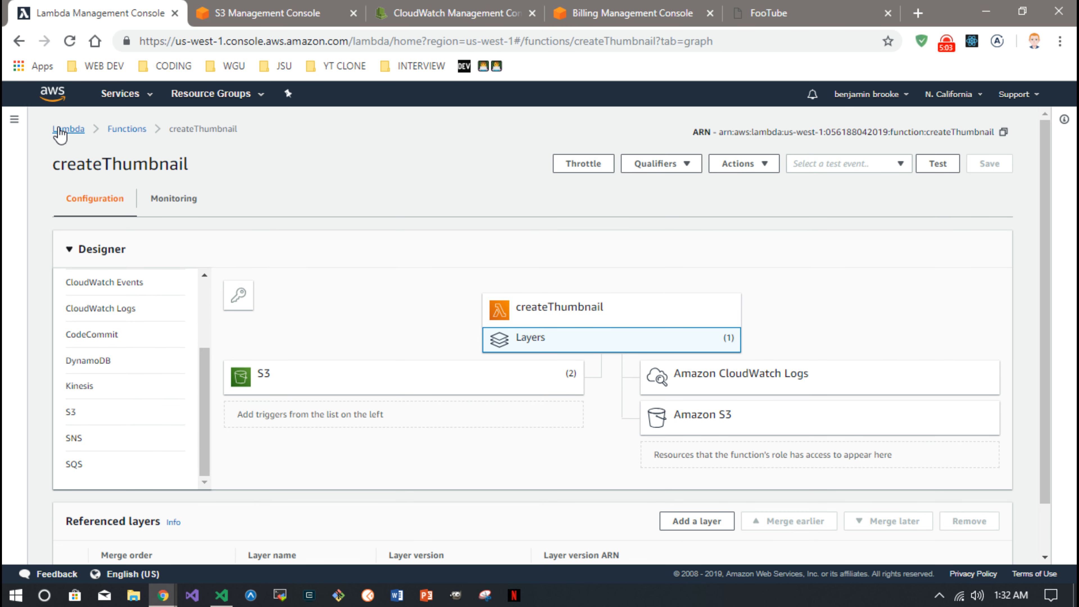
Go to the Lambda Layers list showing ffmpeg version 2 and start a Create layer form
click(67, 128)
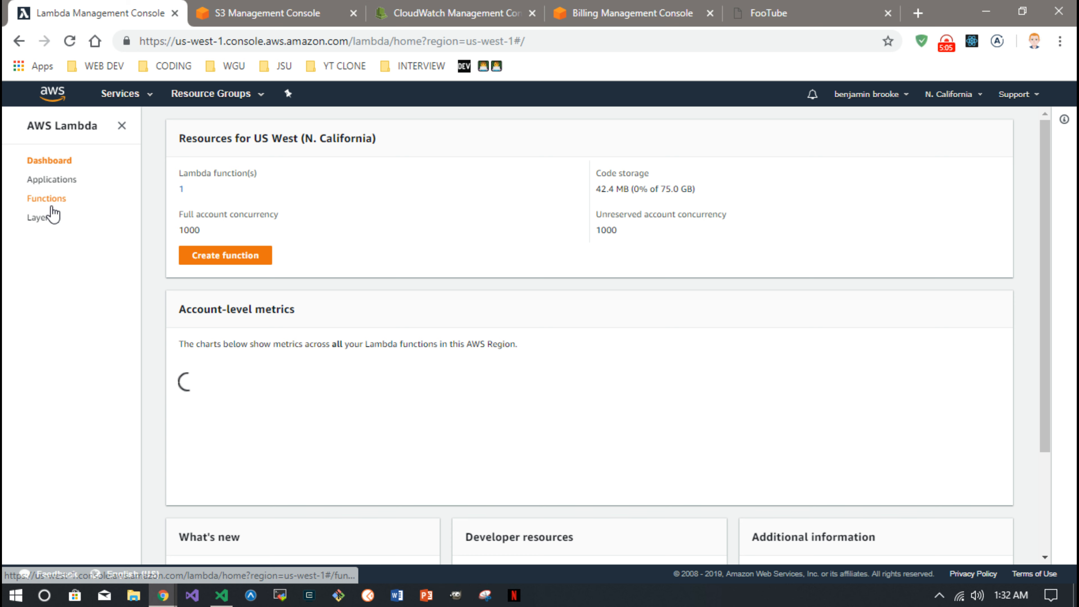
click(40, 217)
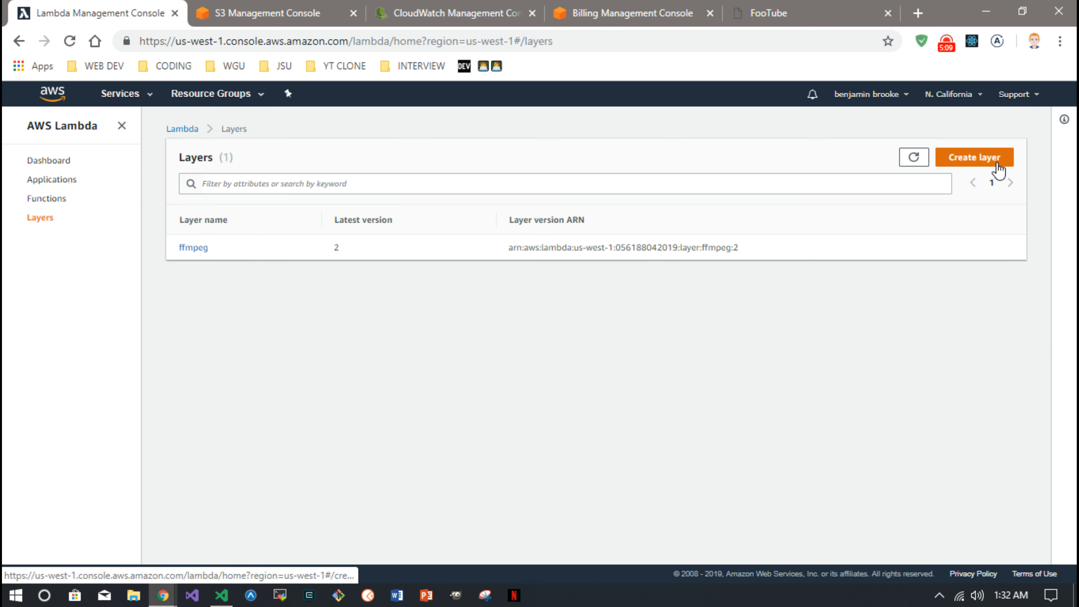
click(972, 157)
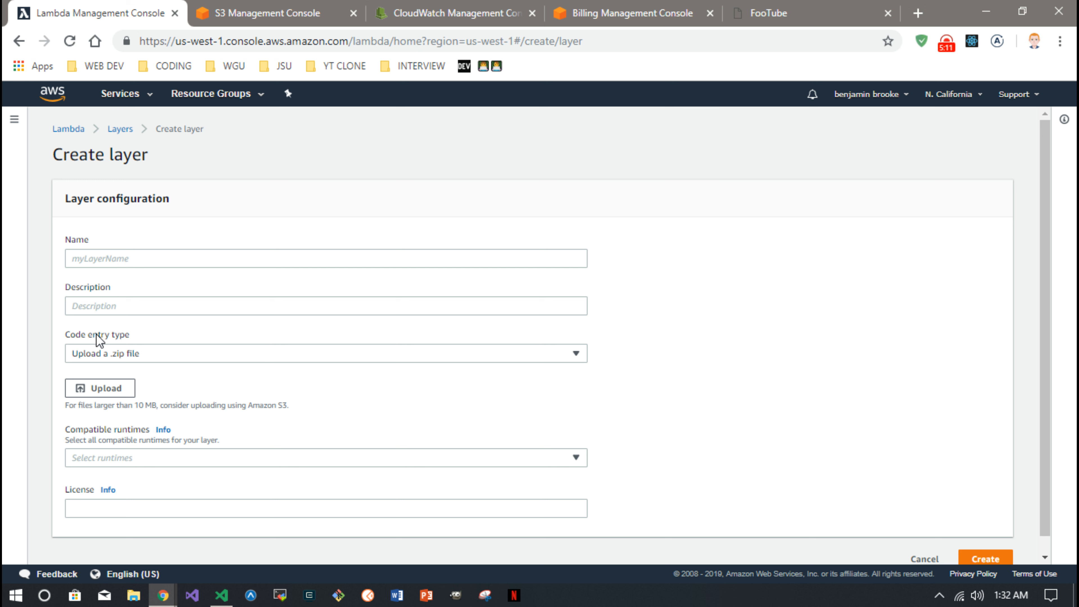
mouse_move(200, 365)
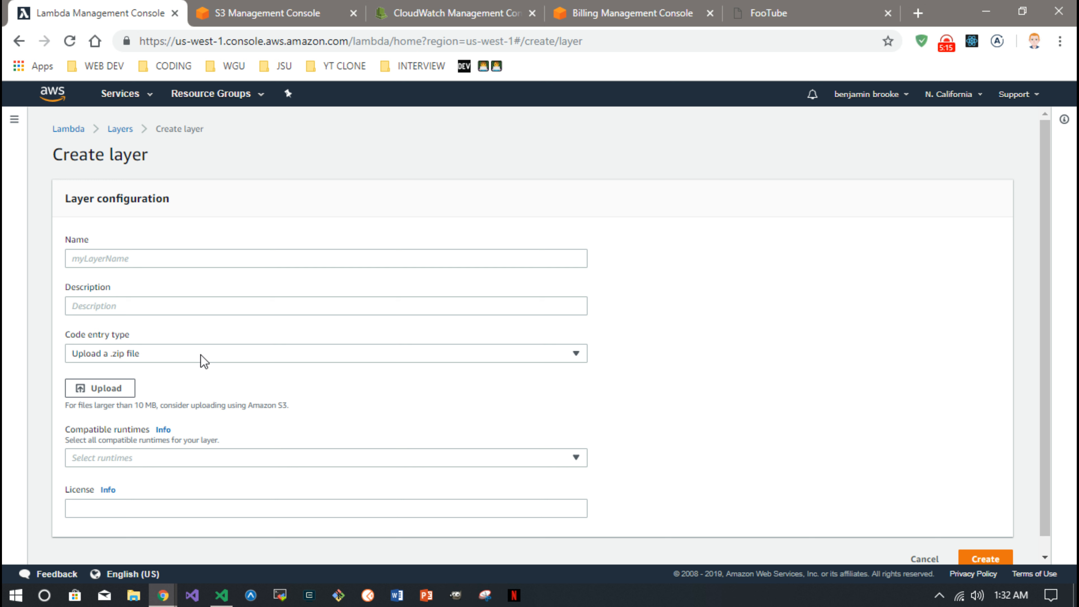
mouse_move(159, 360)
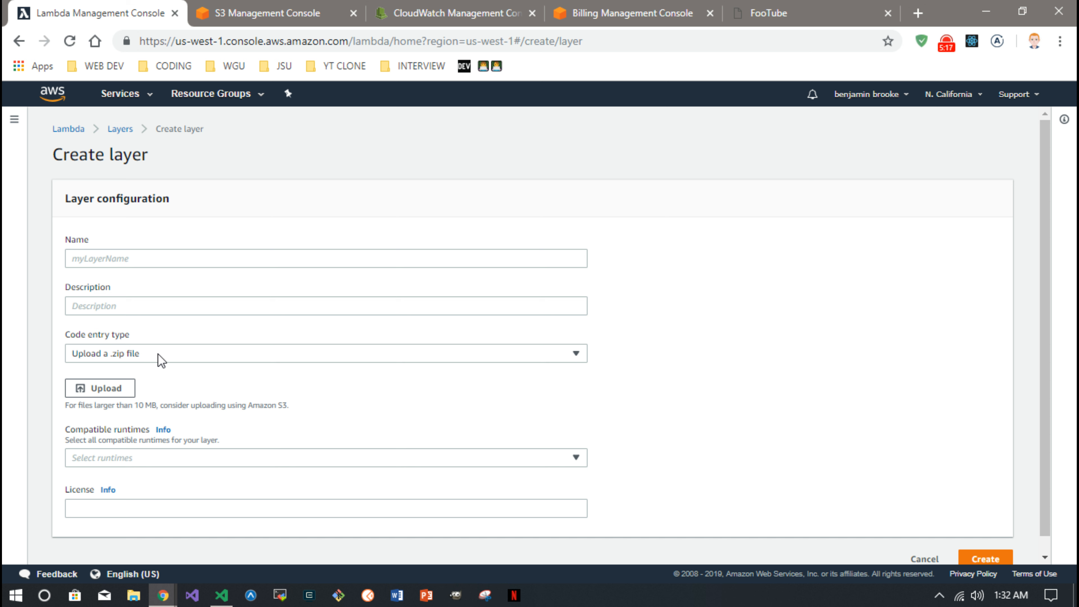
mouse_move(128, 359)
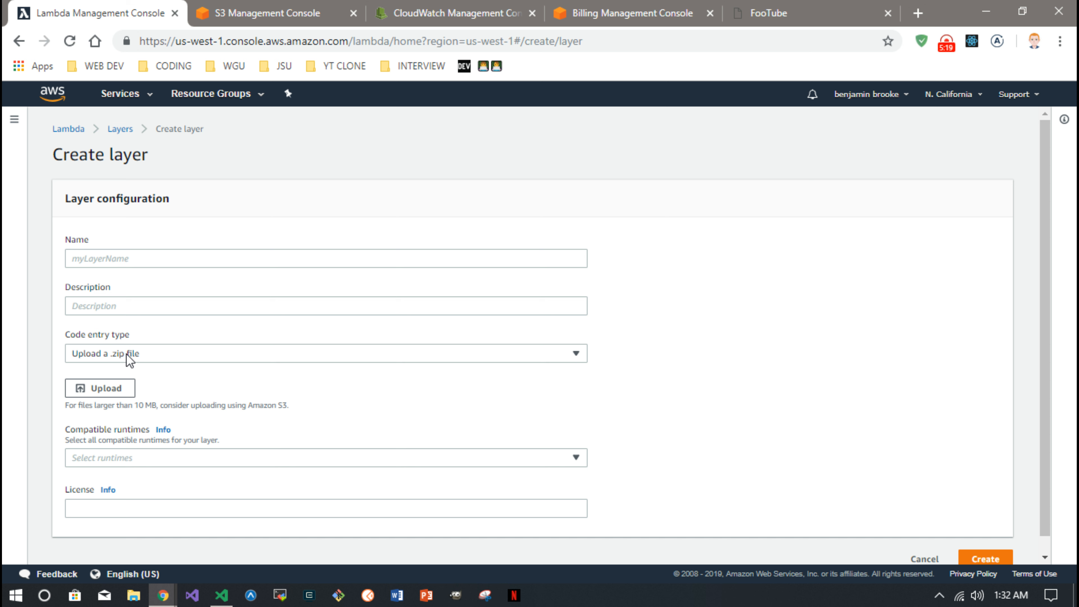
mouse_move(171, 469)
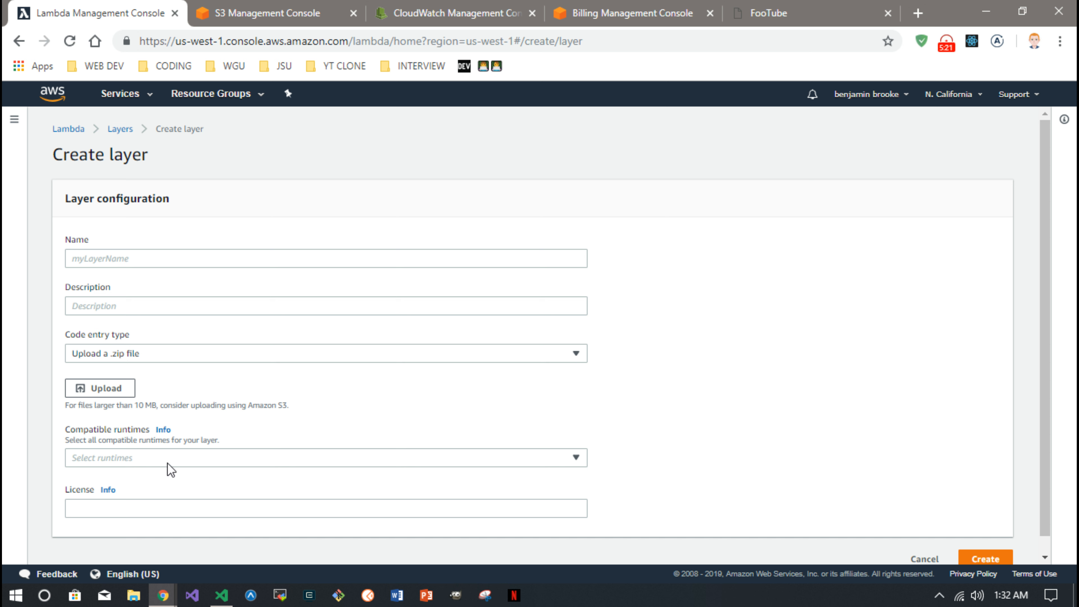
mouse_move(160, 465)
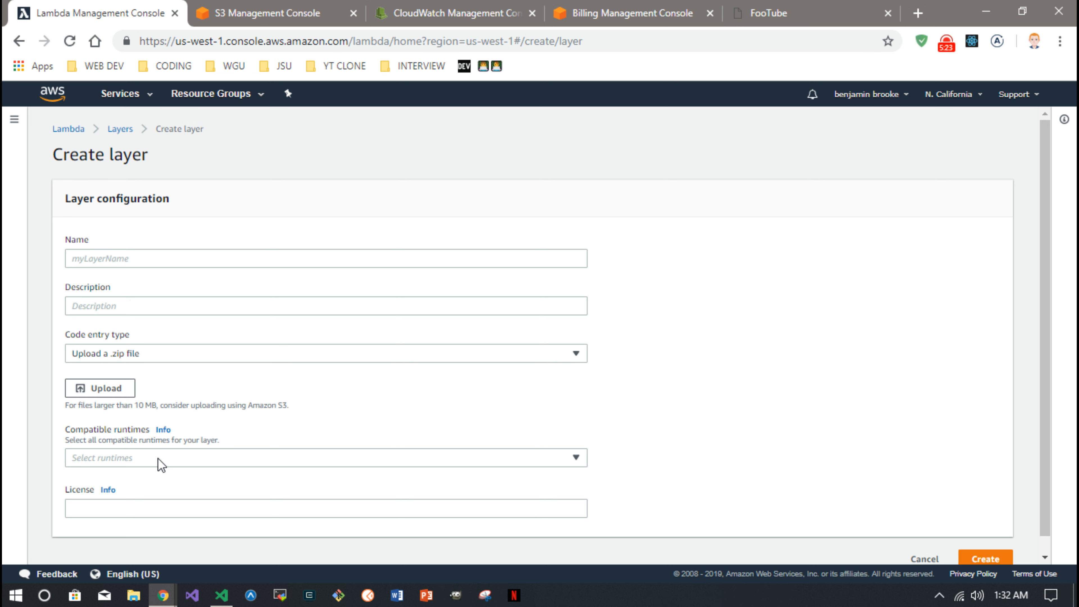
mouse_move(868, 542)
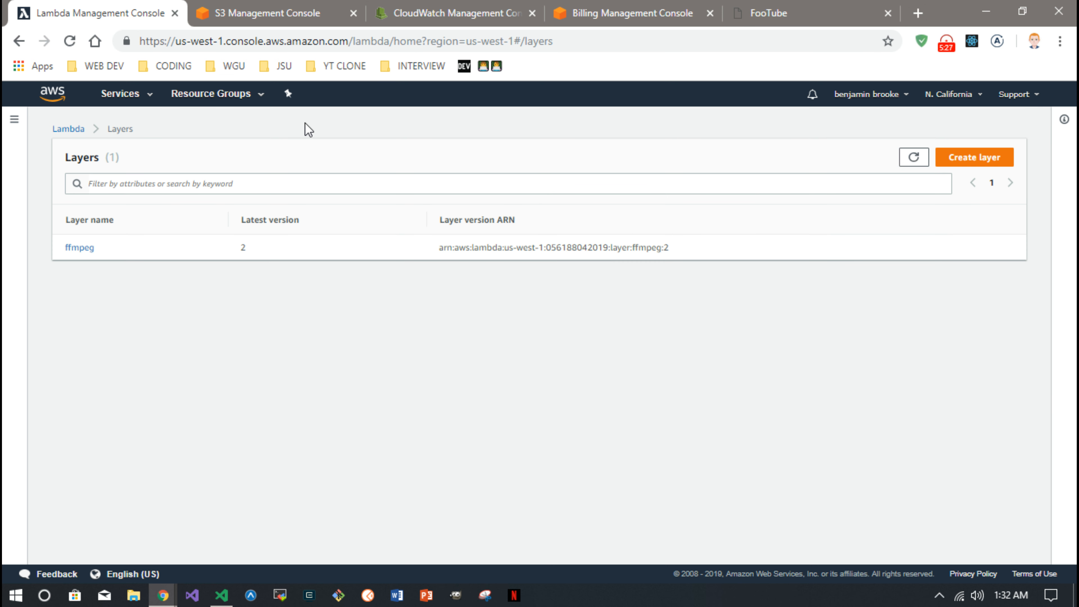
Abandon the layer form via the sidebar and show the Lambda Functions list
click(14, 119)
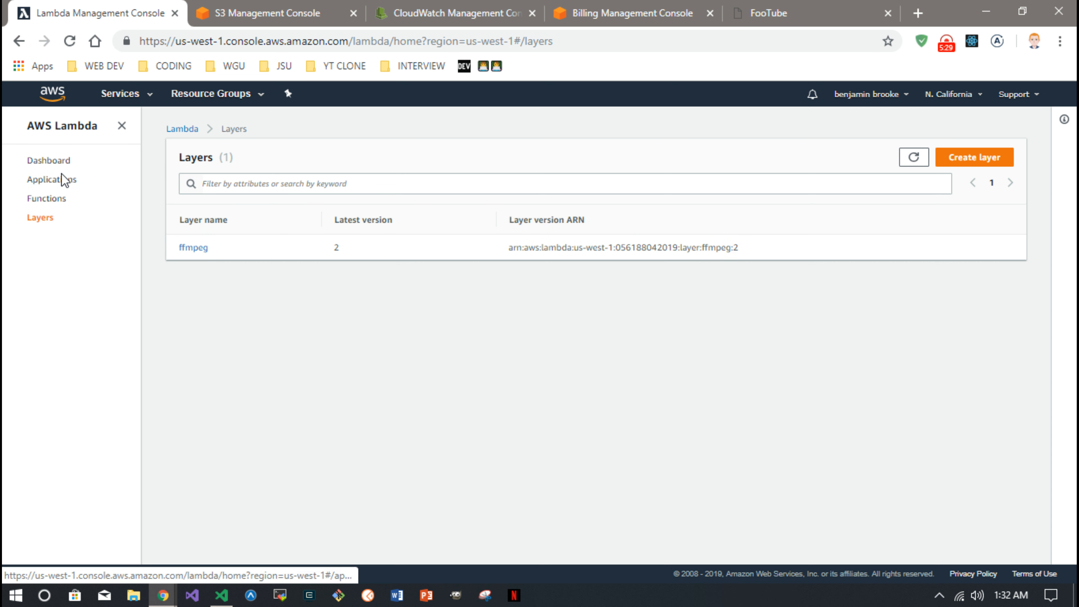
click(46, 198)
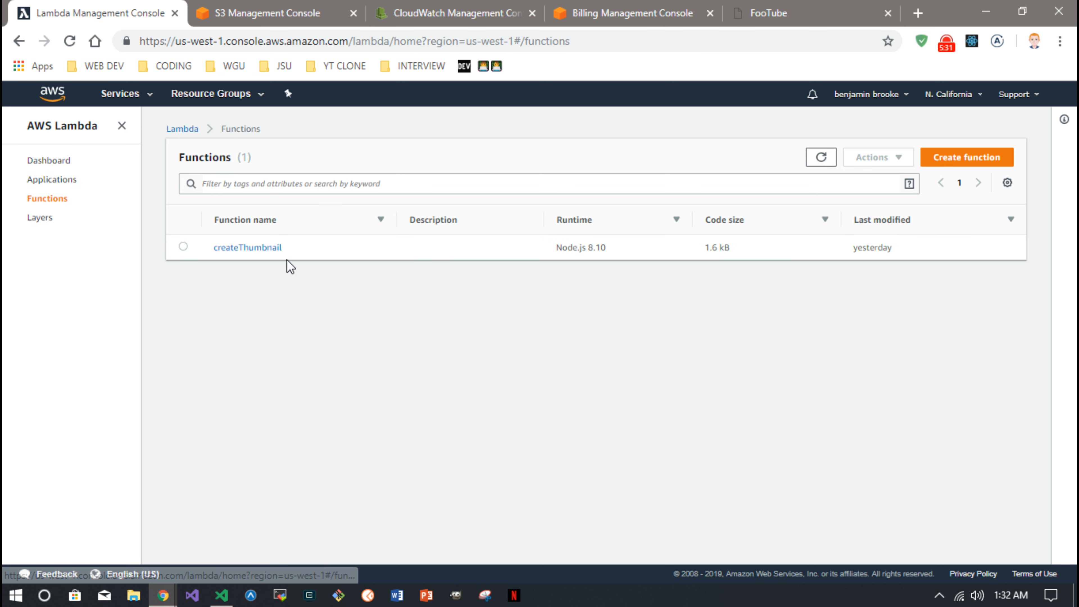
Open createThumbnail and view its referenced ffmpeg layer, version 2
click(247, 247)
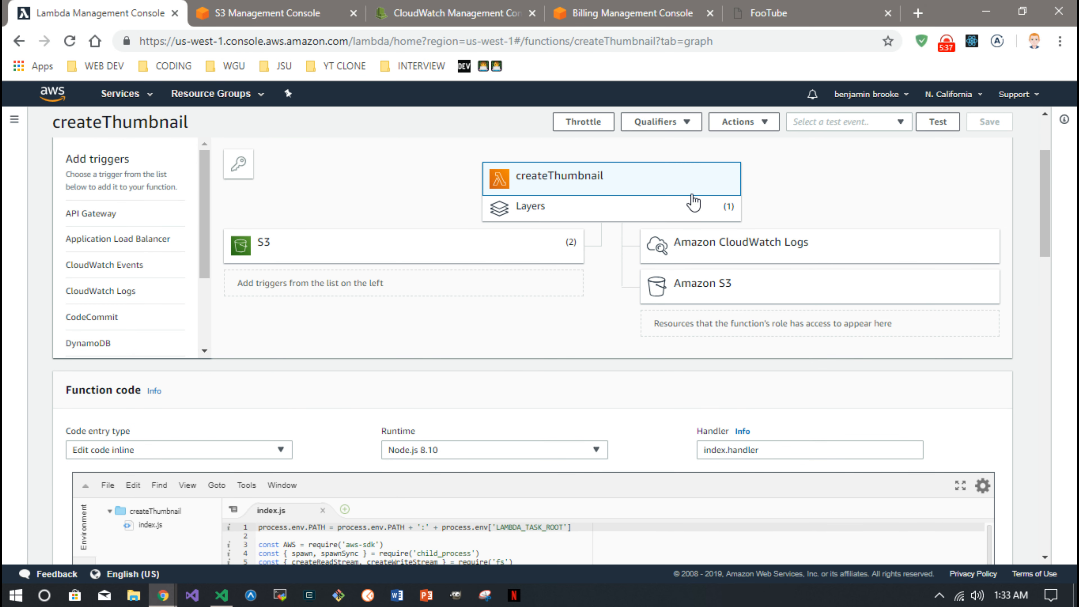
mouse_move(624, 212)
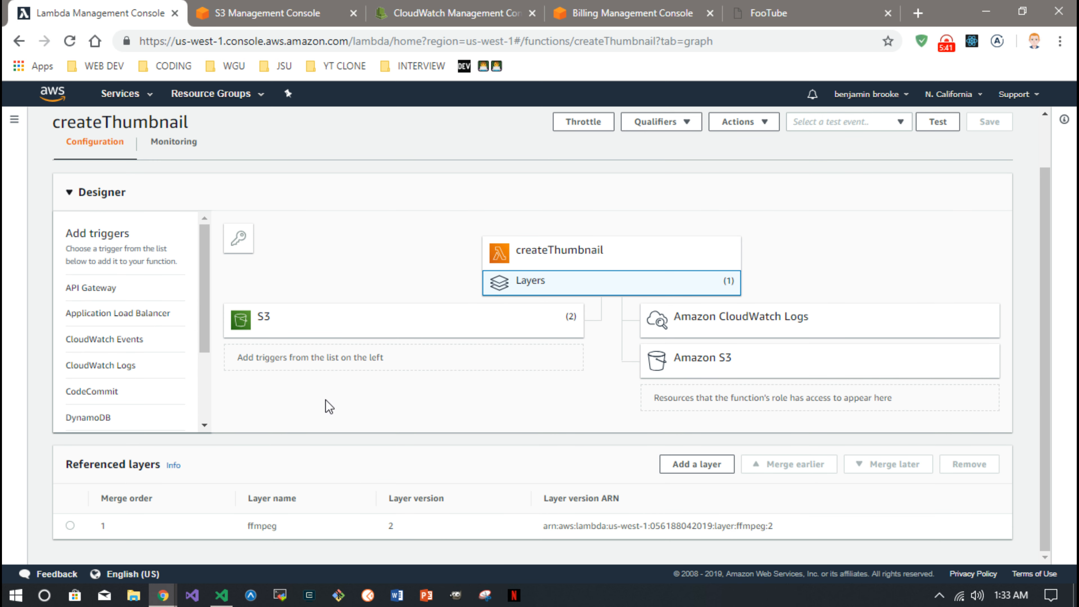
mouse_move(625, 523)
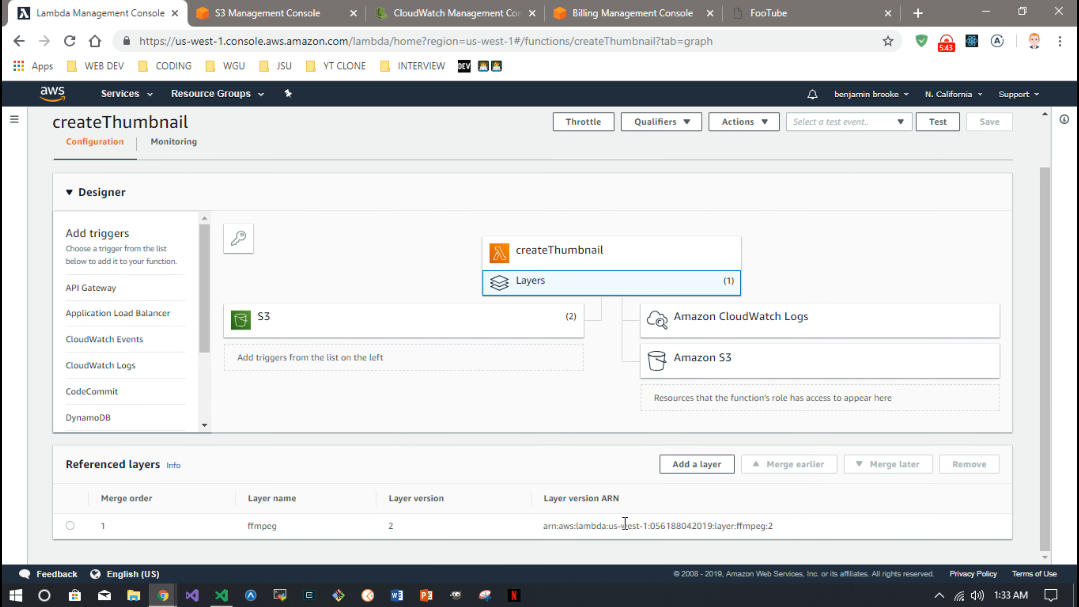
scroll(up, 3)
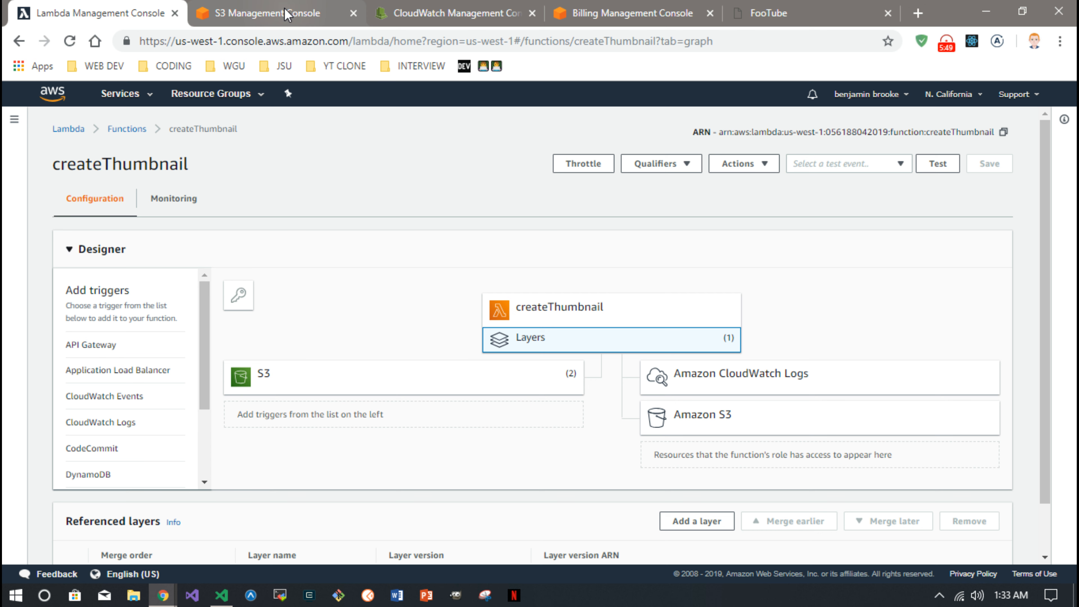
In S3, open the faketube bucket's policy granting LambdaRole get and put object access
click(262, 13)
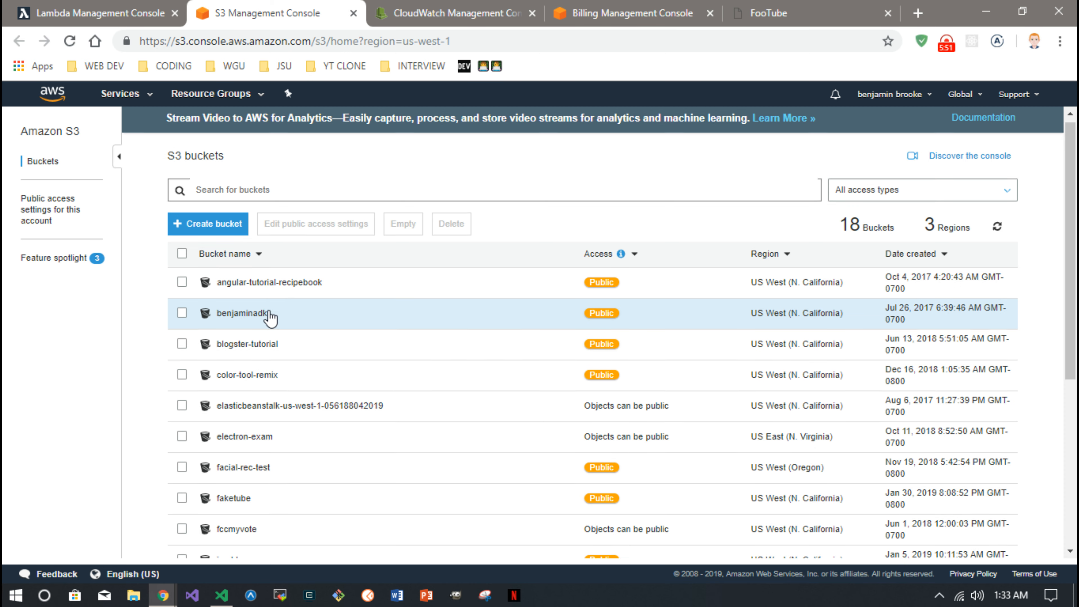
scroll(down, 3)
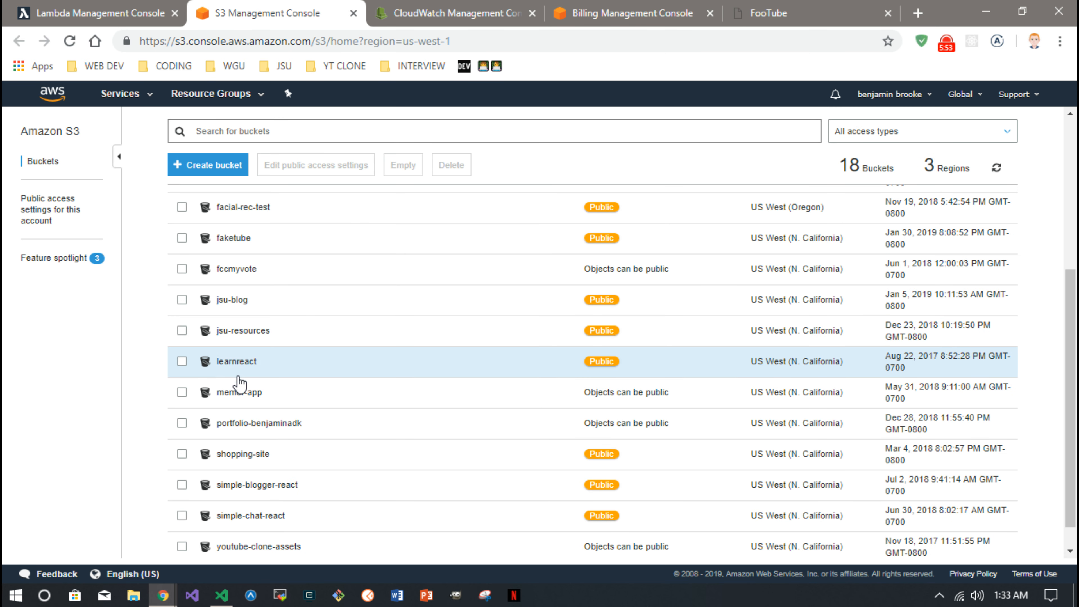
mouse_move(237, 420)
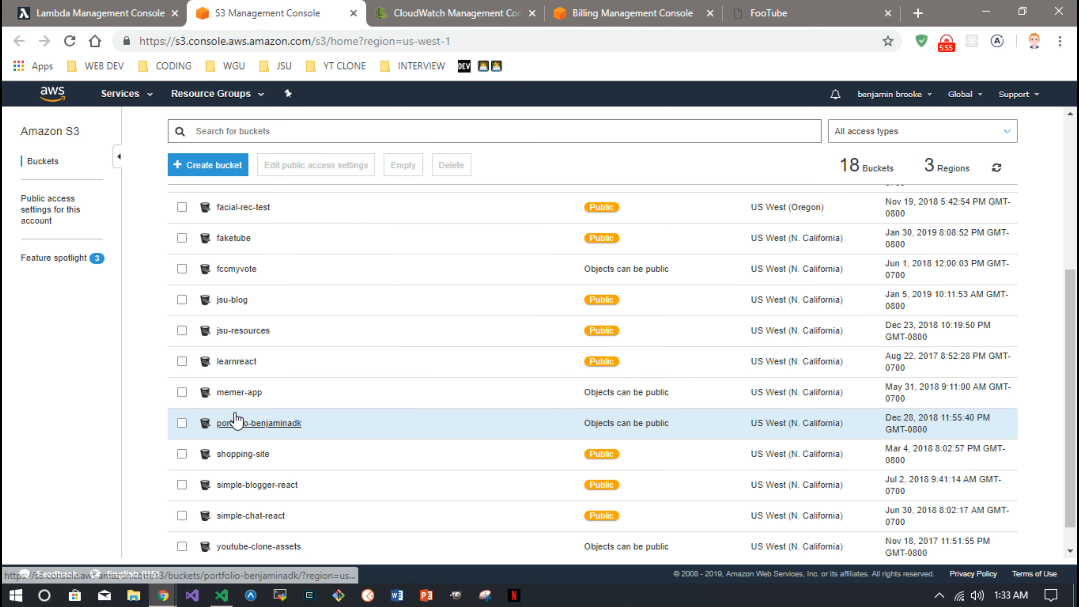
click(236, 237)
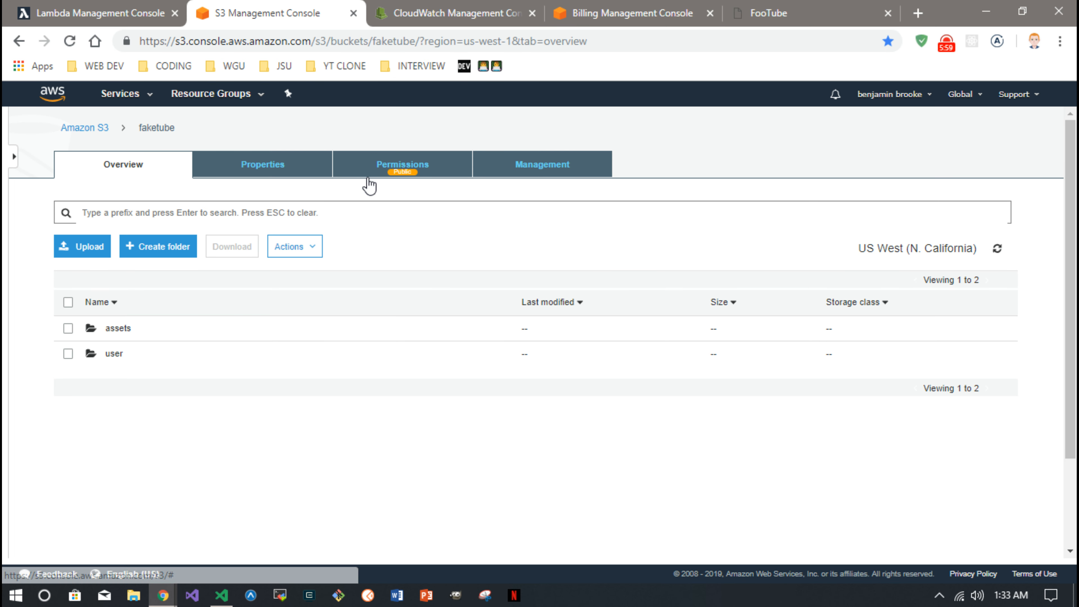
click(402, 163)
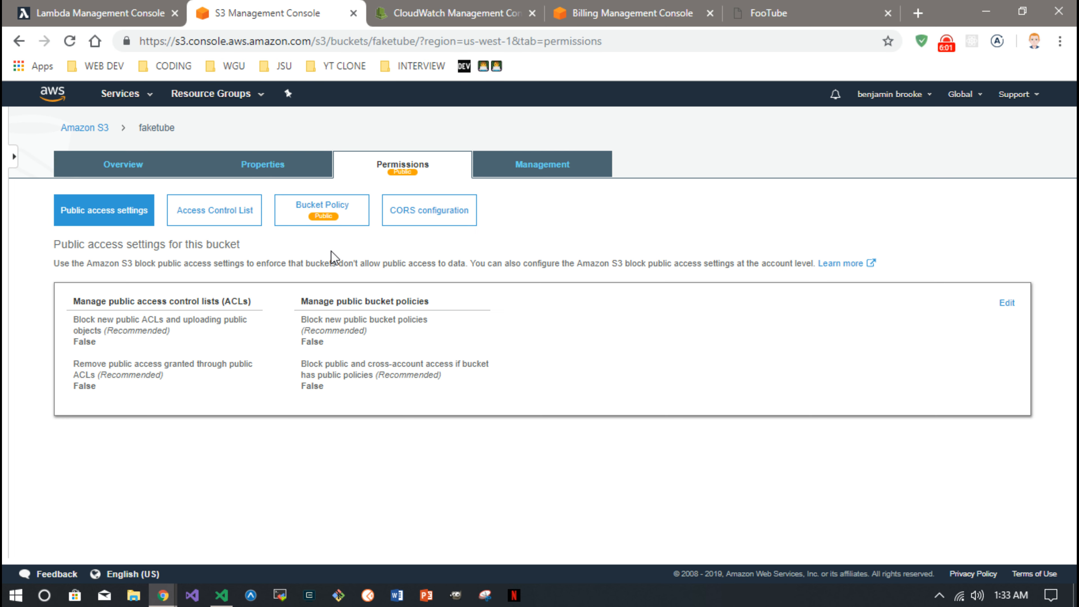
click(321, 206)
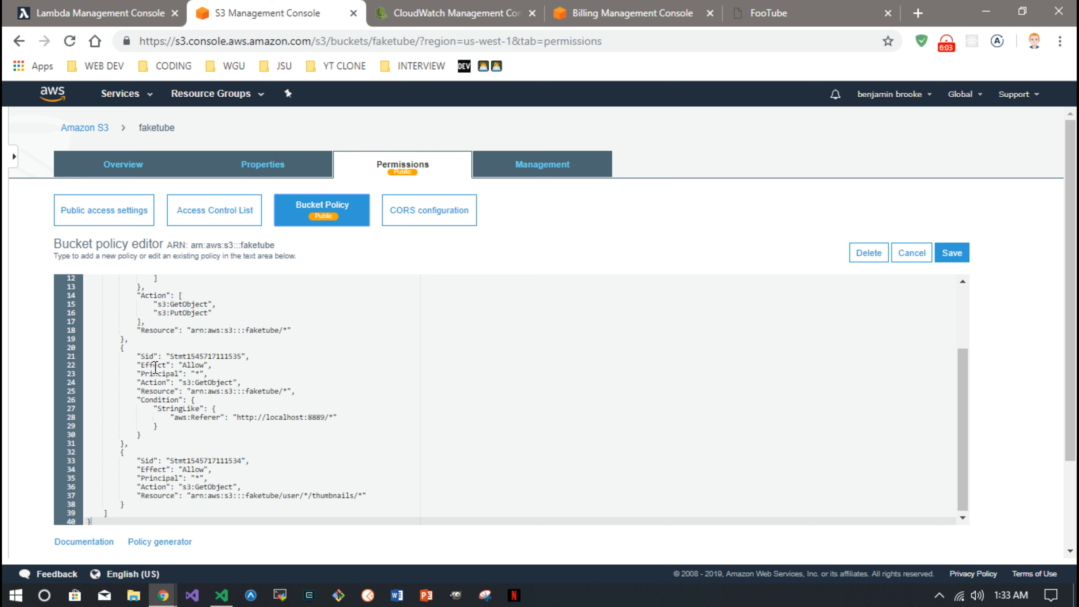
scroll(up, 3)
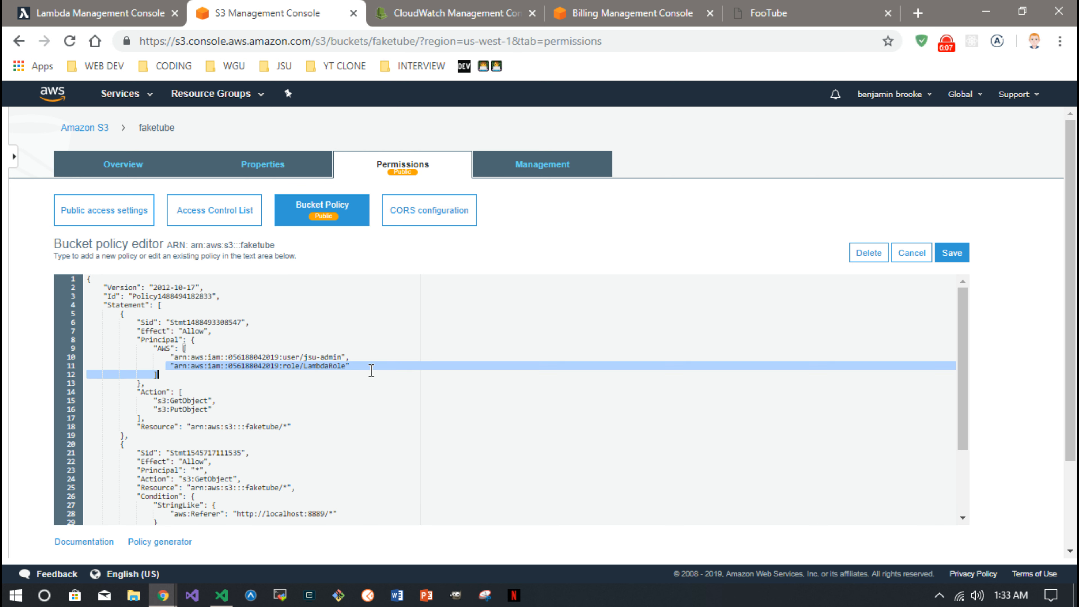
mouse_move(182, 417)
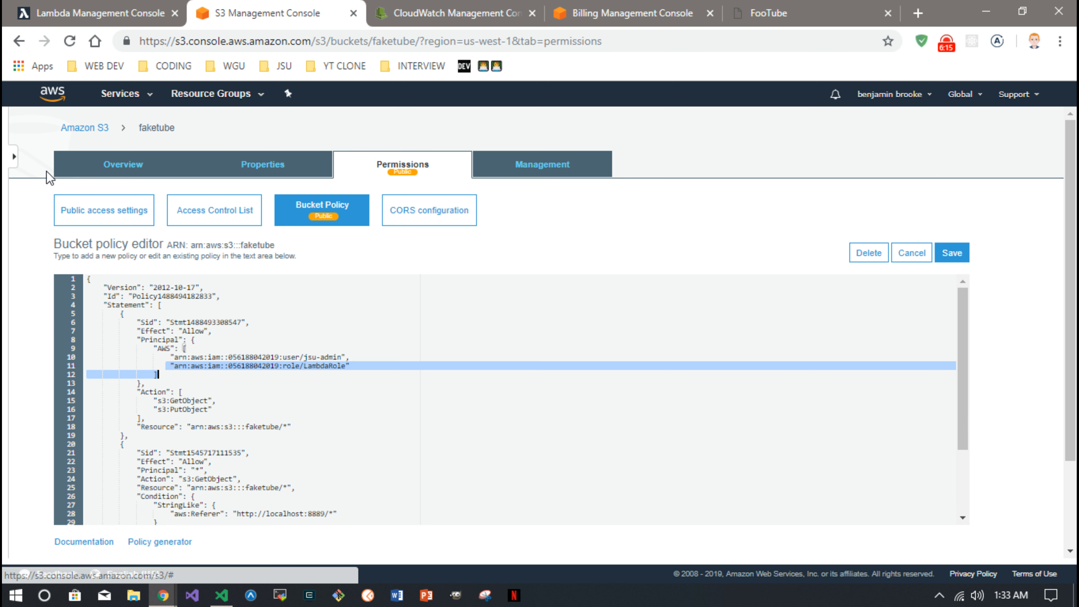
Inspect the faketube bucket's uploadVideoWebm (.webm) and uploadVideoMp4 (.mp4) Lambda notifications without changing them
click(122, 163)
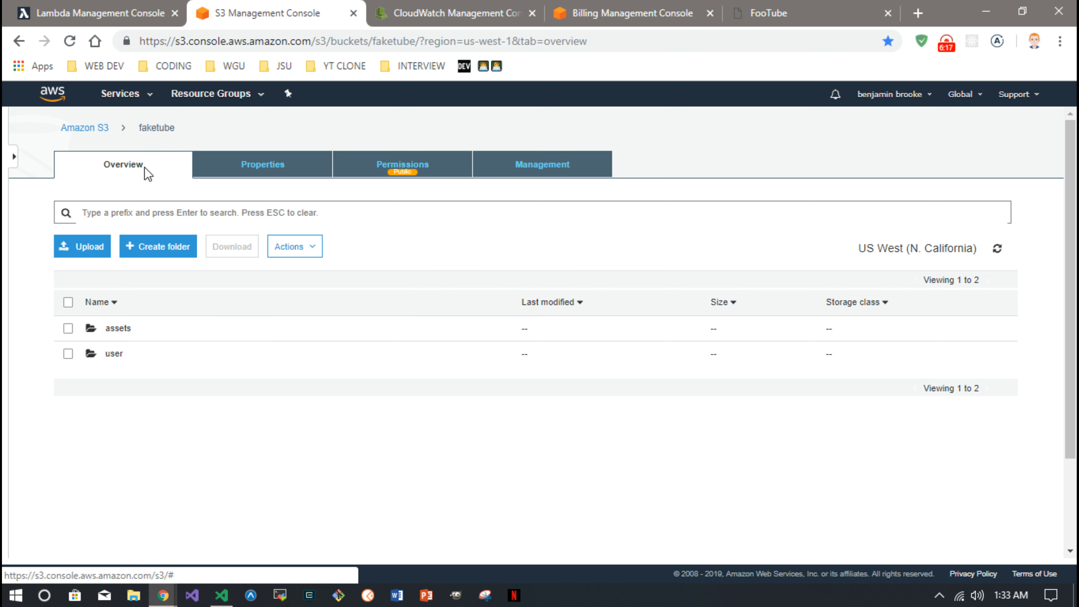
click(261, 164)
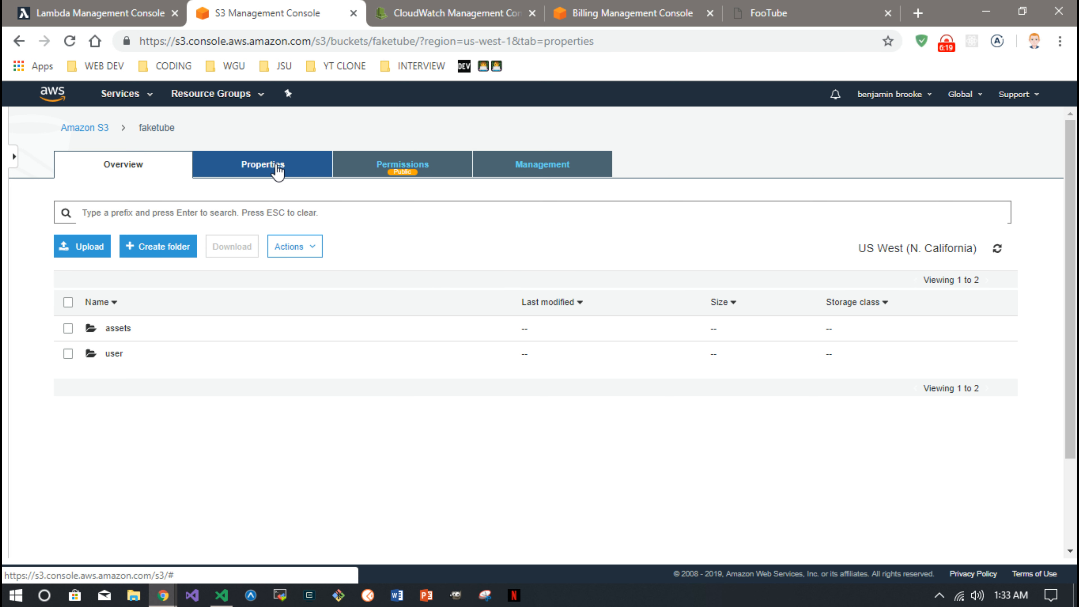
click(263, 164)
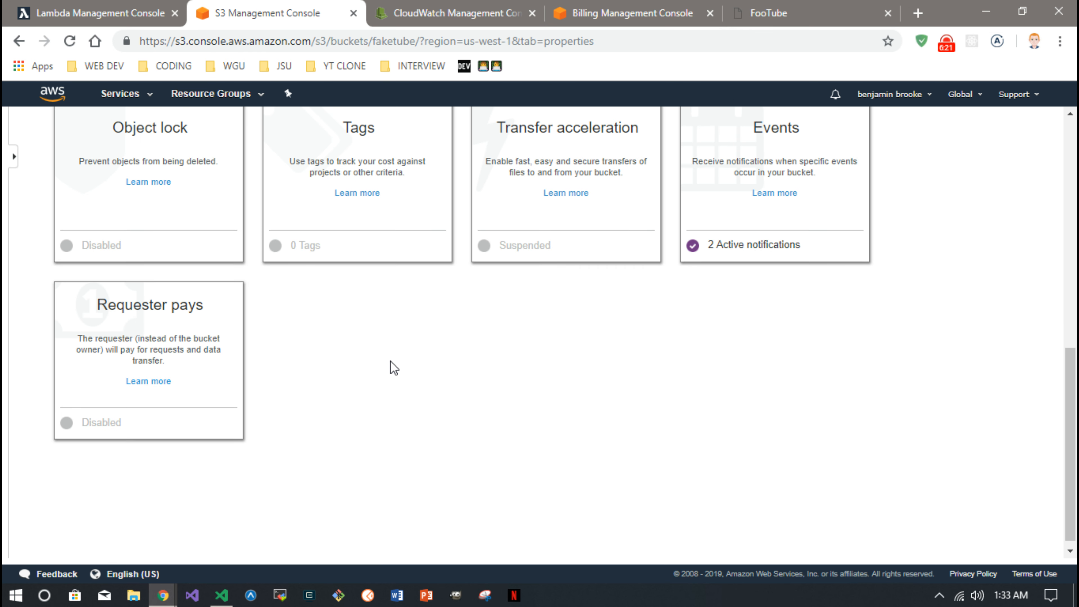
click(773, 244)
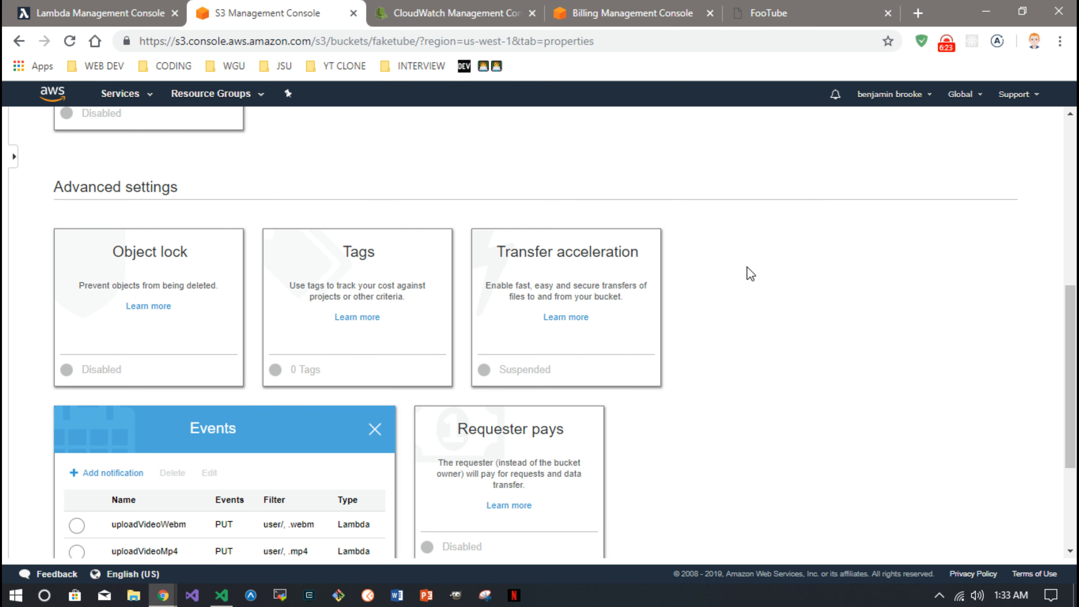
scroll(down, 3)
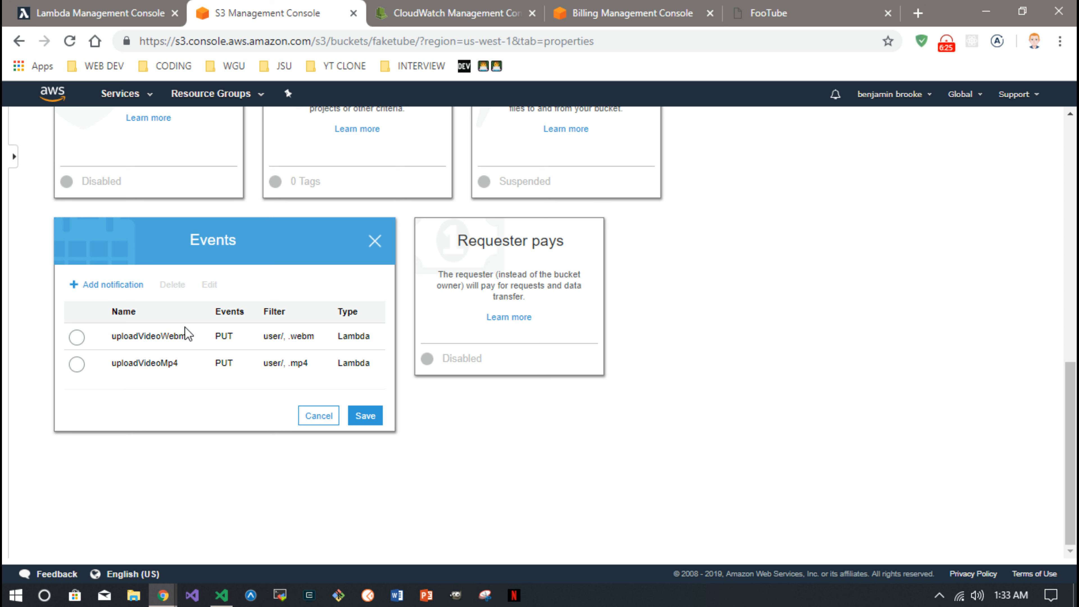
mouse_move(113, 284)
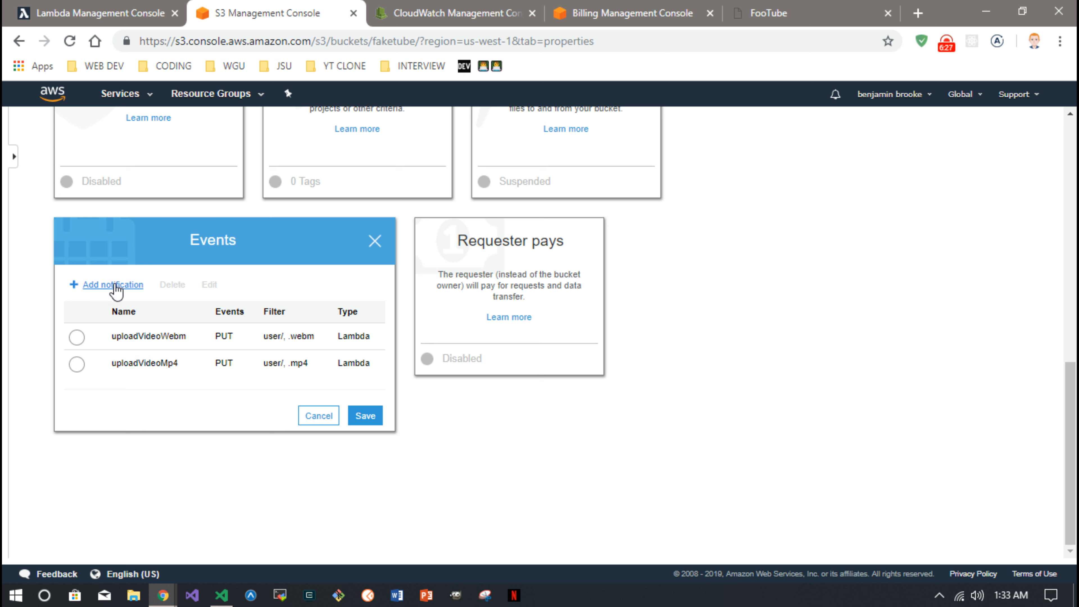
mouse_move(180, 338)
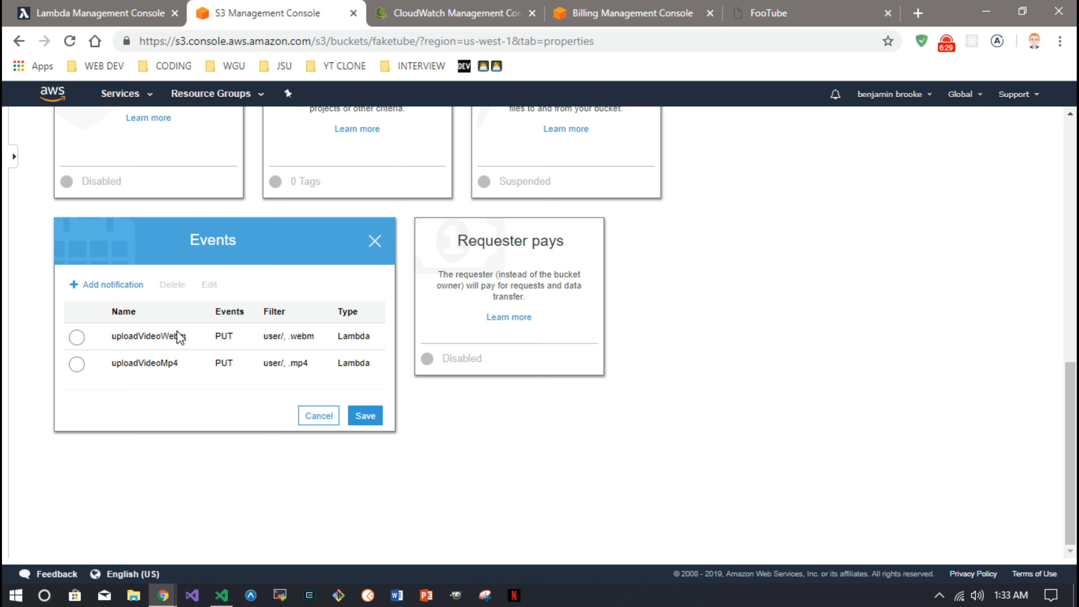
mouse_move(306, 372)
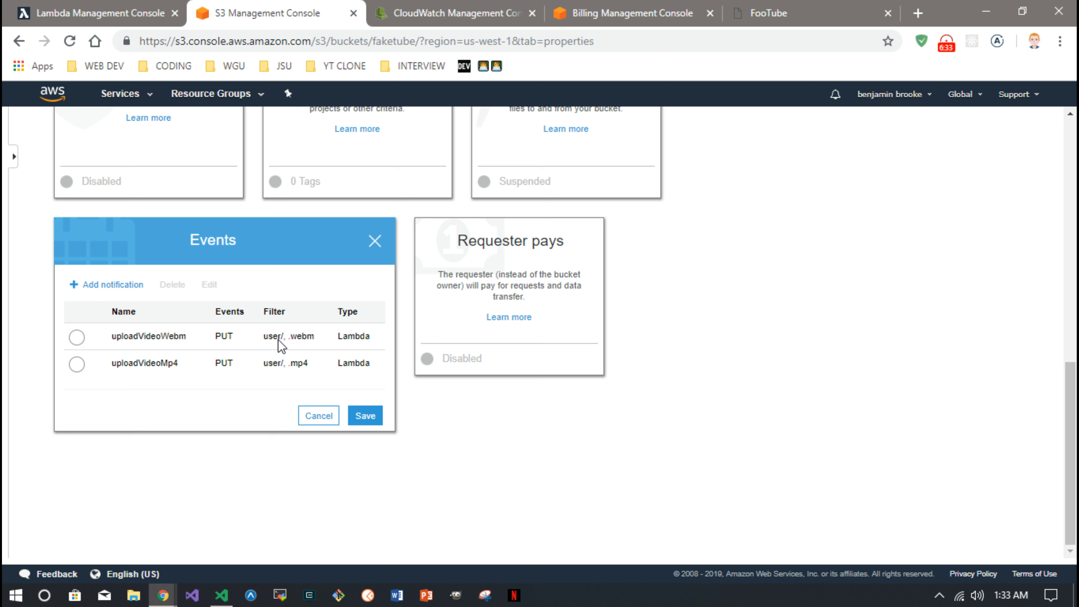
mouse_move(274, 344)
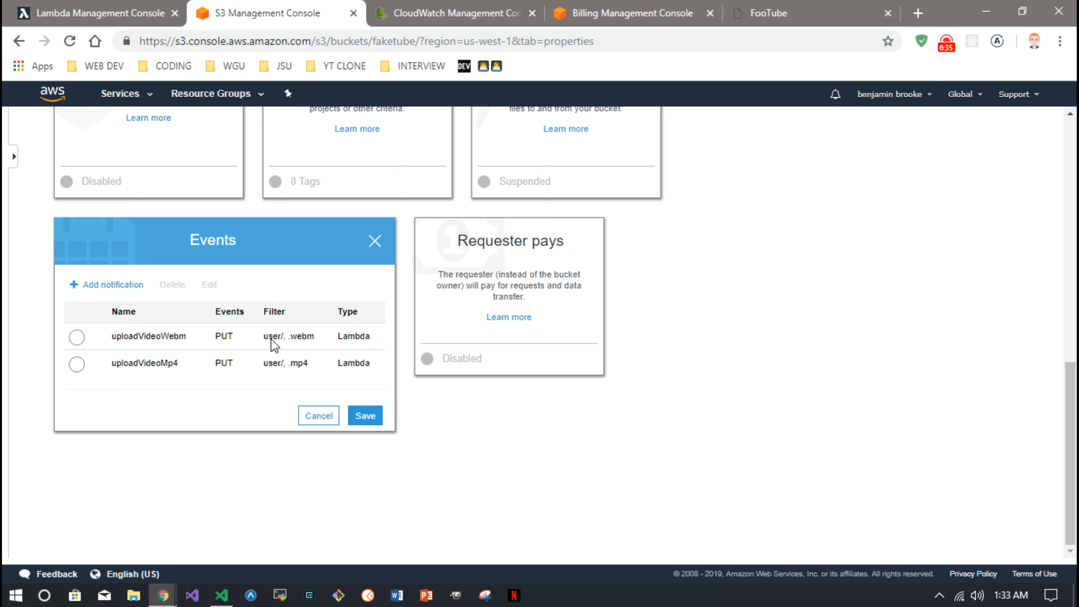
mouse_move(238, 361)
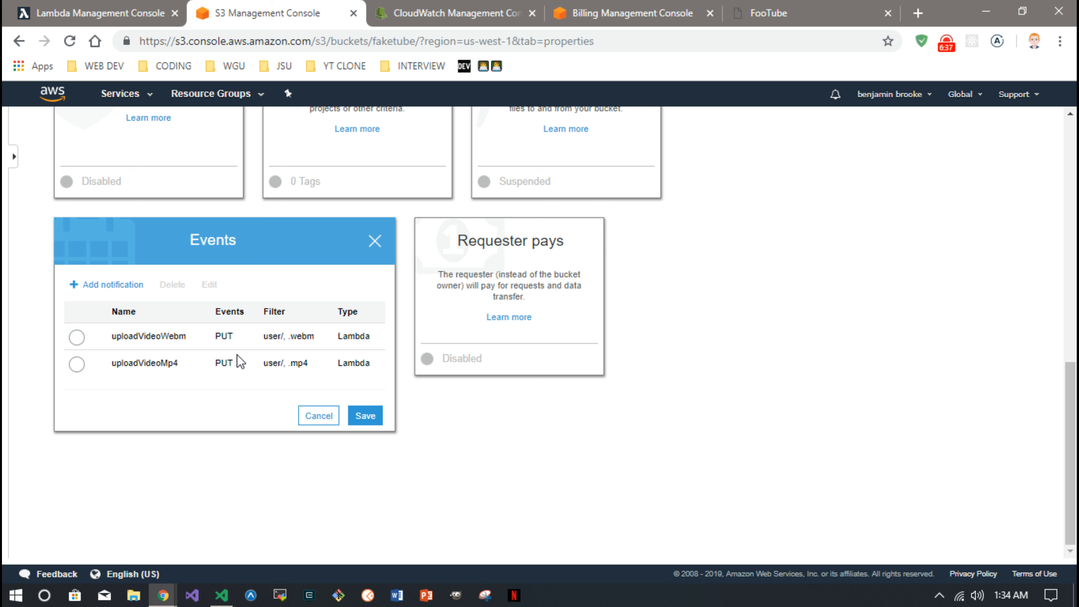
mouse_move(301, 372)
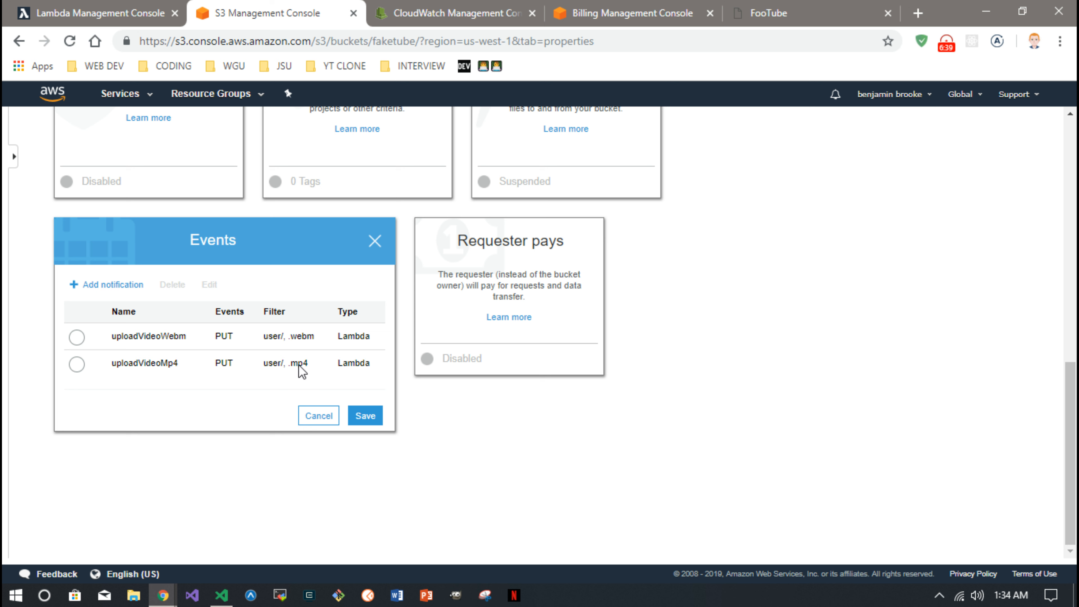
mouse_move(275, 342)
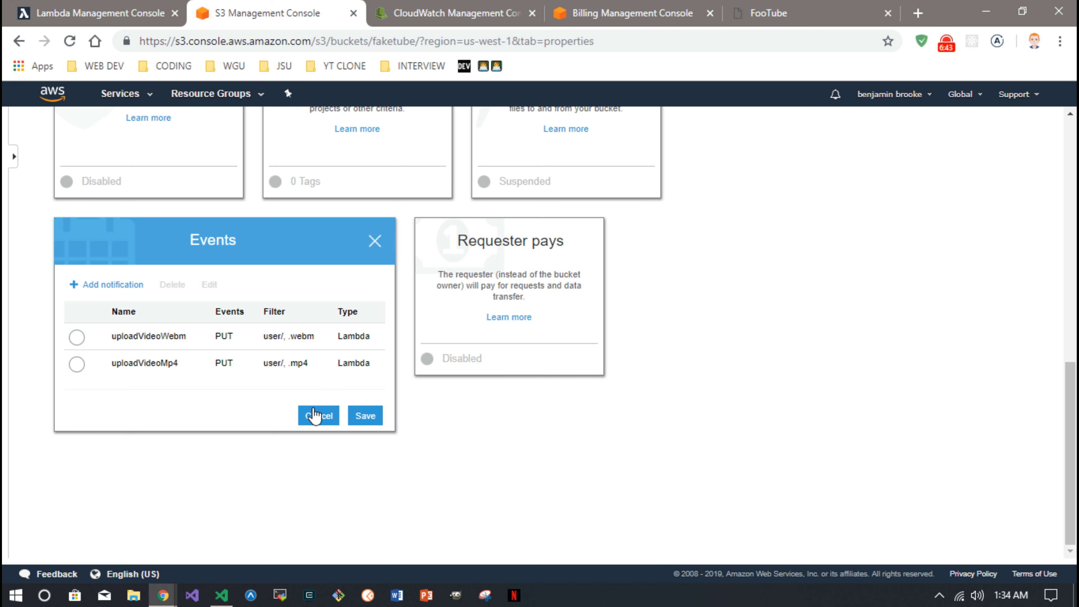
mouse_move(241, 307)
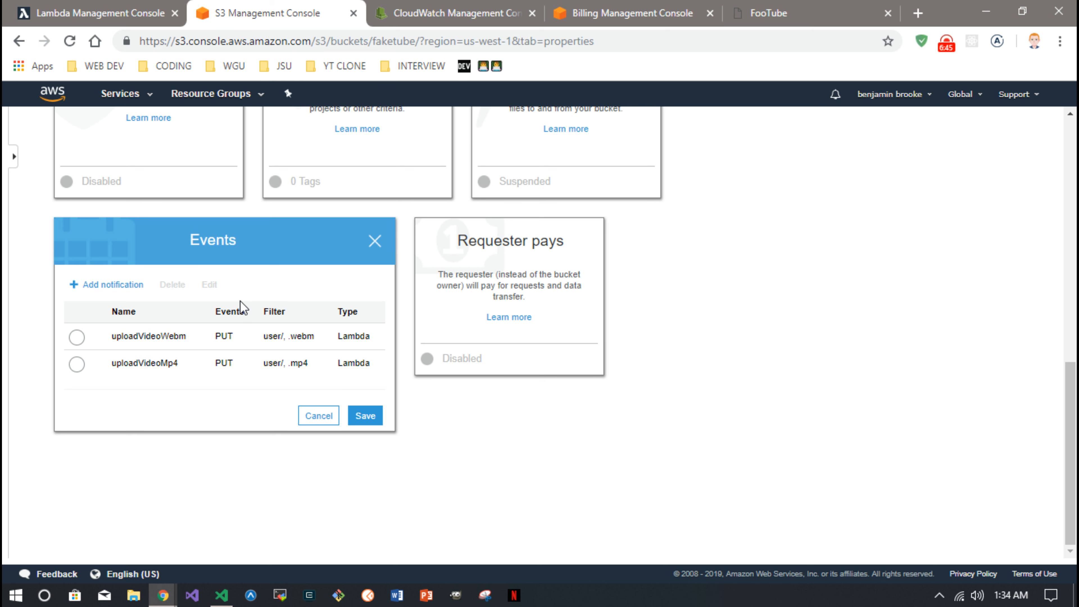
click(318, 415)
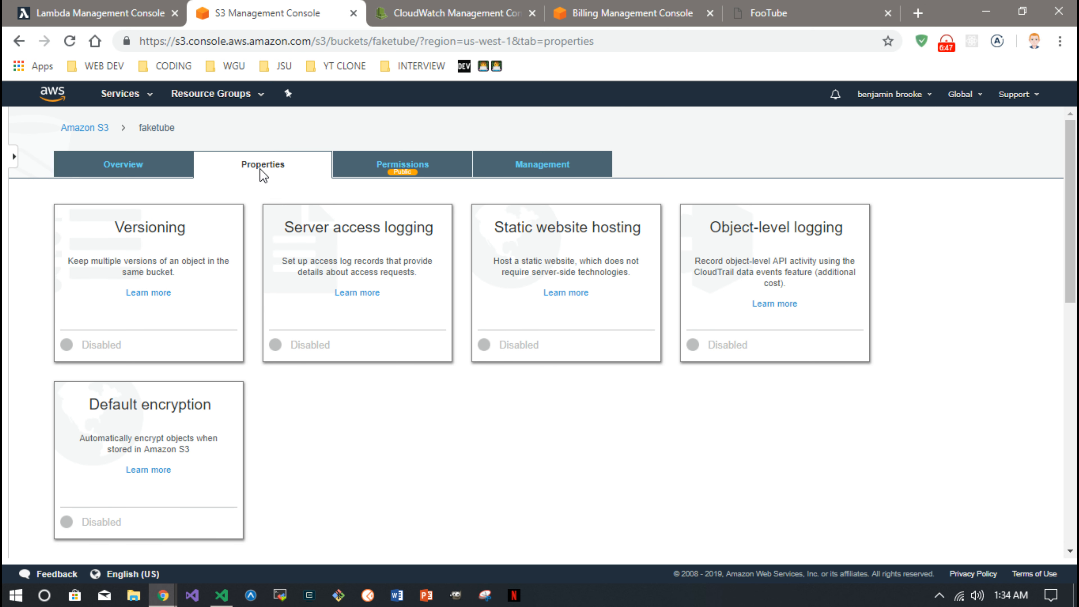
mouse_move(353, 12)
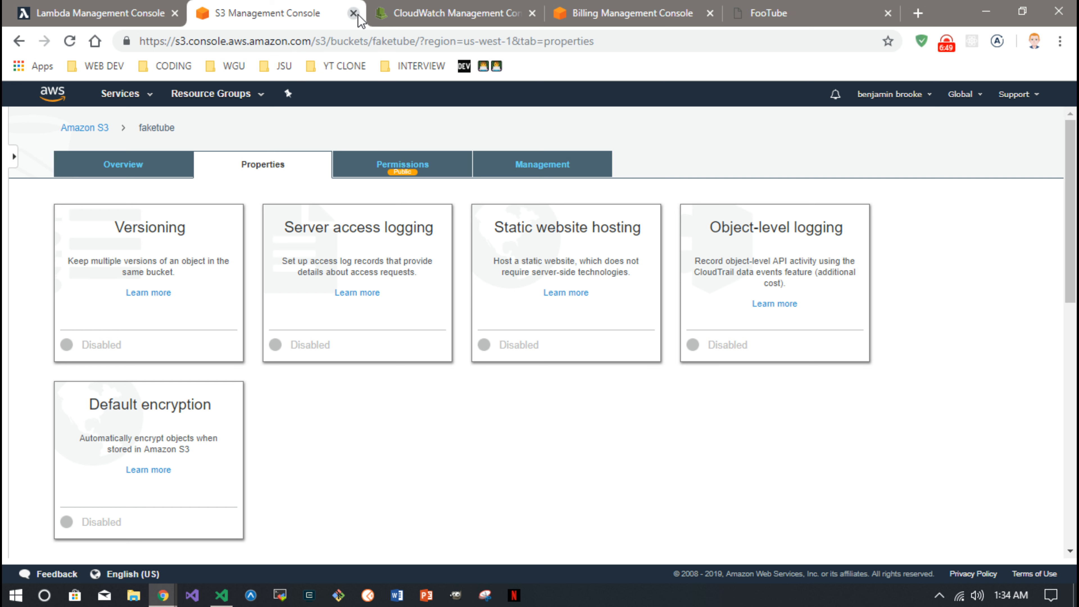
Close the S3 console and view the newest createThumbnail stream with the countdown.mp4 runs
click(353, 12)
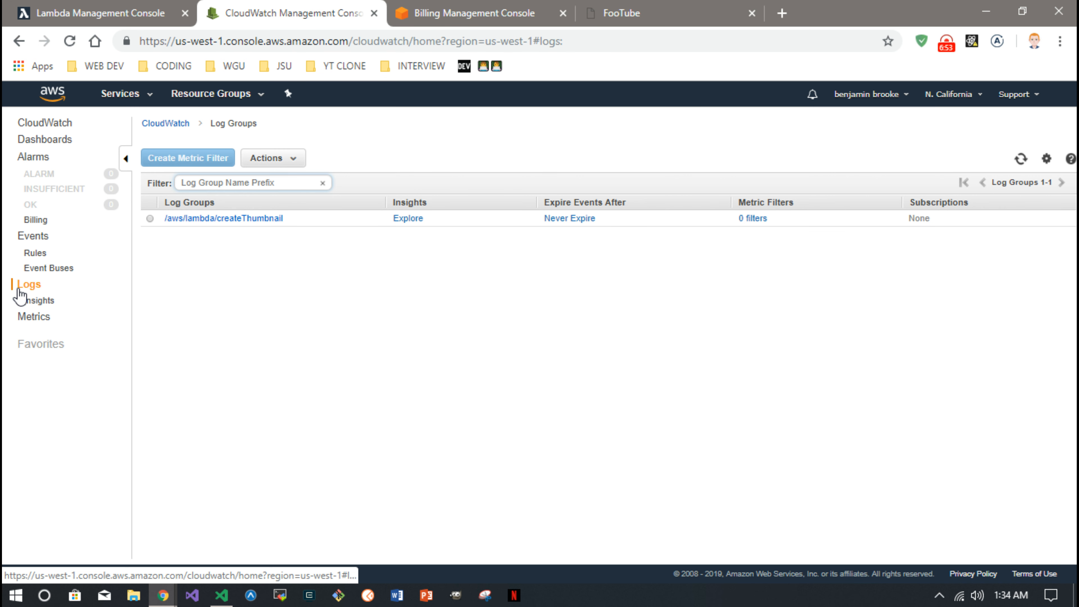
click(222, 218)
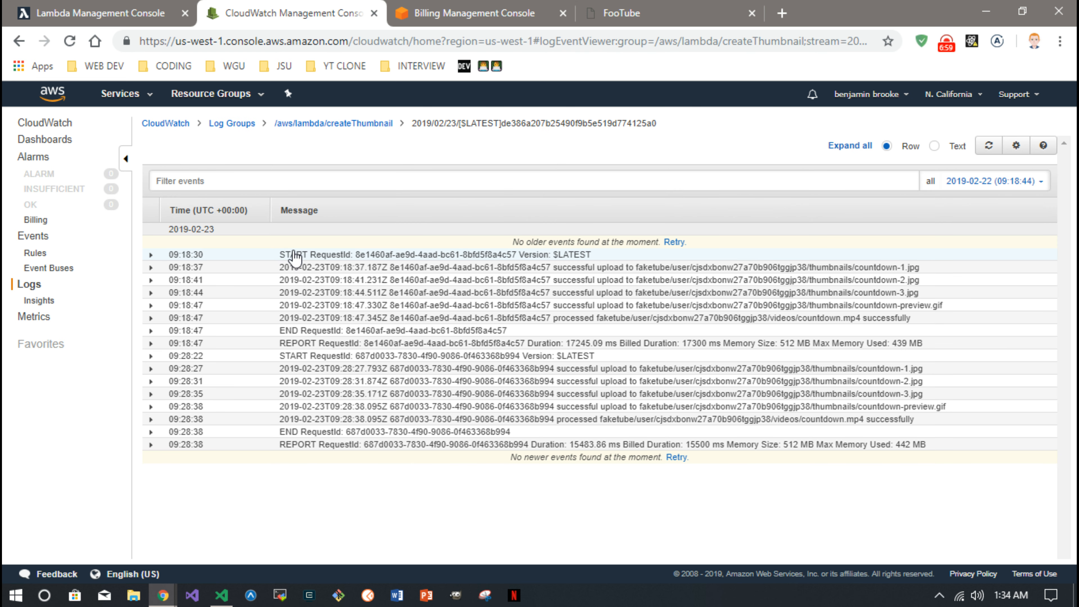
mouse_move(523, 237)
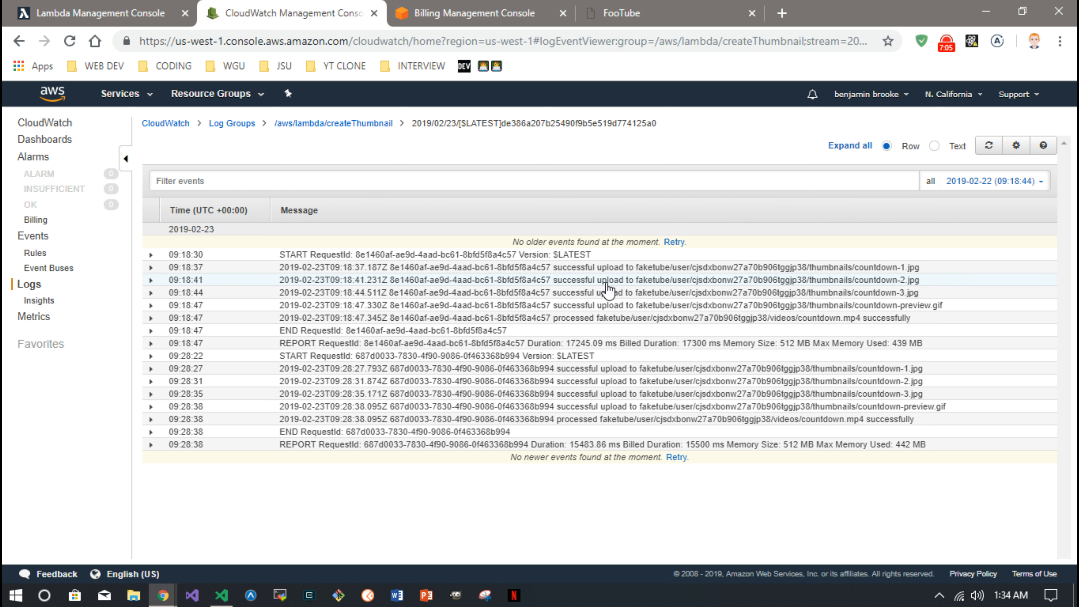
mouse_move(564, 322)
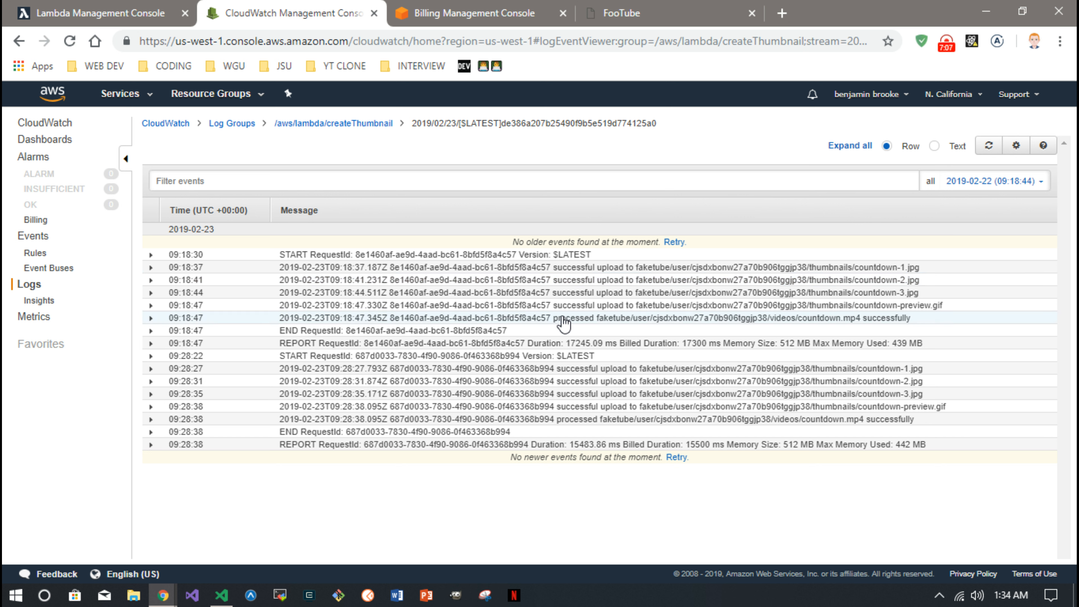
mouse_move(563, 279)
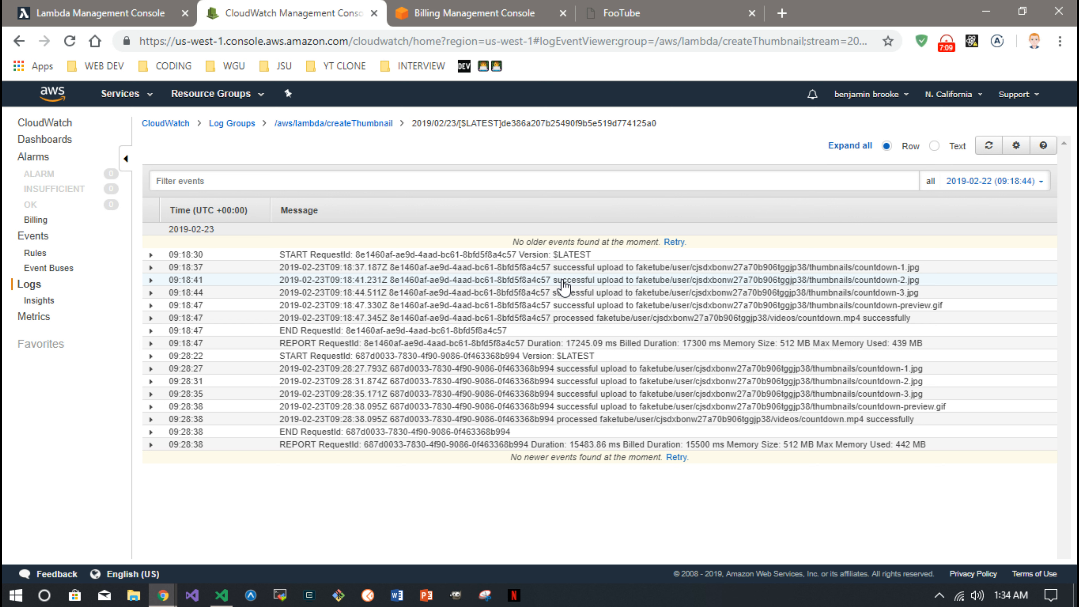
mouse_move(879, 145)
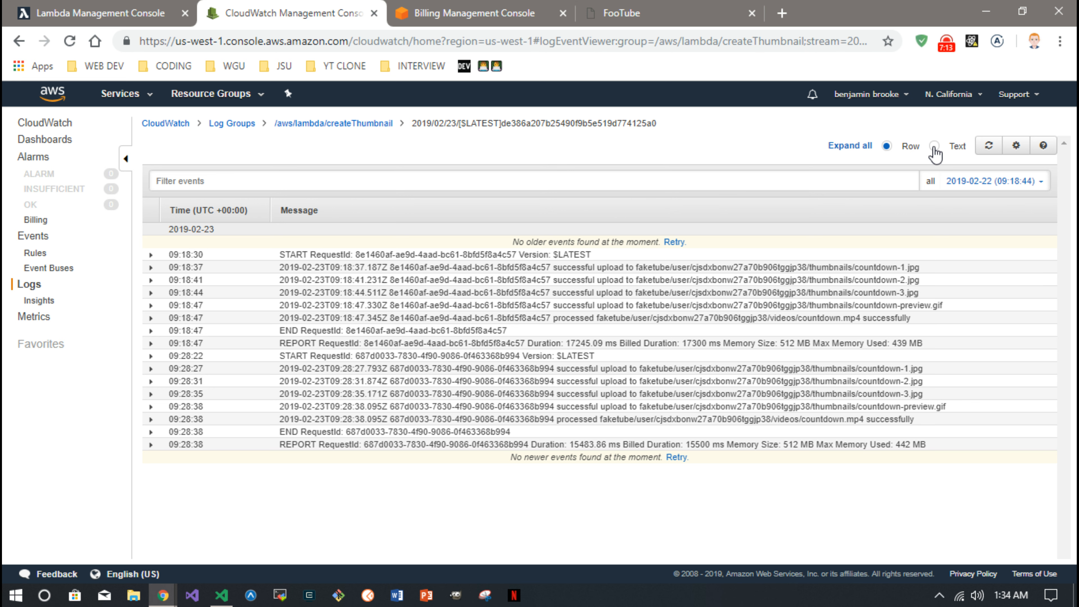
Switch createThumbnail log events to text view and read through two older 2019/02/21 streams
click(935, 146)
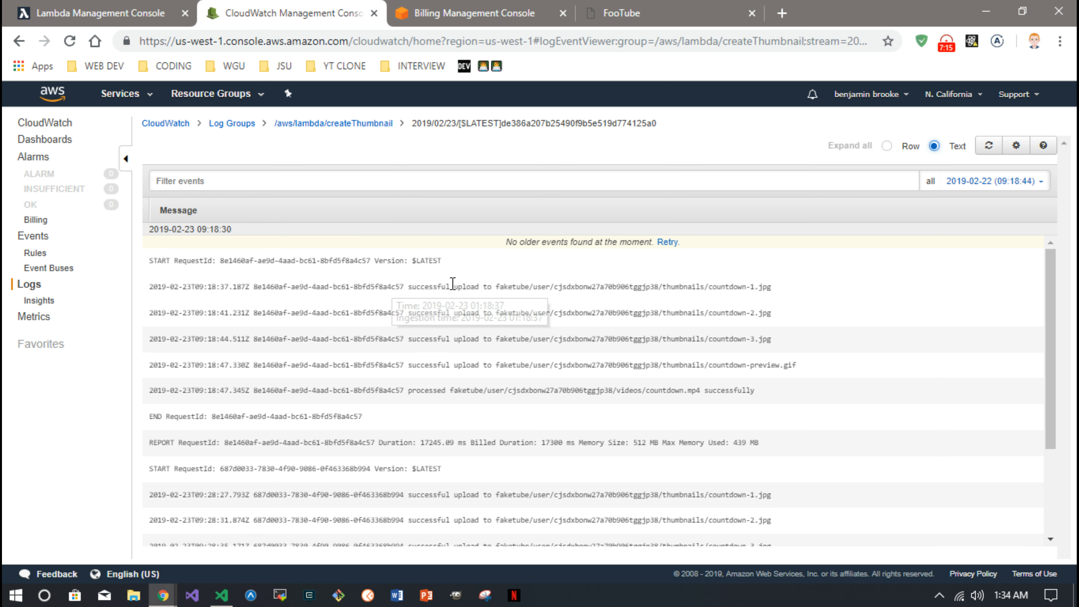
scroll(up, 3)
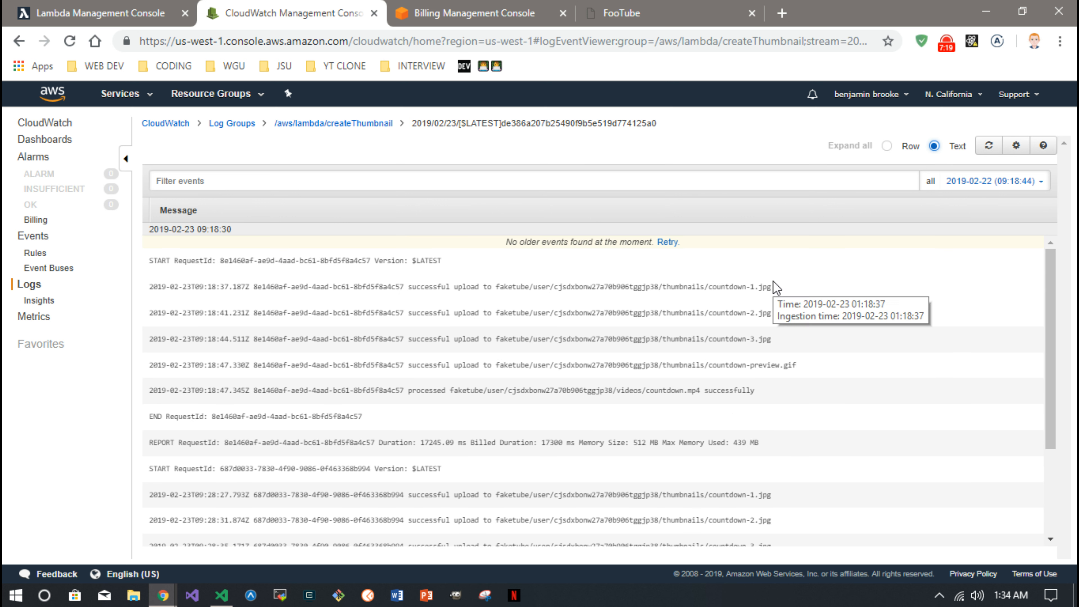
mouse_move(706, 365)
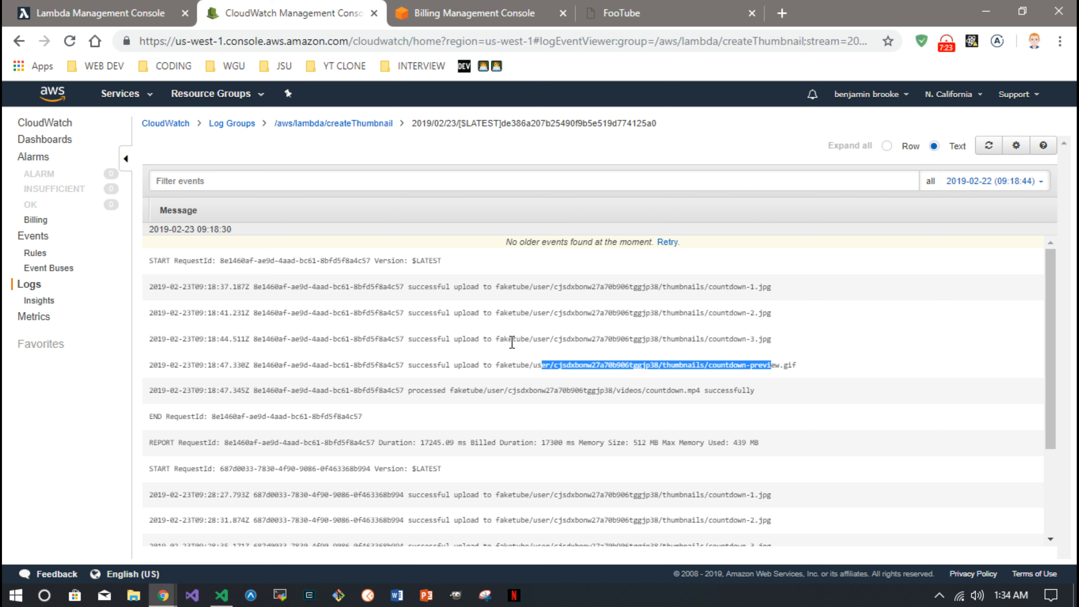
mouse_move(412, 380)
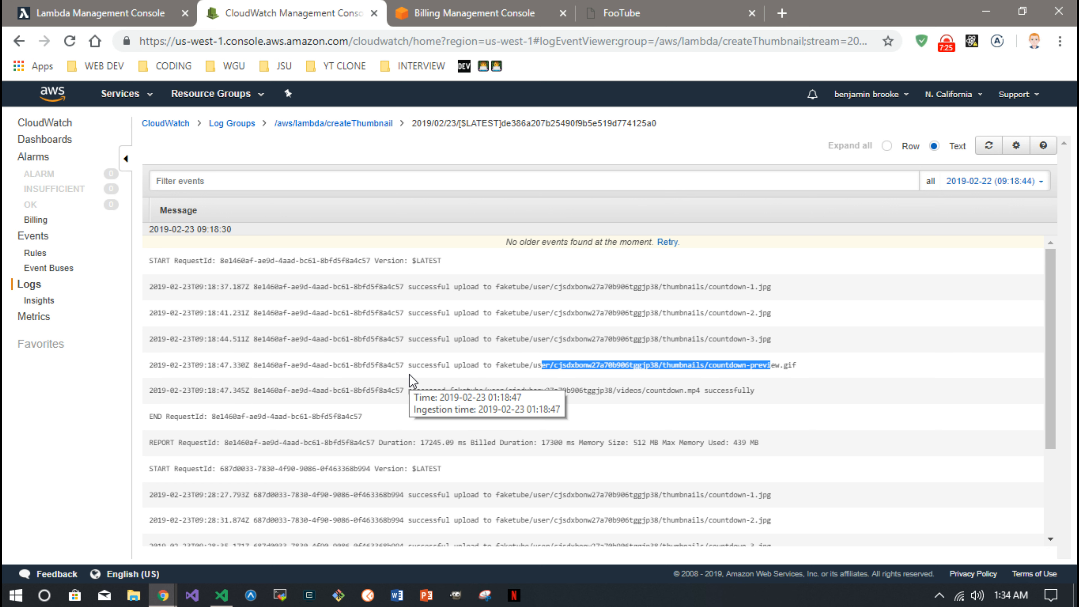
mouse_move(573, 363)
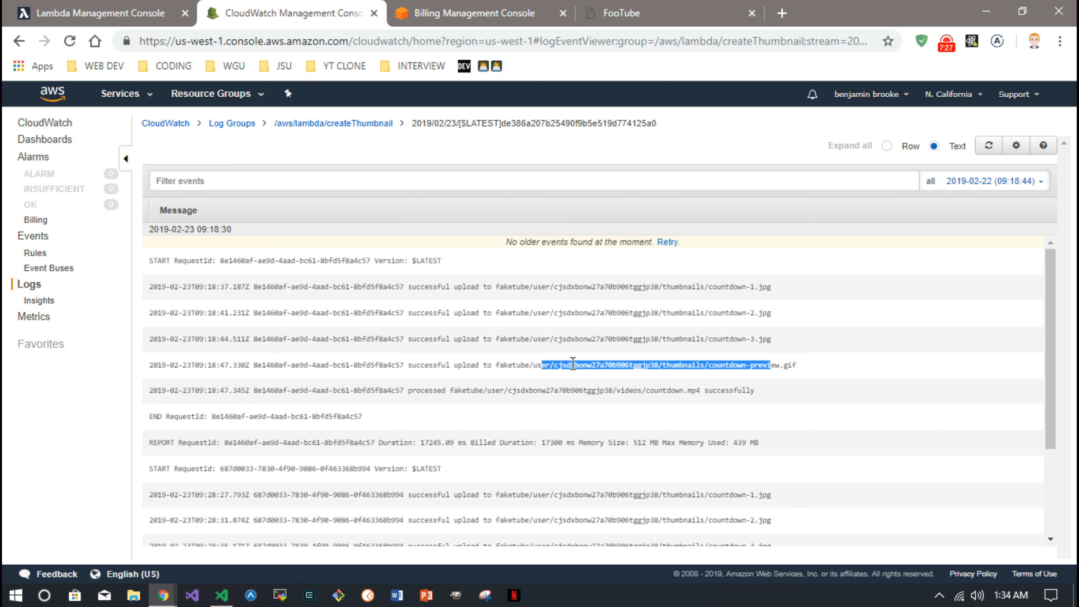
mouse_move(450, 413)
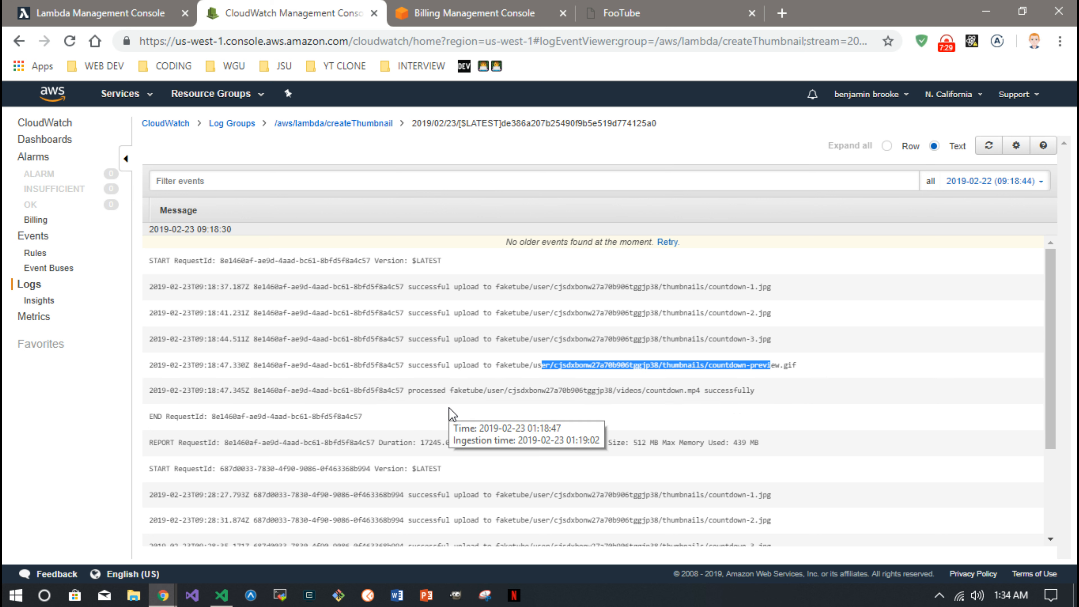
mouse_move(307, 135)
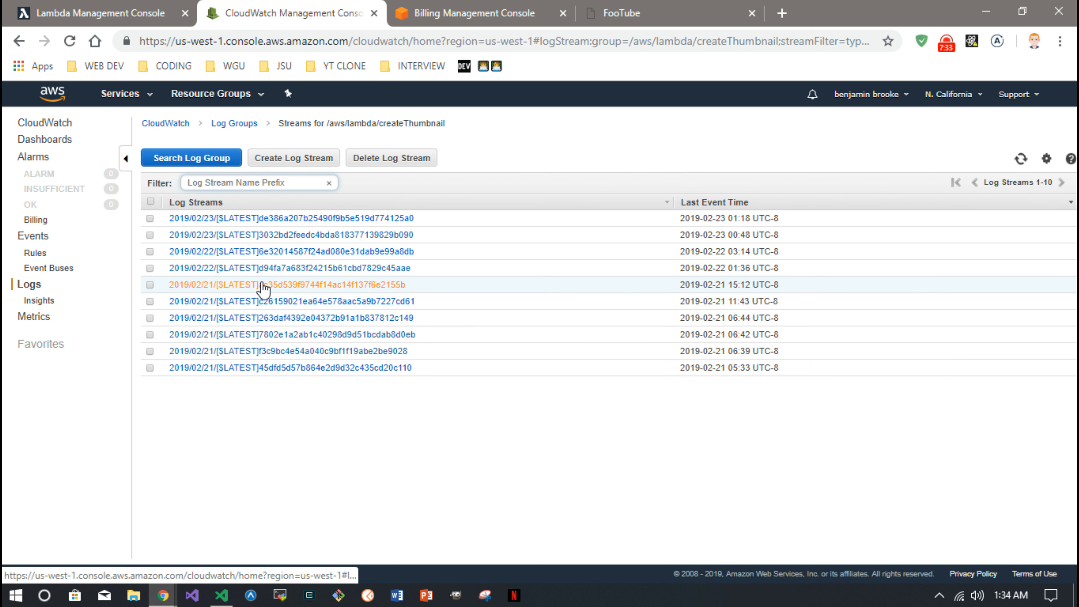
click(287, 284)
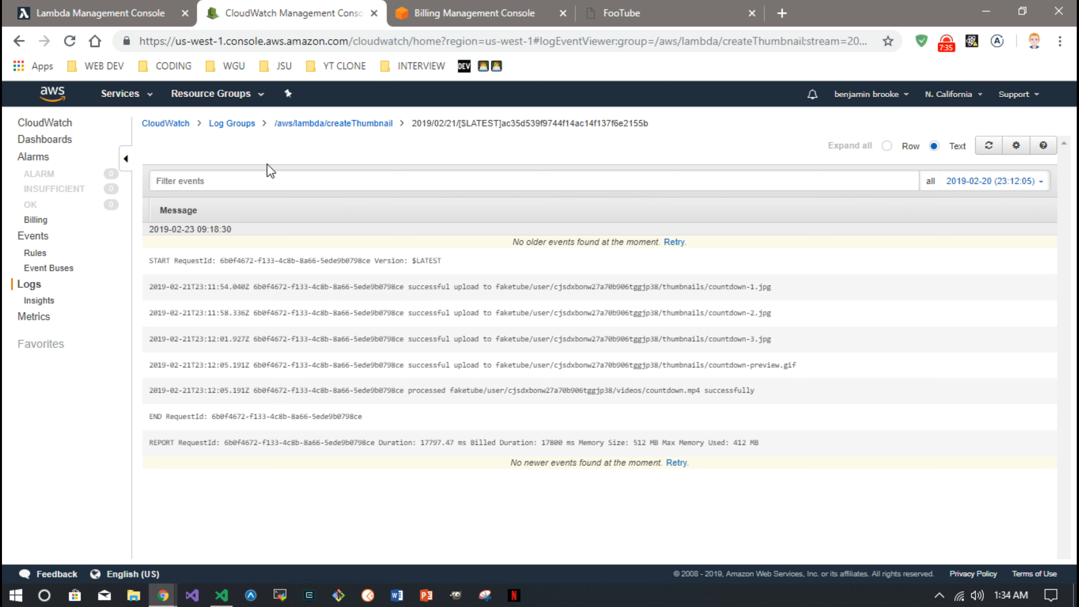
click(333, 123)
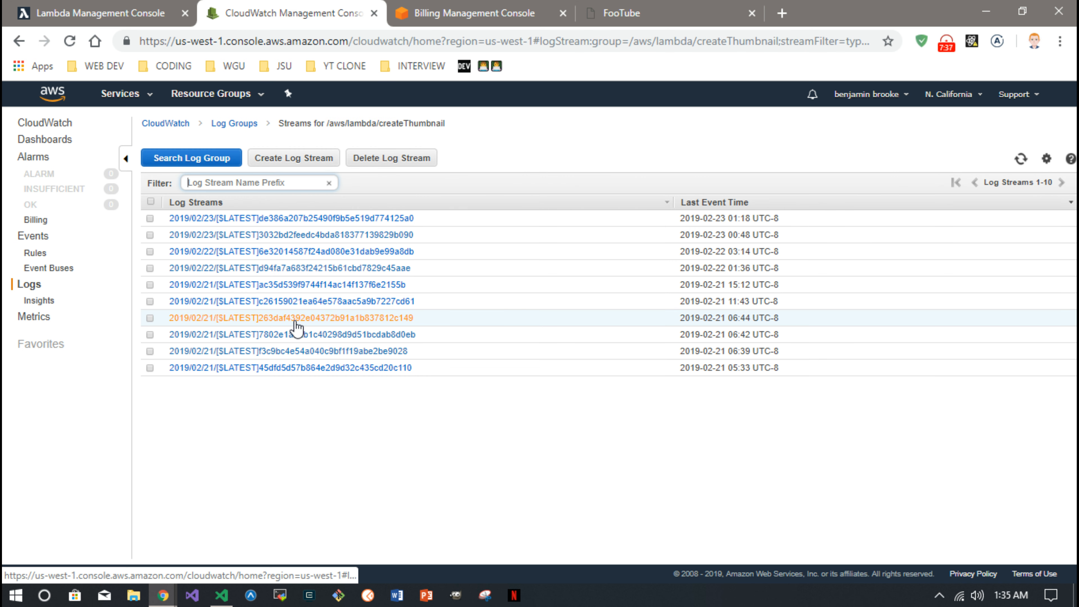
click(292, 317)
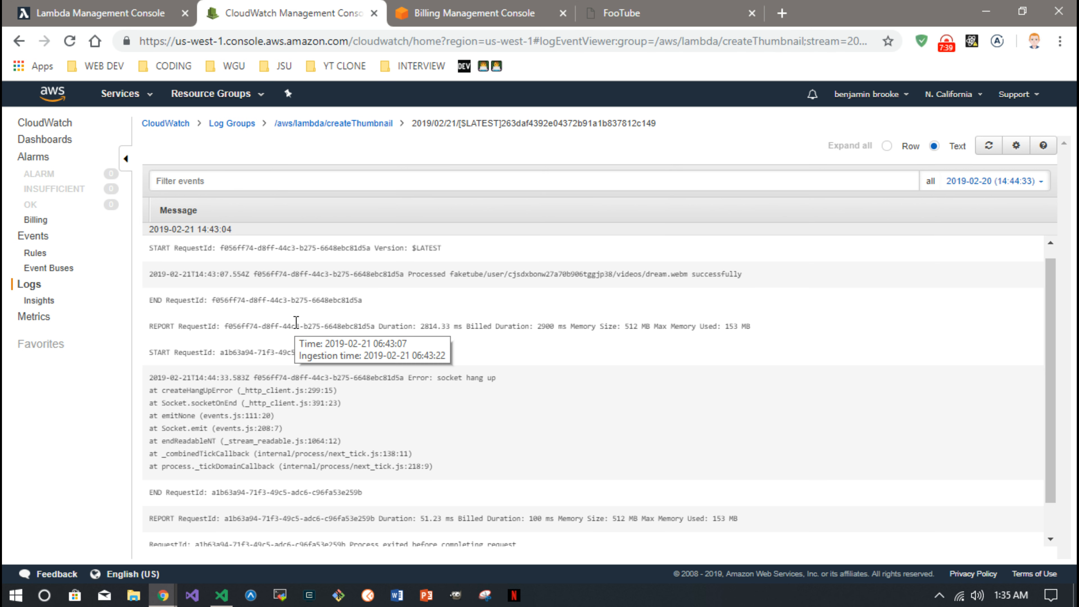
scroll(down, 3)
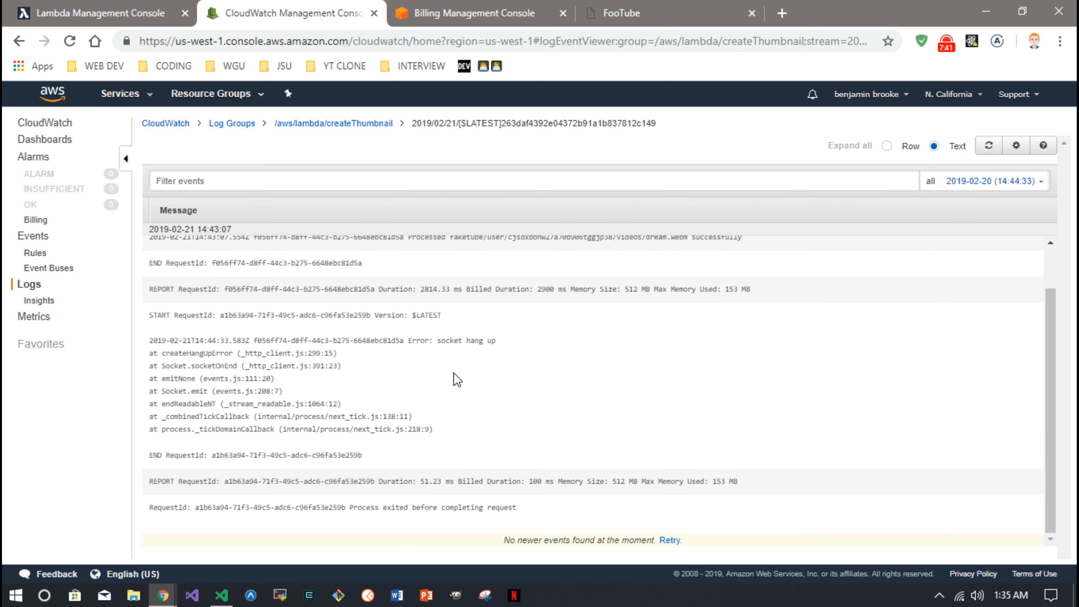
mouse_move(395, 481)
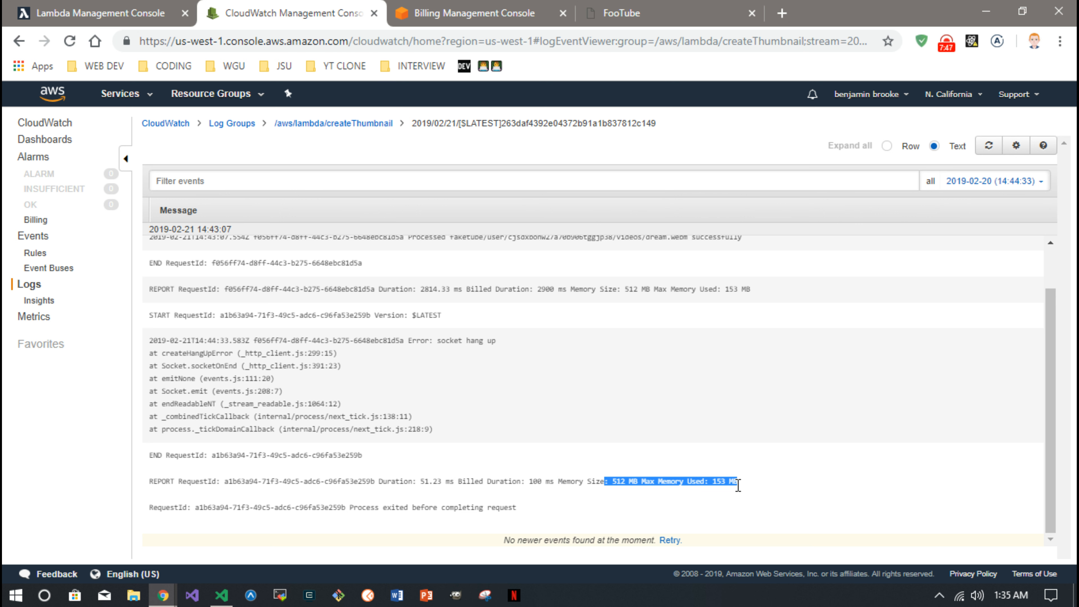
scroll(up, 3)
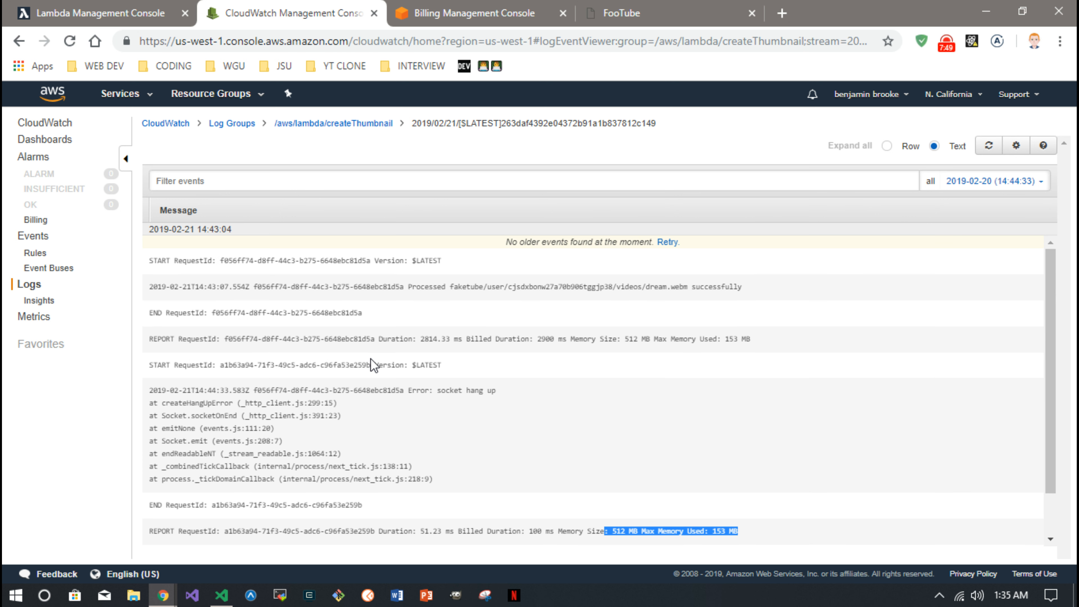
mouse_move(332, 123)
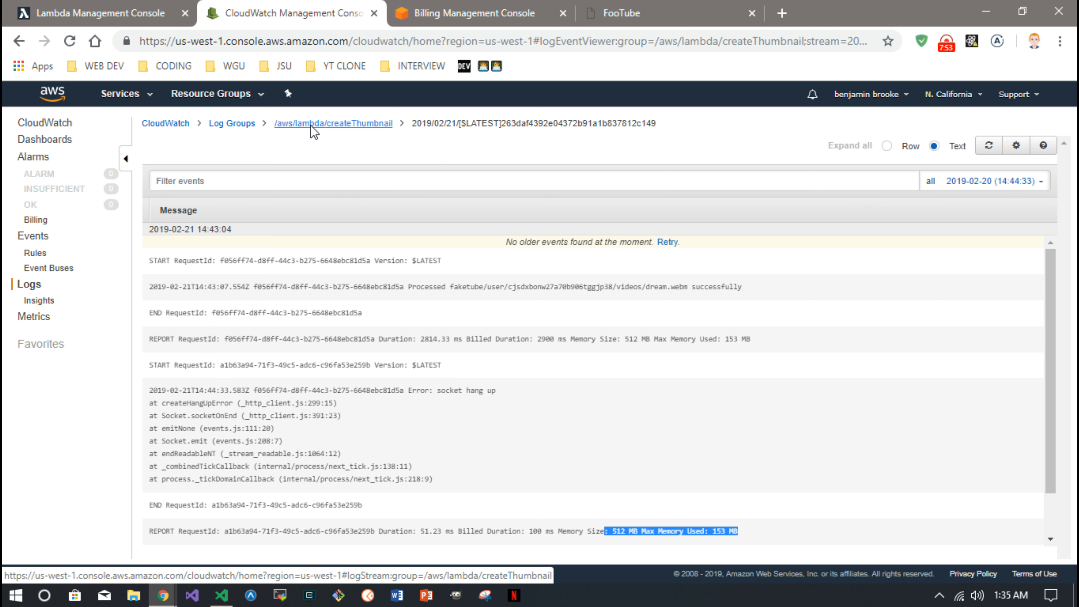
Return to the createThumbnail stream list and scan through the ffprobe output and environment details
click(332, 124)
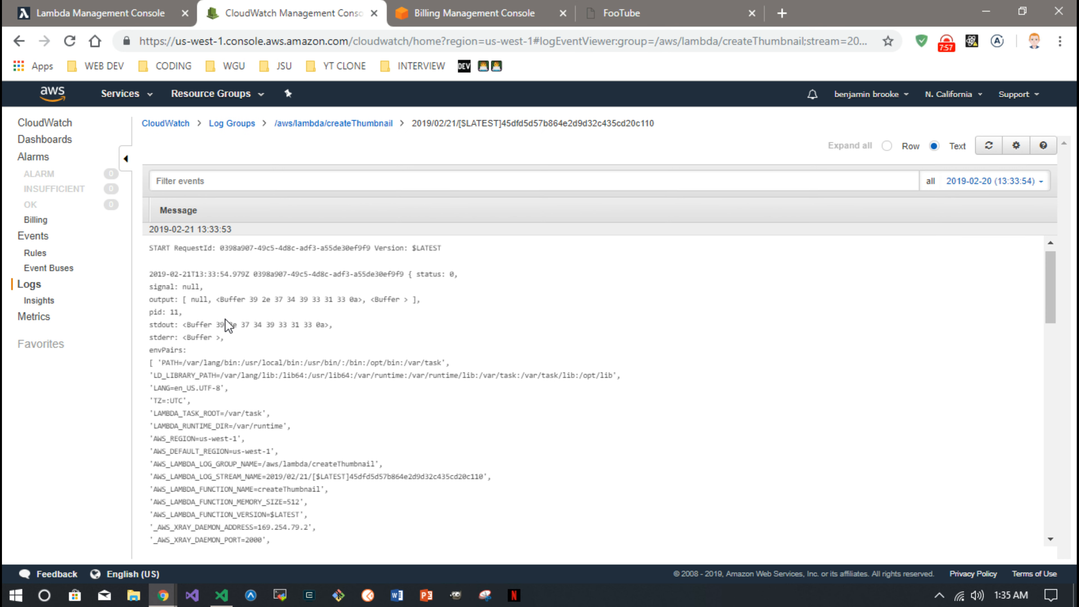
scroll(down, 3)
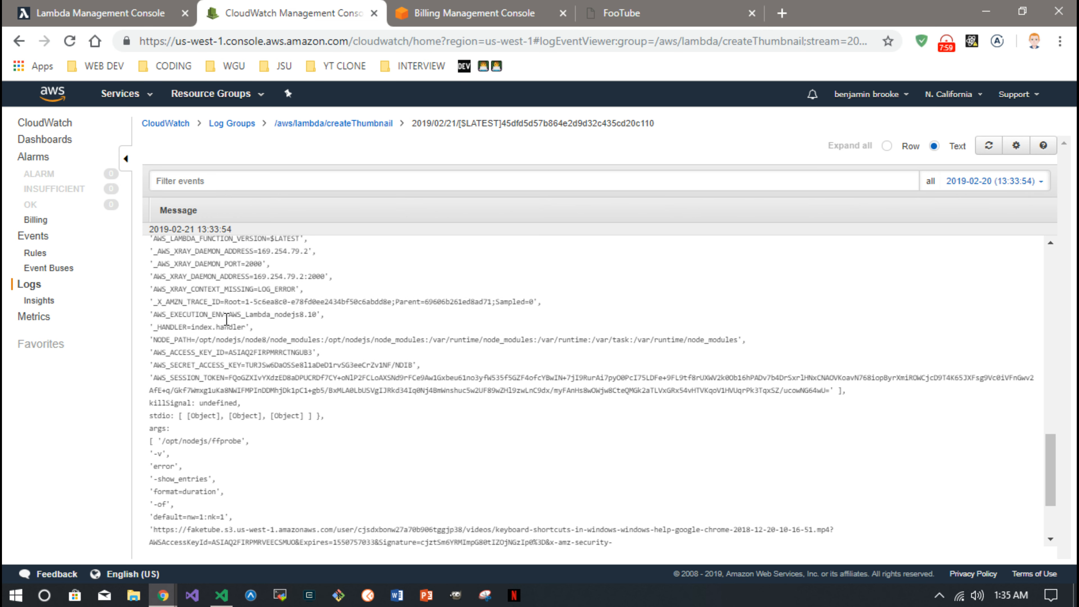
scroll(up, 3)
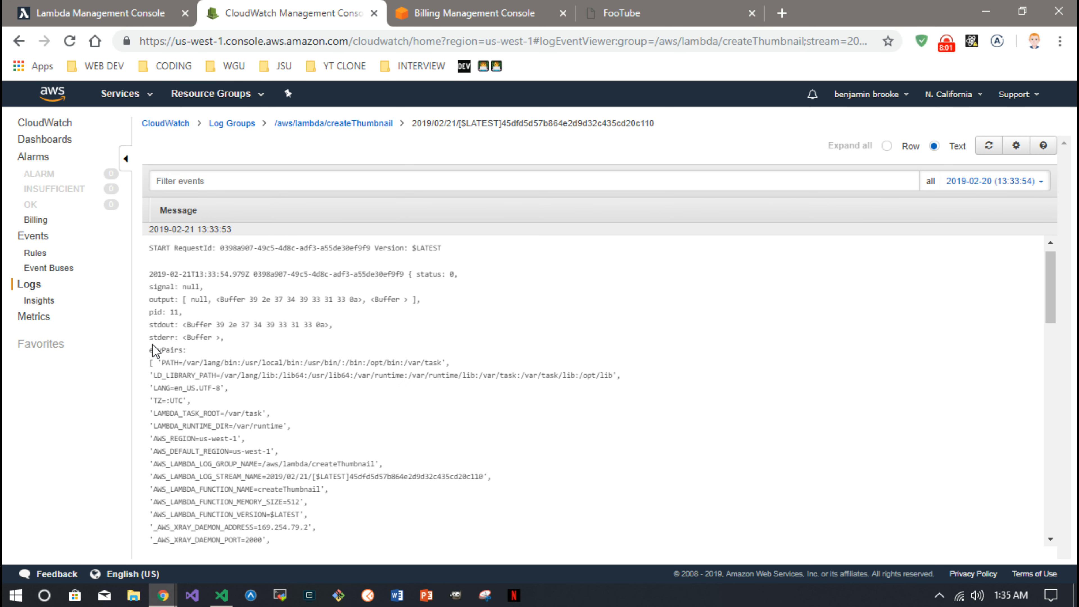
mouse_move(186, 298)
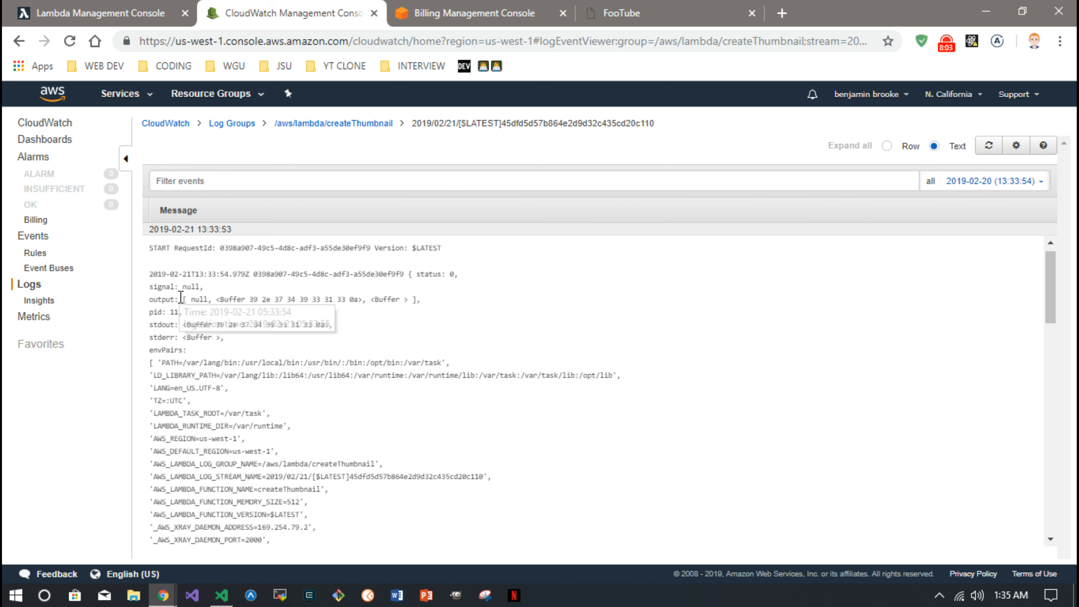
mouse_move(275, 355)
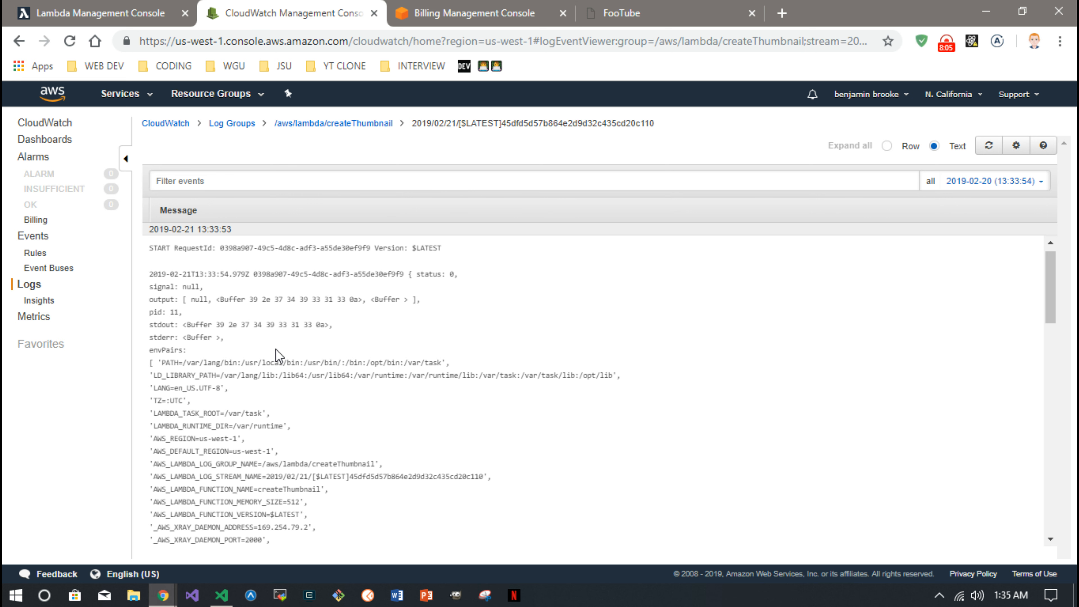
scroll(down, 3)
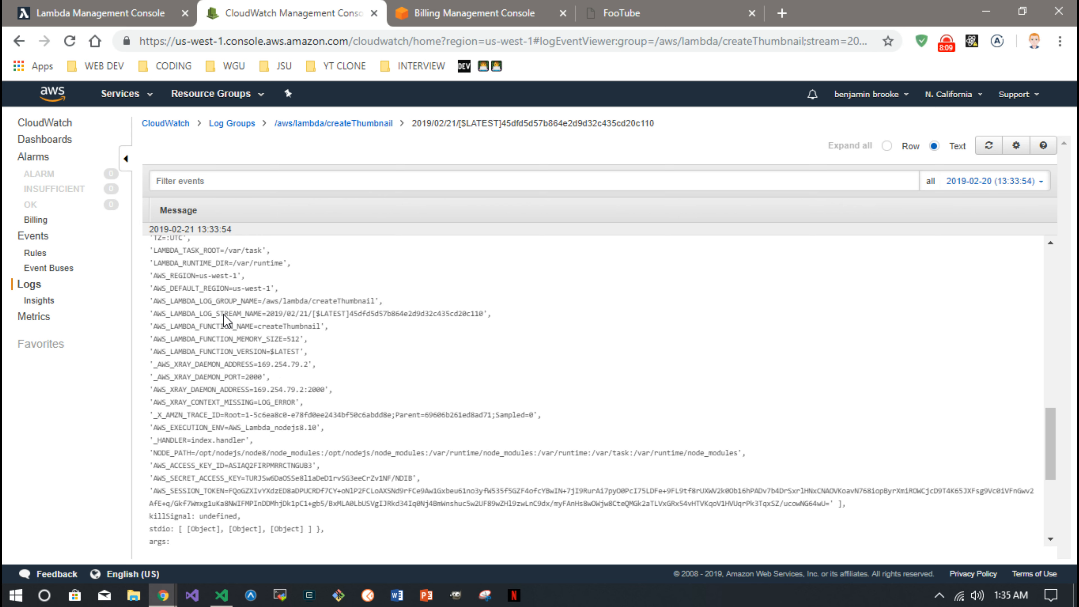
scroll(up, 3)
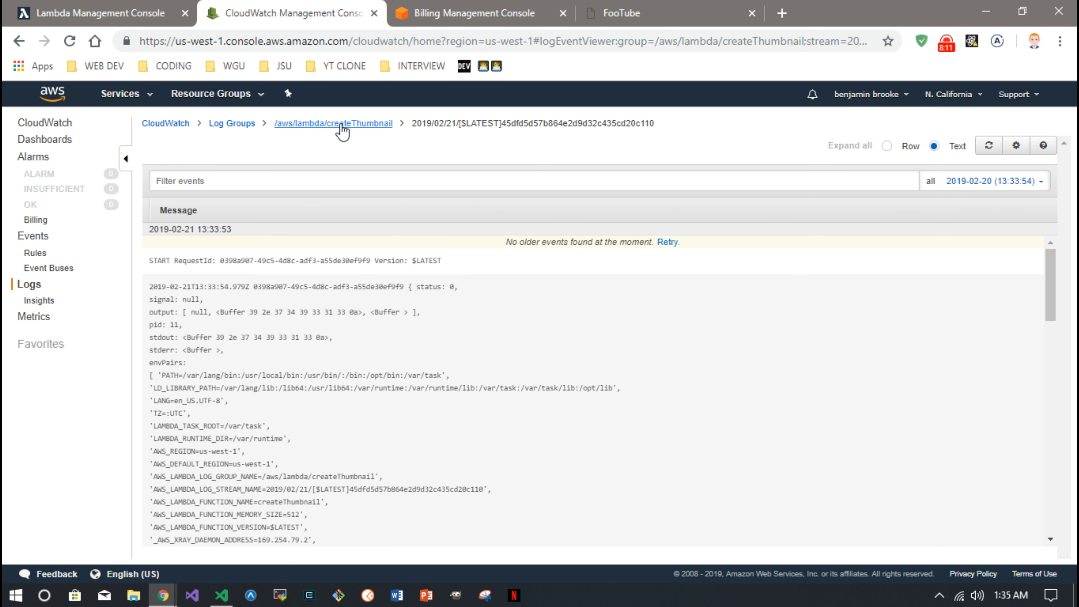
Plot createThumbnail's Duration metric from Lambda By Function Name over the last three days
click(333, 123)
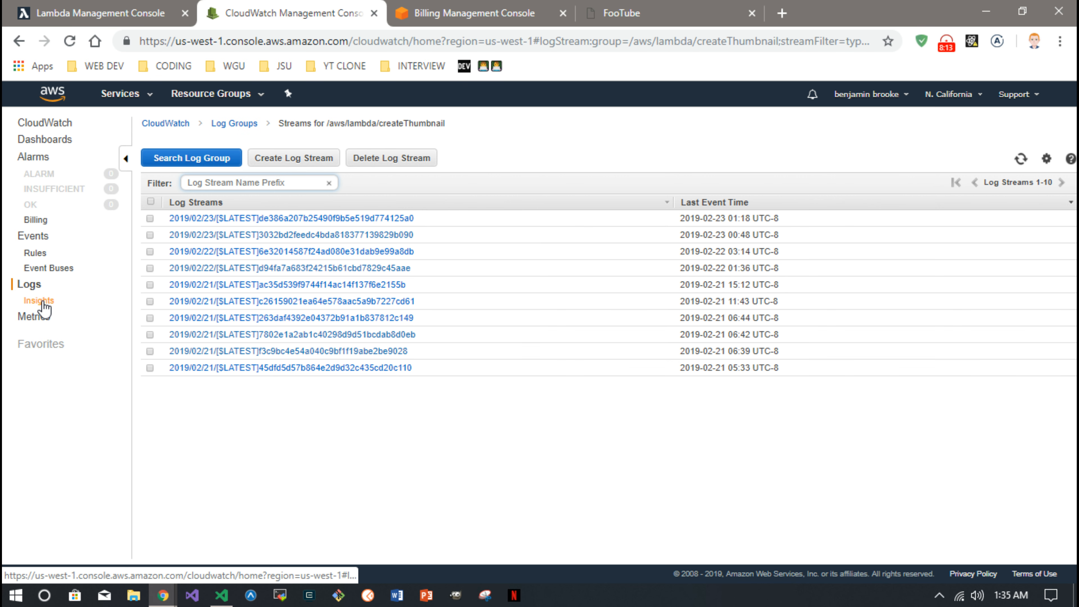
mouse_move(33, 316)
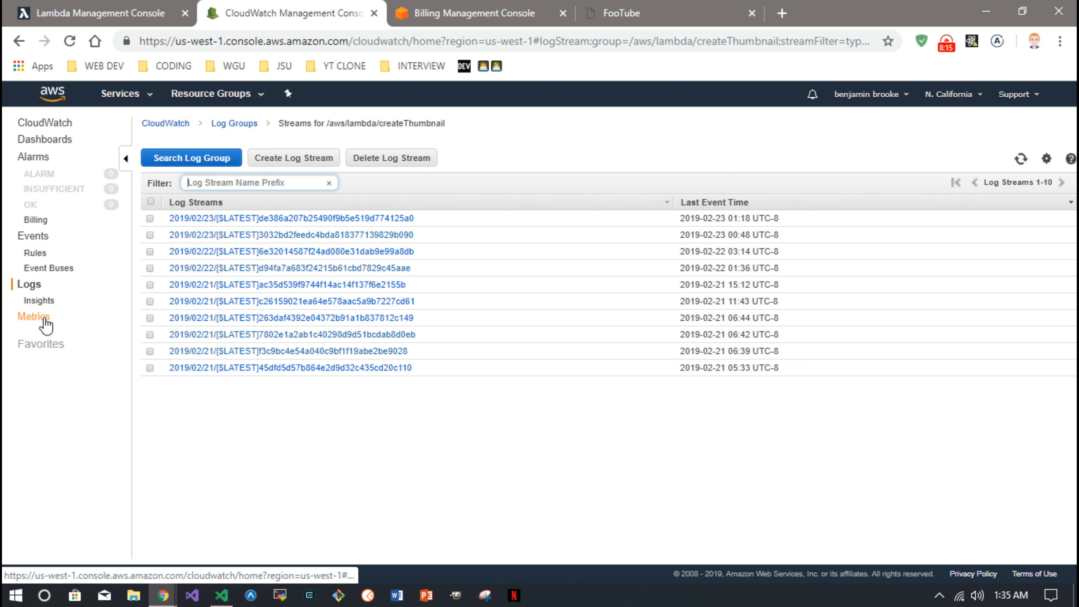
click(33, 317)
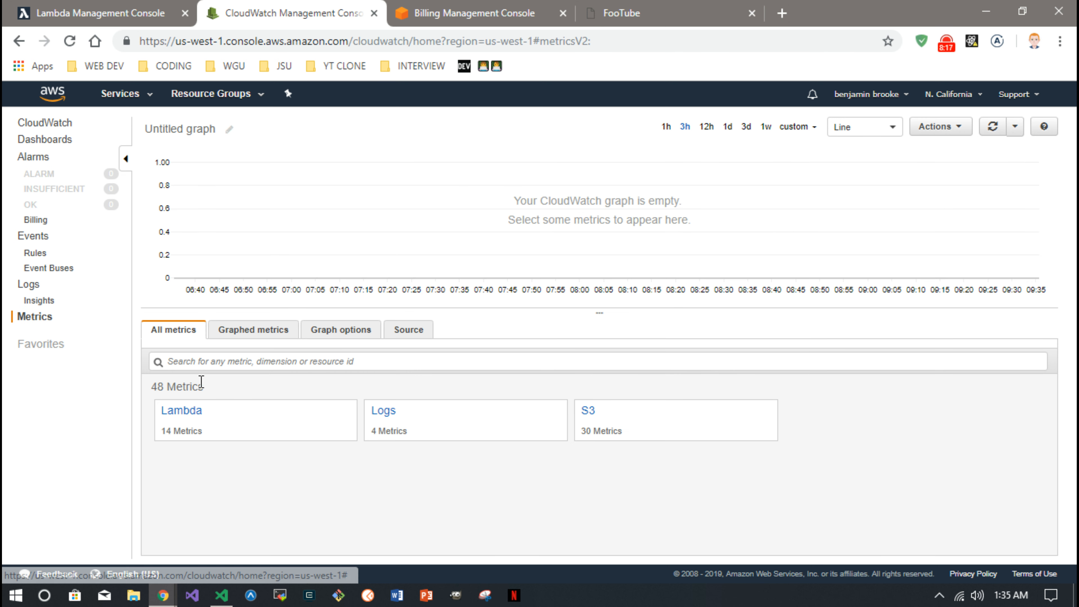
mouse_move(646, 420)
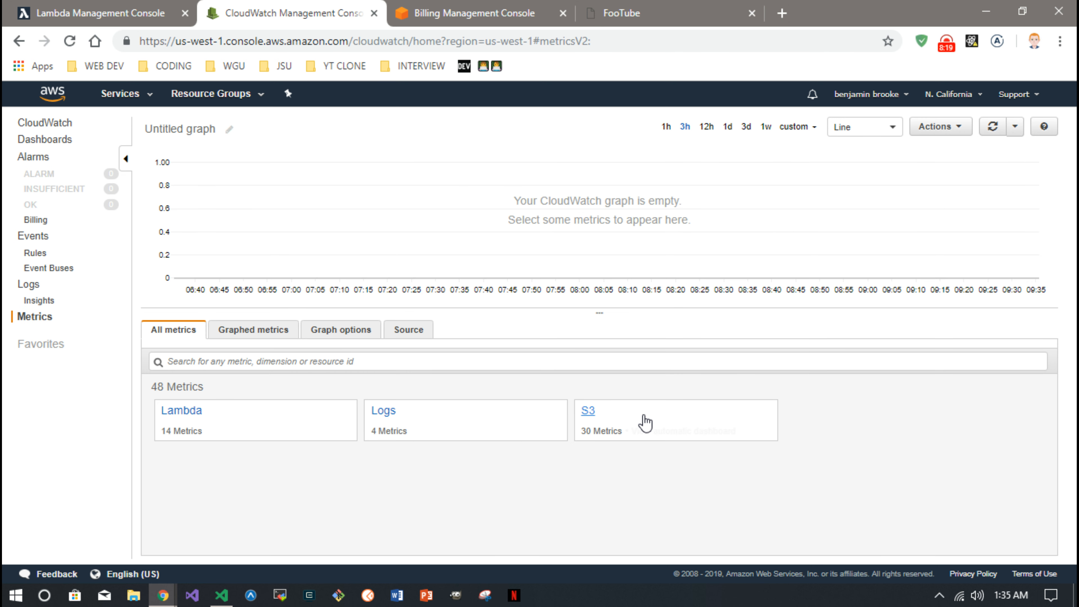
click(180, 409)
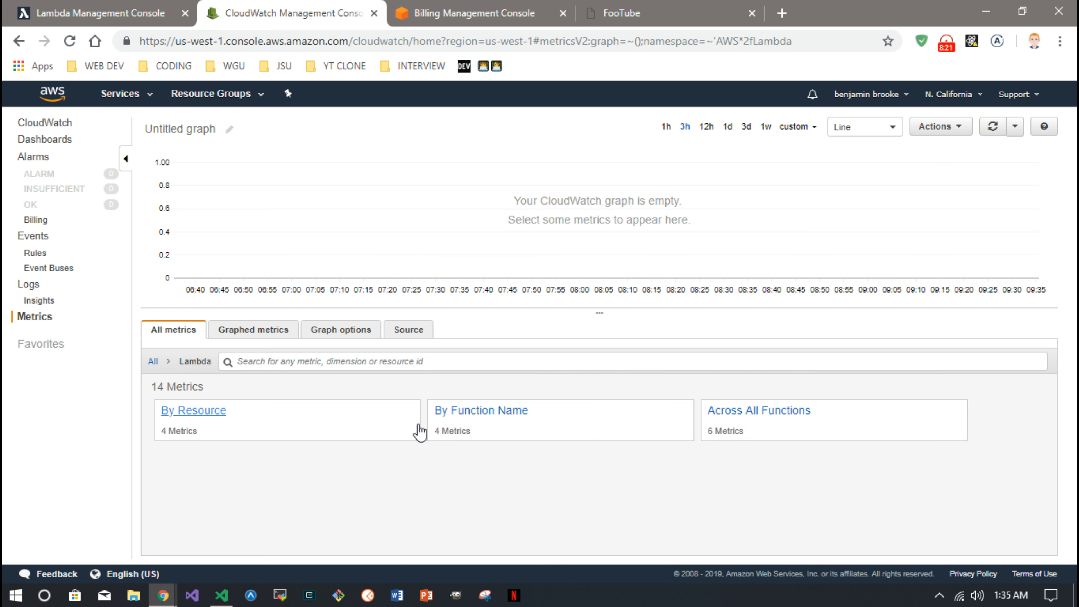
click(481, 410)
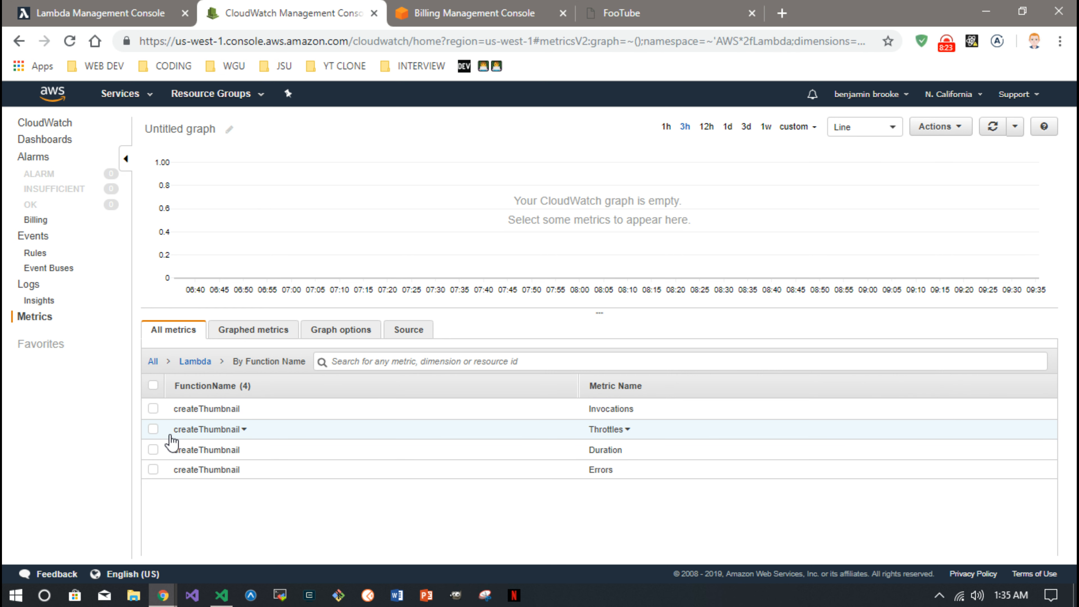
click(153, 450)
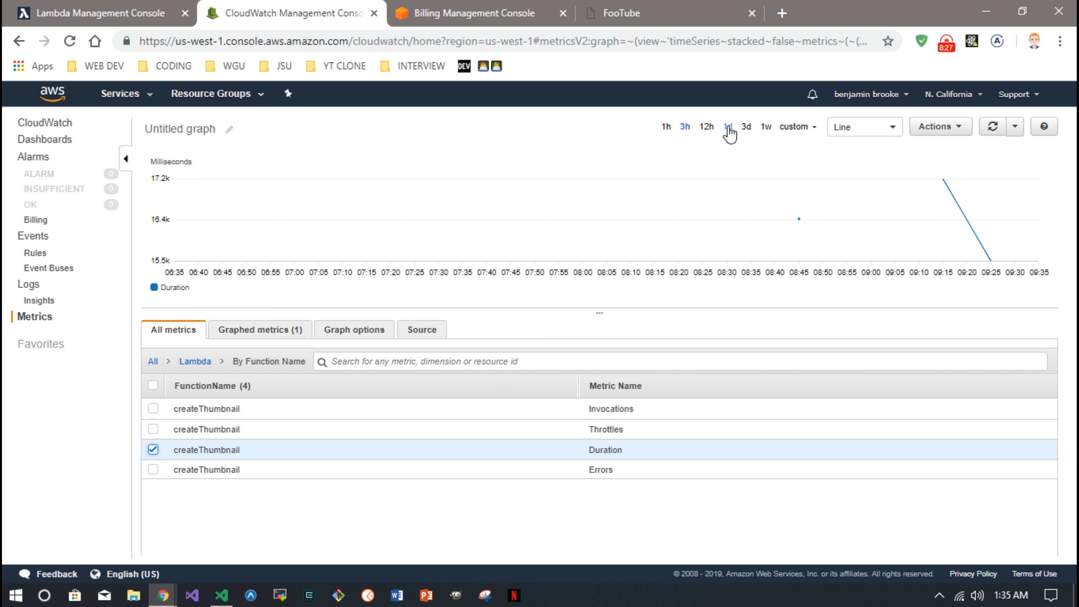
click(727, 127)
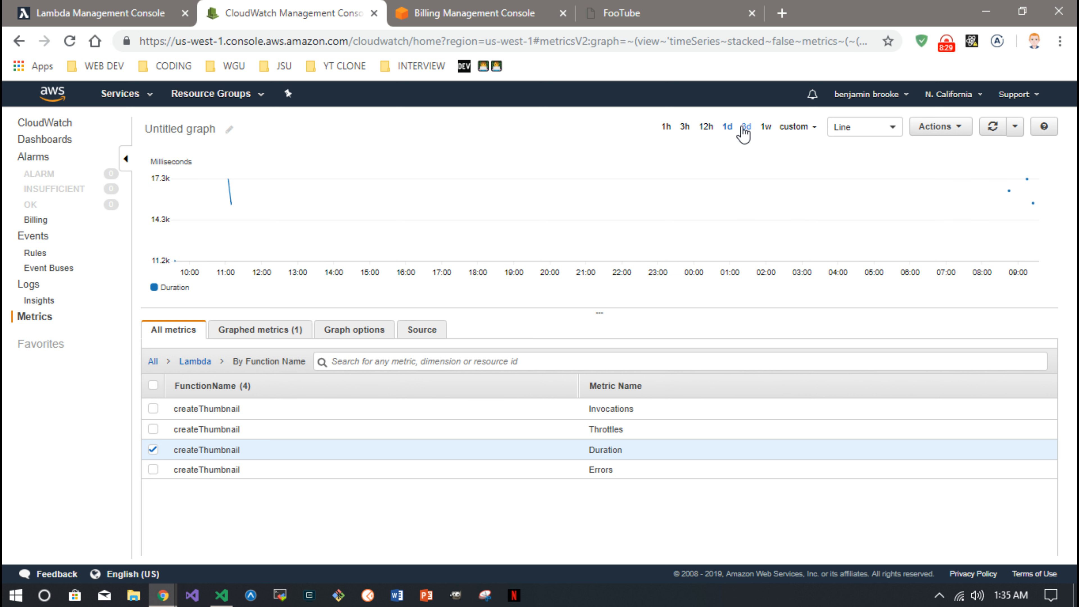
click(745, 126)
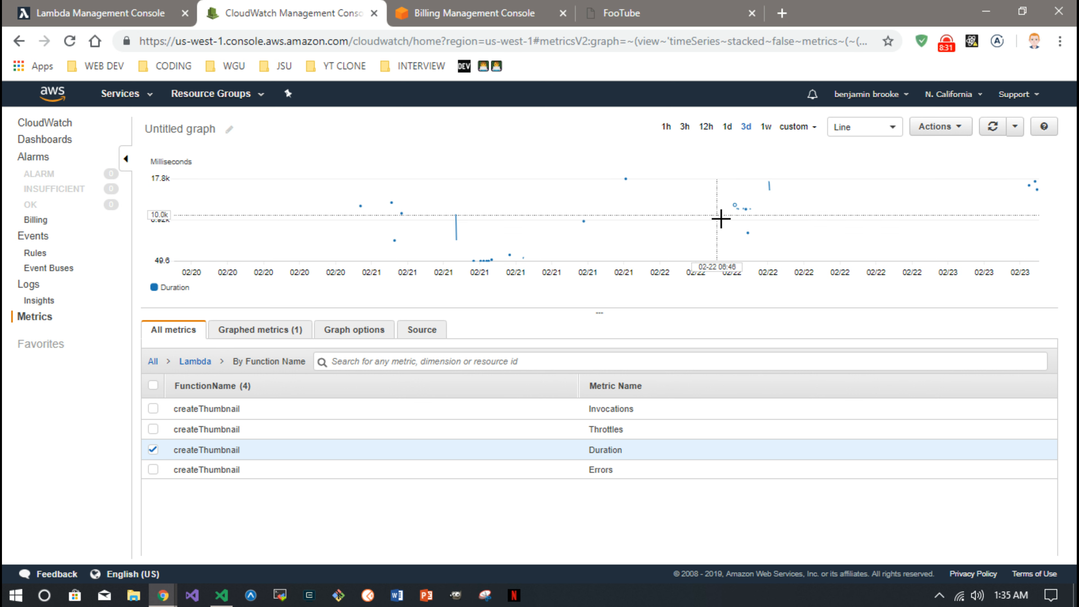
mouse_move(715, 197)
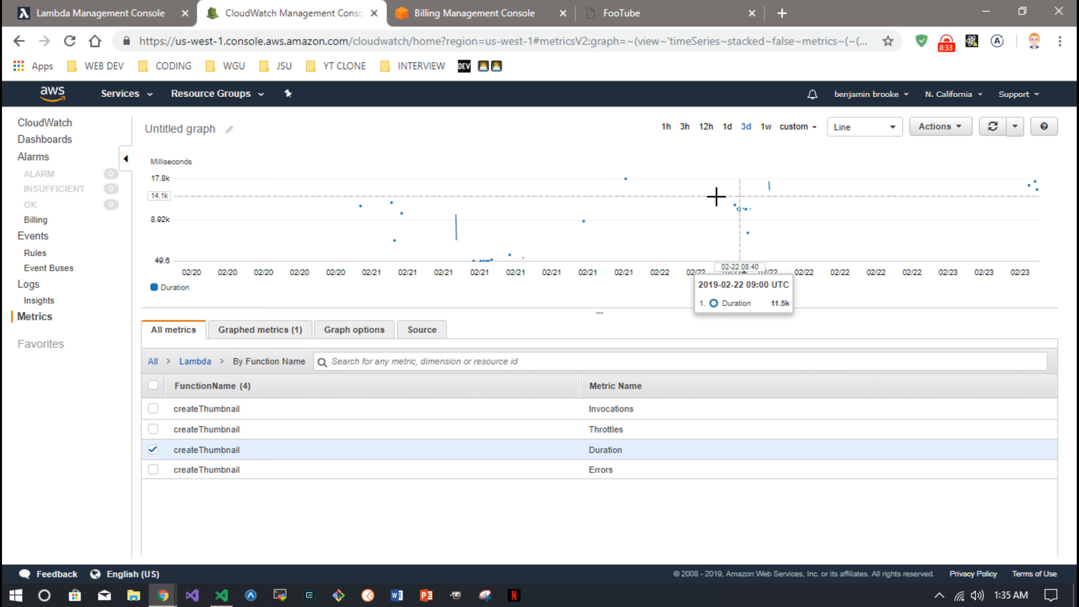
mouse_move(582, 215)
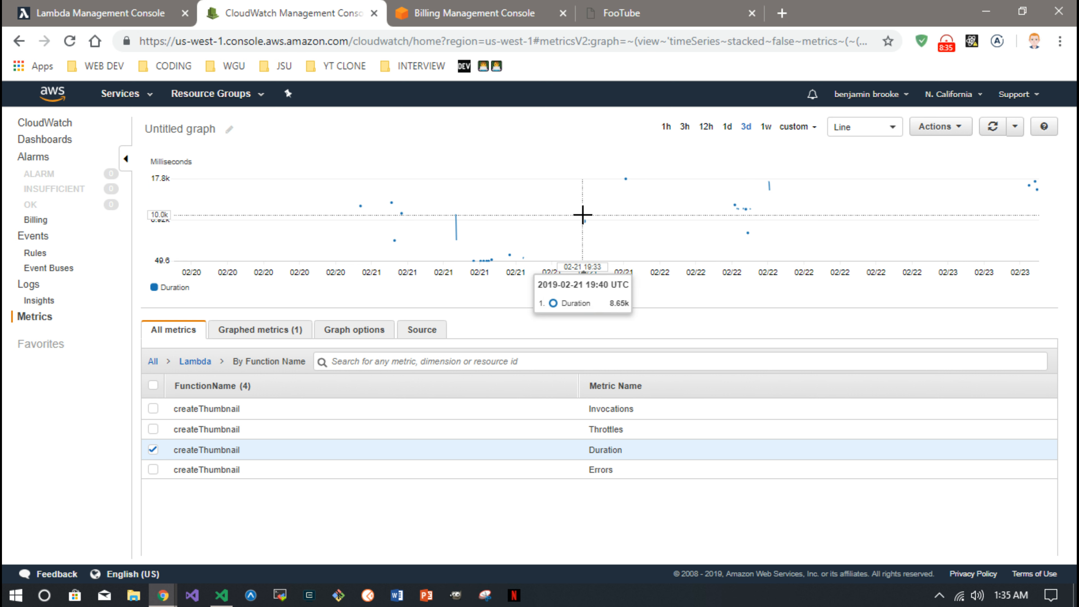
mouse_move(153, 416)
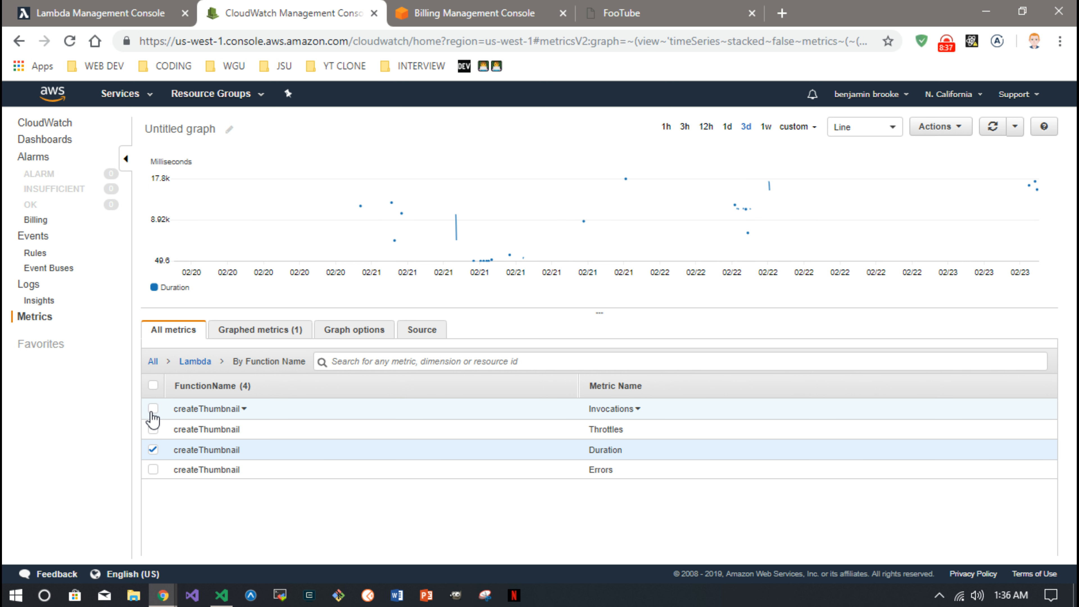
Add the Invocations and Errors metrics to the graph, then close the CloudWatch page
click(153, 408)
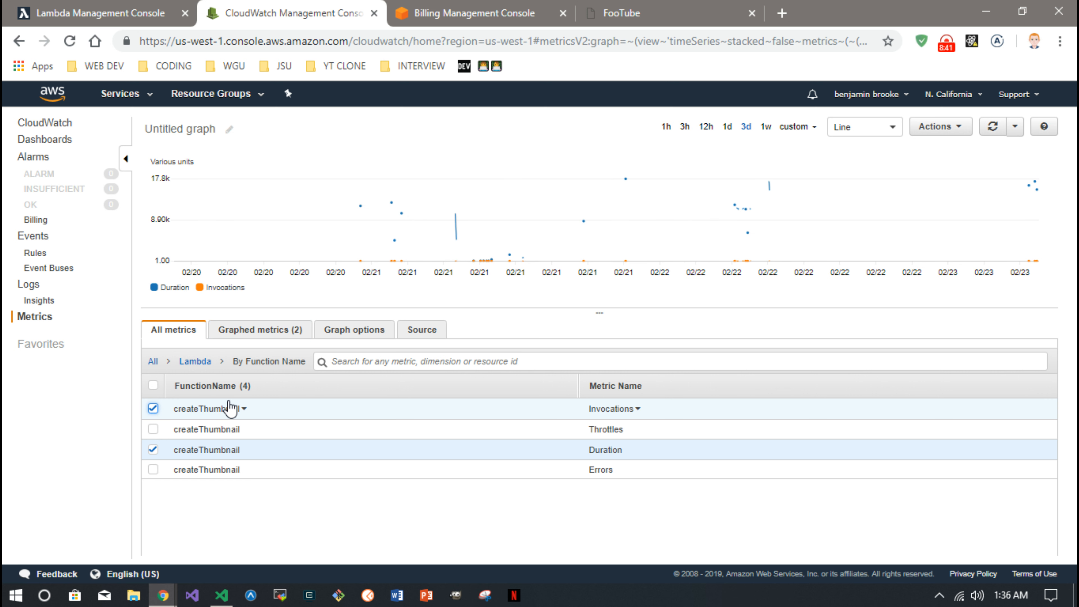
click(153, 472)
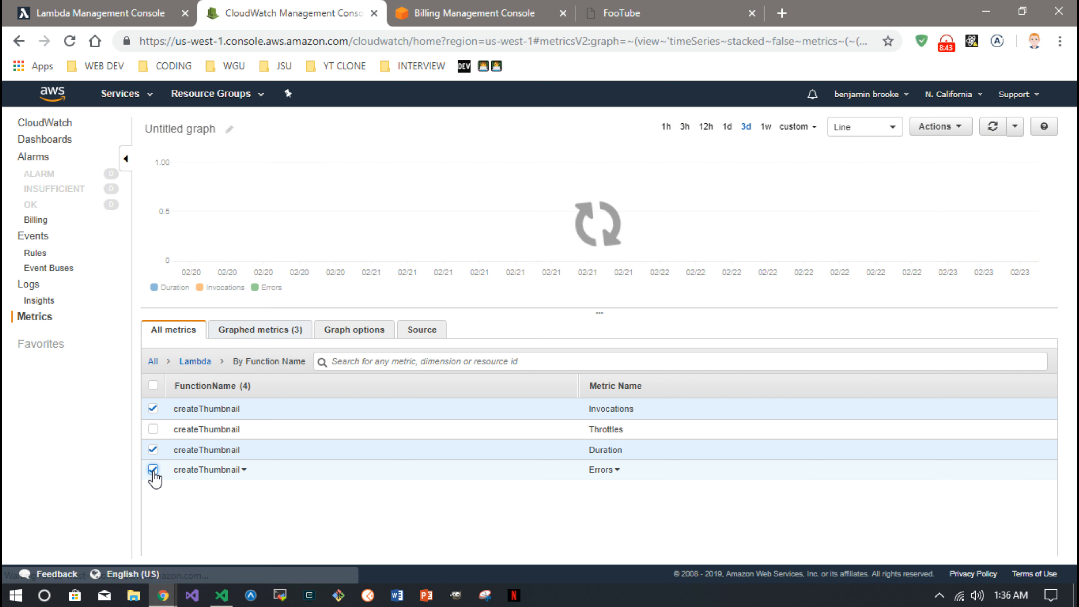
click(153, 469)
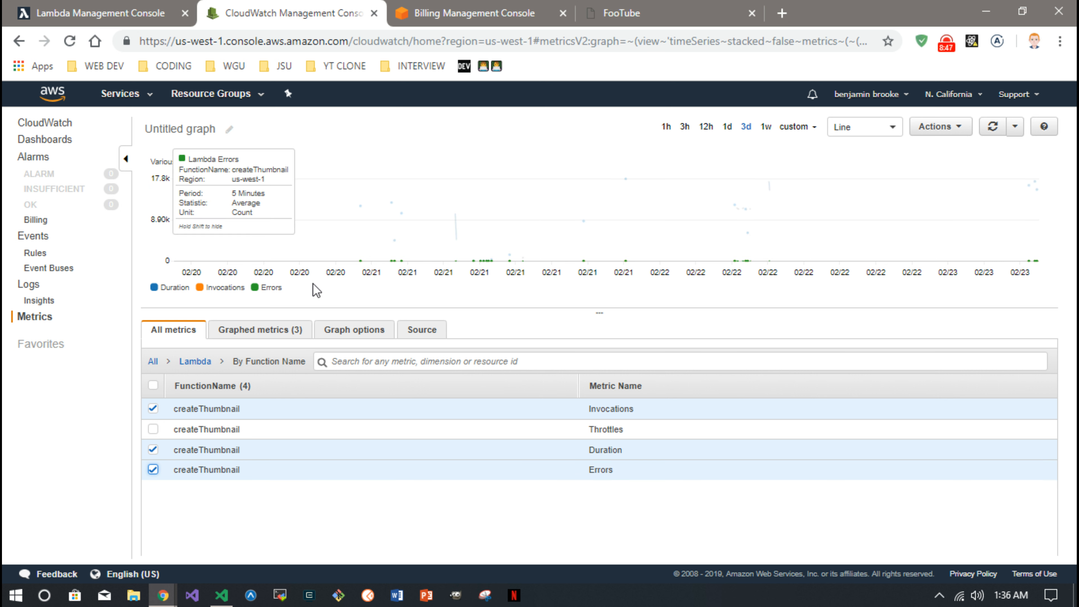
mouse_move(513, 272)
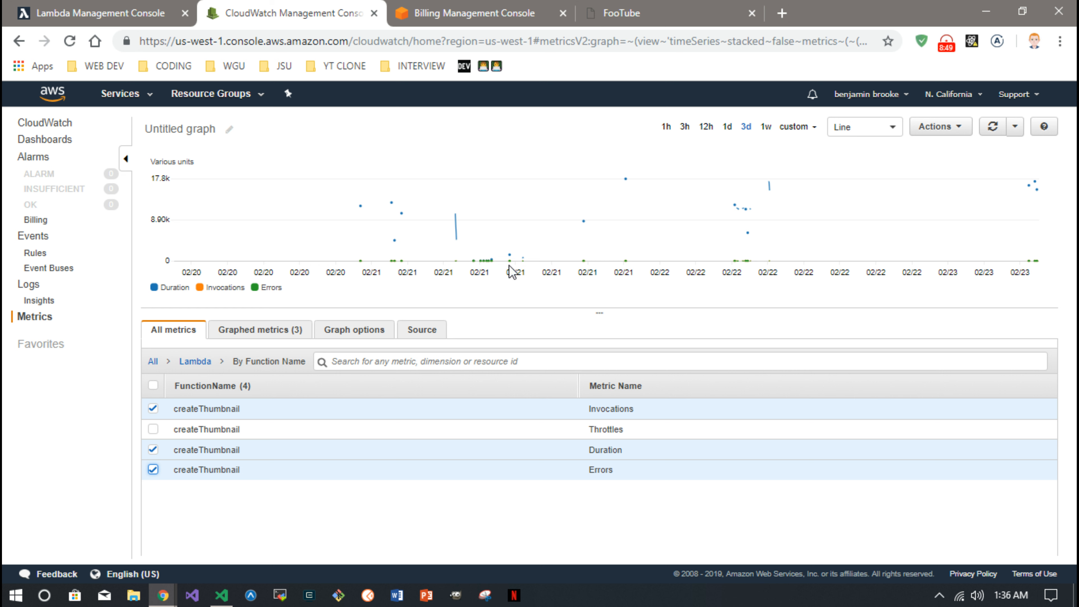
mouse_move(332, 83)
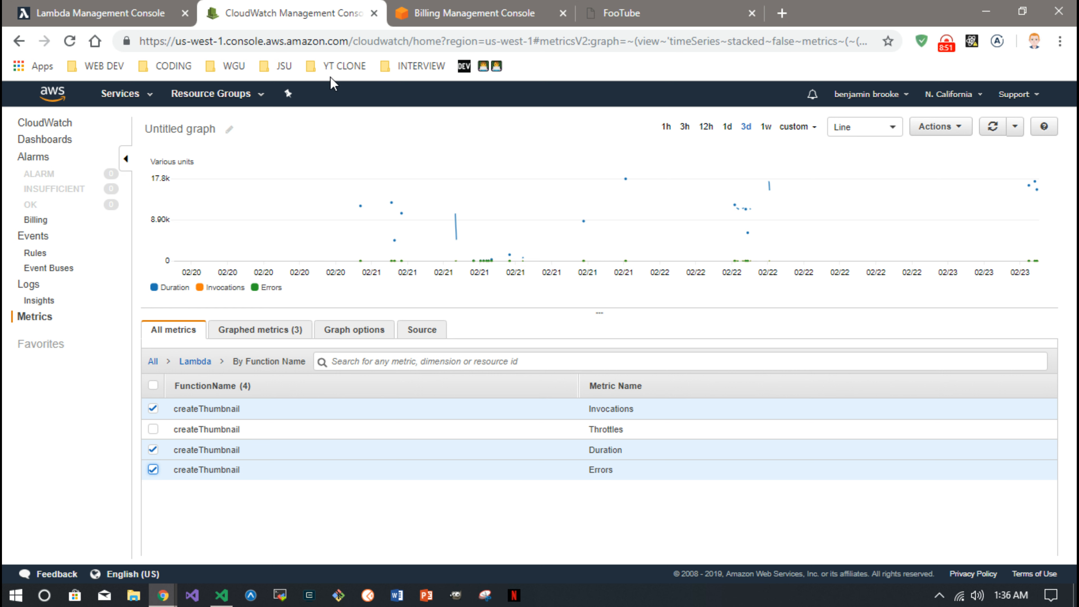
click(28, 283)
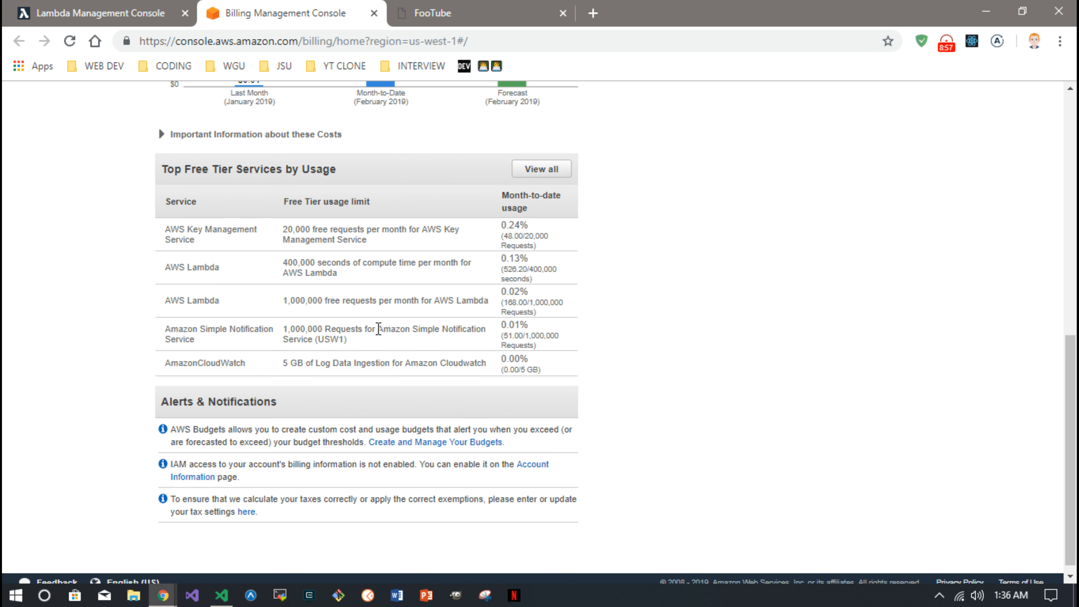
scroll(up, 3)
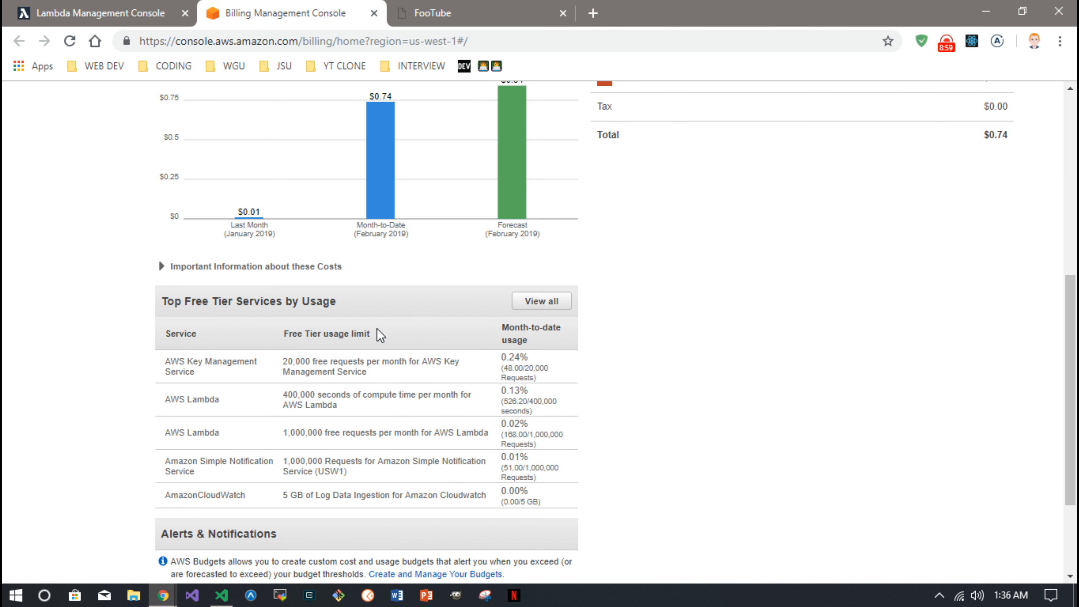
scroll(up, 3)
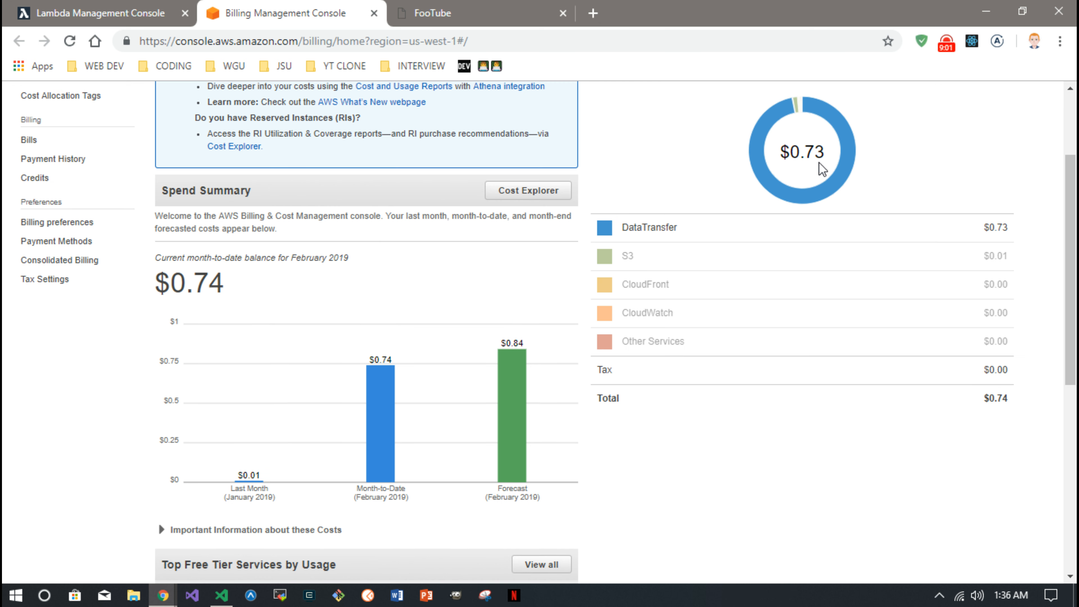
mouse_move(618, 460)
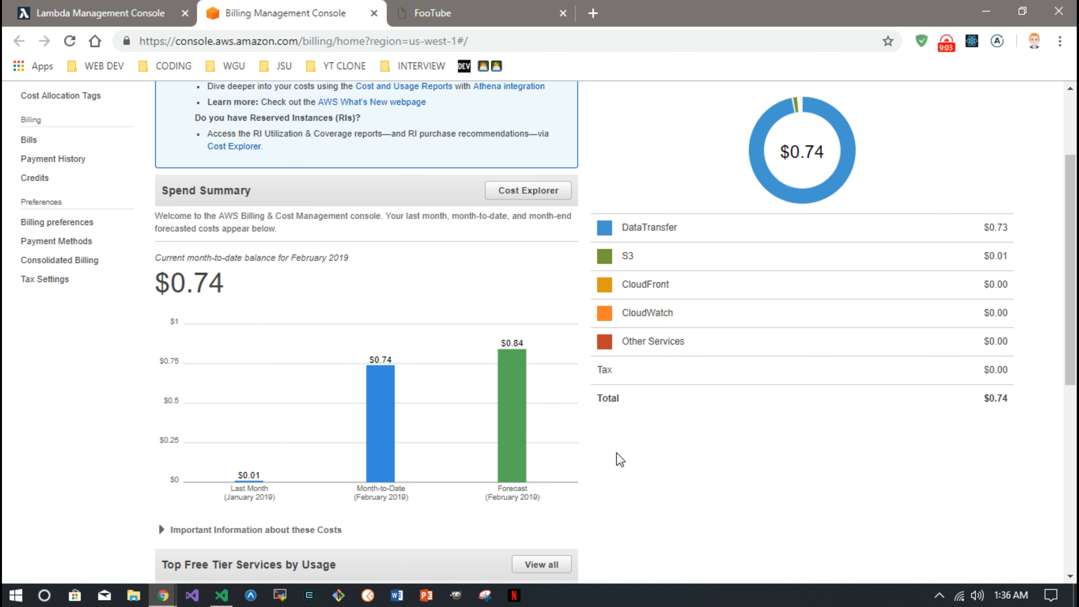
scroll(down, 3)
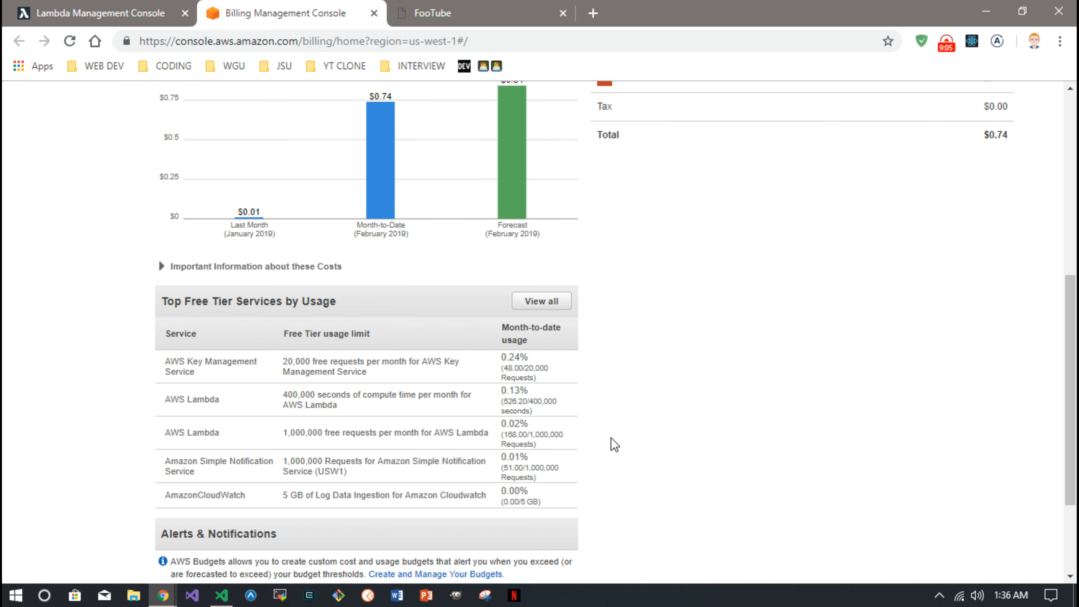
mouse_move(633, 437)
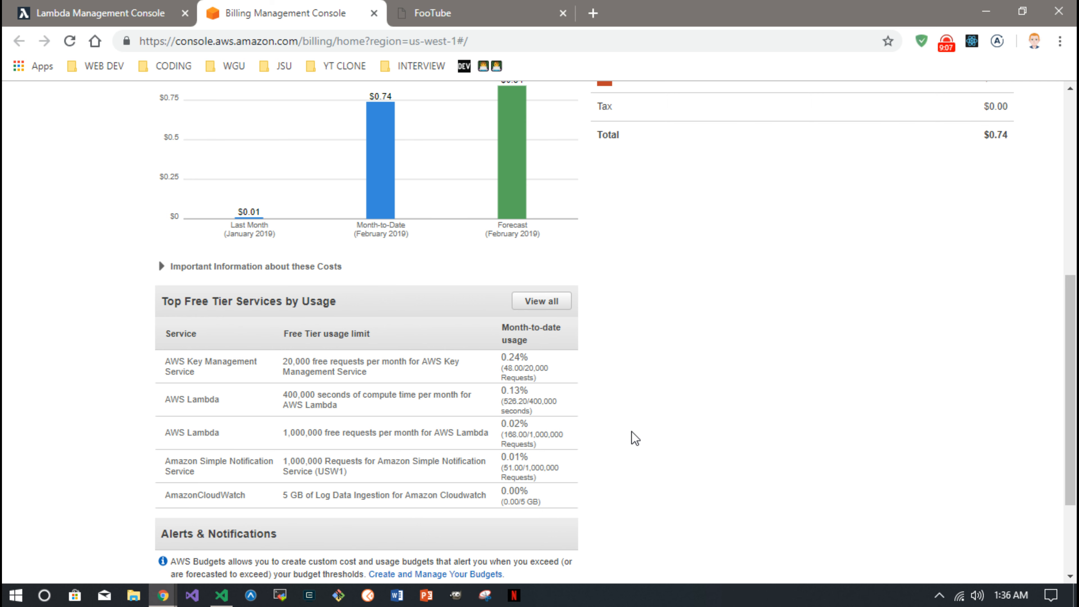
scroll(down, 3)
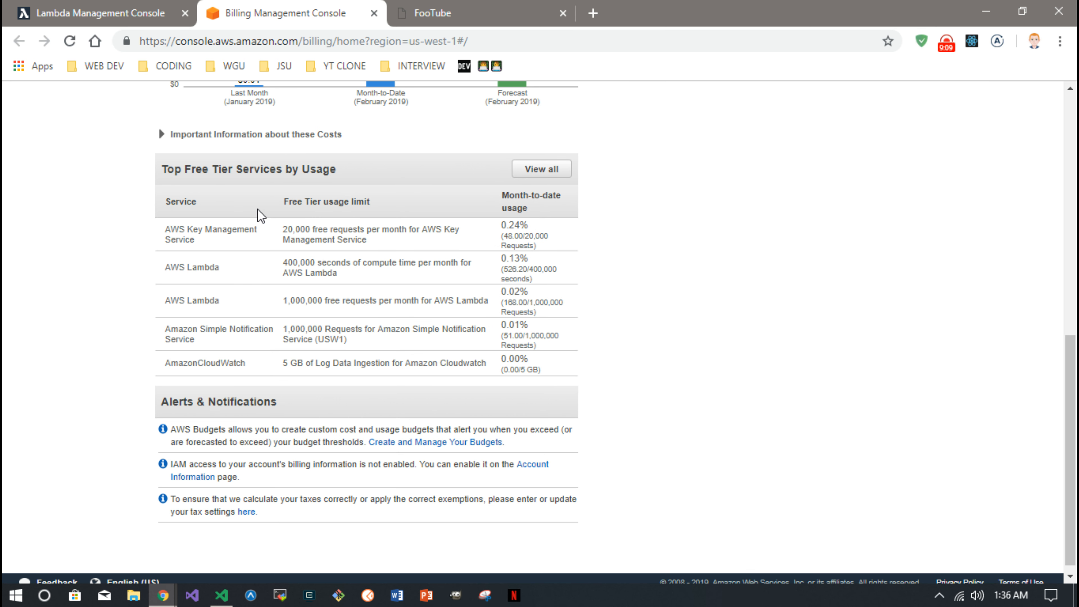
mouse_move(266, 296)
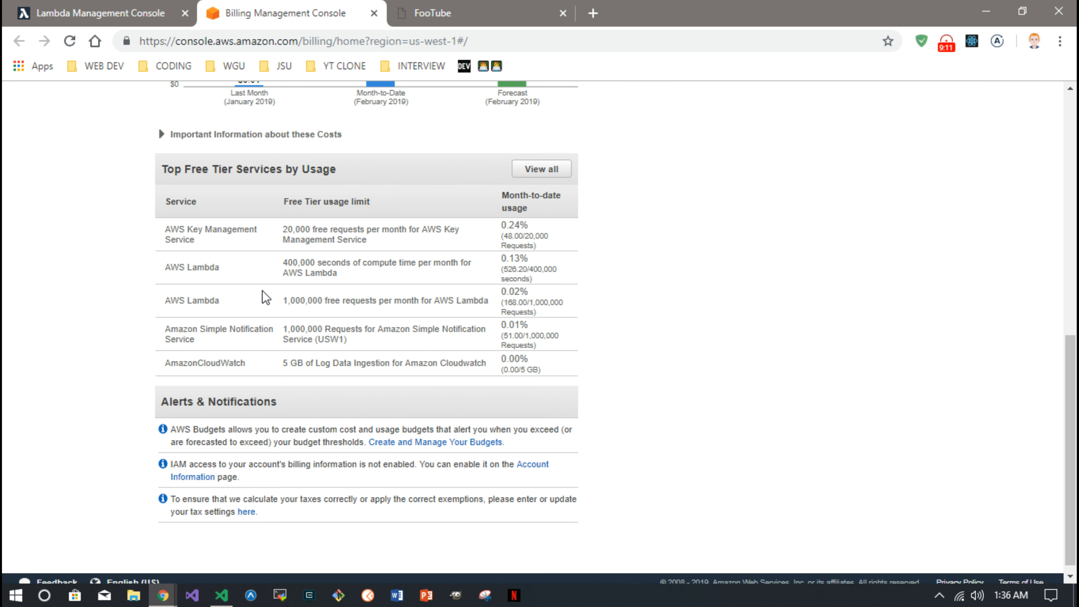
mouse_move(536, 269)
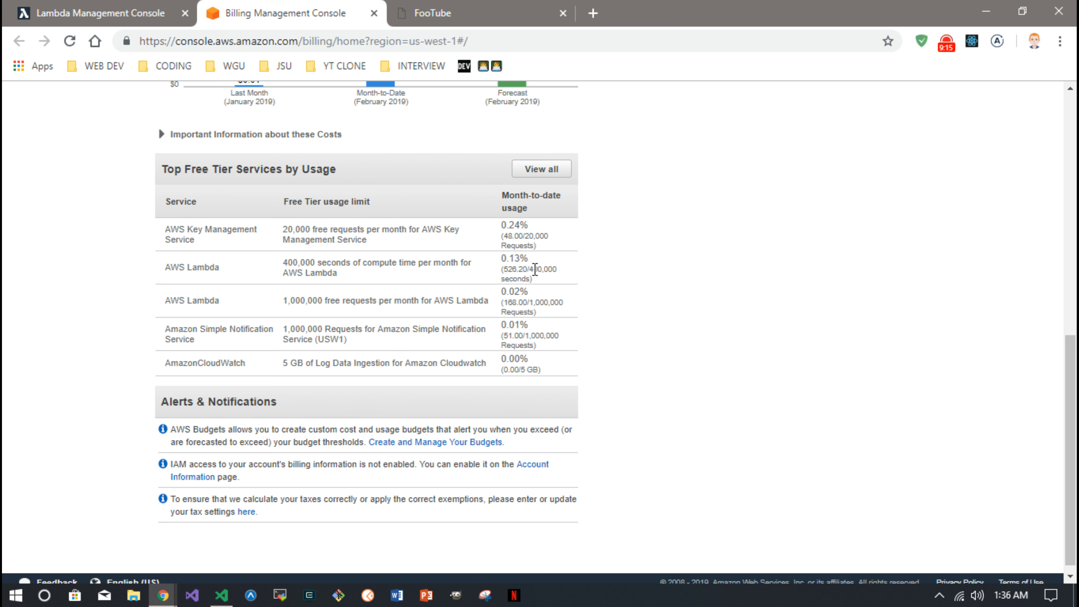
mouse_move(530, 267)
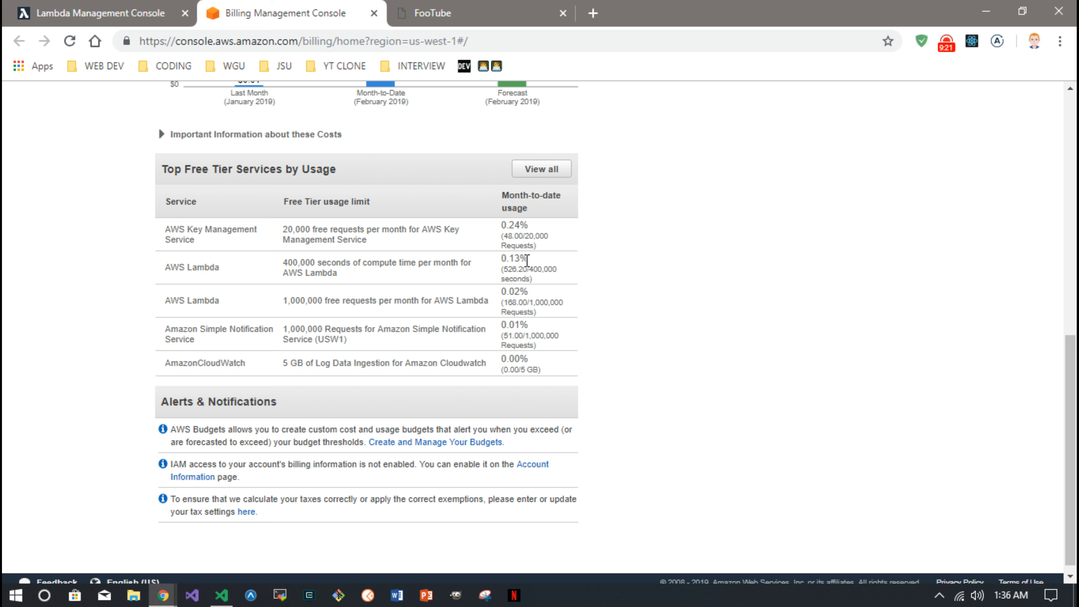
mouse_move(553, 269)
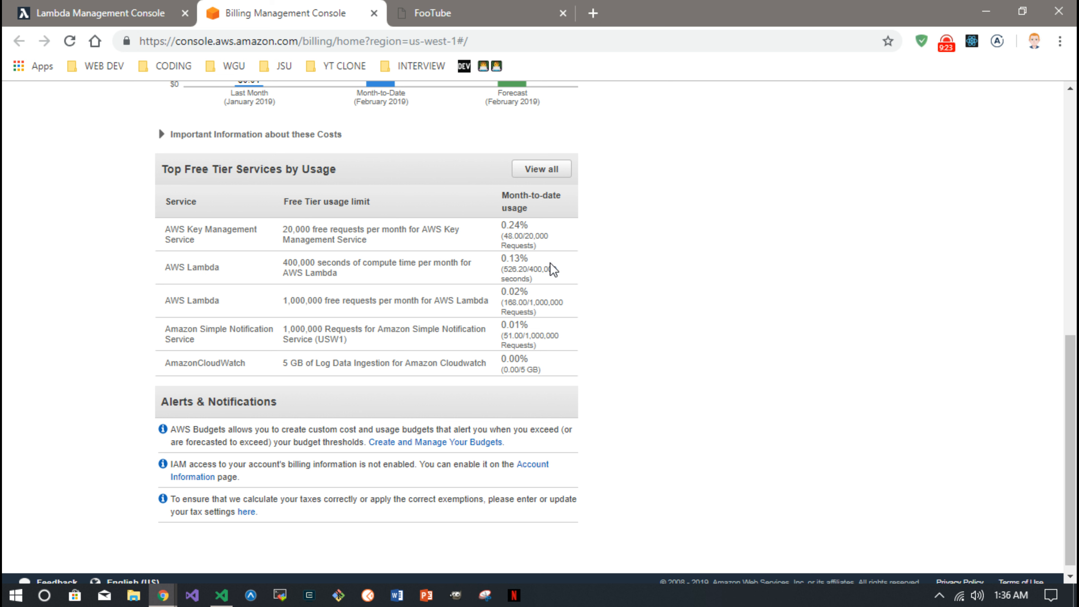
mouse_move(524, 272)
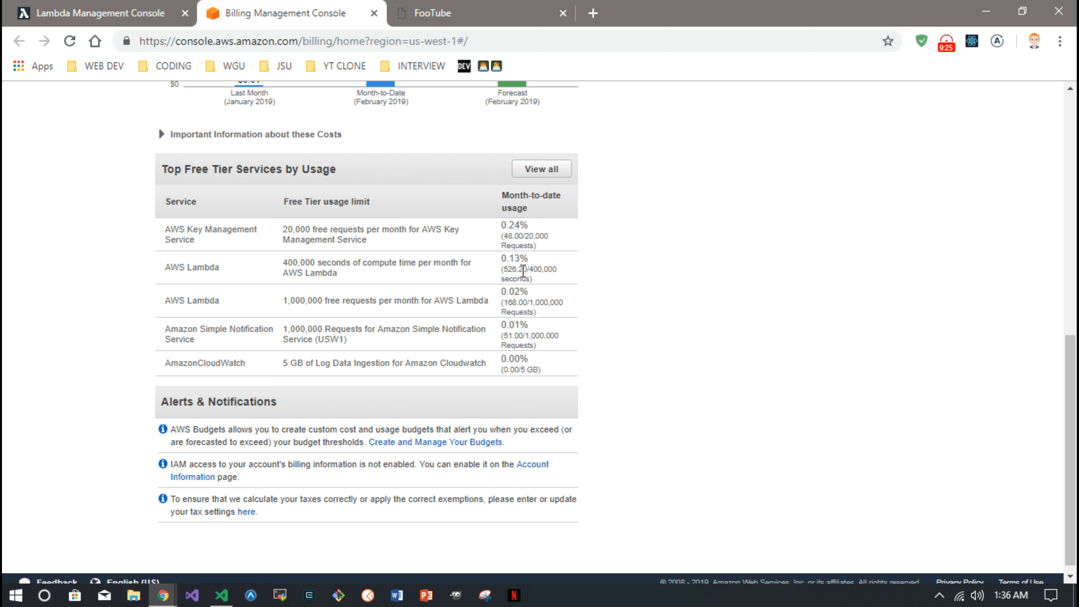
mouse_move(249, 293)
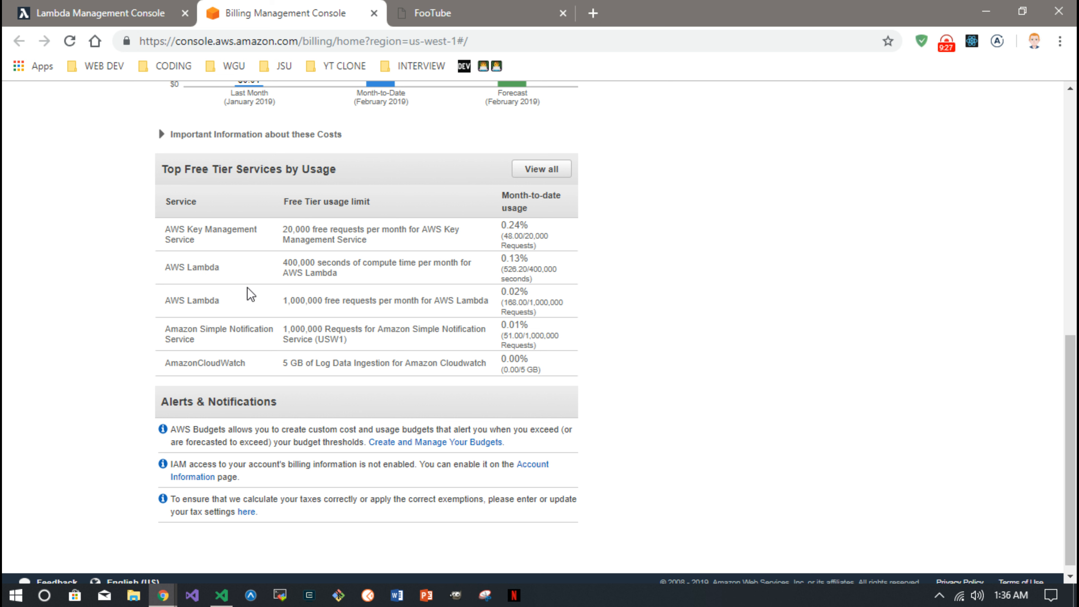
mouse_move(487, 304)
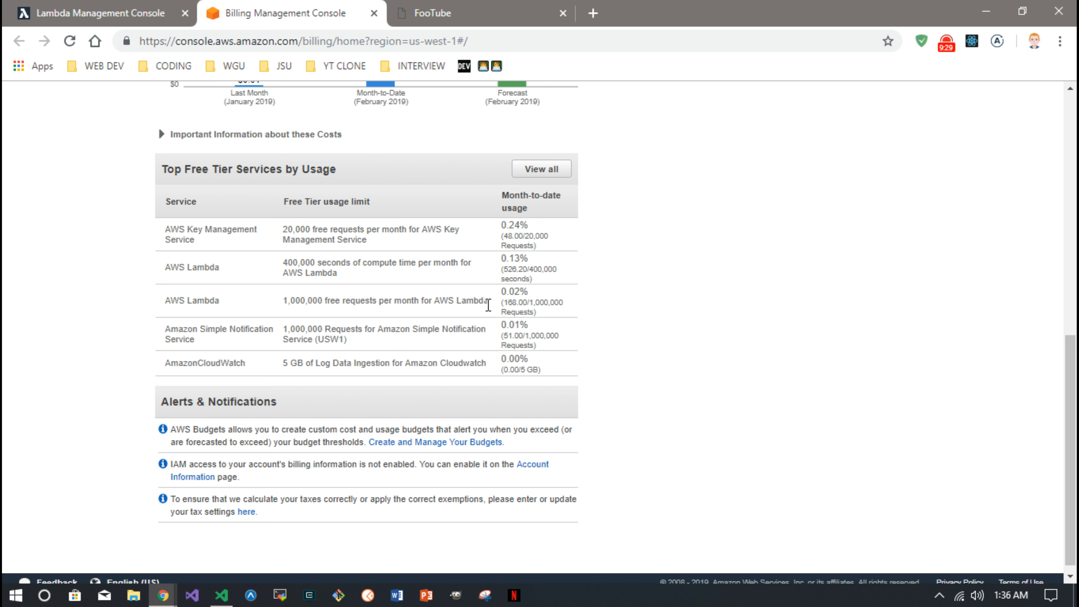
mouse_move(524, 300)
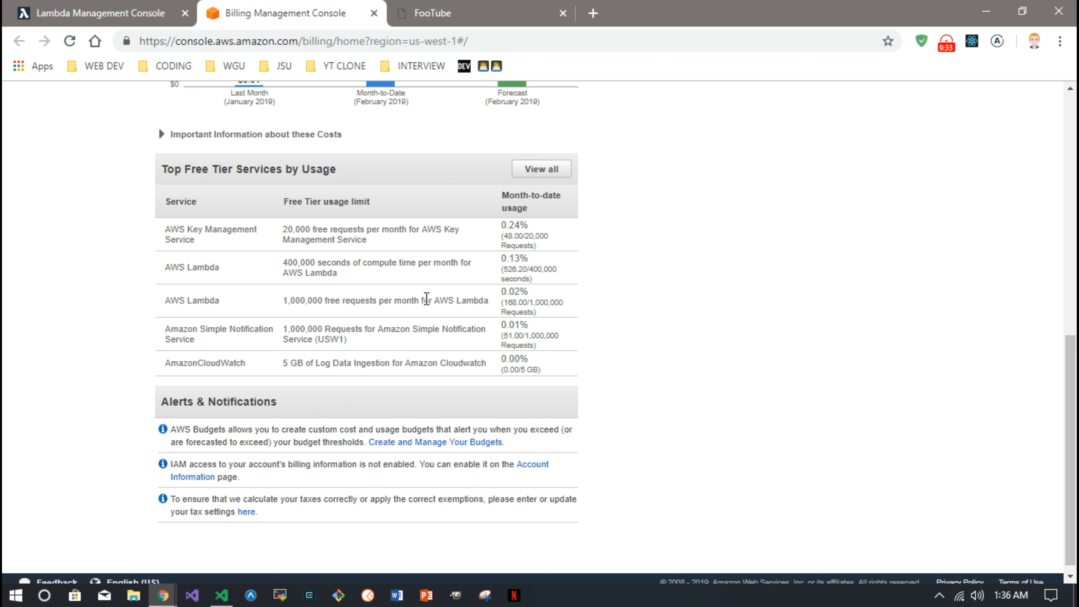
mouse_move(494, 304)
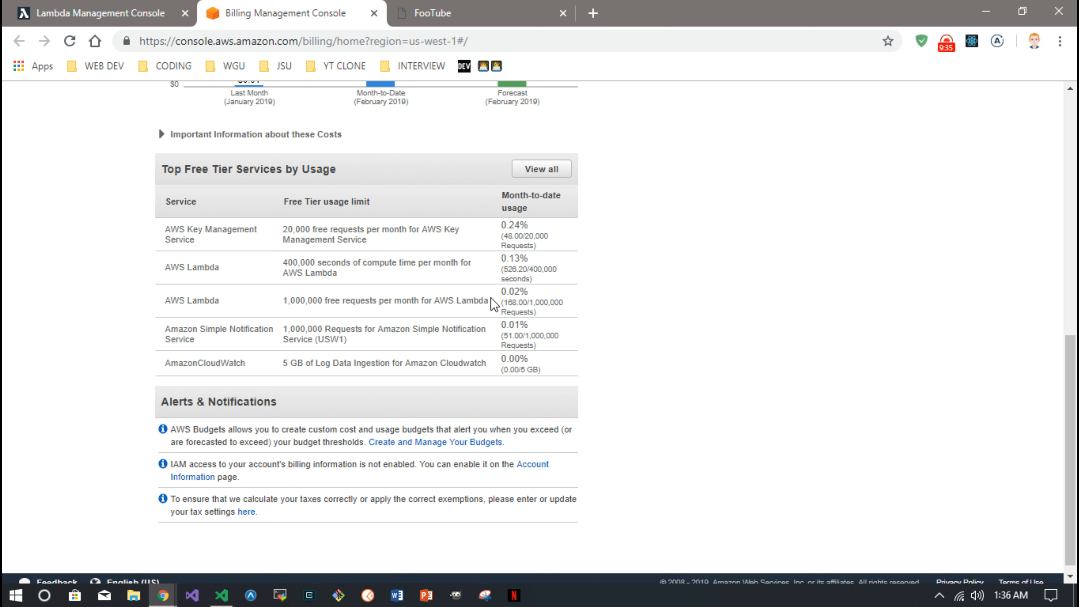
mouse_move(392, 286)
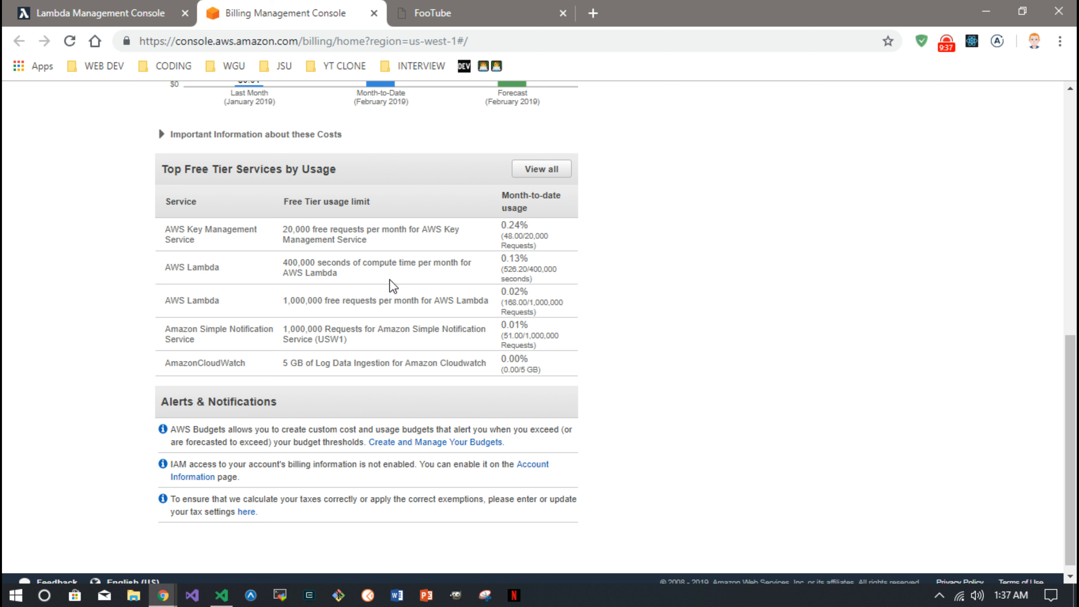
mouse_move(387, 301)
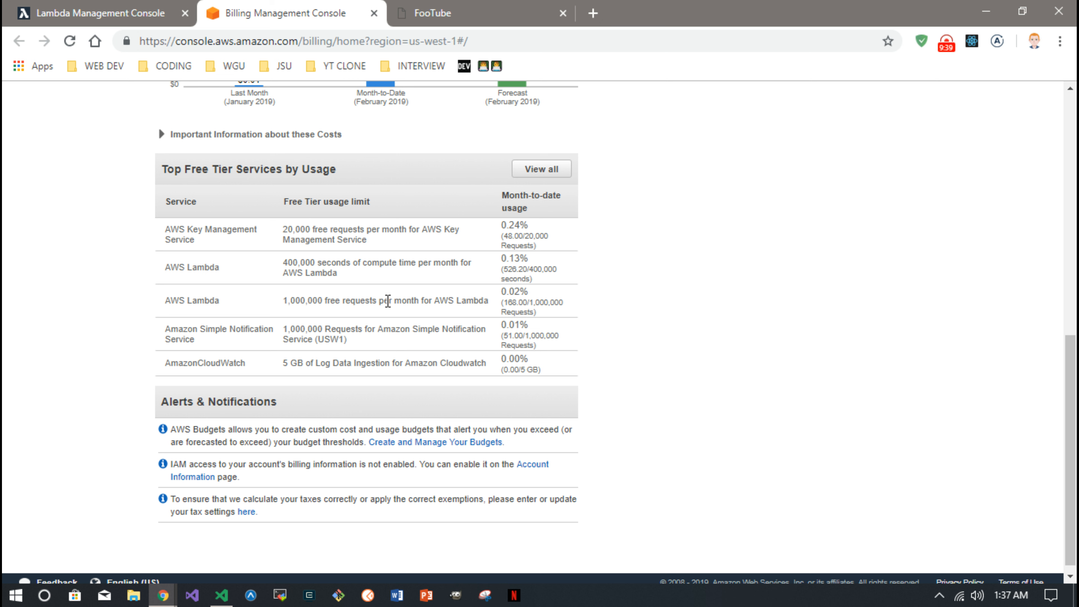
From the billing dashboard, expand Data Transfer and US West (N. California) to show the $0.73 bandwidth lines
click(541, 168)
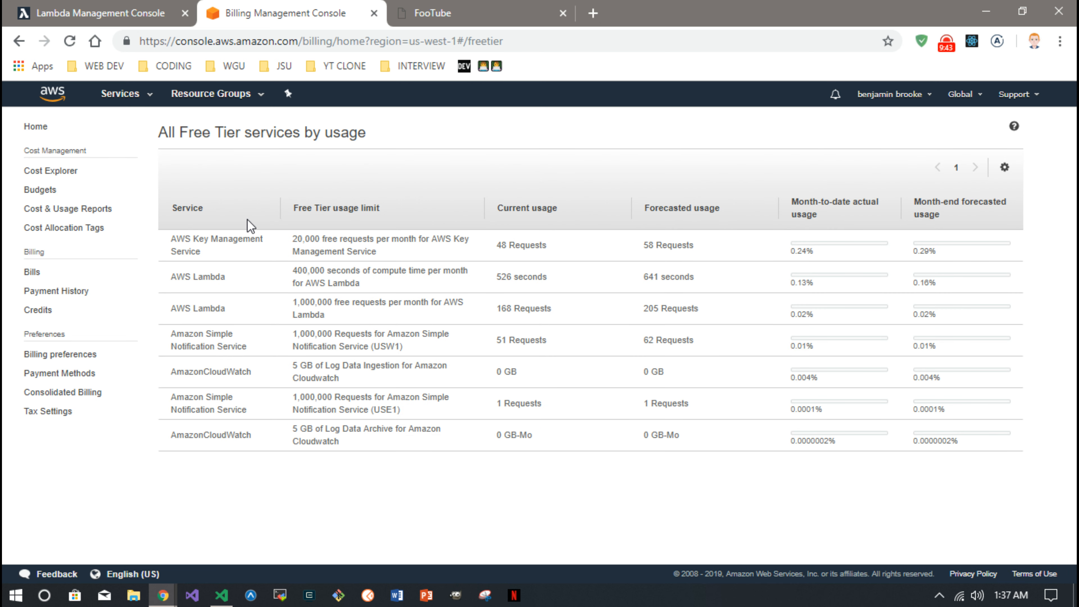
click(33, 126)
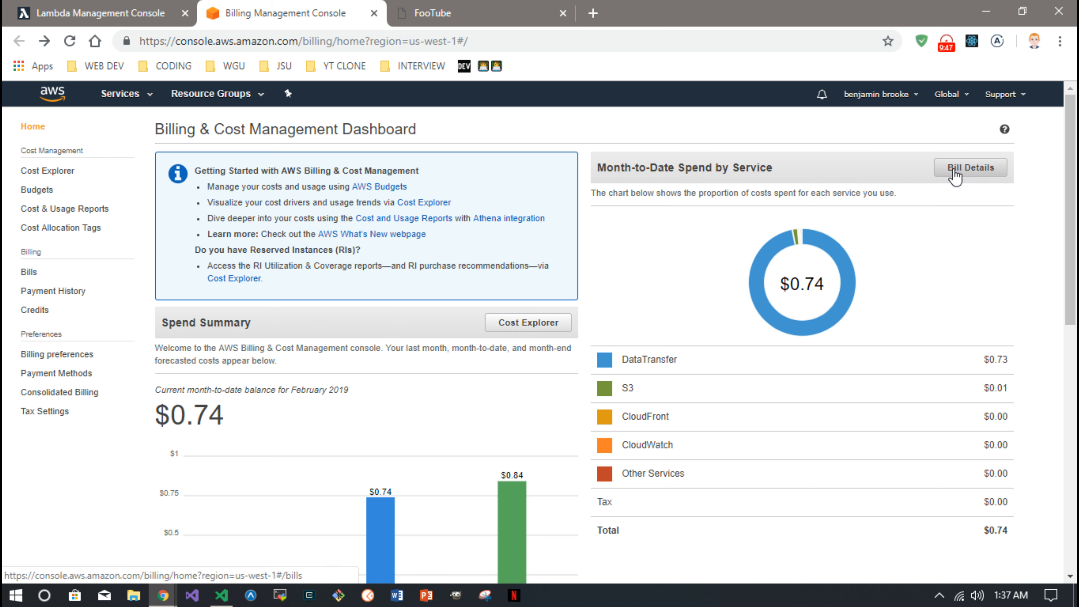
click(970, 167)
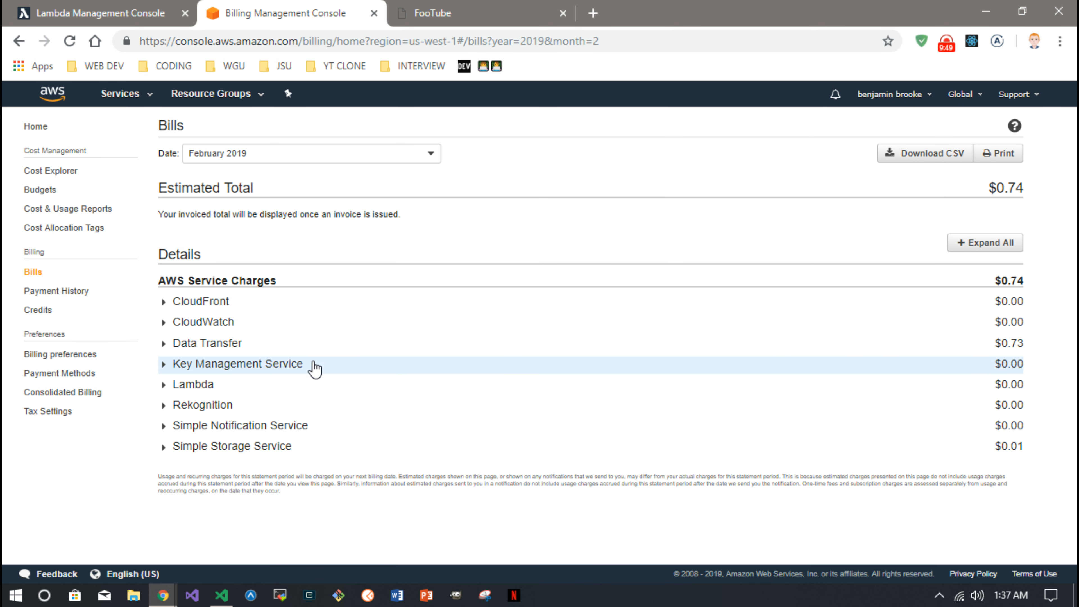
click(206, 342)
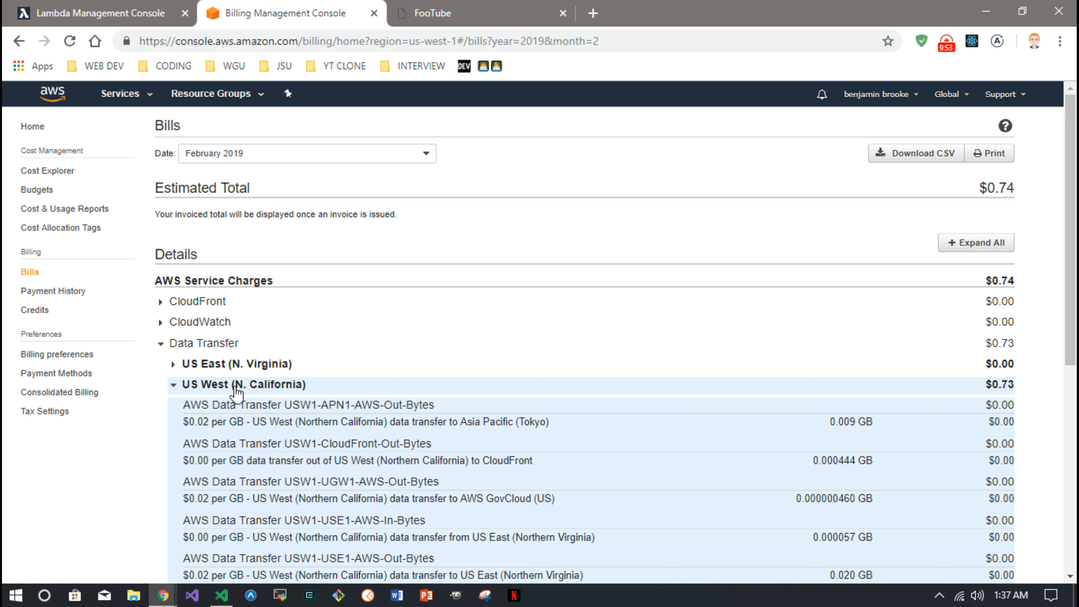
scroll(down, 3)
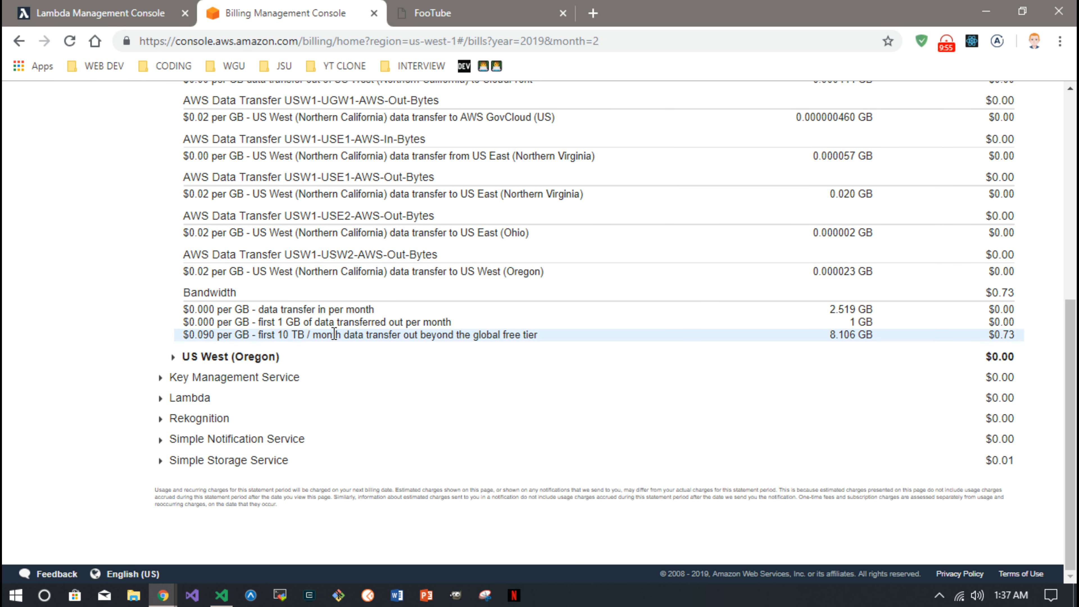
mouse_move(376, 335)
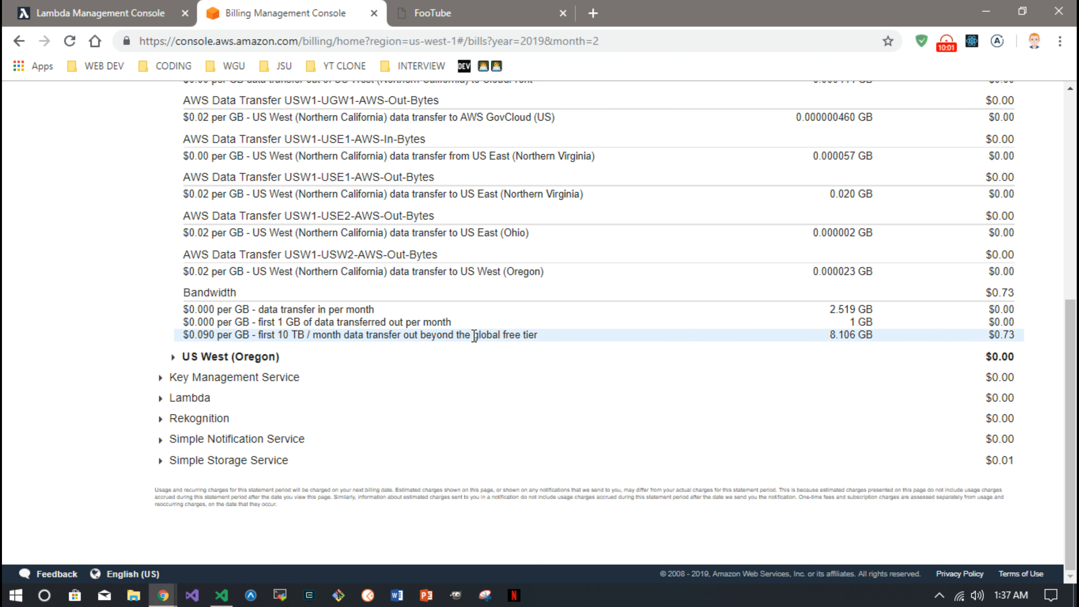
mouse_move(817, 337)
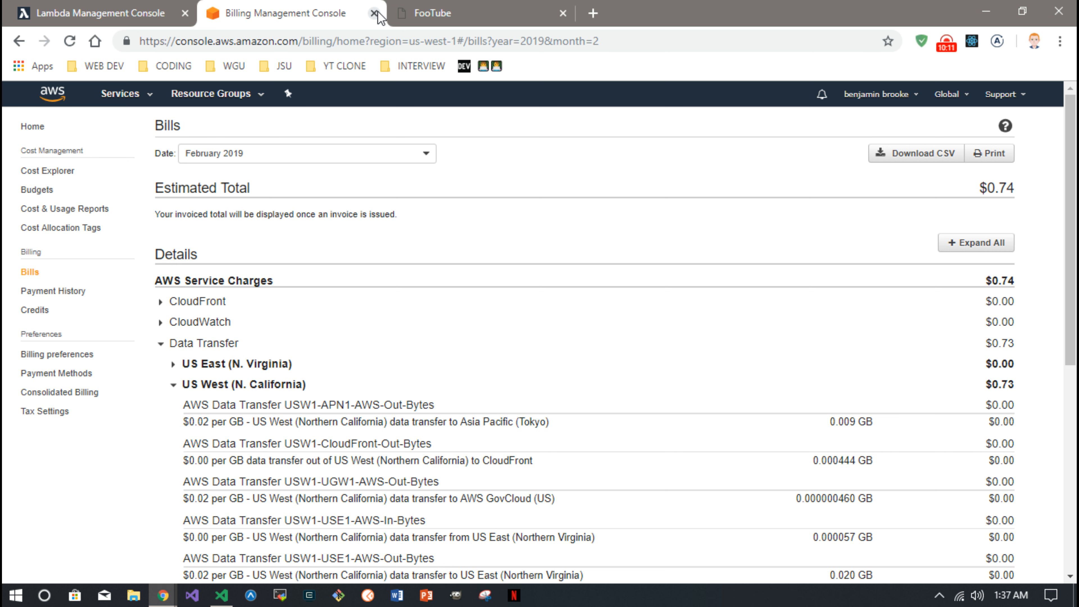
Close the Billing console so FooTube's upload page with the processed countdown video shows
click(376, 13)
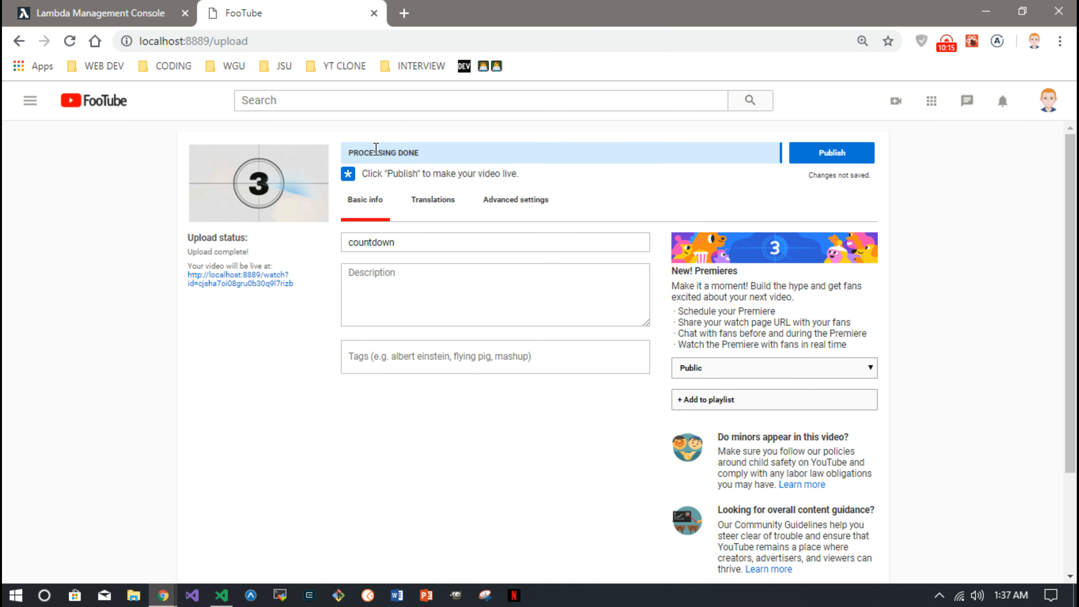
mouse_move(275, 402)
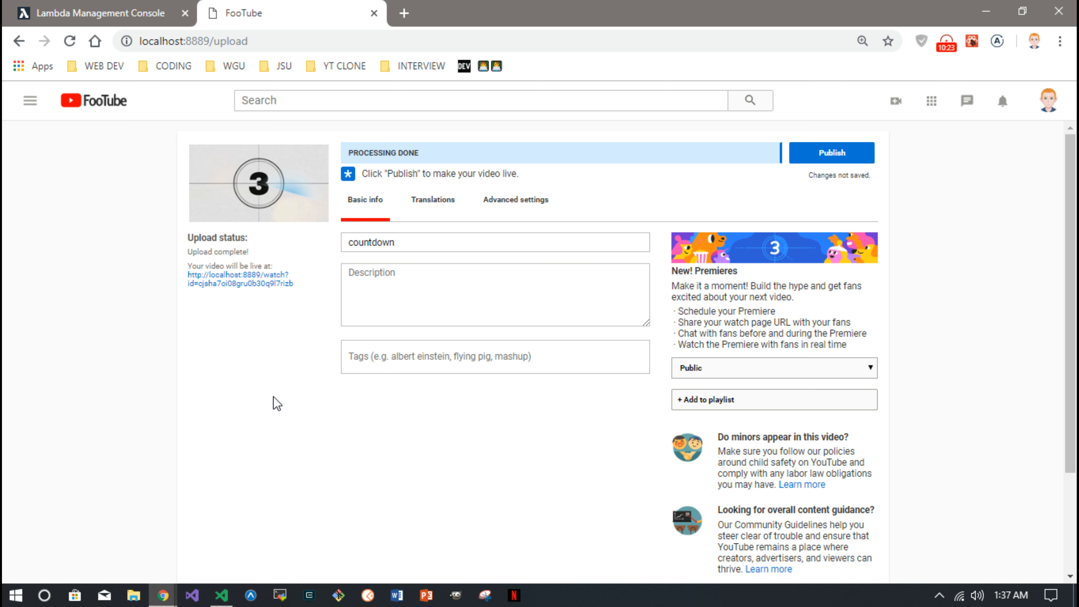
mouse_move(120, 9)
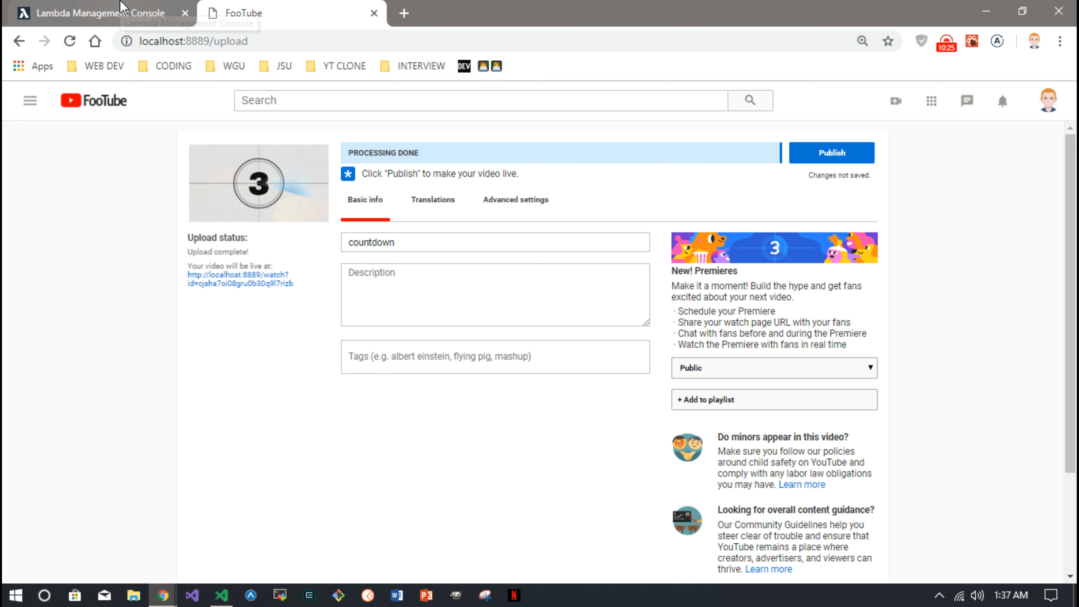
Read through createThumbnail's index.js duration request code and highlight the require('http') line
click(104, 13)
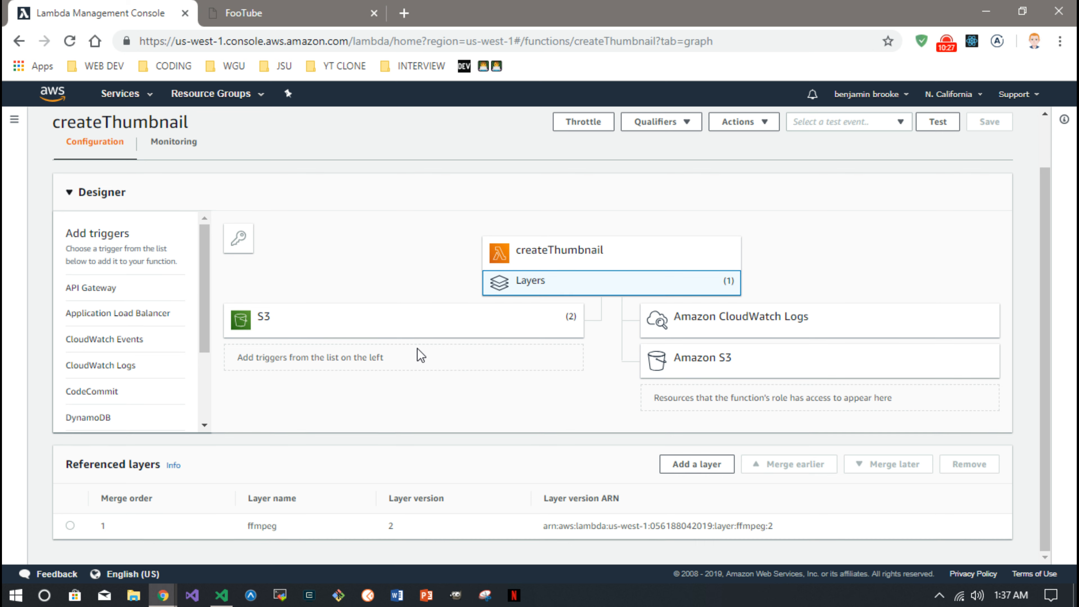
mouse_move(373, 321)
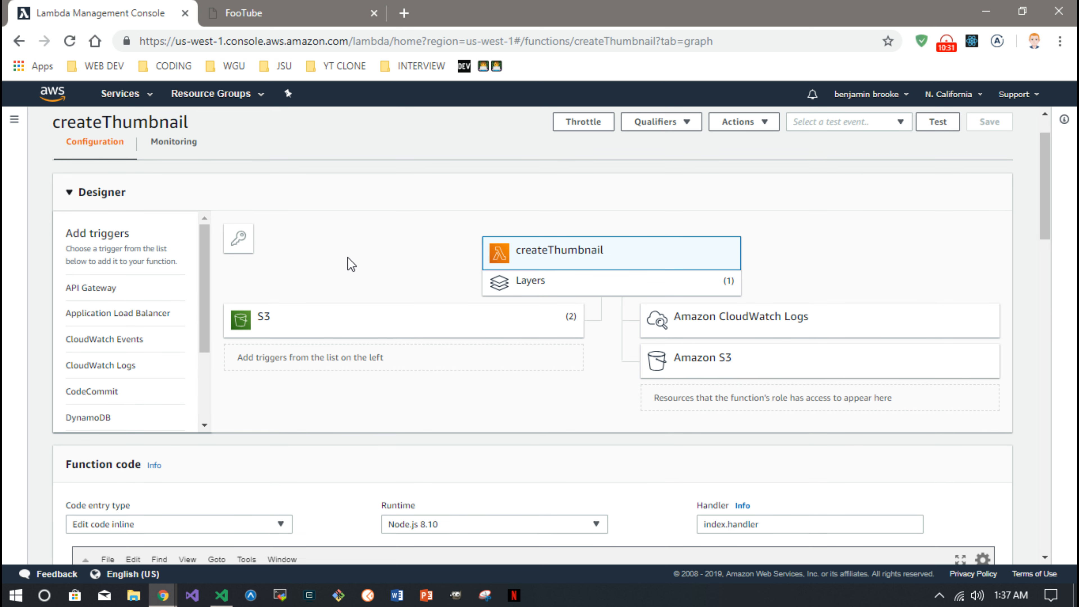
scroll(down, 3)
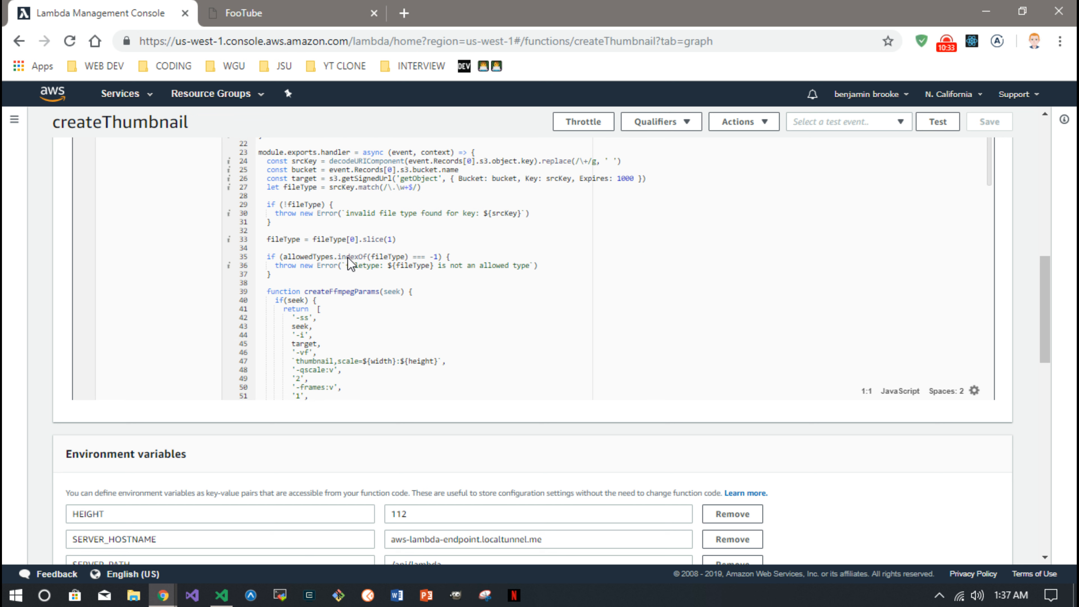
scroll(up, 3)
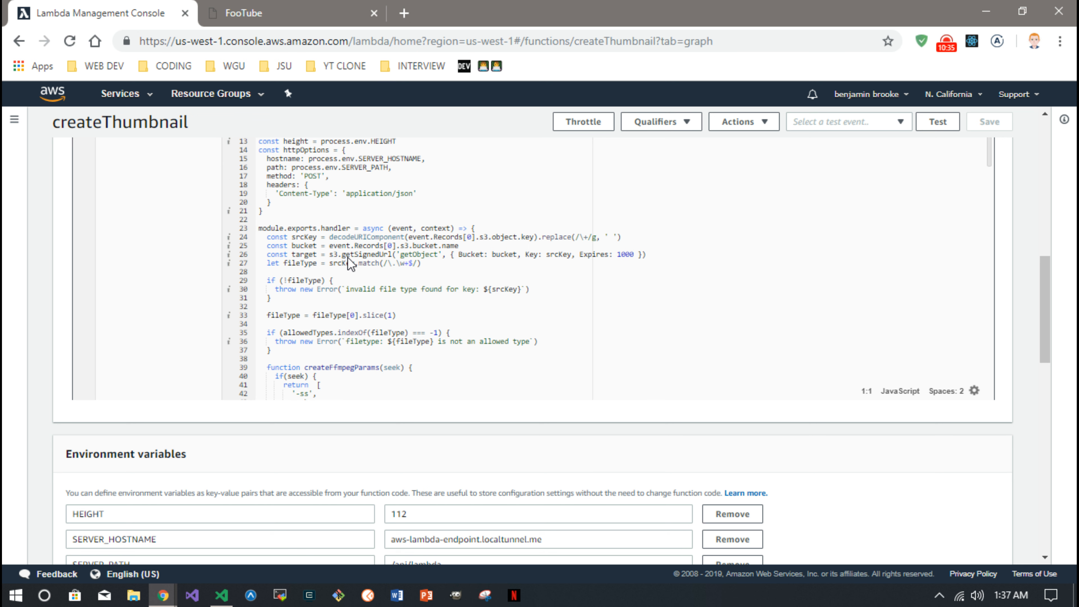
scroll(down, 3)
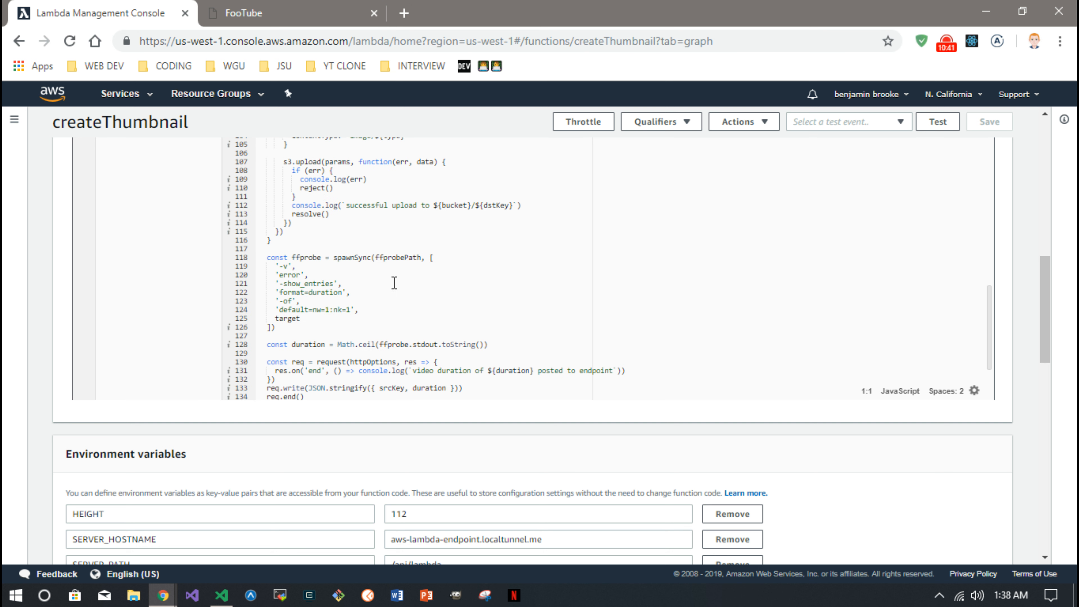
scroll(down, 3)
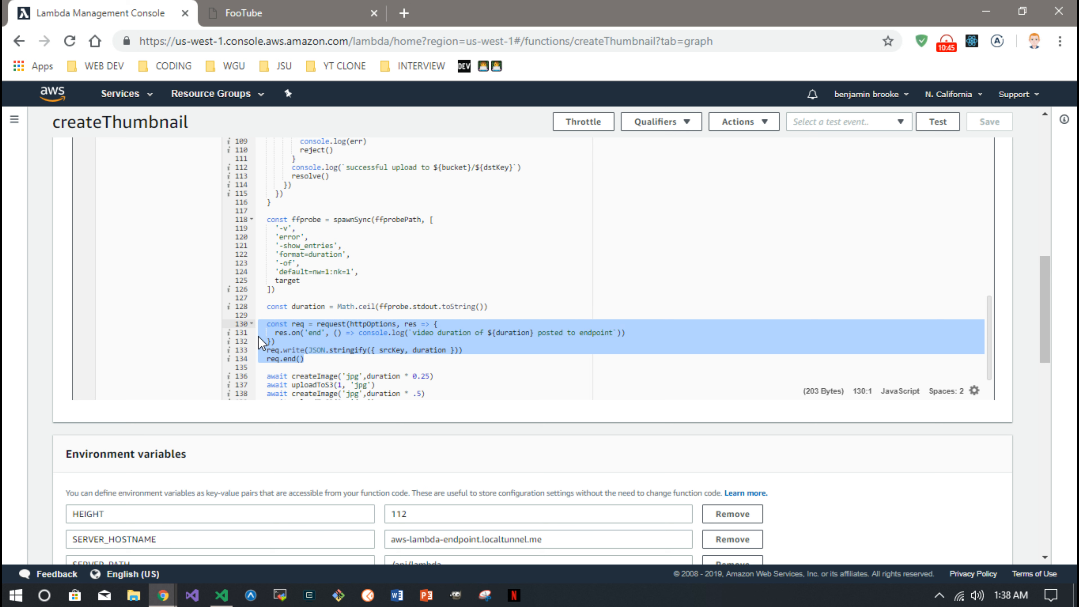
mouse_move(382, 339)
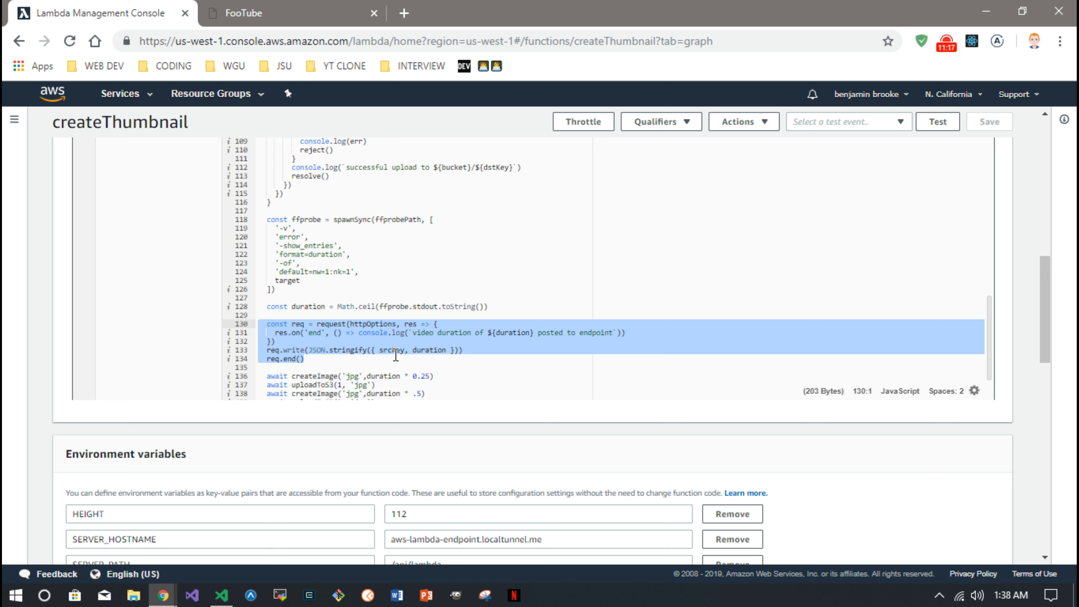
scroll(up, 3)
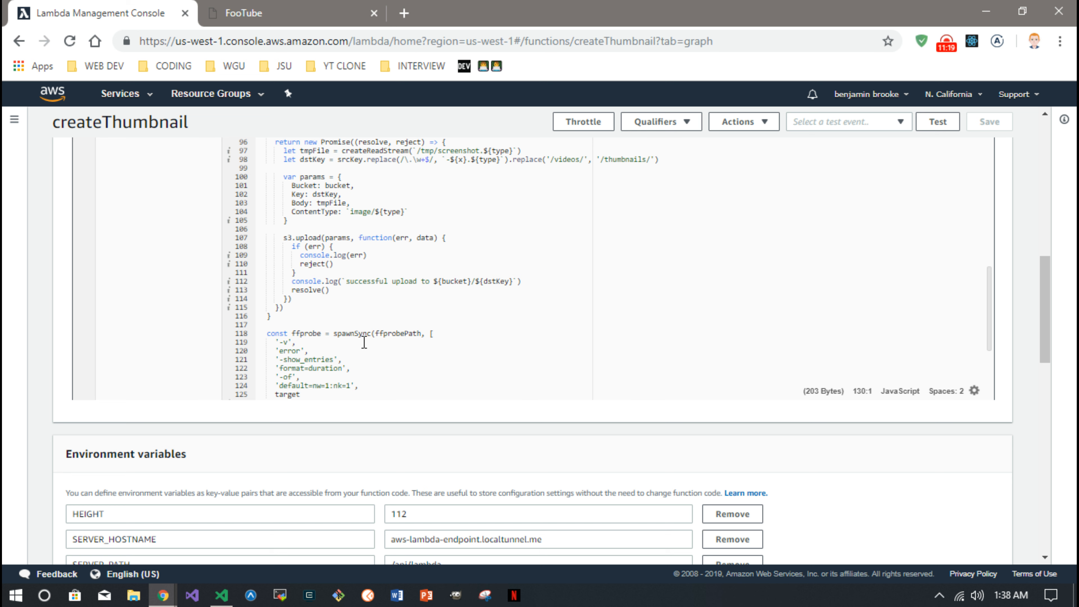
scroll(up, 3)
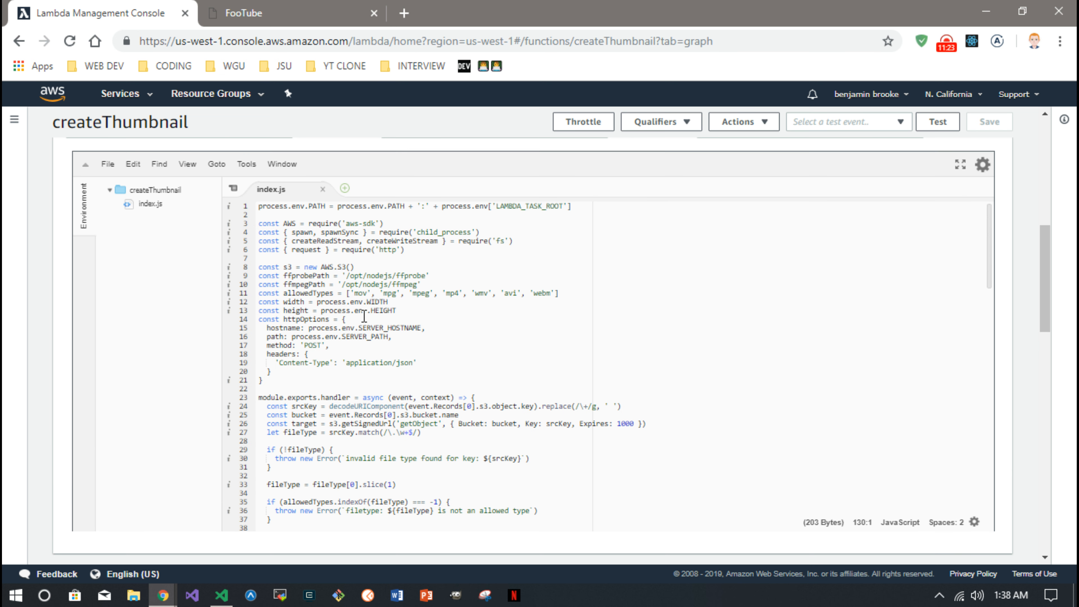
click(395, 250)
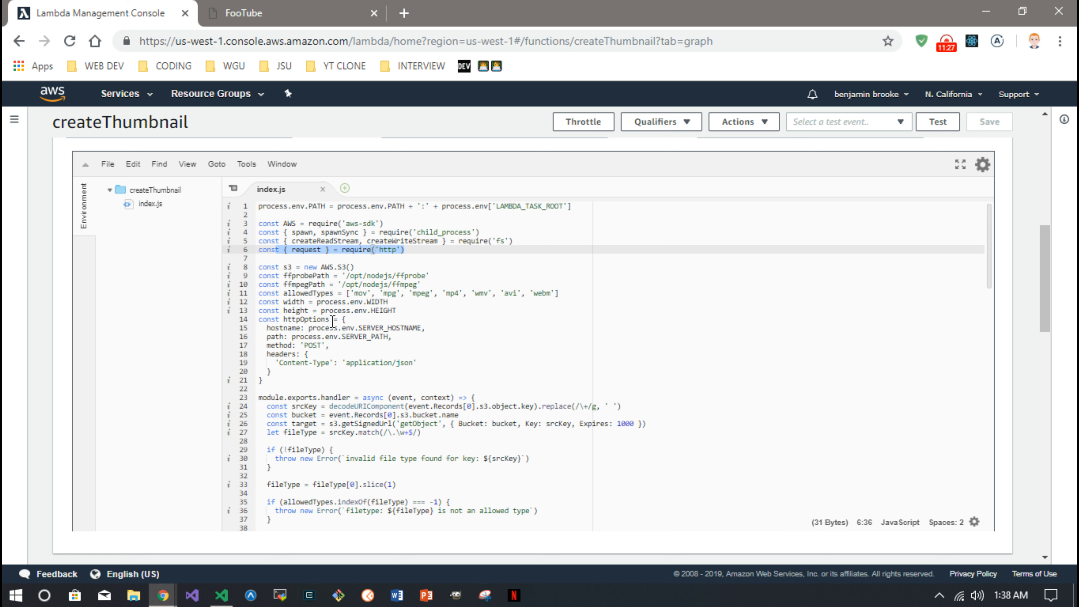
mouse_move(347, 318)
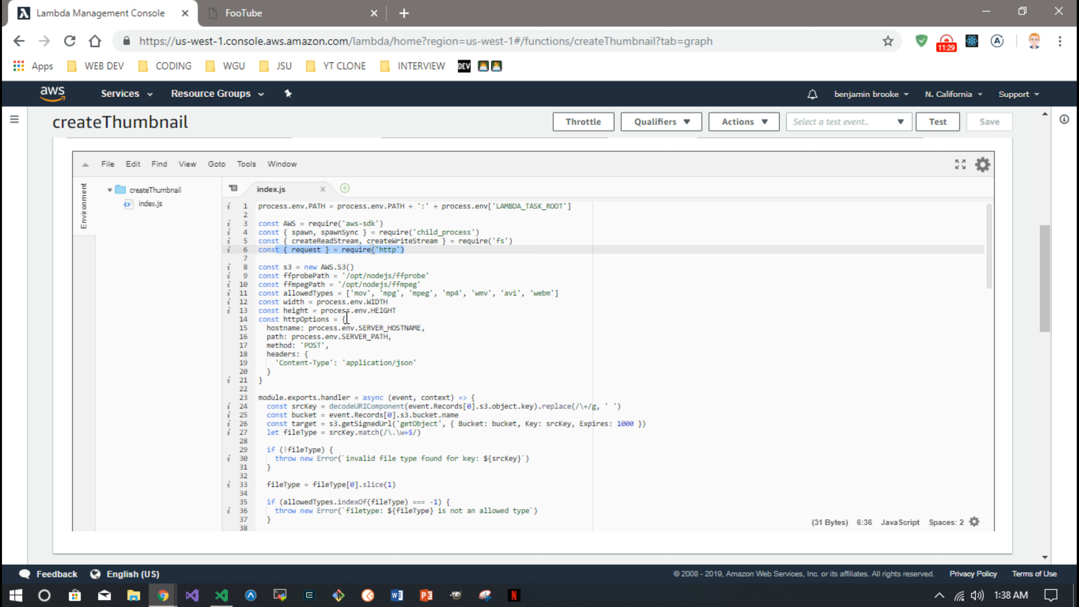
mouse_move(316, 354)
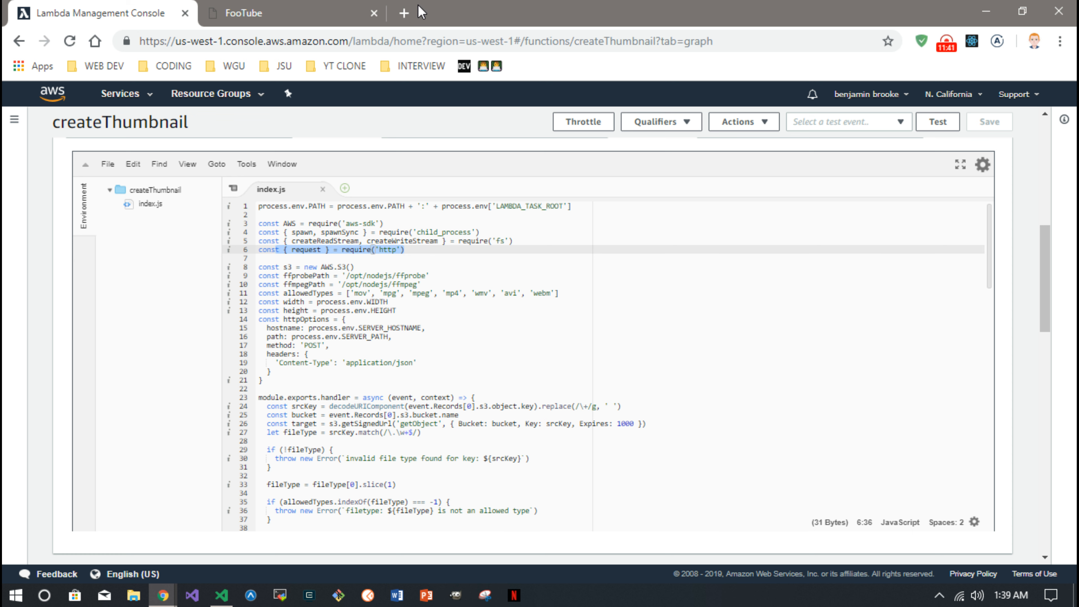
Search Google for 'local tunnel' and reach the Localtunnel homepage's Quickstart commands
click(404, 12)
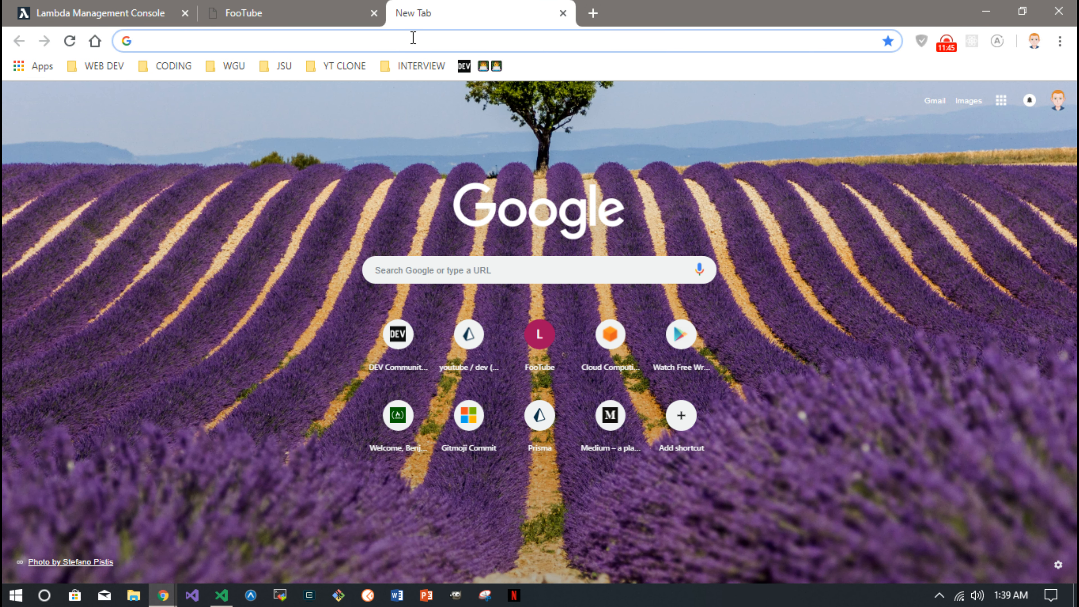
text(local)
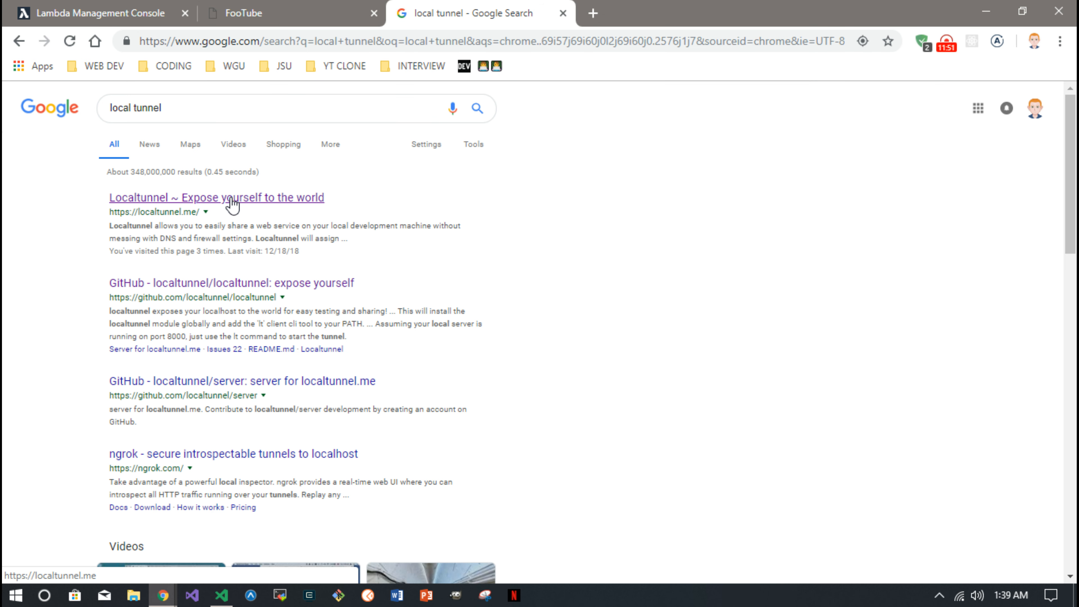
click(216, 197)
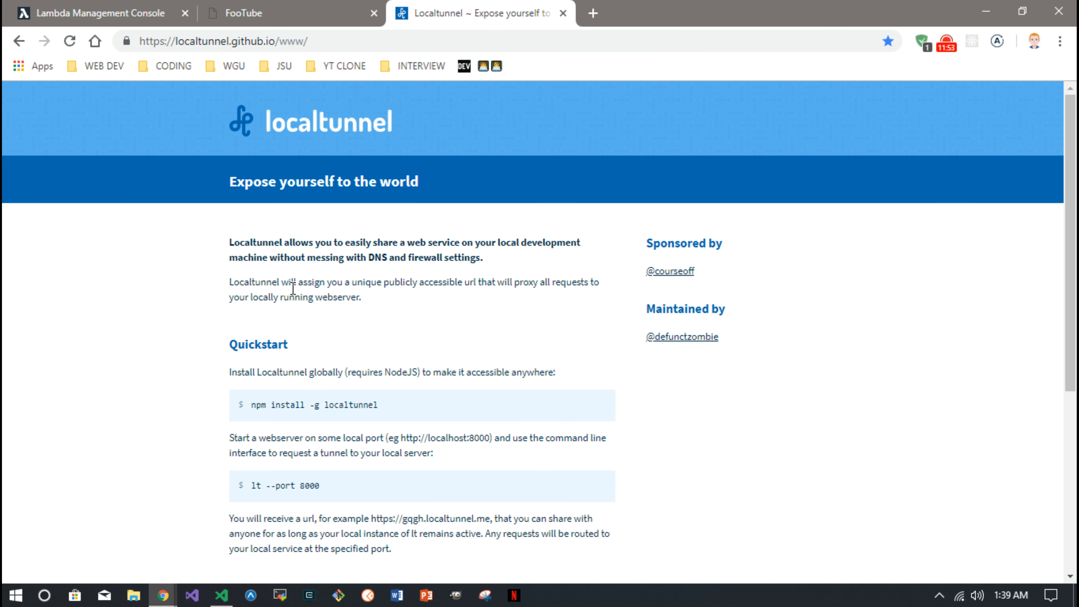
scroll(down, 3)
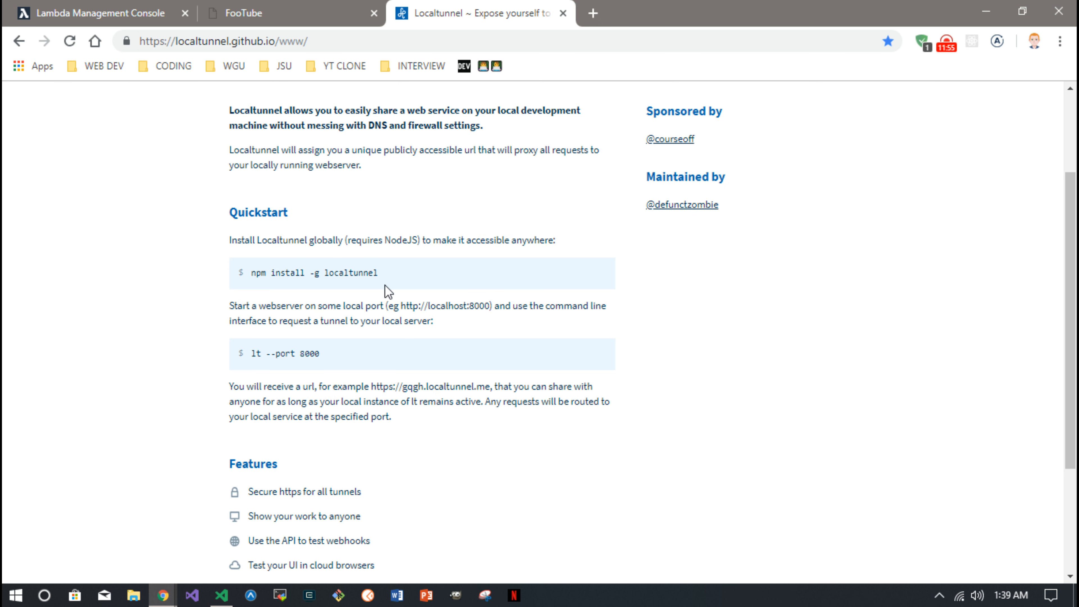
mouse_move(376, 288)
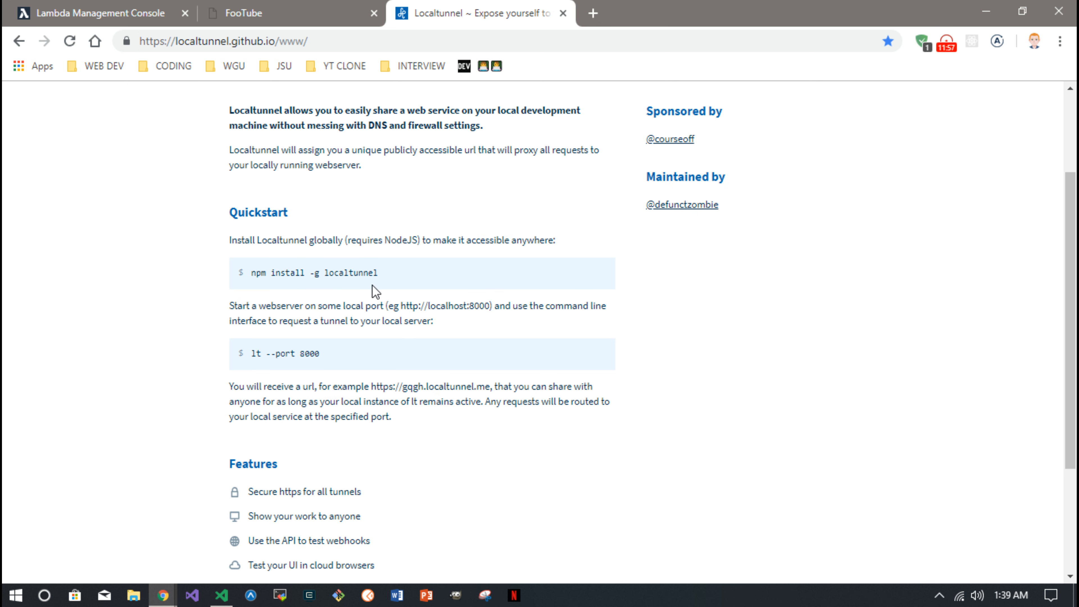
mouse_move(311, 272)
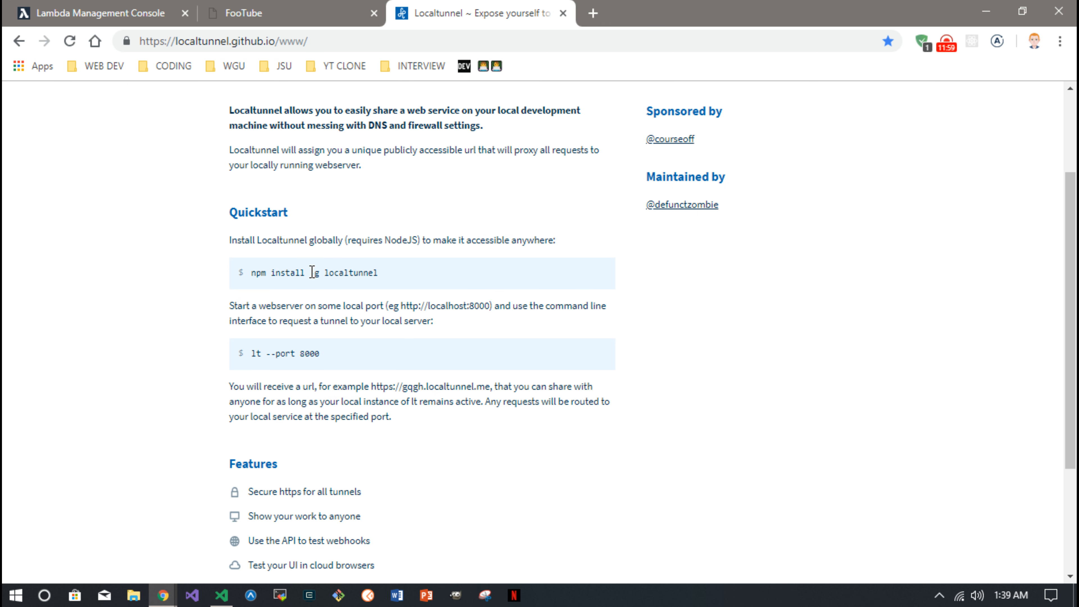
mouse_move(315, 344)
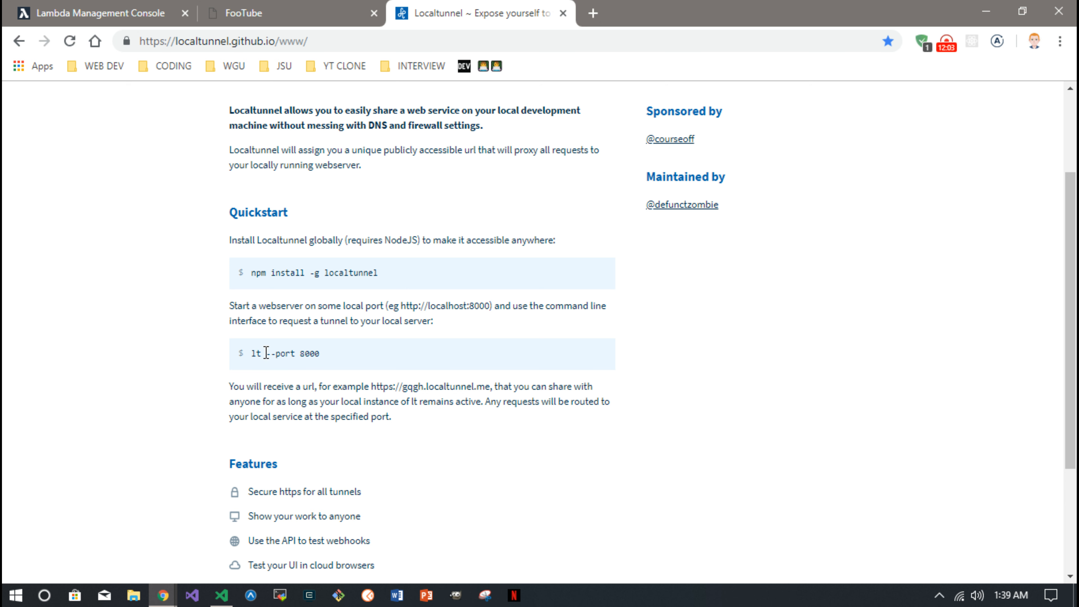
mouse_move(267, 358)
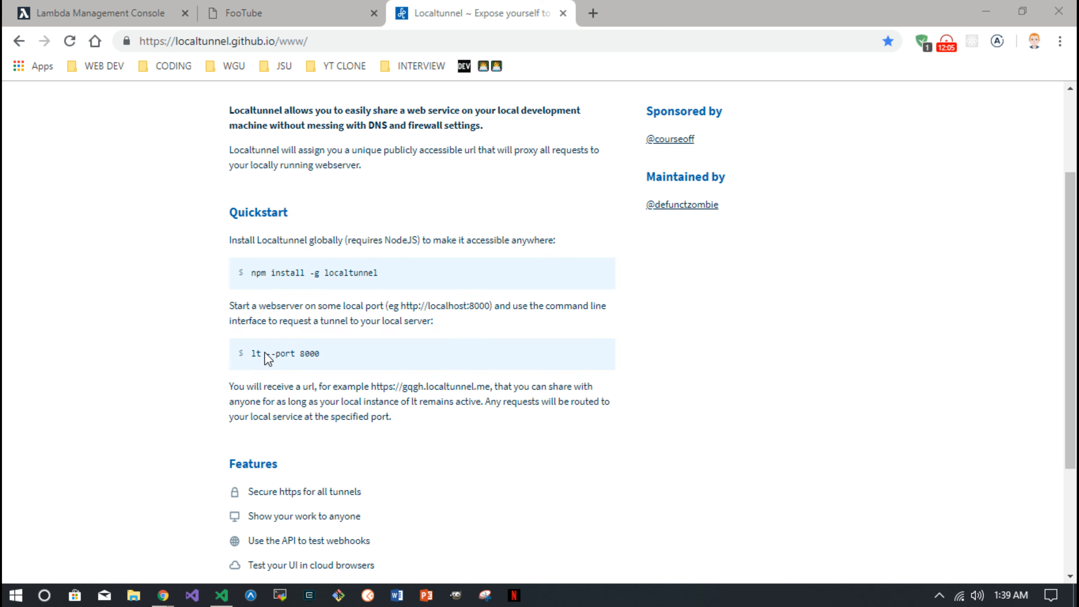
In VS Code's third bash terminal, run lt --help to see localtunnel options
click(220, 594)
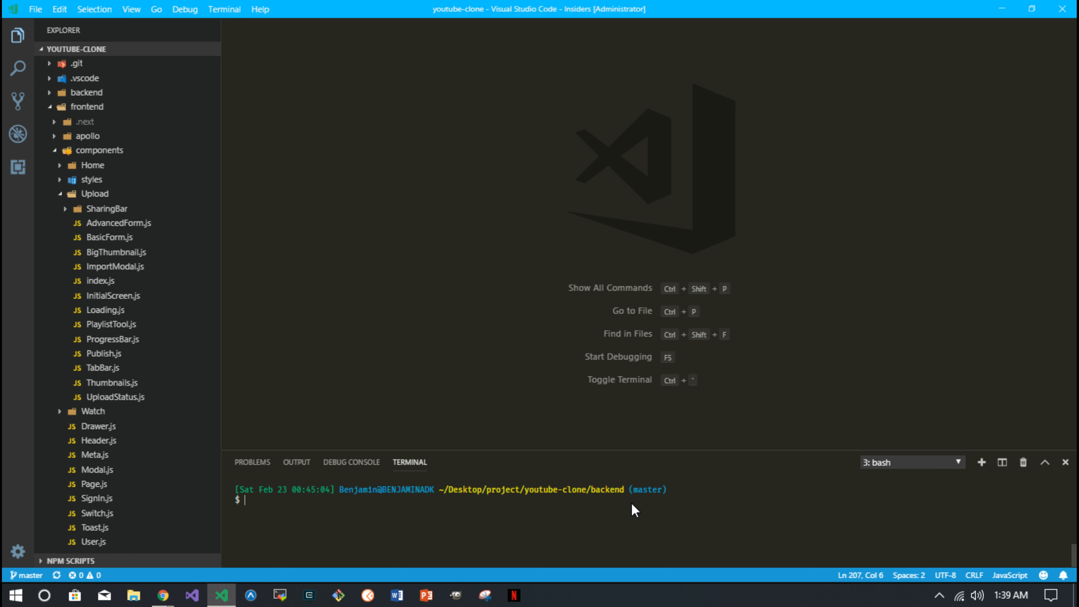
click(956, 462)
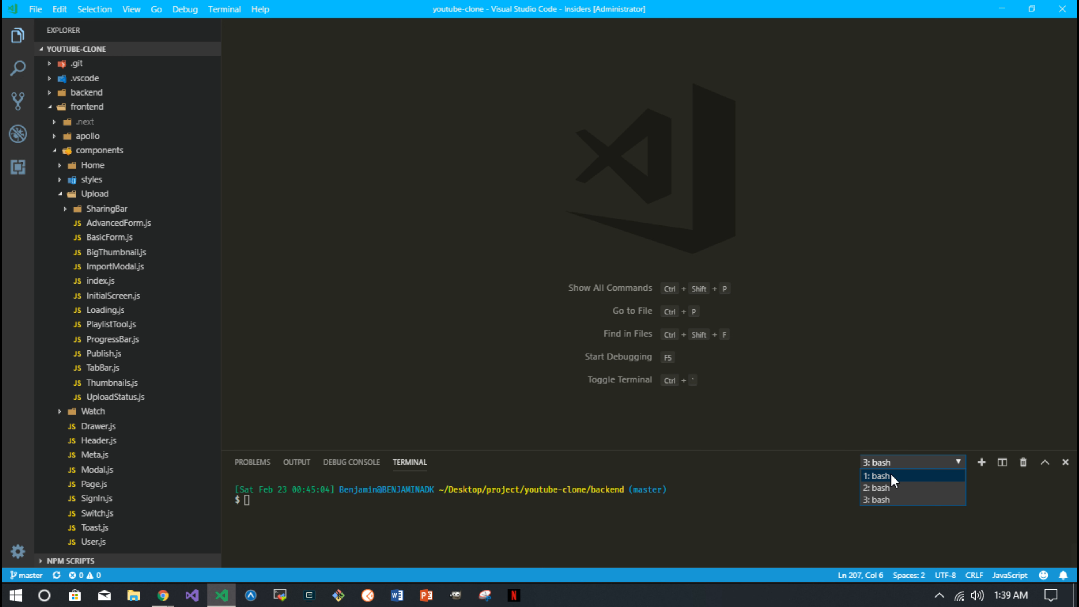
click(879, 475)
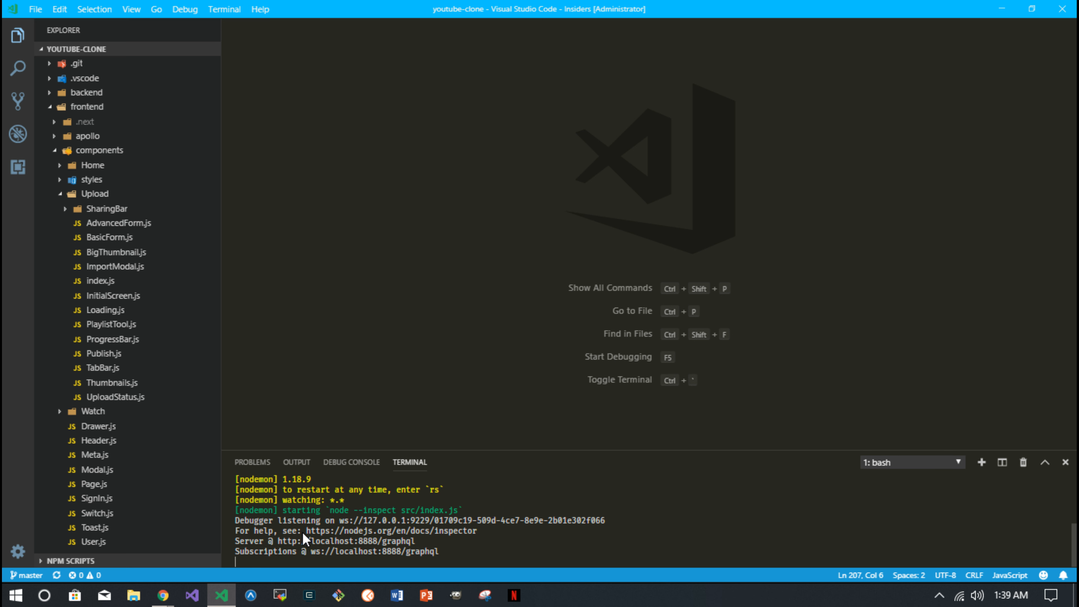
mouse_move(377, 546)
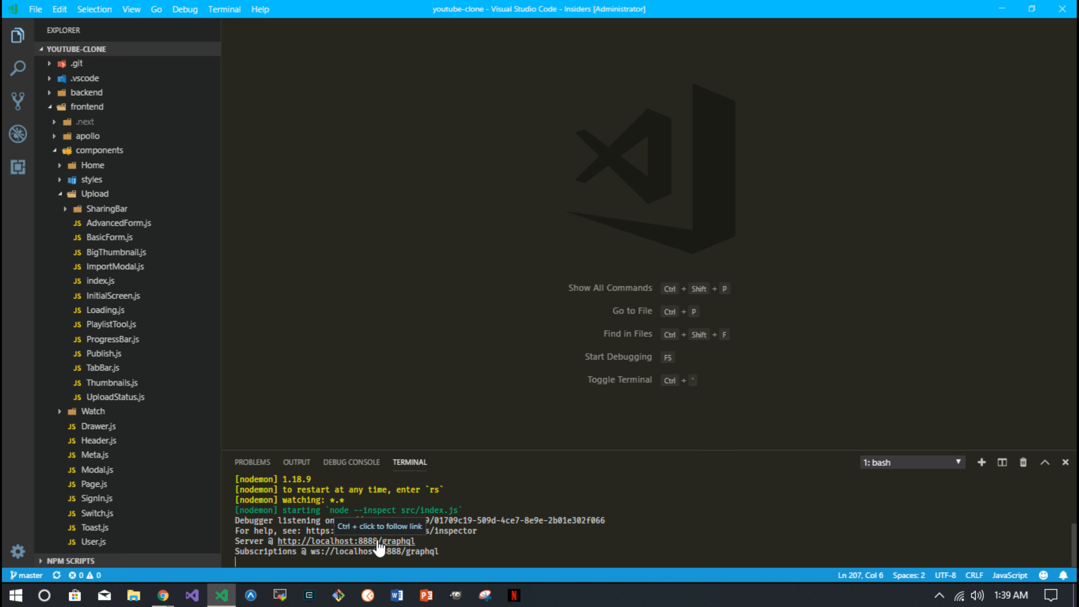
mouse_move(502, 533)
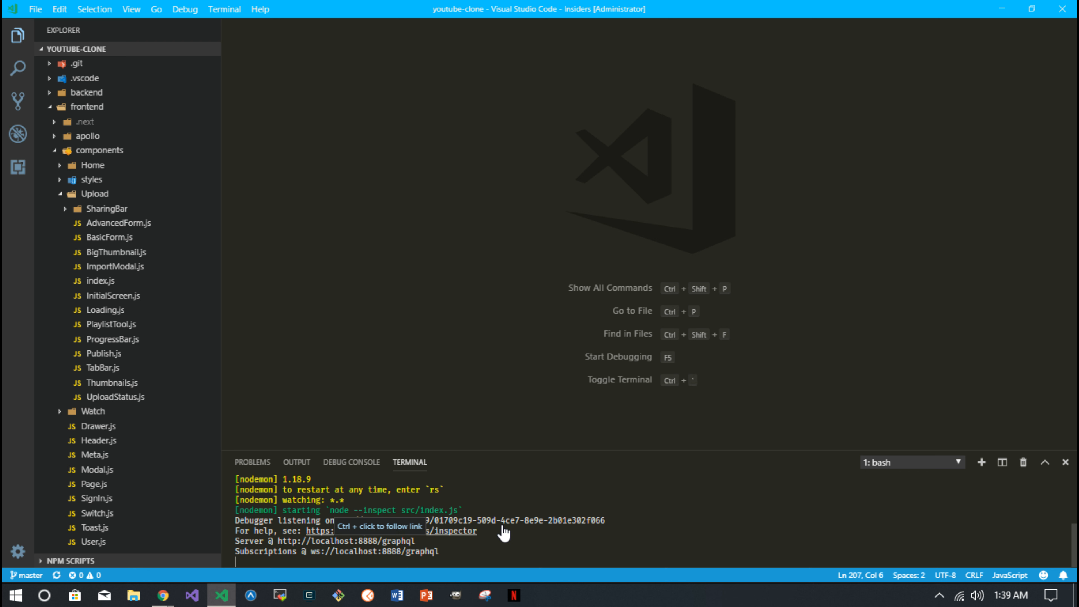
click(955, 462)
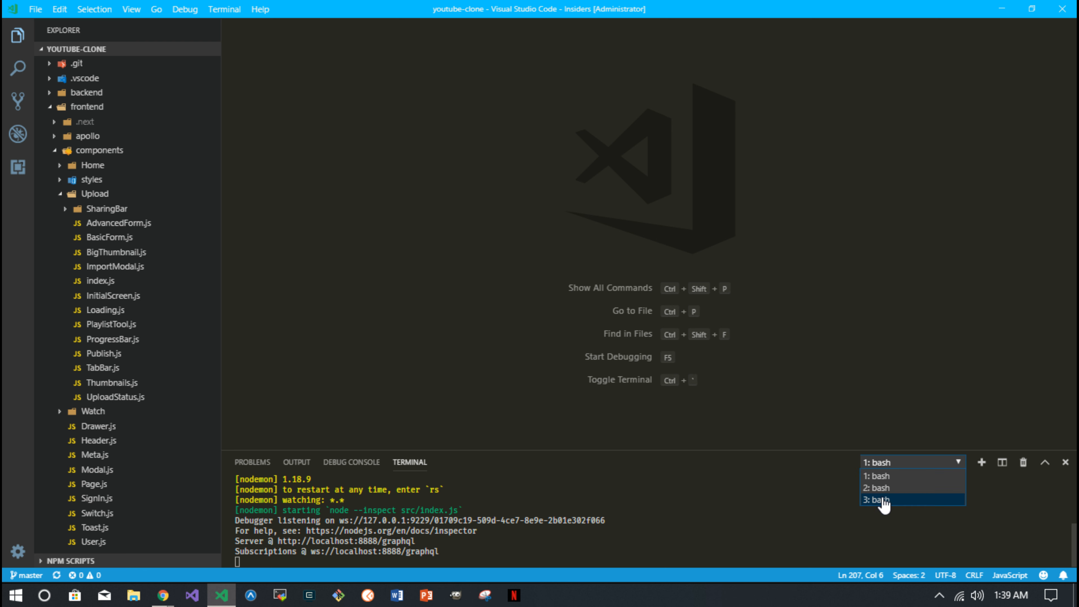
click(879, 499)
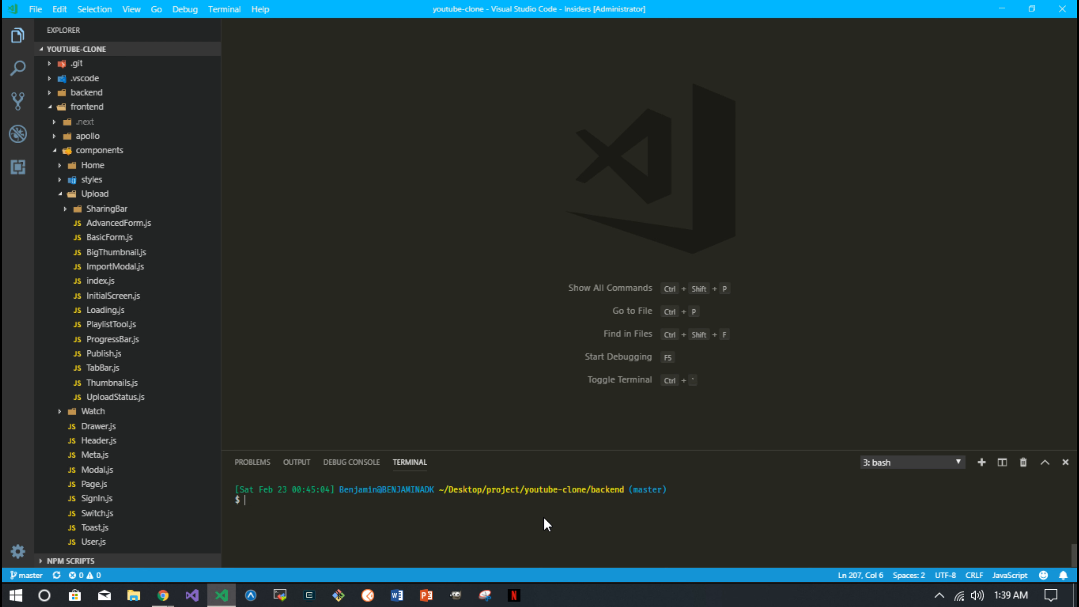
text(lt)
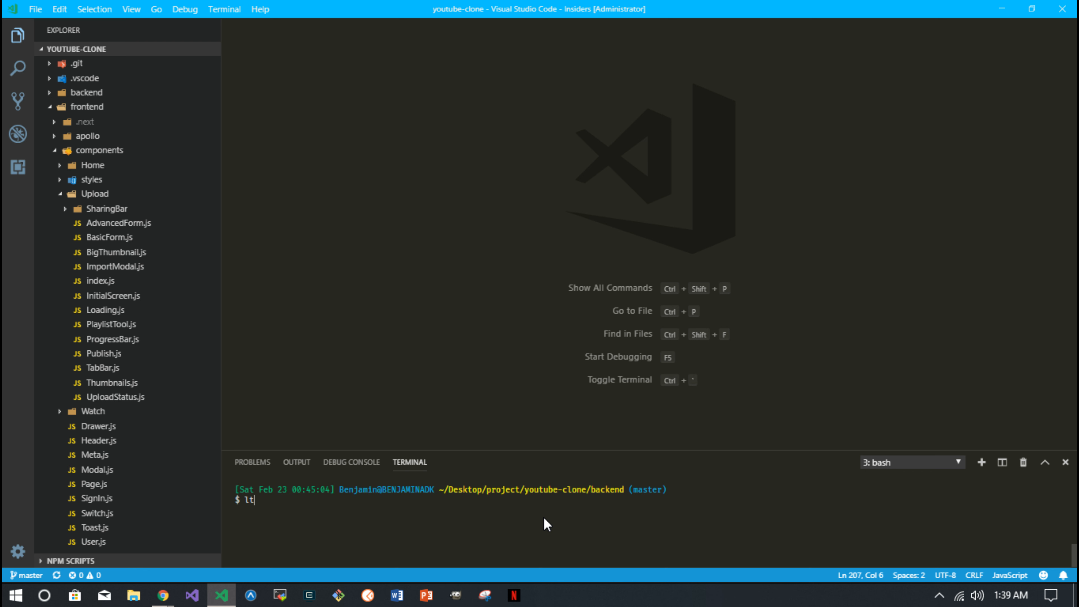
text(--help)
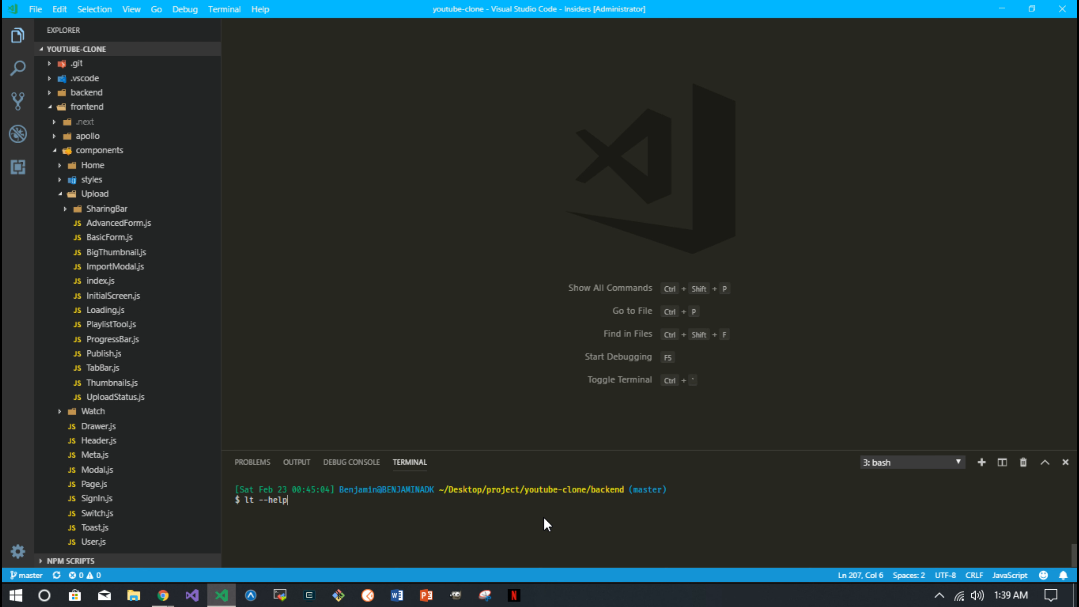
key(Return)
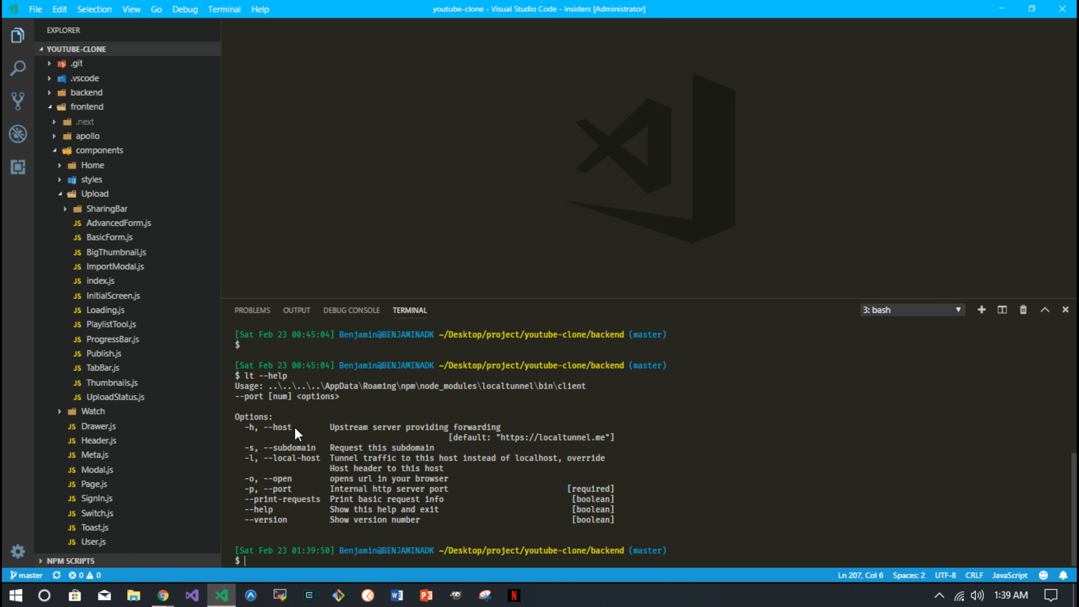
mouse_move(327, 543)
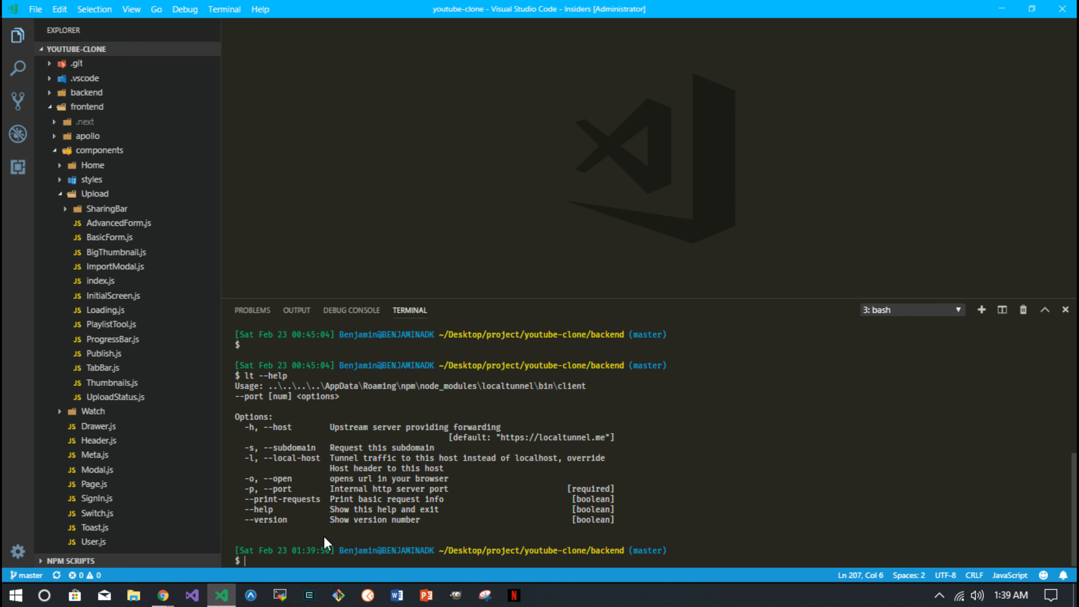
mouse_move(327, 566)
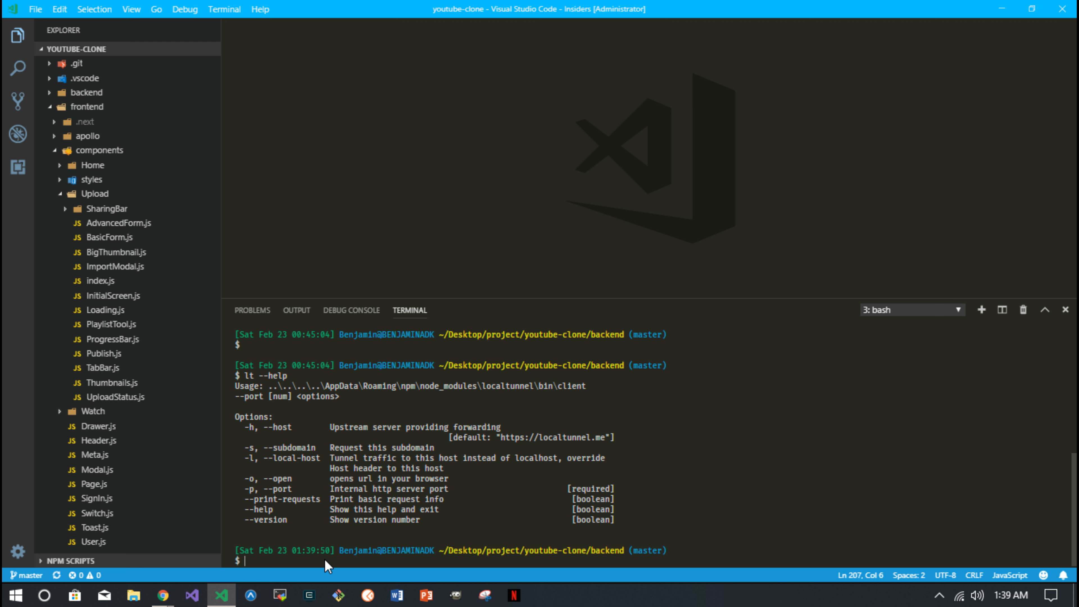
Run lt -p 8888 -s aws-lamba-endpoint to tunnel the backend publicly
text(lt)
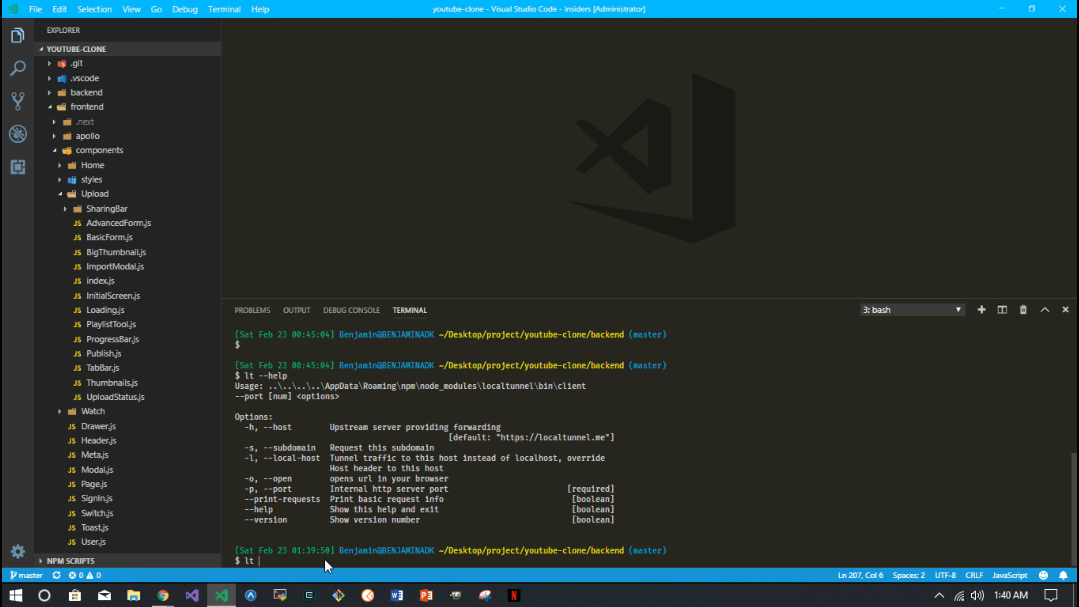
text(-p 8888)
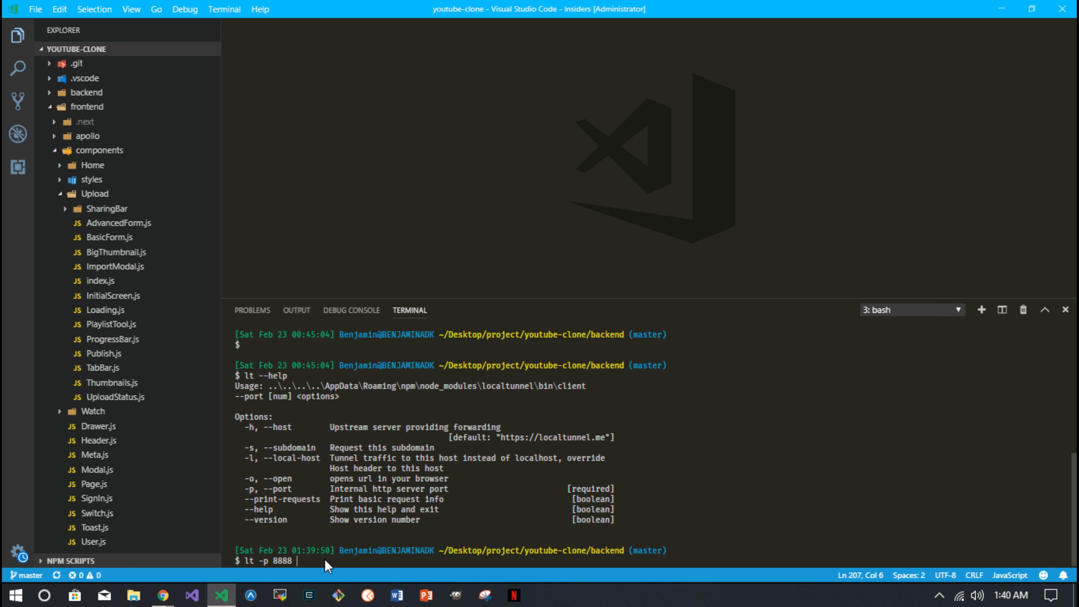
text(-s)
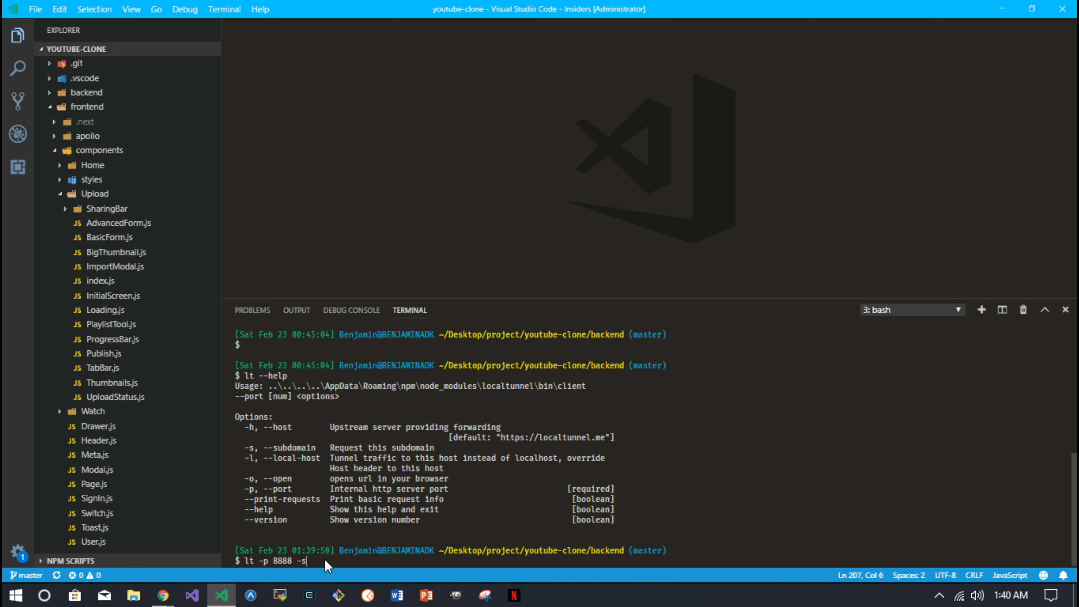
text(w)
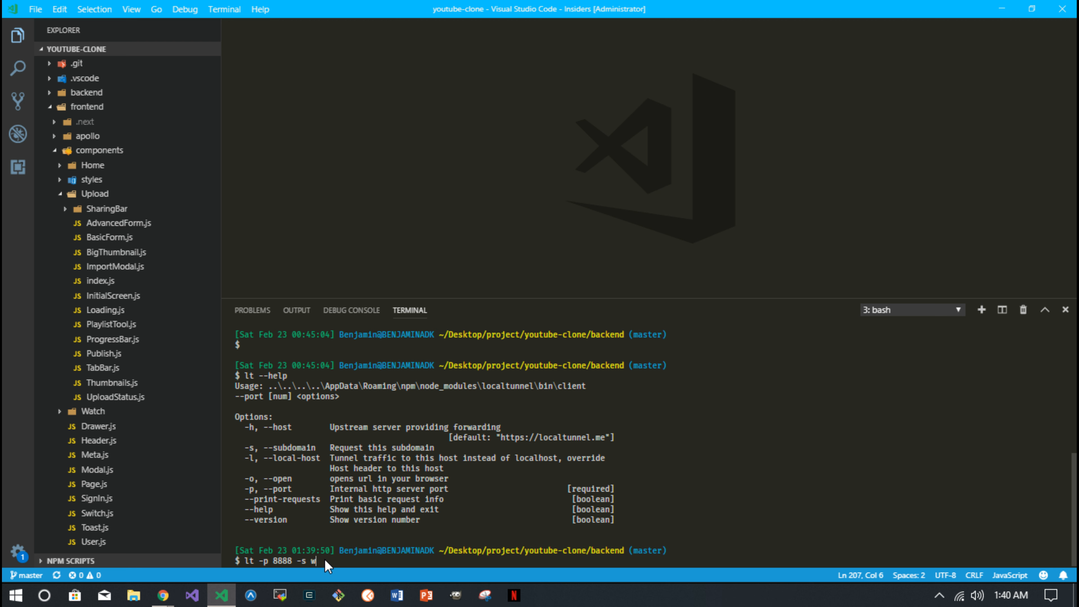
text(aws-lamba)
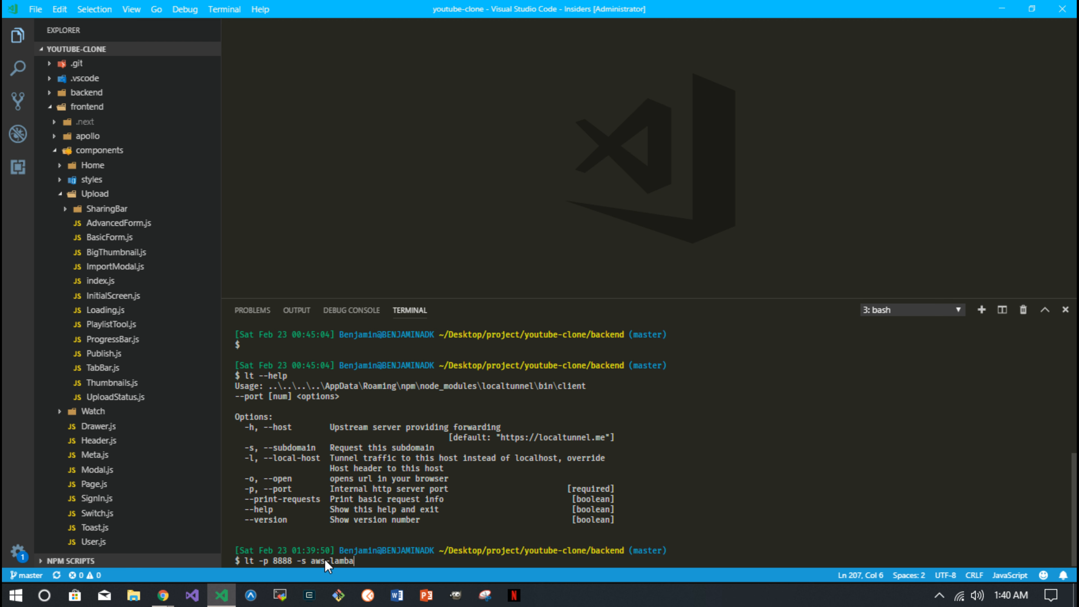
text(-endpoint)
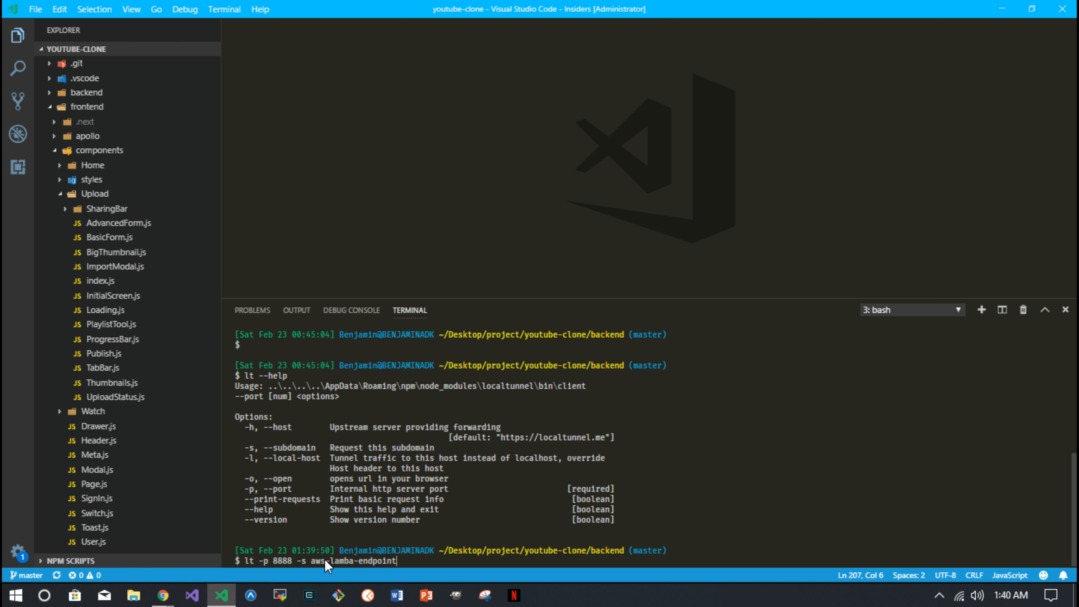
mouse_move(423, 559)
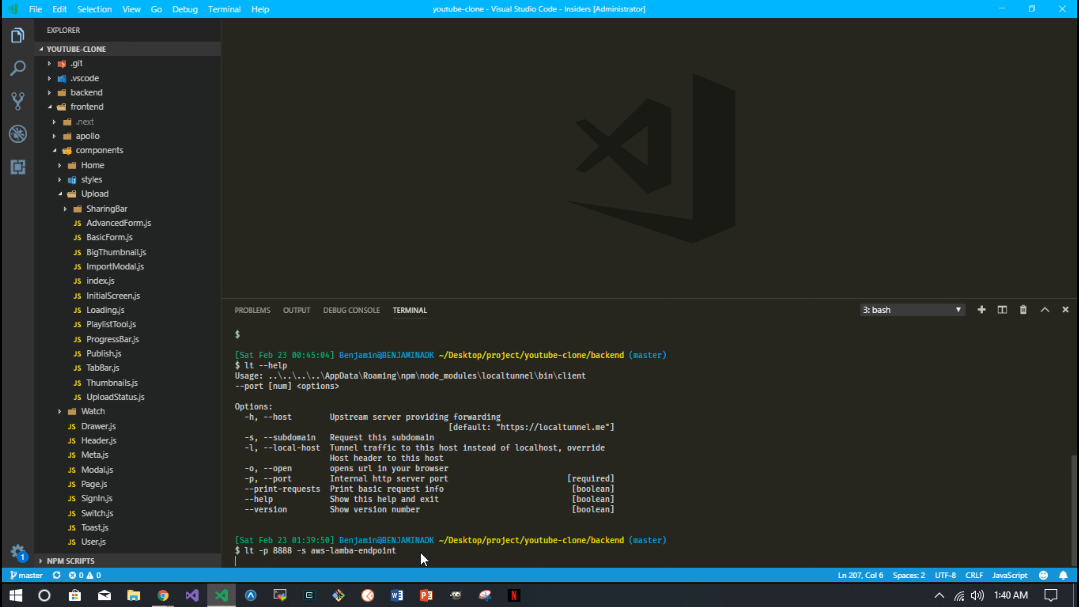
key(Return)
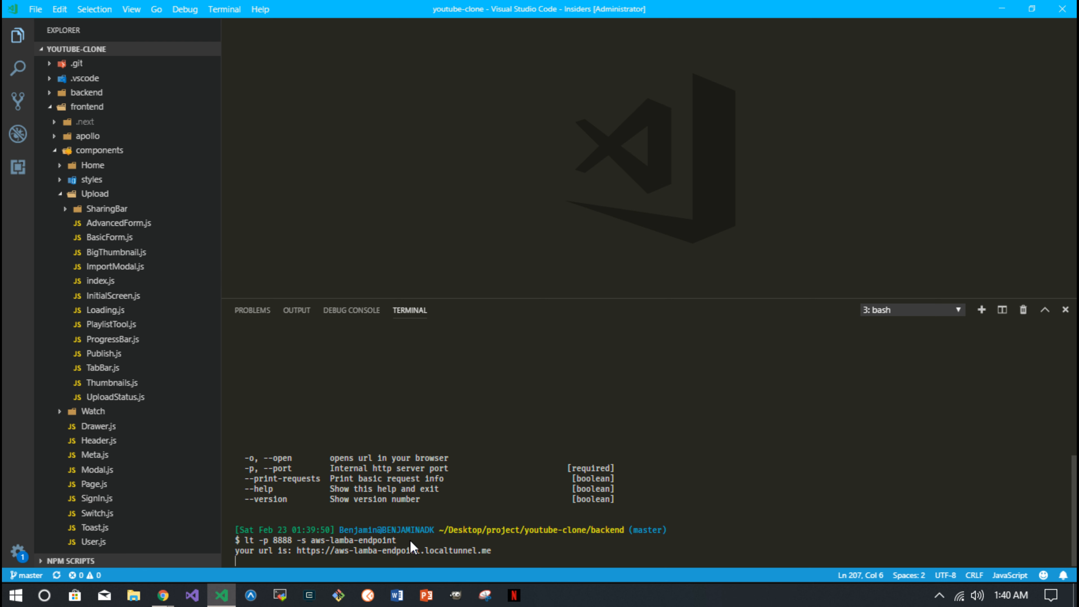
mouse_move(395, 560)
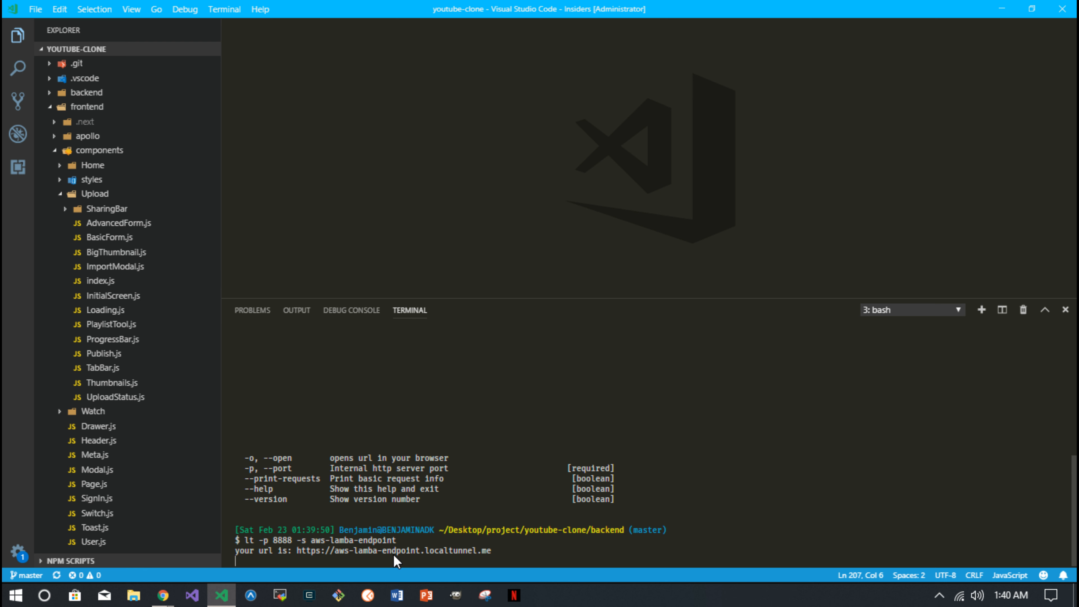
mouse_move(488, 563)
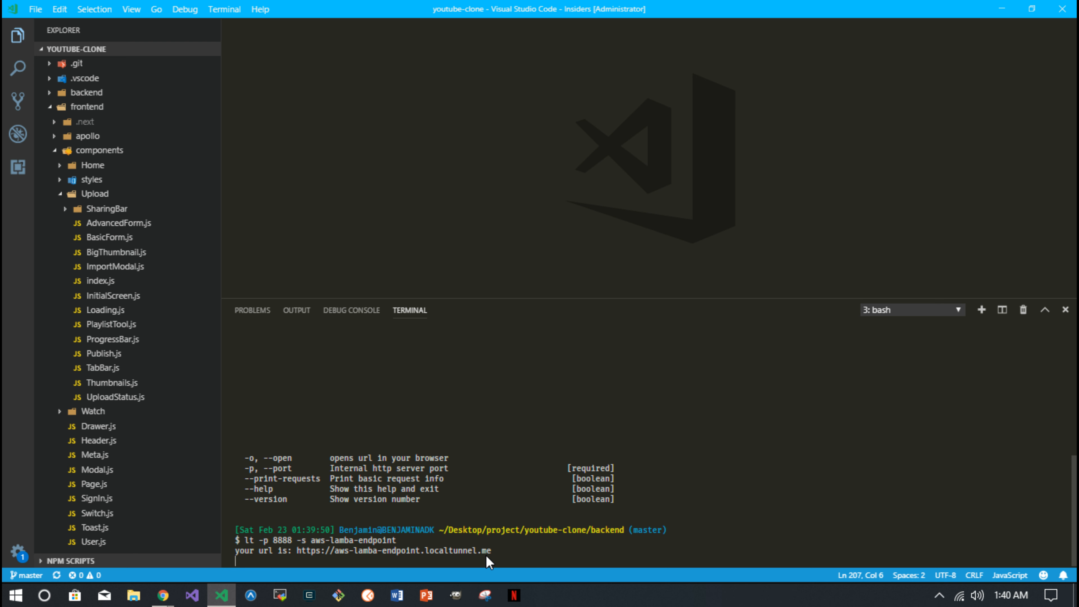
mouse_move(369, 554)
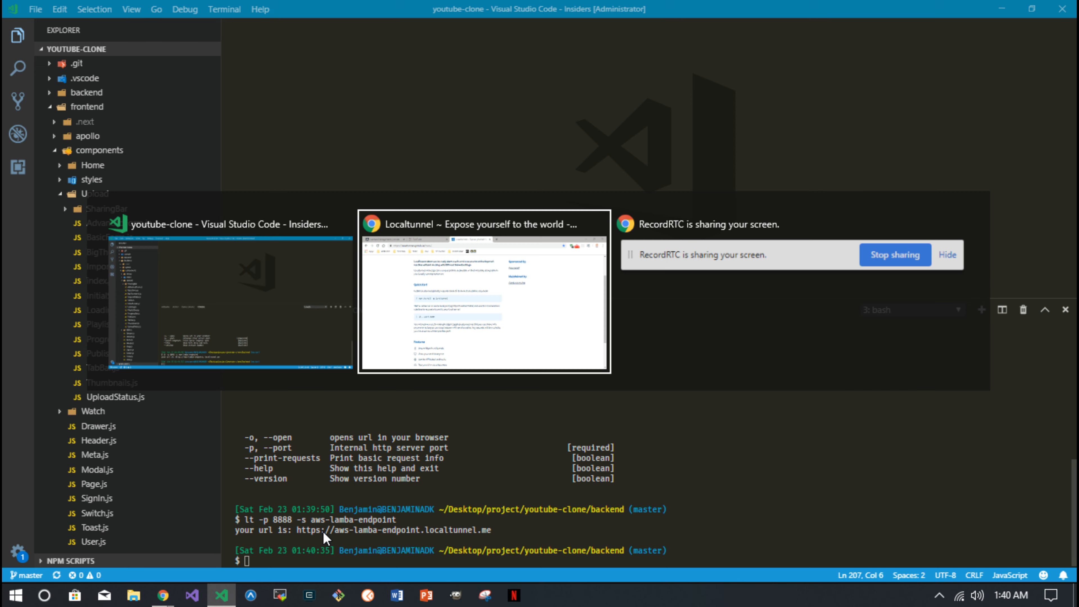
click(481, 292)
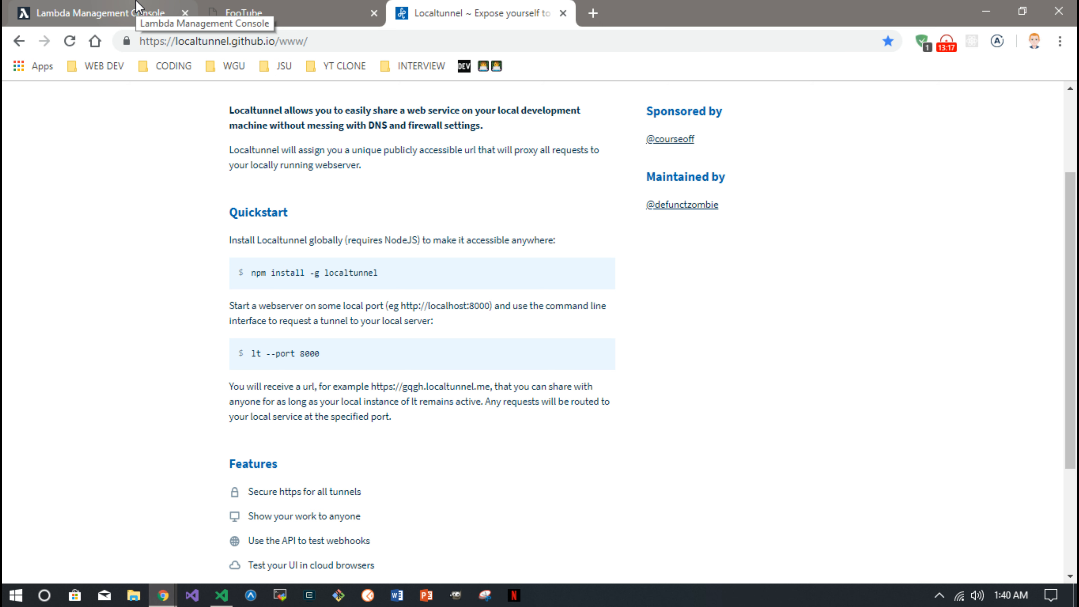
Show createThumbnail's SERVER_HOSTNAME localtunnel address and SERVER_PATH /api/lambda variables
click(96, 12)
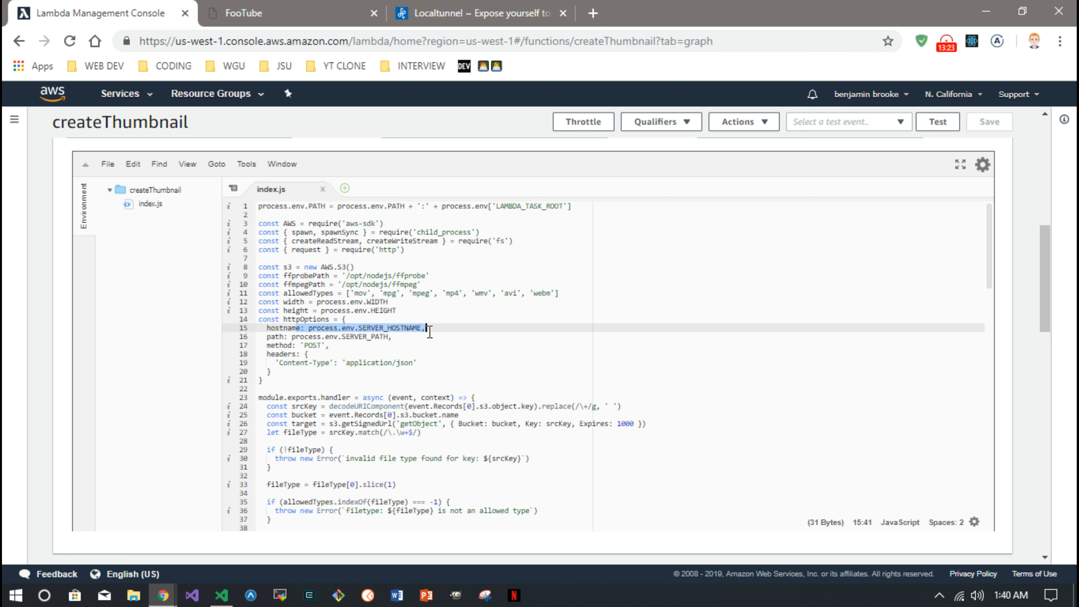
mouse_move(315, 202)
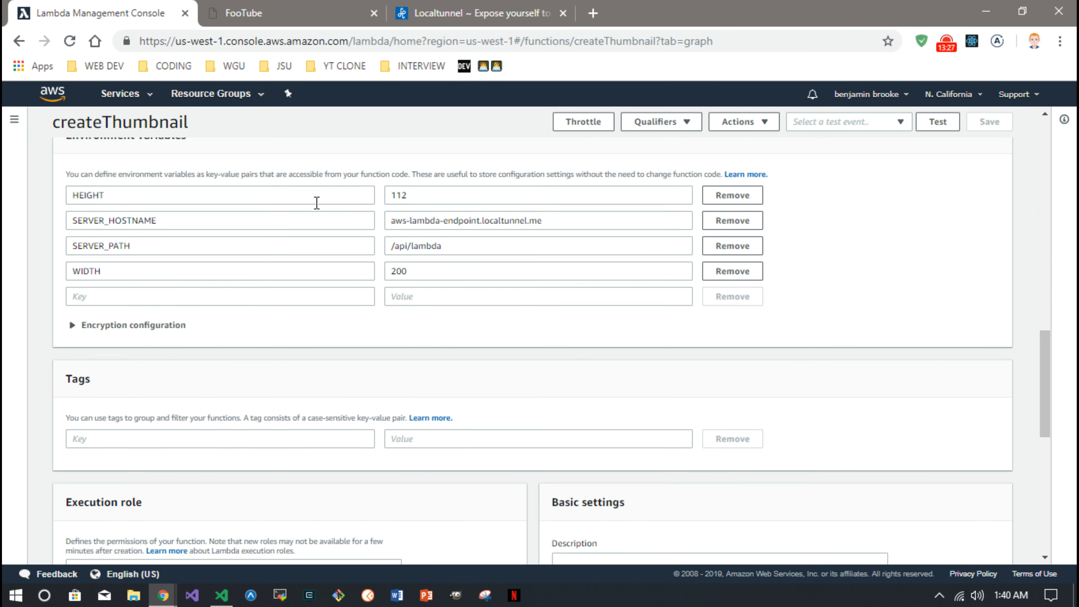
scroll(up, 3)
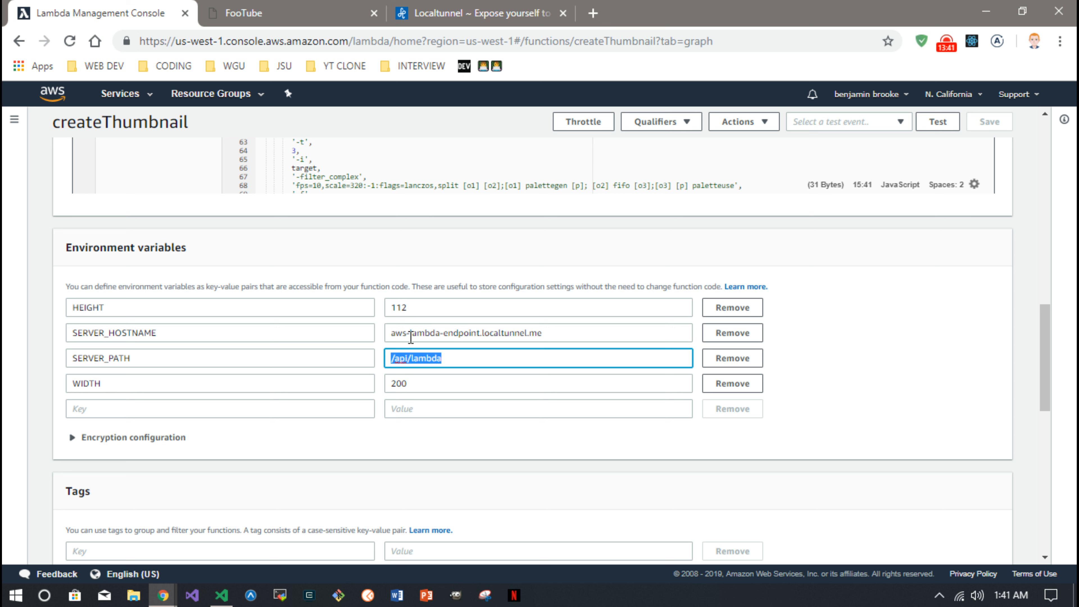
mouse_move(186, 377)
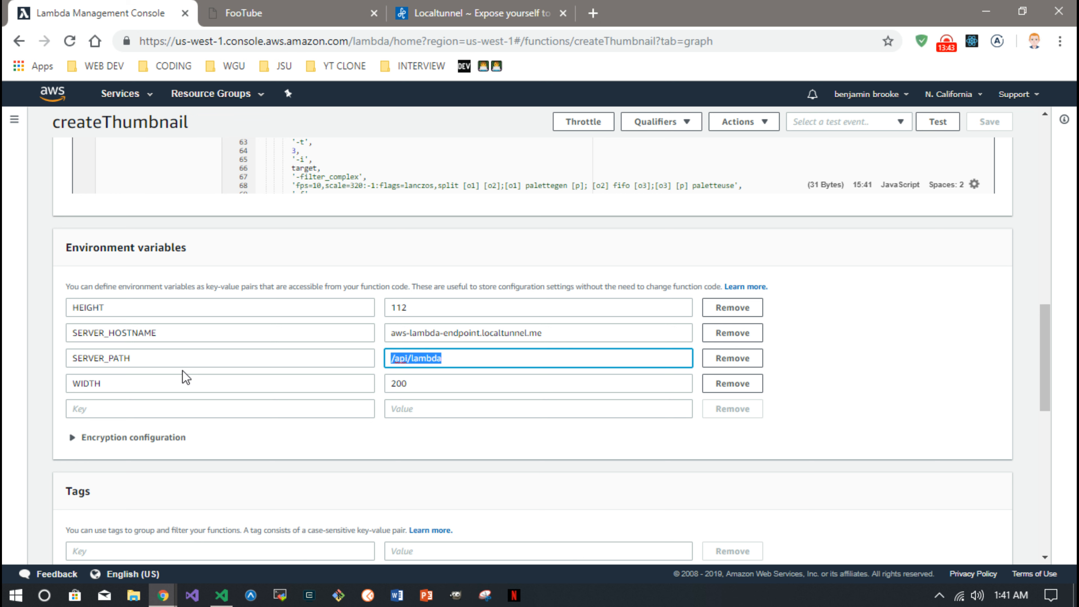
mouse_move(377, 337)
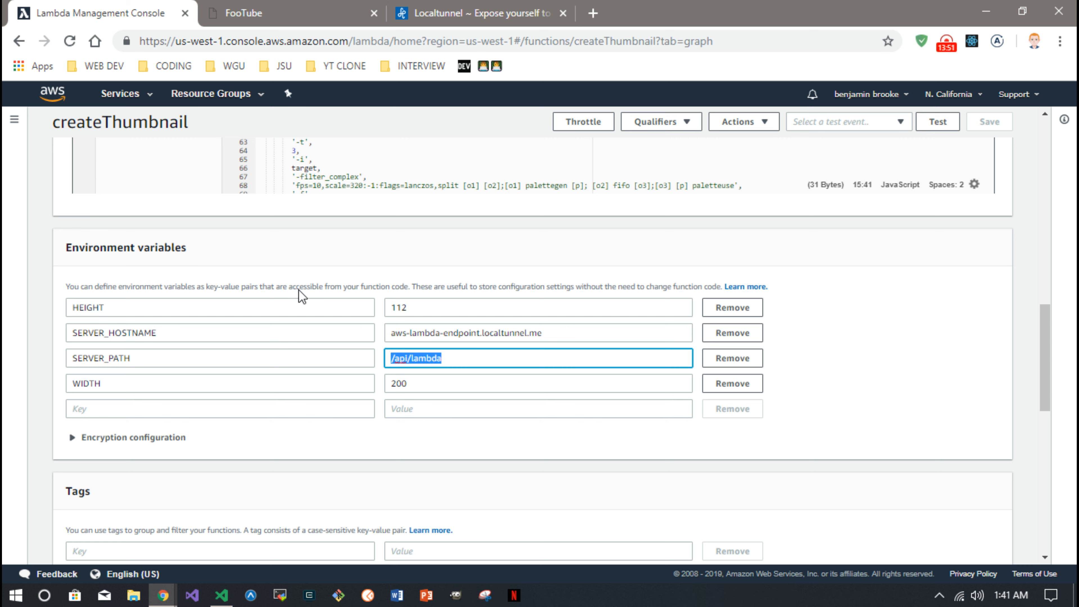
Review the backend's lambda.js route handler and main index.js in the code editor
click(220, 595)
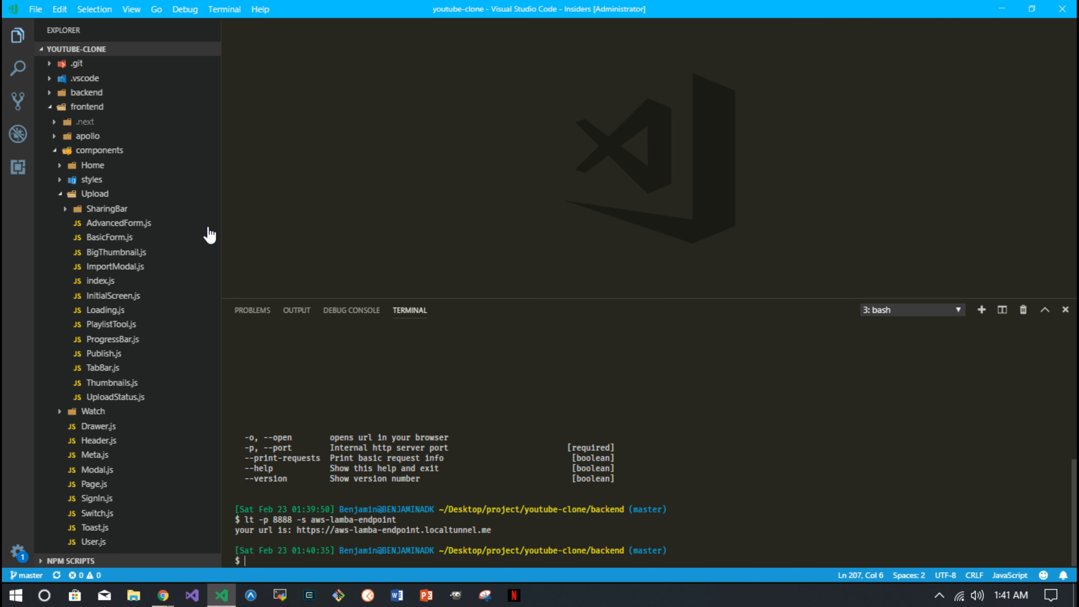
click(86, 91)
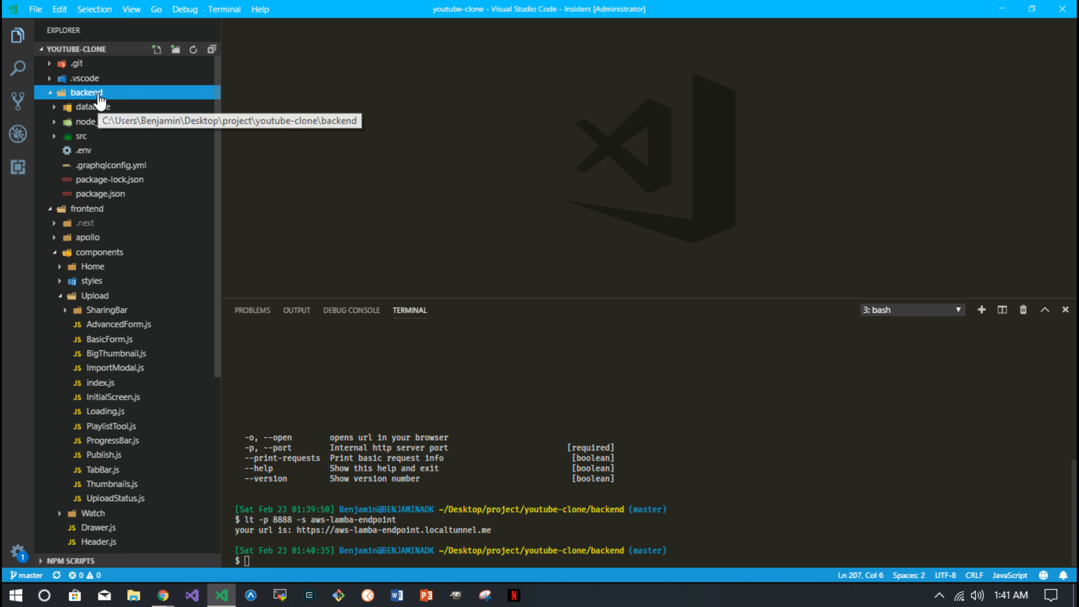
click(81, 135)
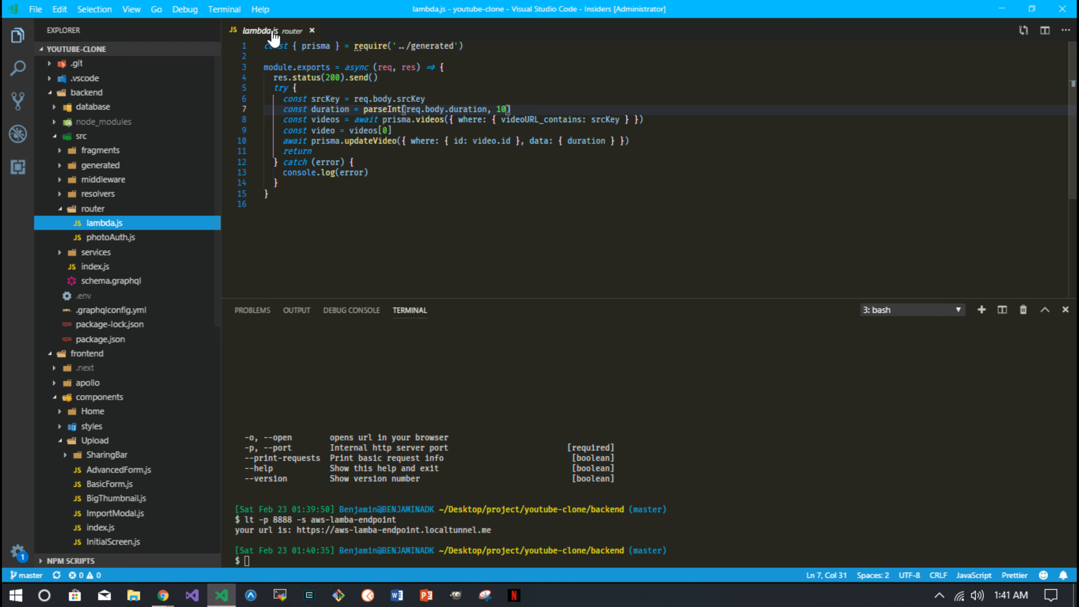
click(95, 266)
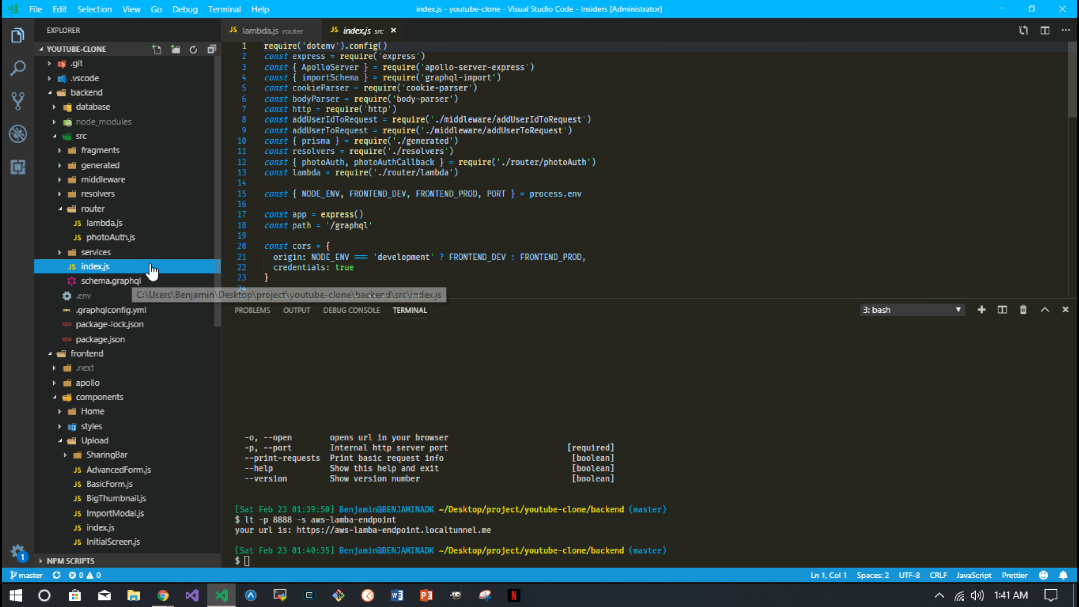
scroll(down, 3)
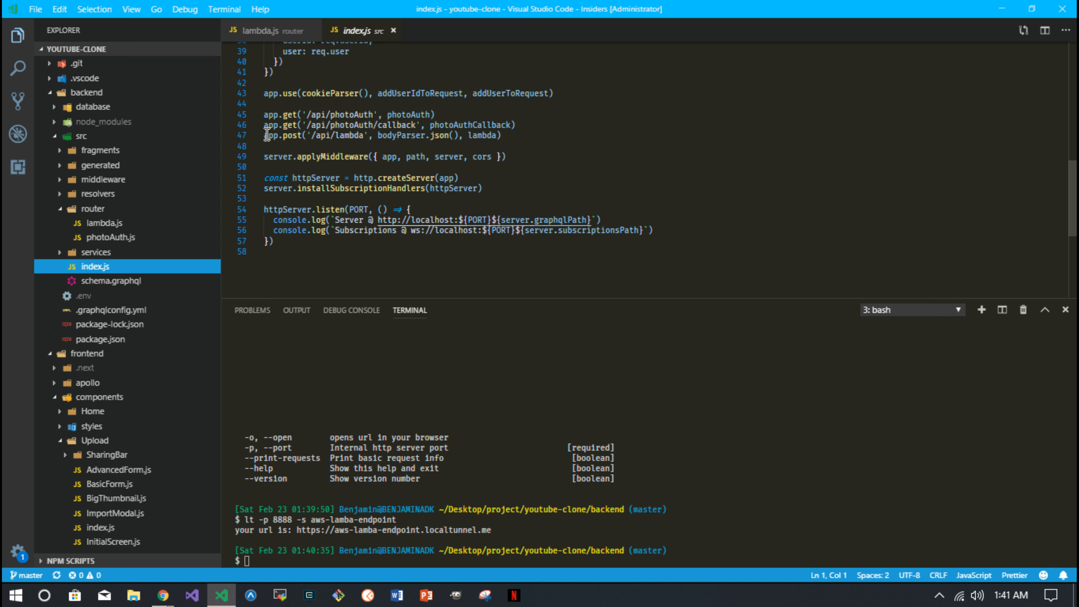
mouse_move(380, 139)
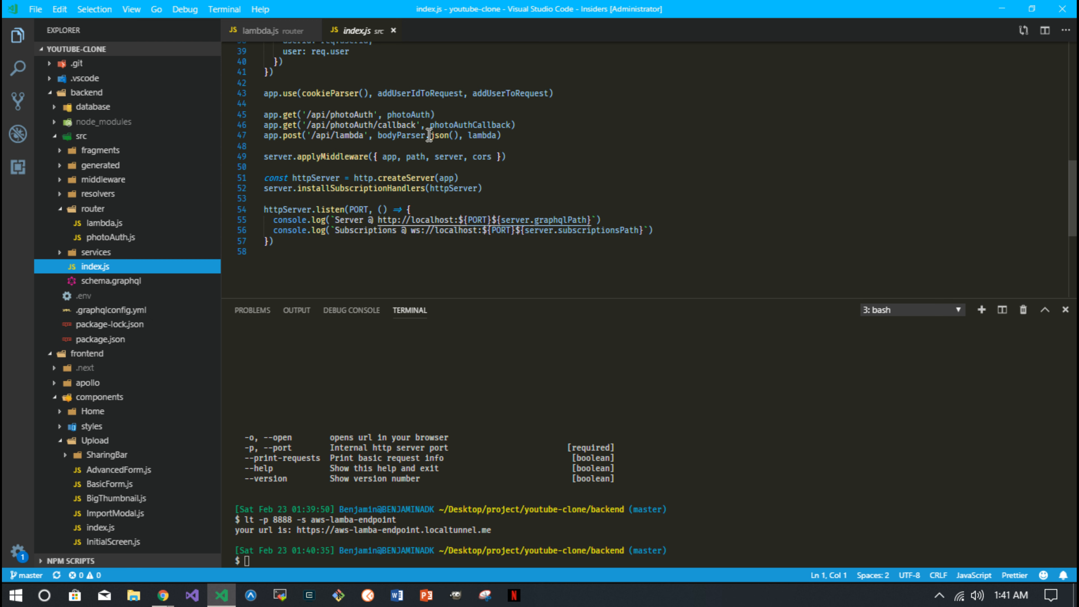
mouse_move(397, 109)
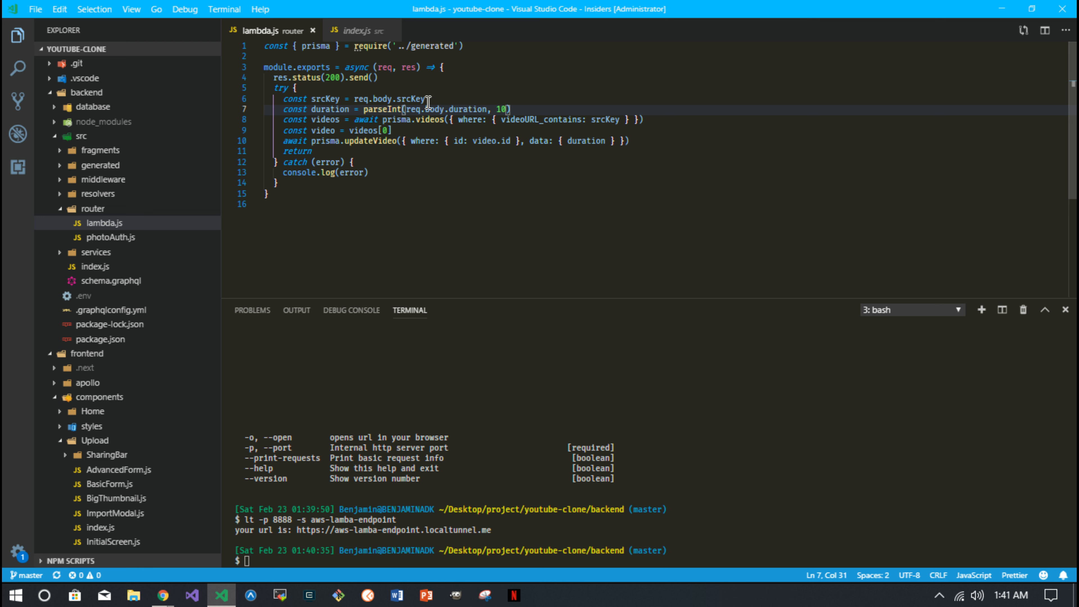
mouse_move(391, 131)
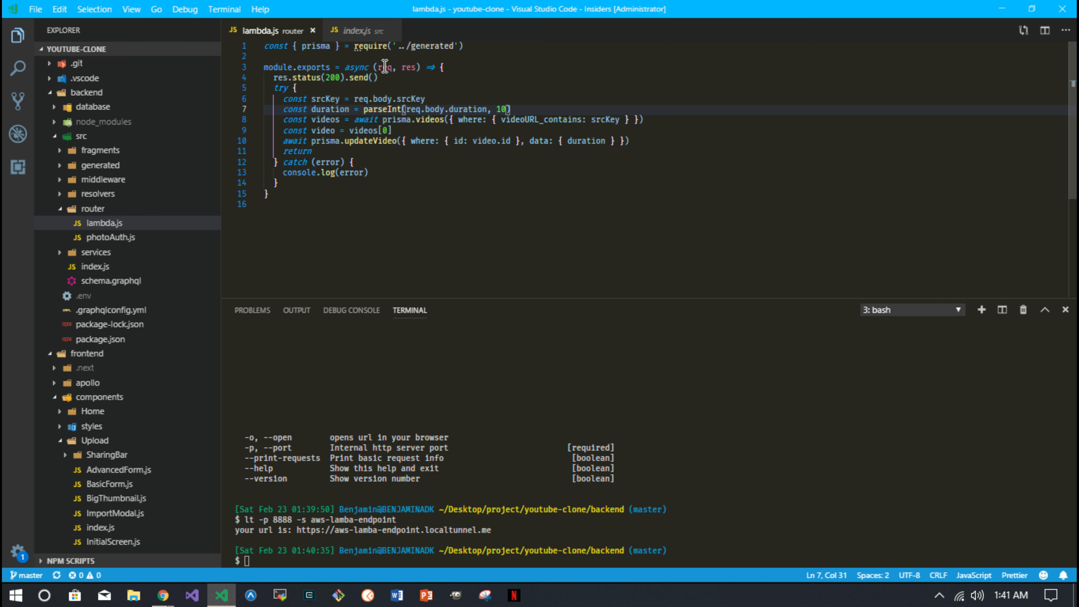
mouse_move(313, 32)
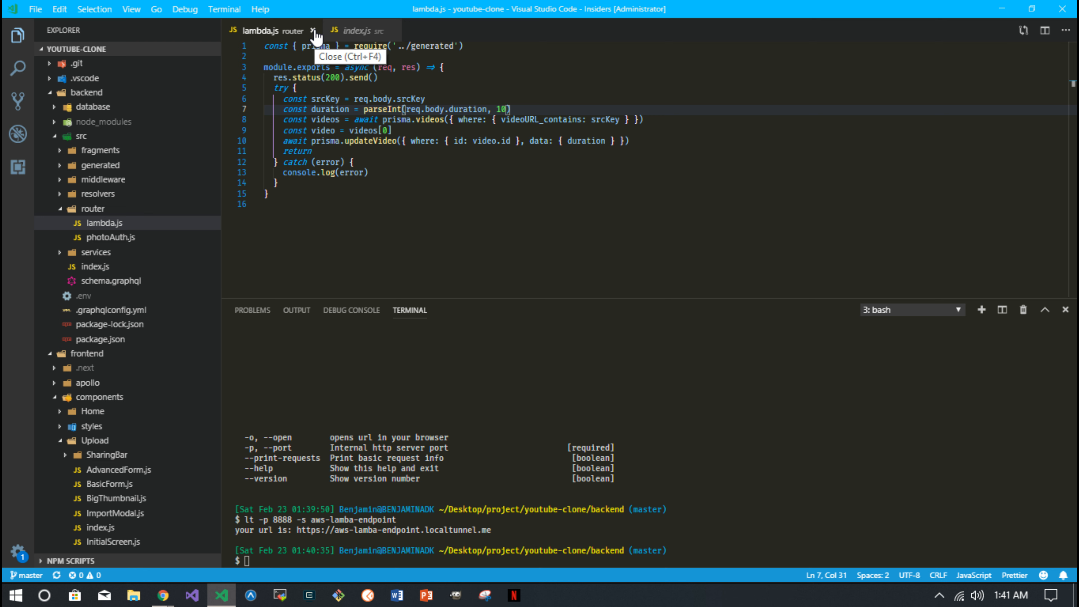
mouse_move(393, 31)
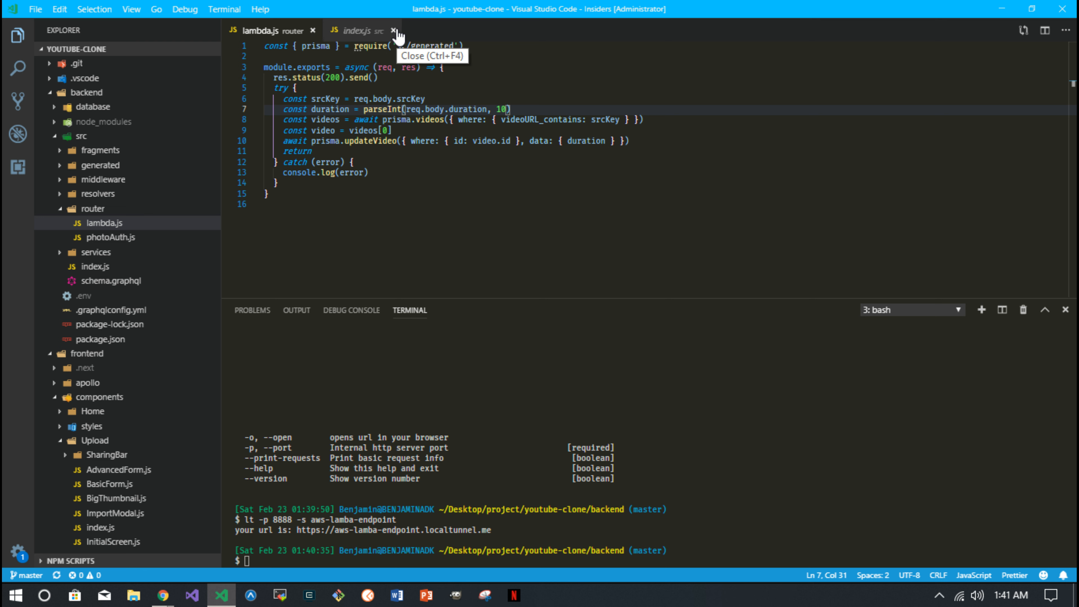
mouse_move(387, 86)
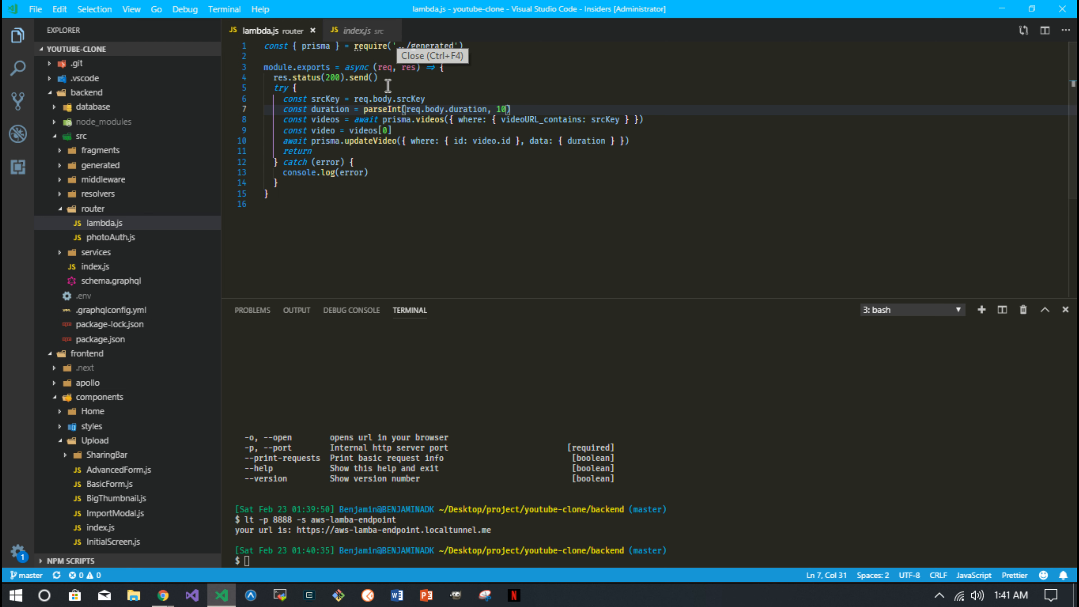
mouse_move(393, 31)
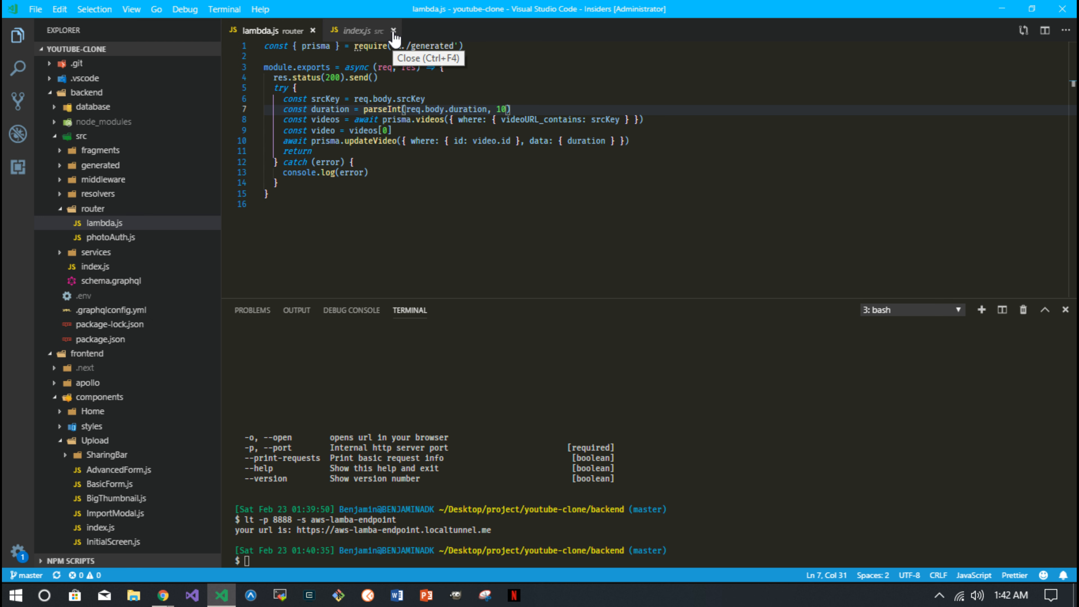
Close index.js and lambda.js so no file stays open over the localtunnel terminal
click(395, 31)
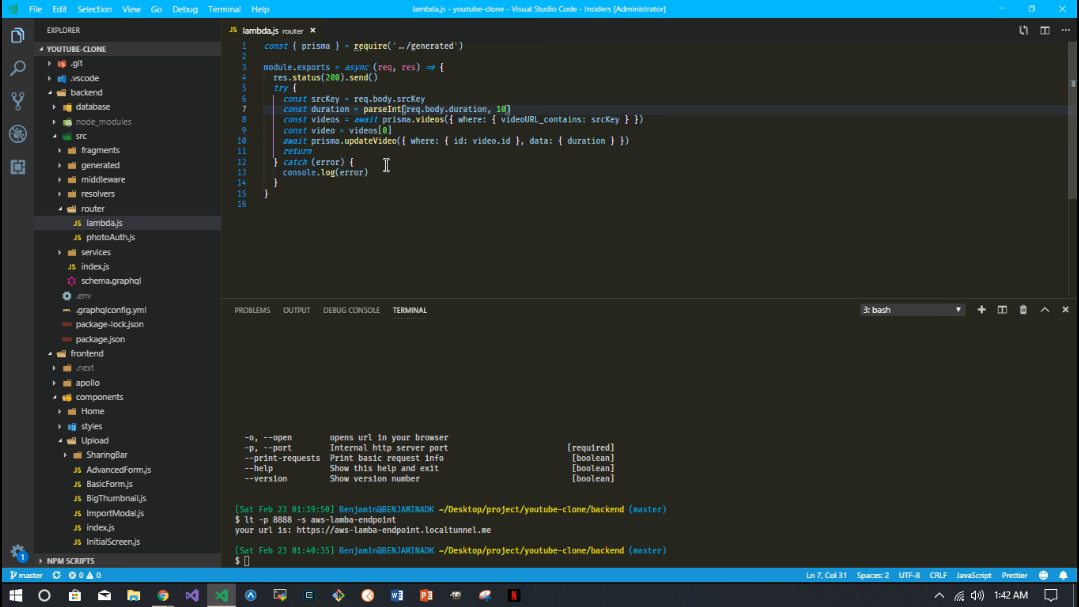
mouse_move(386, 180)
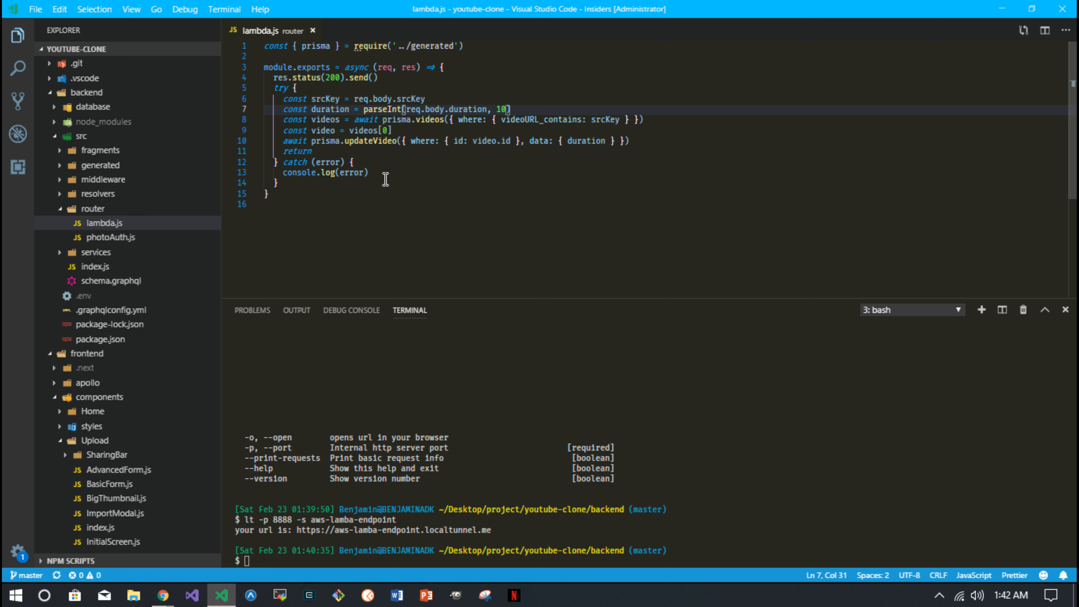
mouse_move(313, 31)
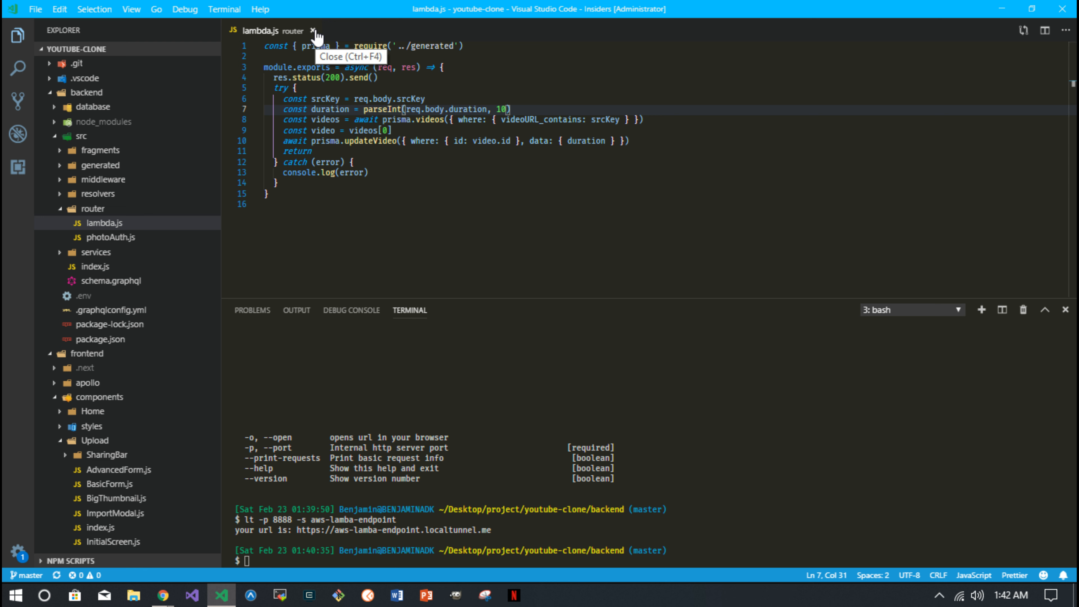
click(313, 32)
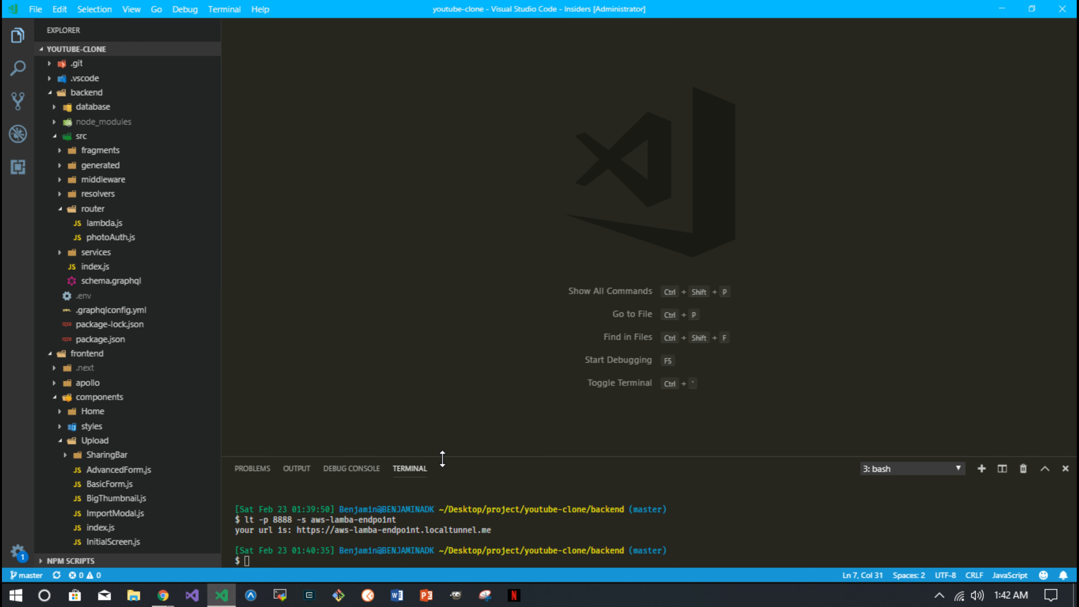
click(161, 596)
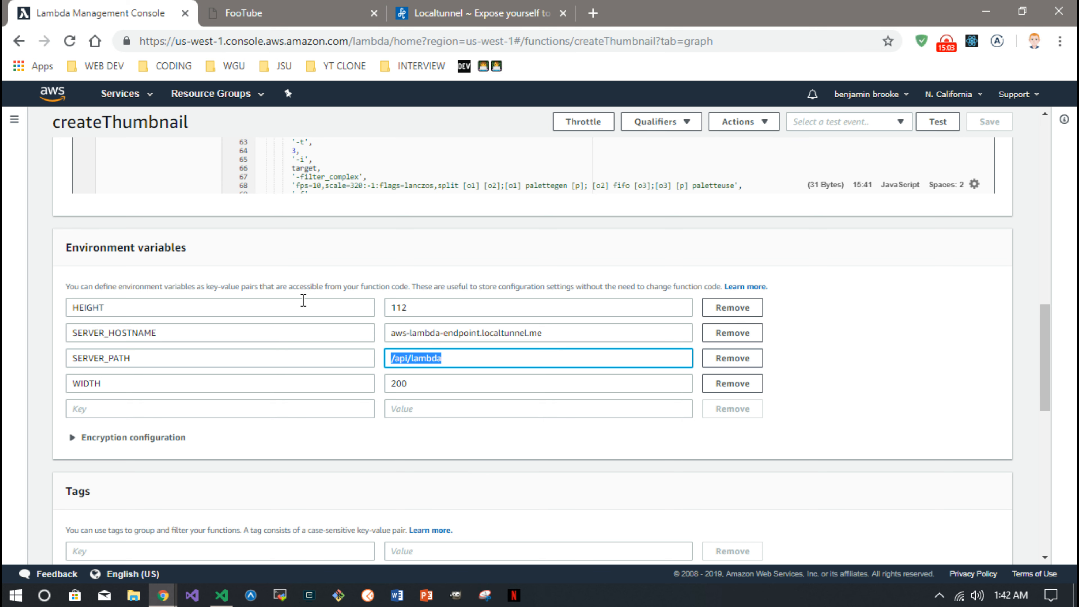
scroll(down, 3)
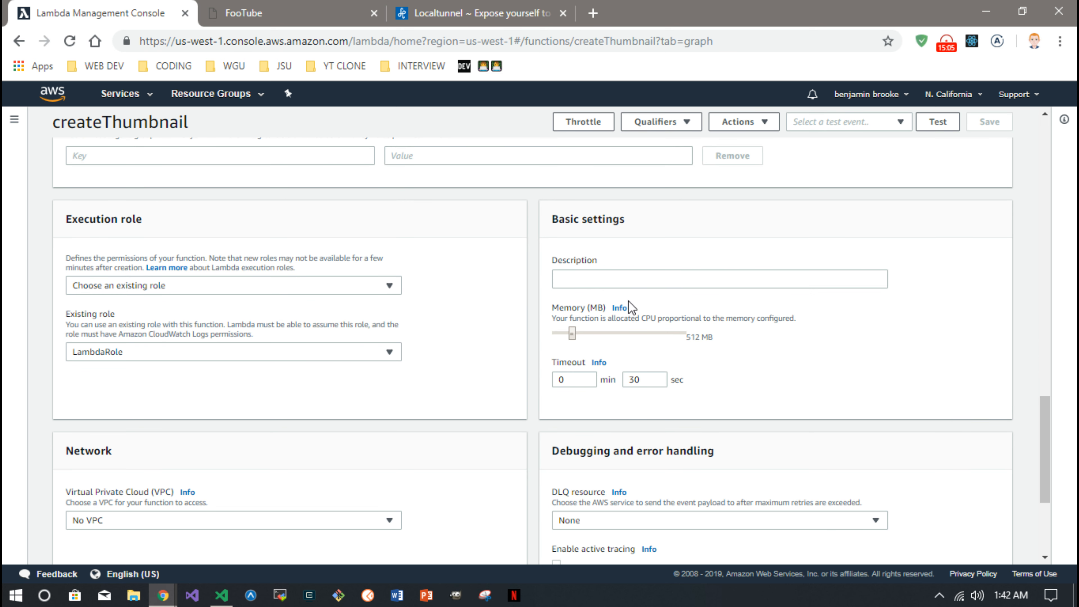
mouse_move(711, 354)
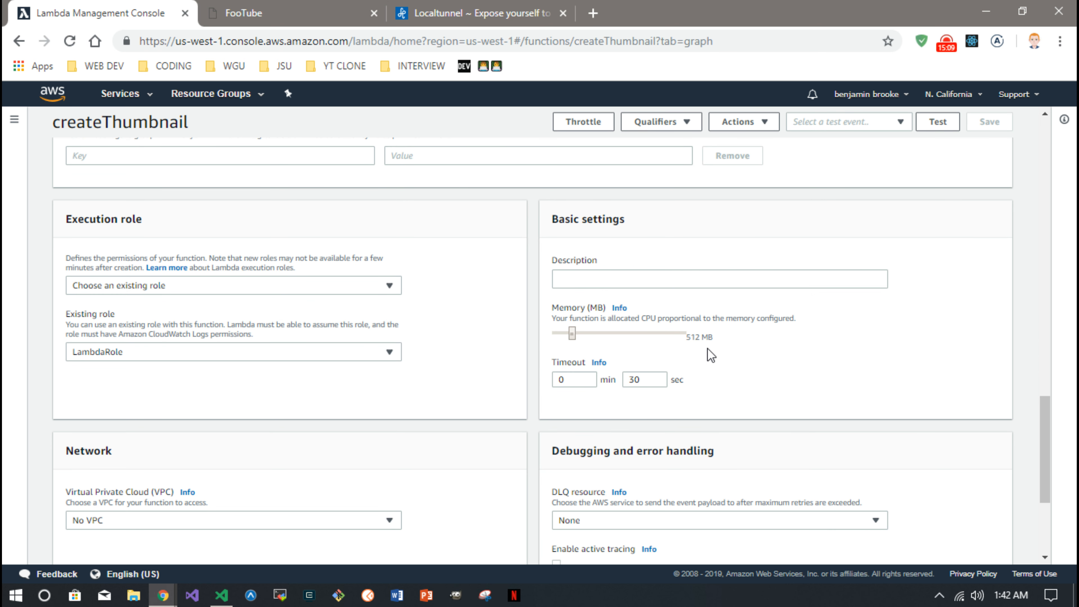
mouse_move(672, 353)
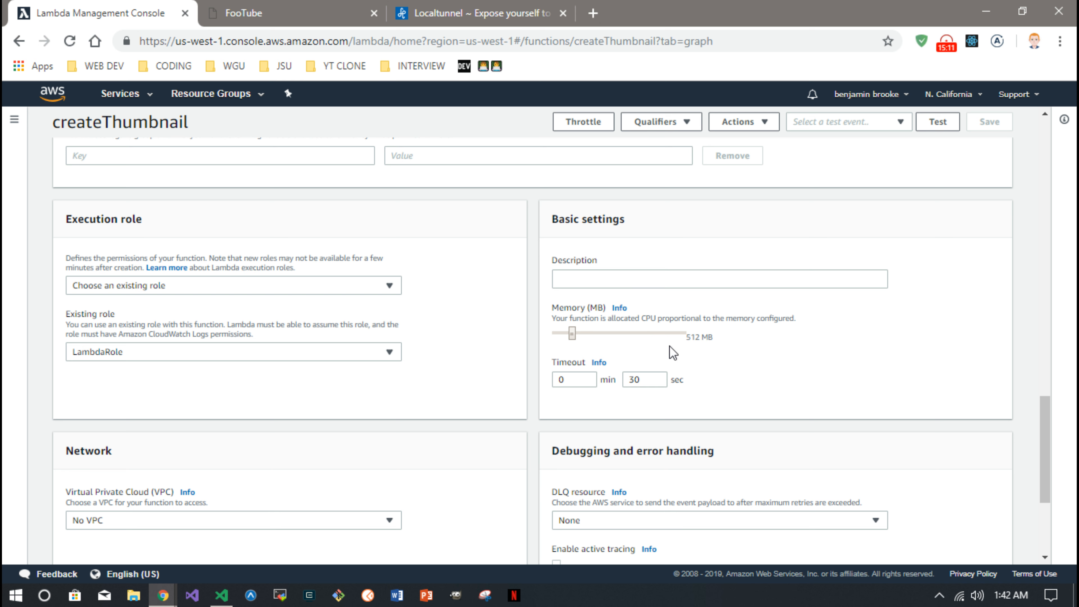
mouse_move(512, 333)
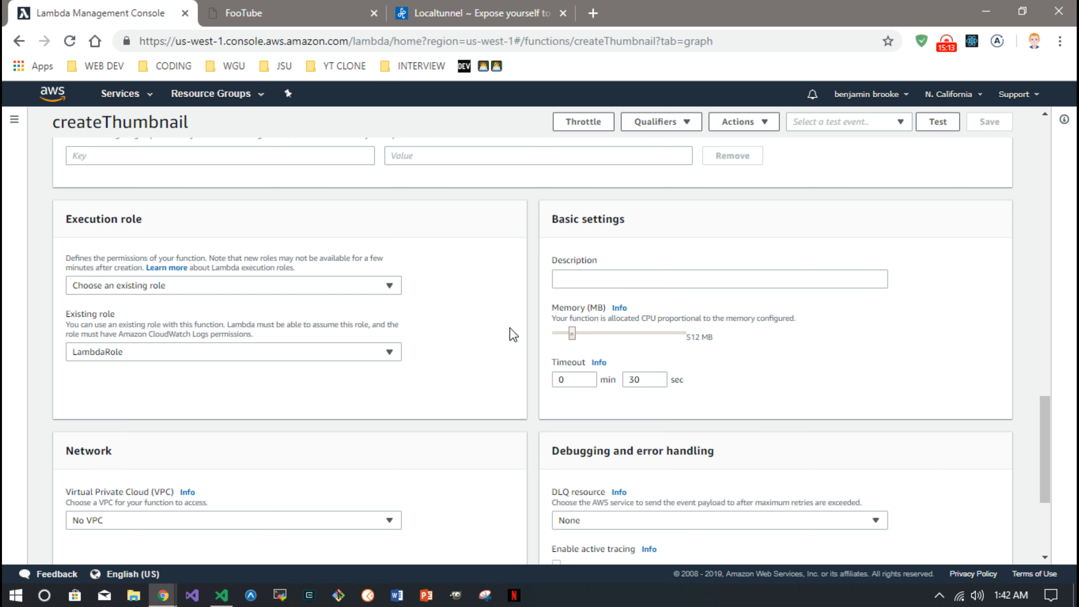
scroll(up, 3)
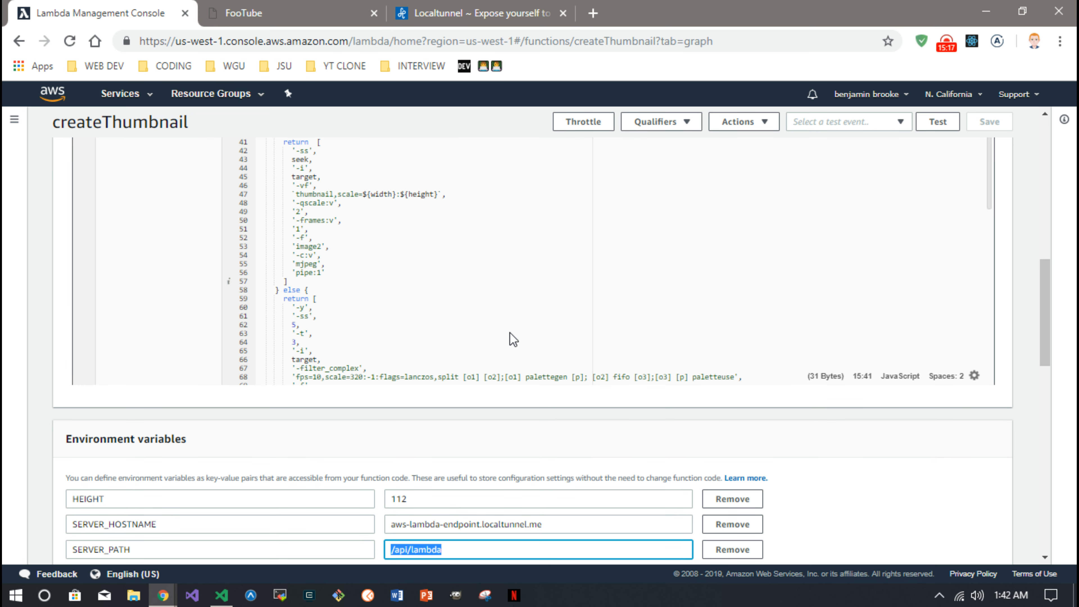
scroll(up, 3)
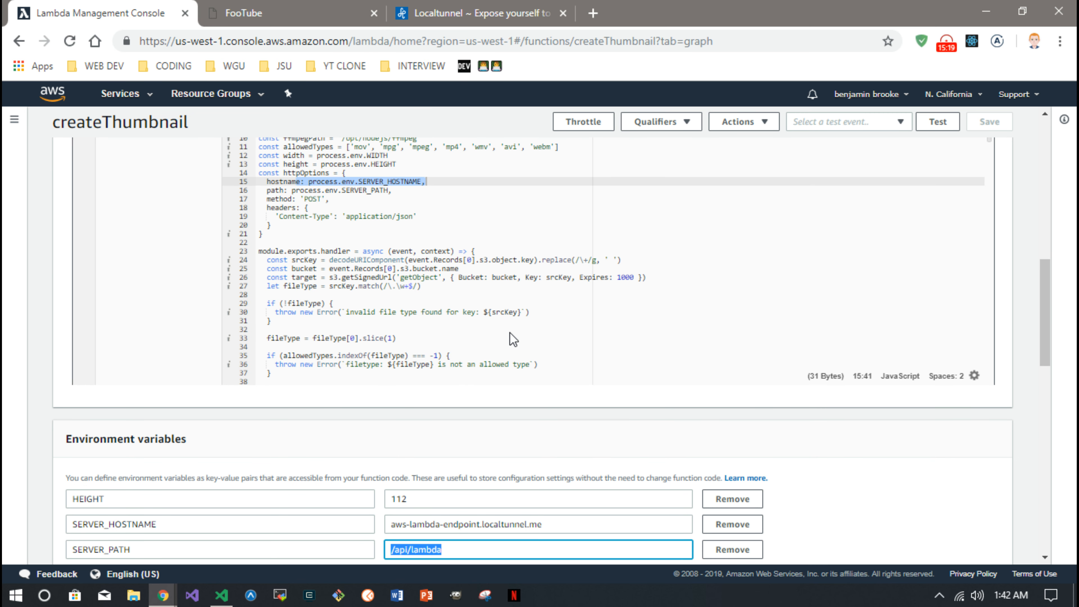
scroll(up, 3)
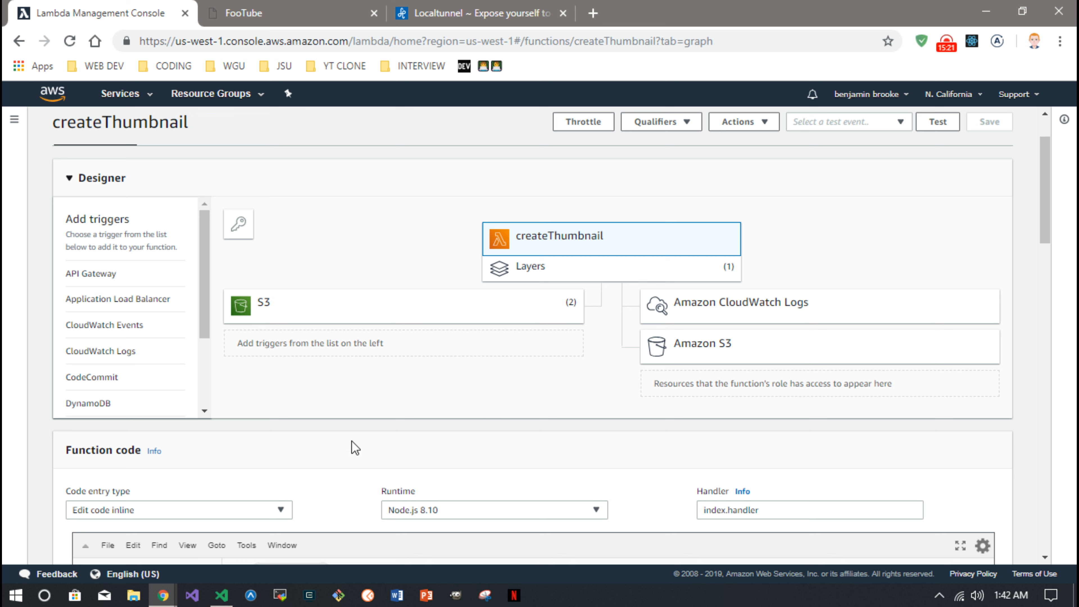
mouse_move(288, 143)
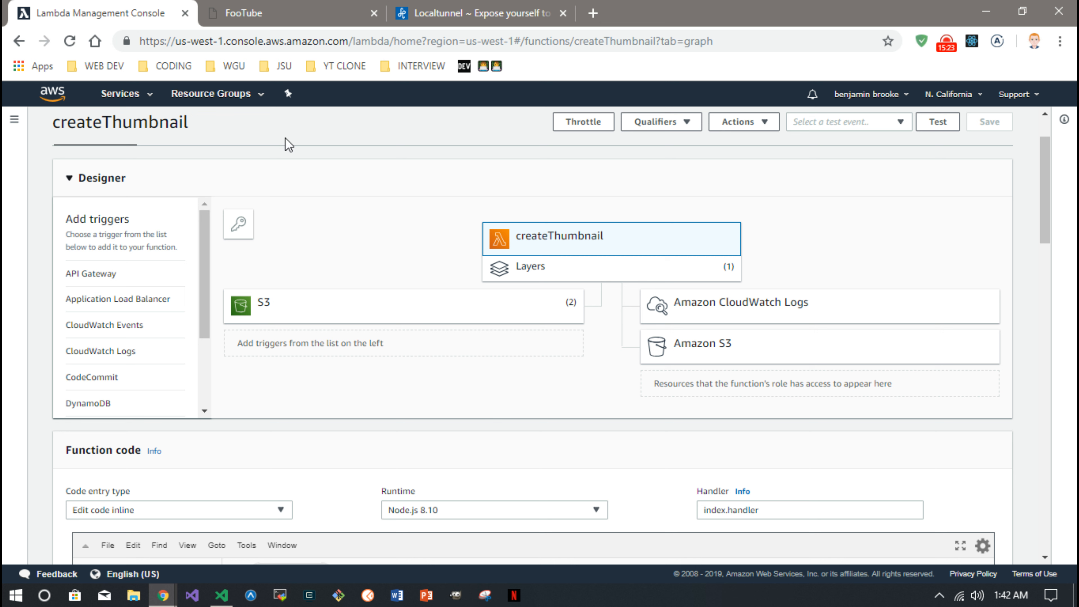
Close the Localtunnel page and skim the createThumbnail inline code, leaving it unchanged
click(563, 13)
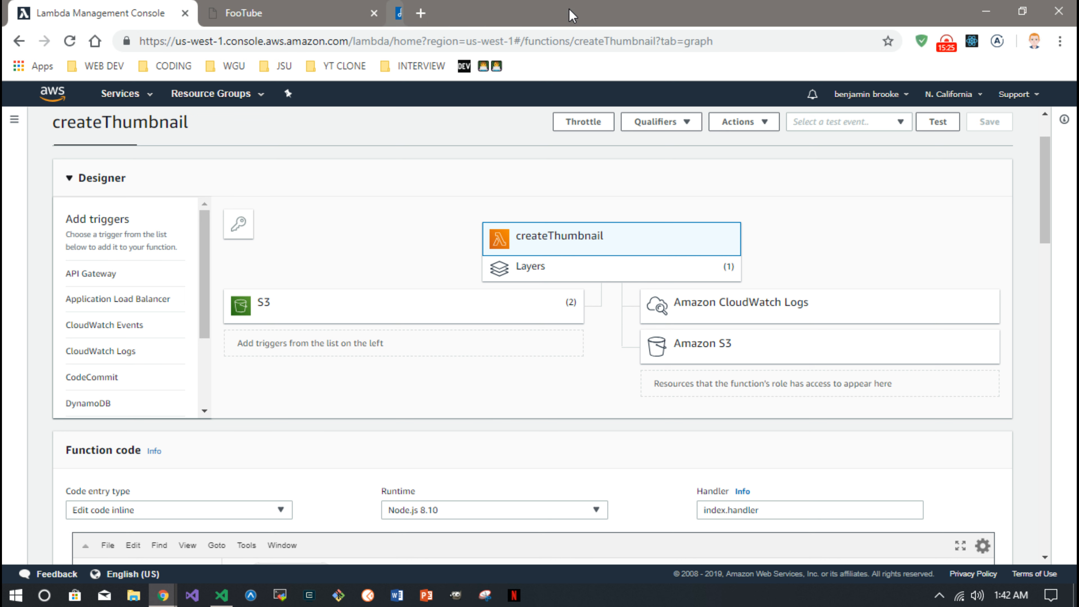
mouse_move(258, 12)
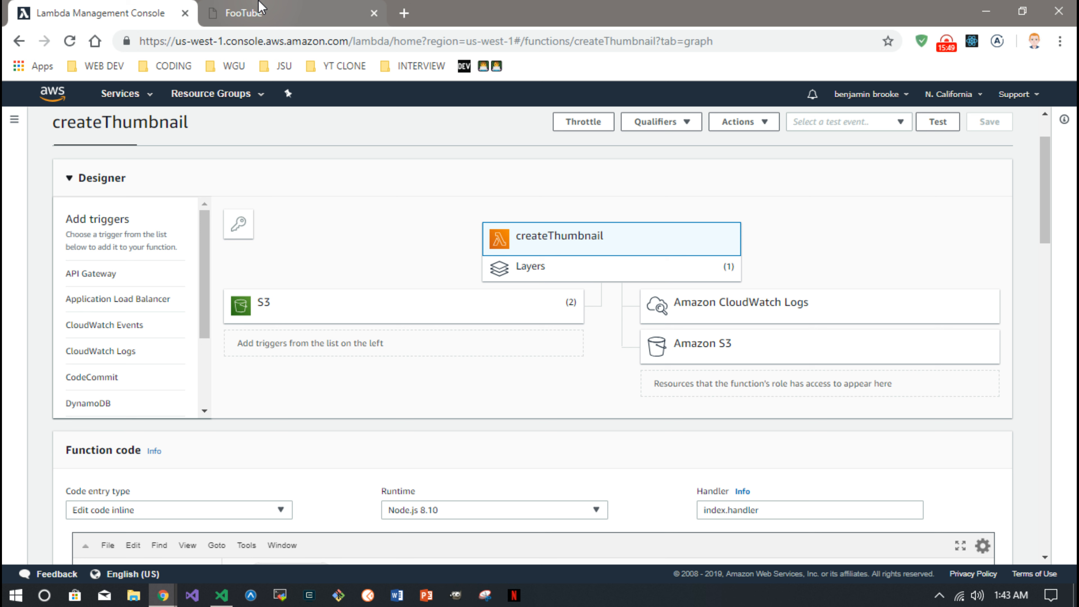
mouse_move(309, 221)
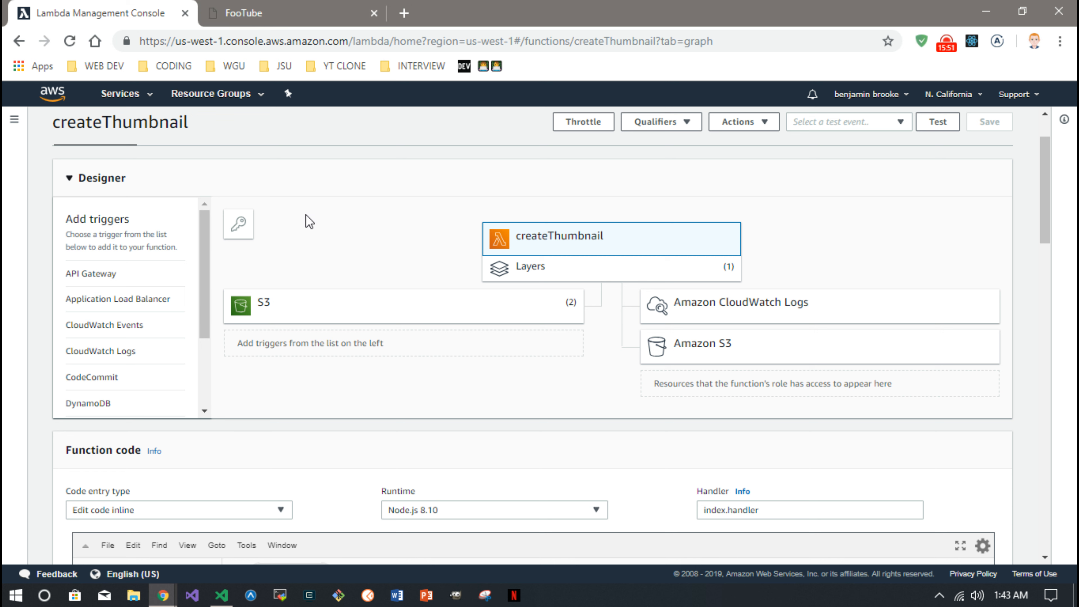
mouse_move(333, 264)
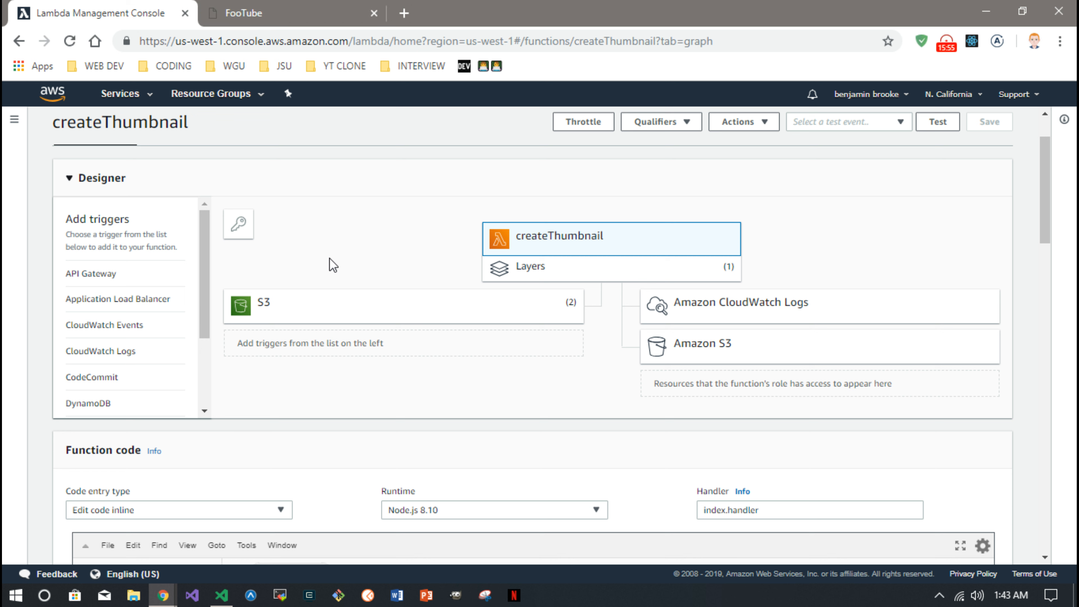
mouse_move(347, 289)
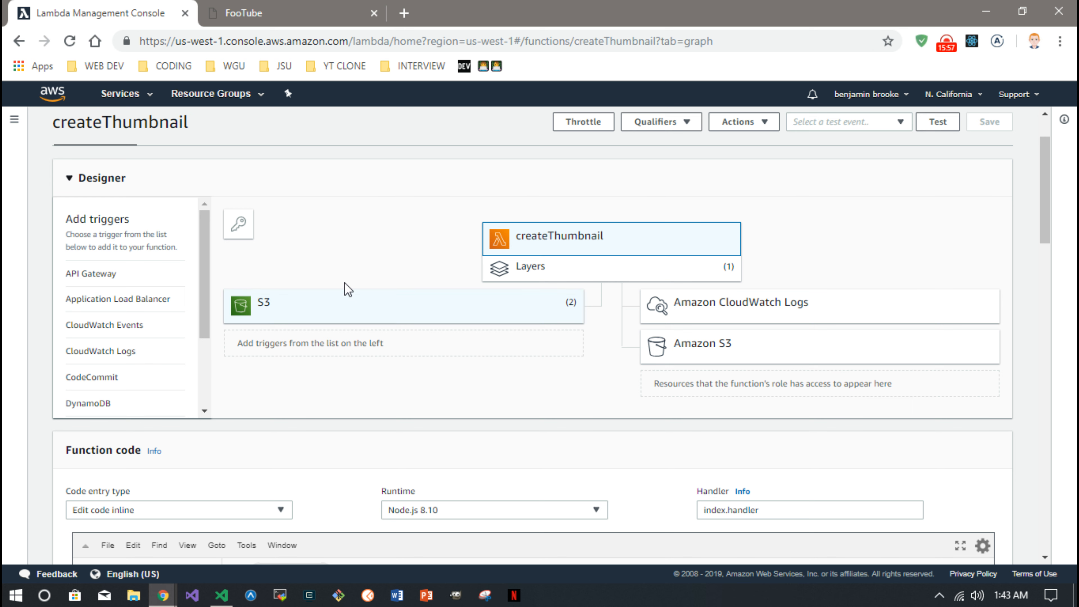
scroll(down, 3)
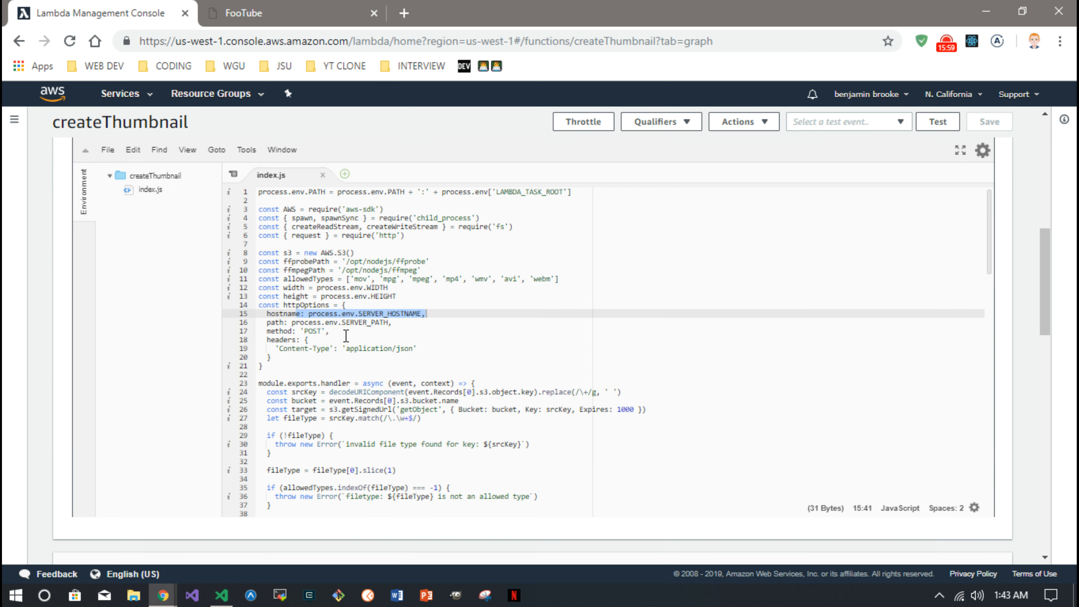
scroll(up, 3)
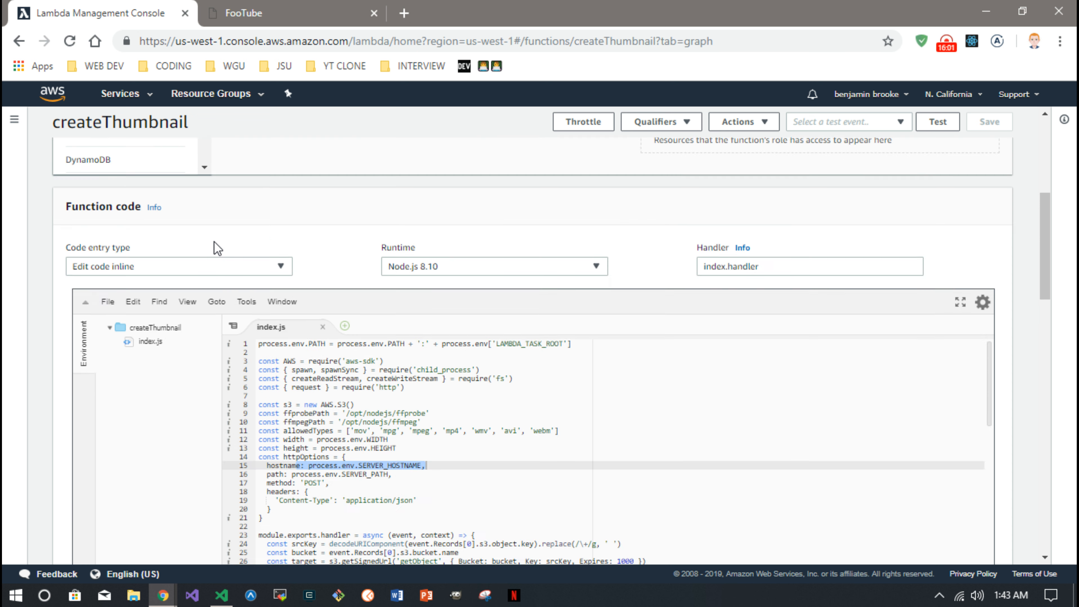
scroll(up, 3)
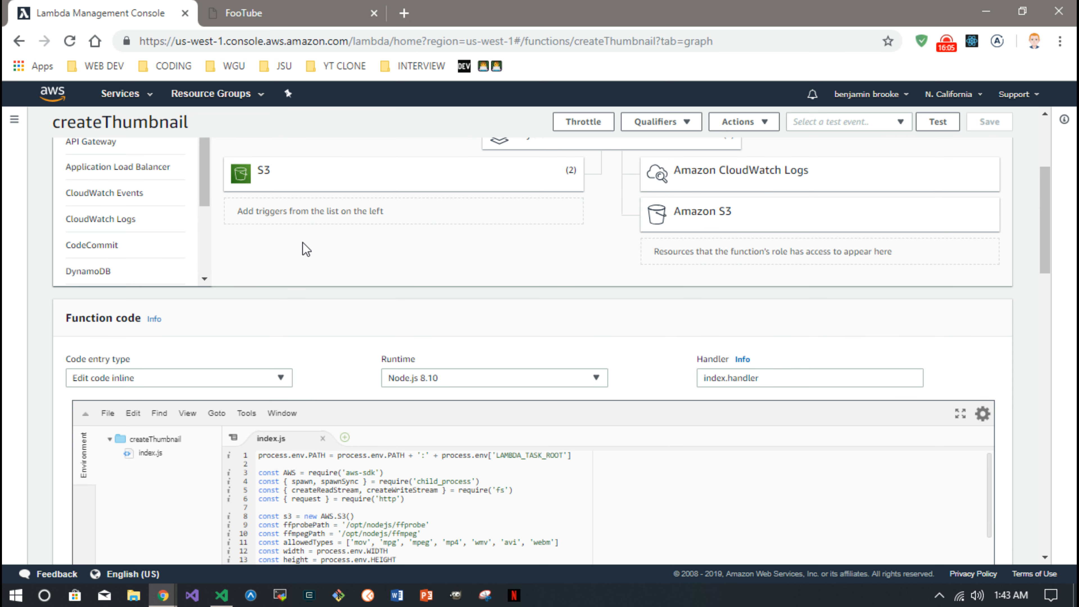
mouse_move(909, 67)
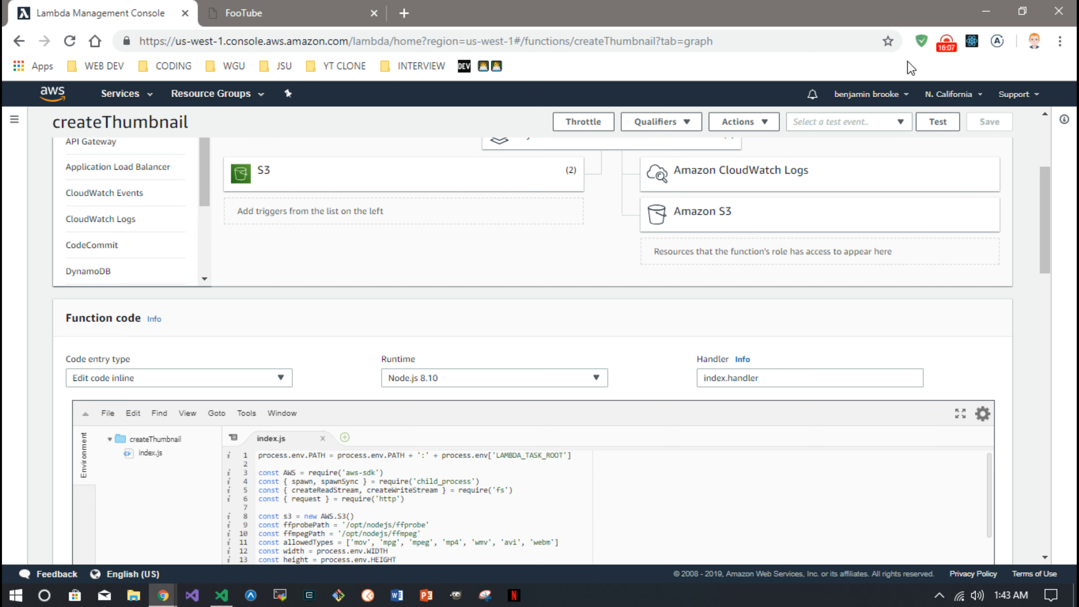